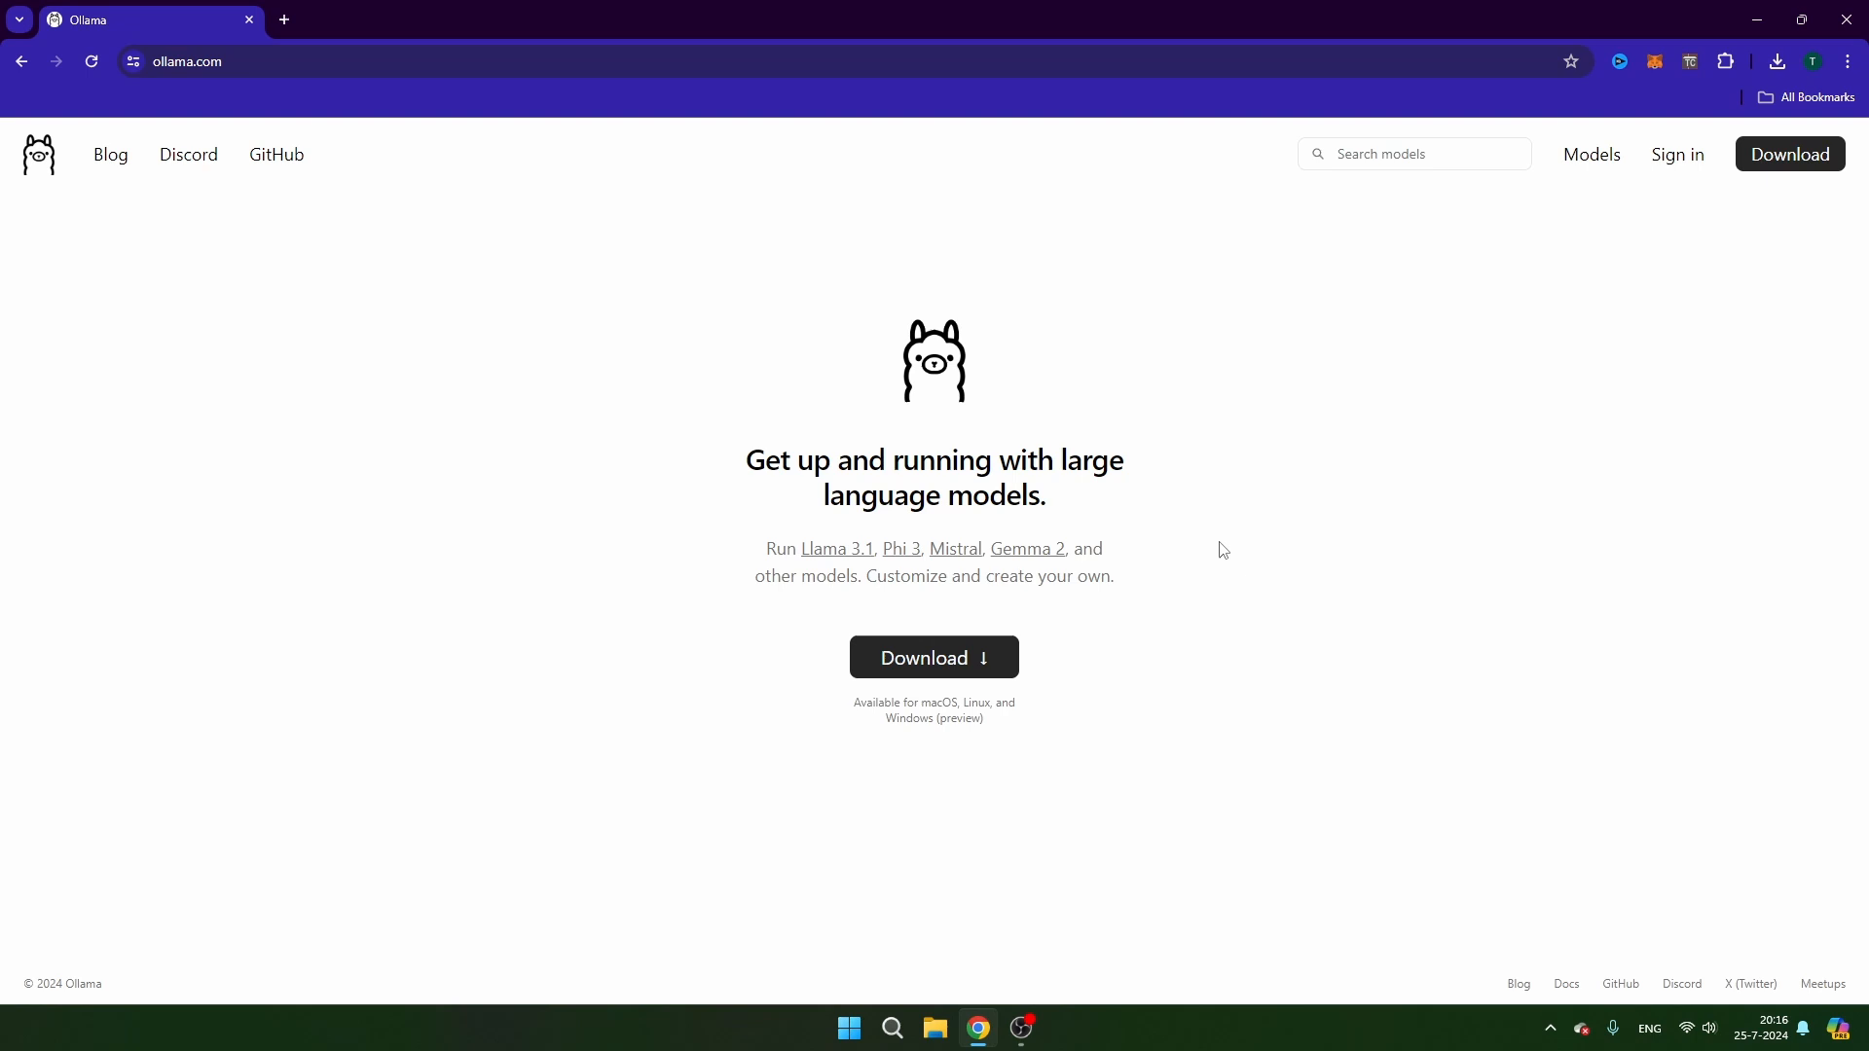
- Download the Windows installer from ollama.com and launch OllamaSetup.exe from Chrome's downloads
{"action": "left_click", "coordinate": [740, 62]}
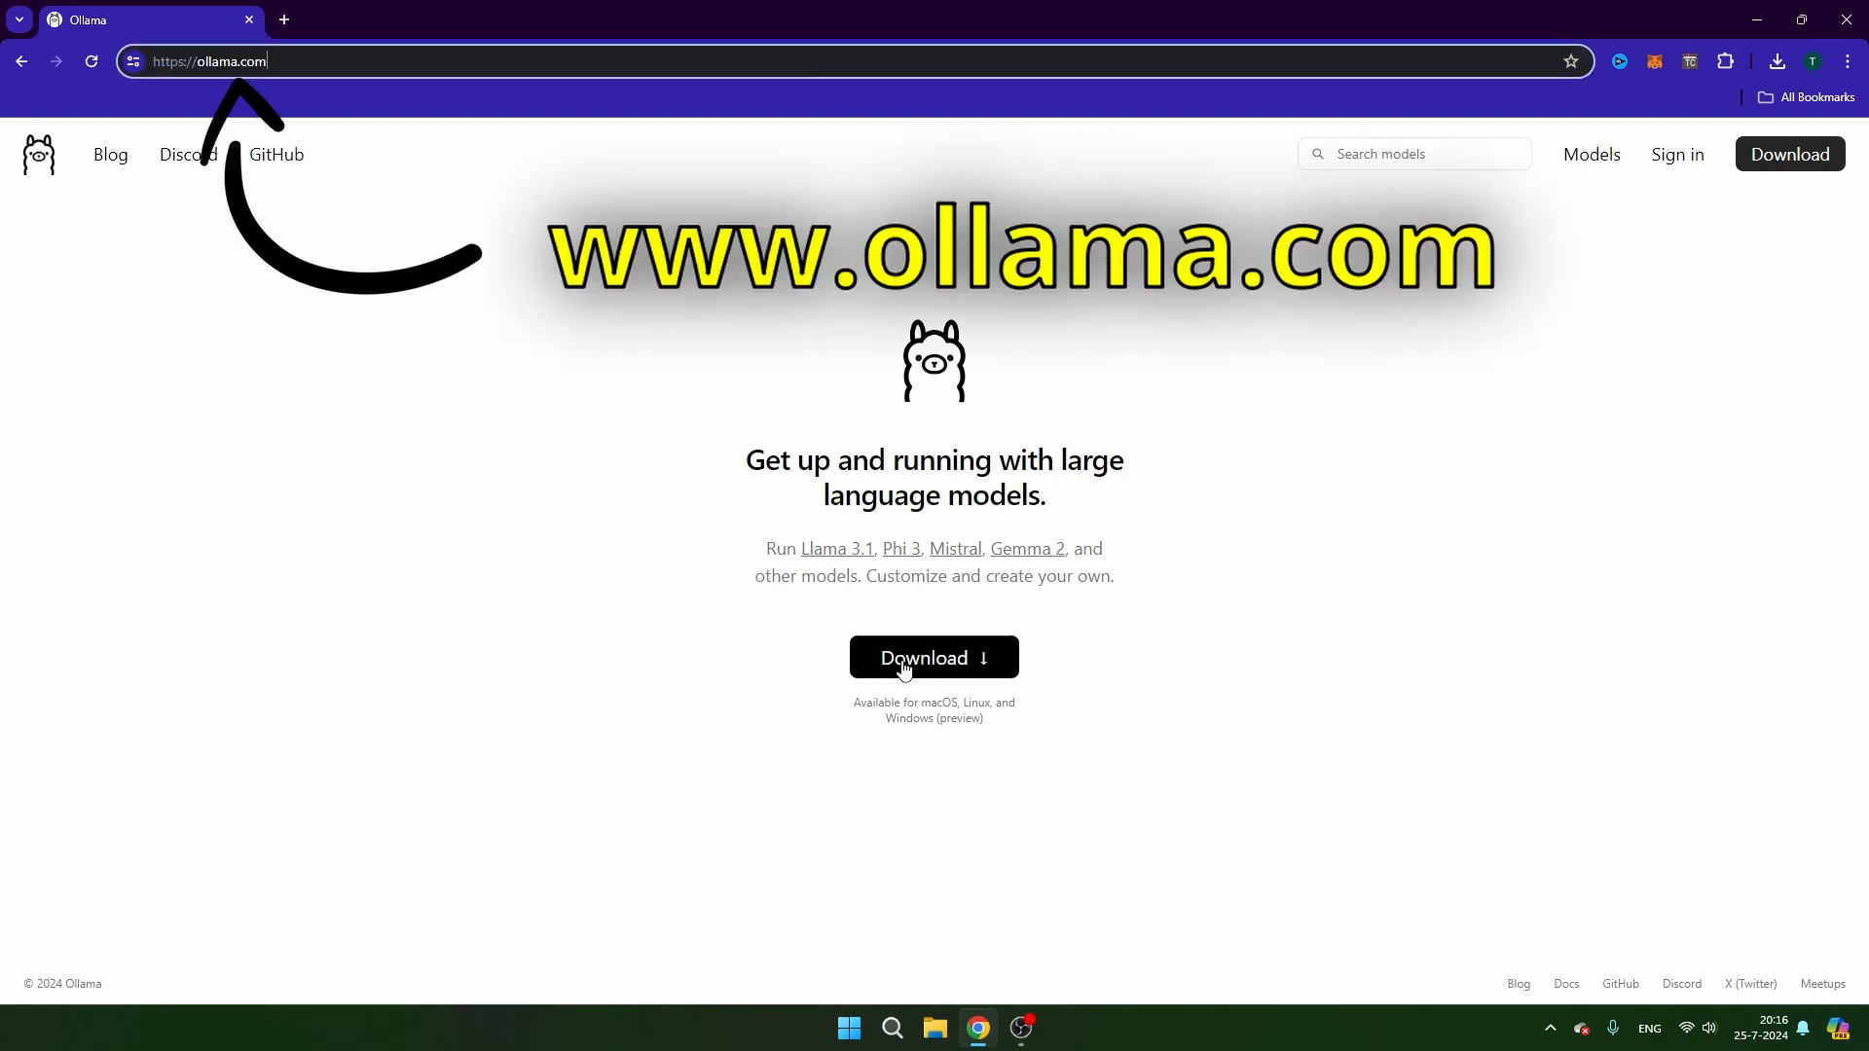
{"action": "left_click", "coordinate": [934, 658]}
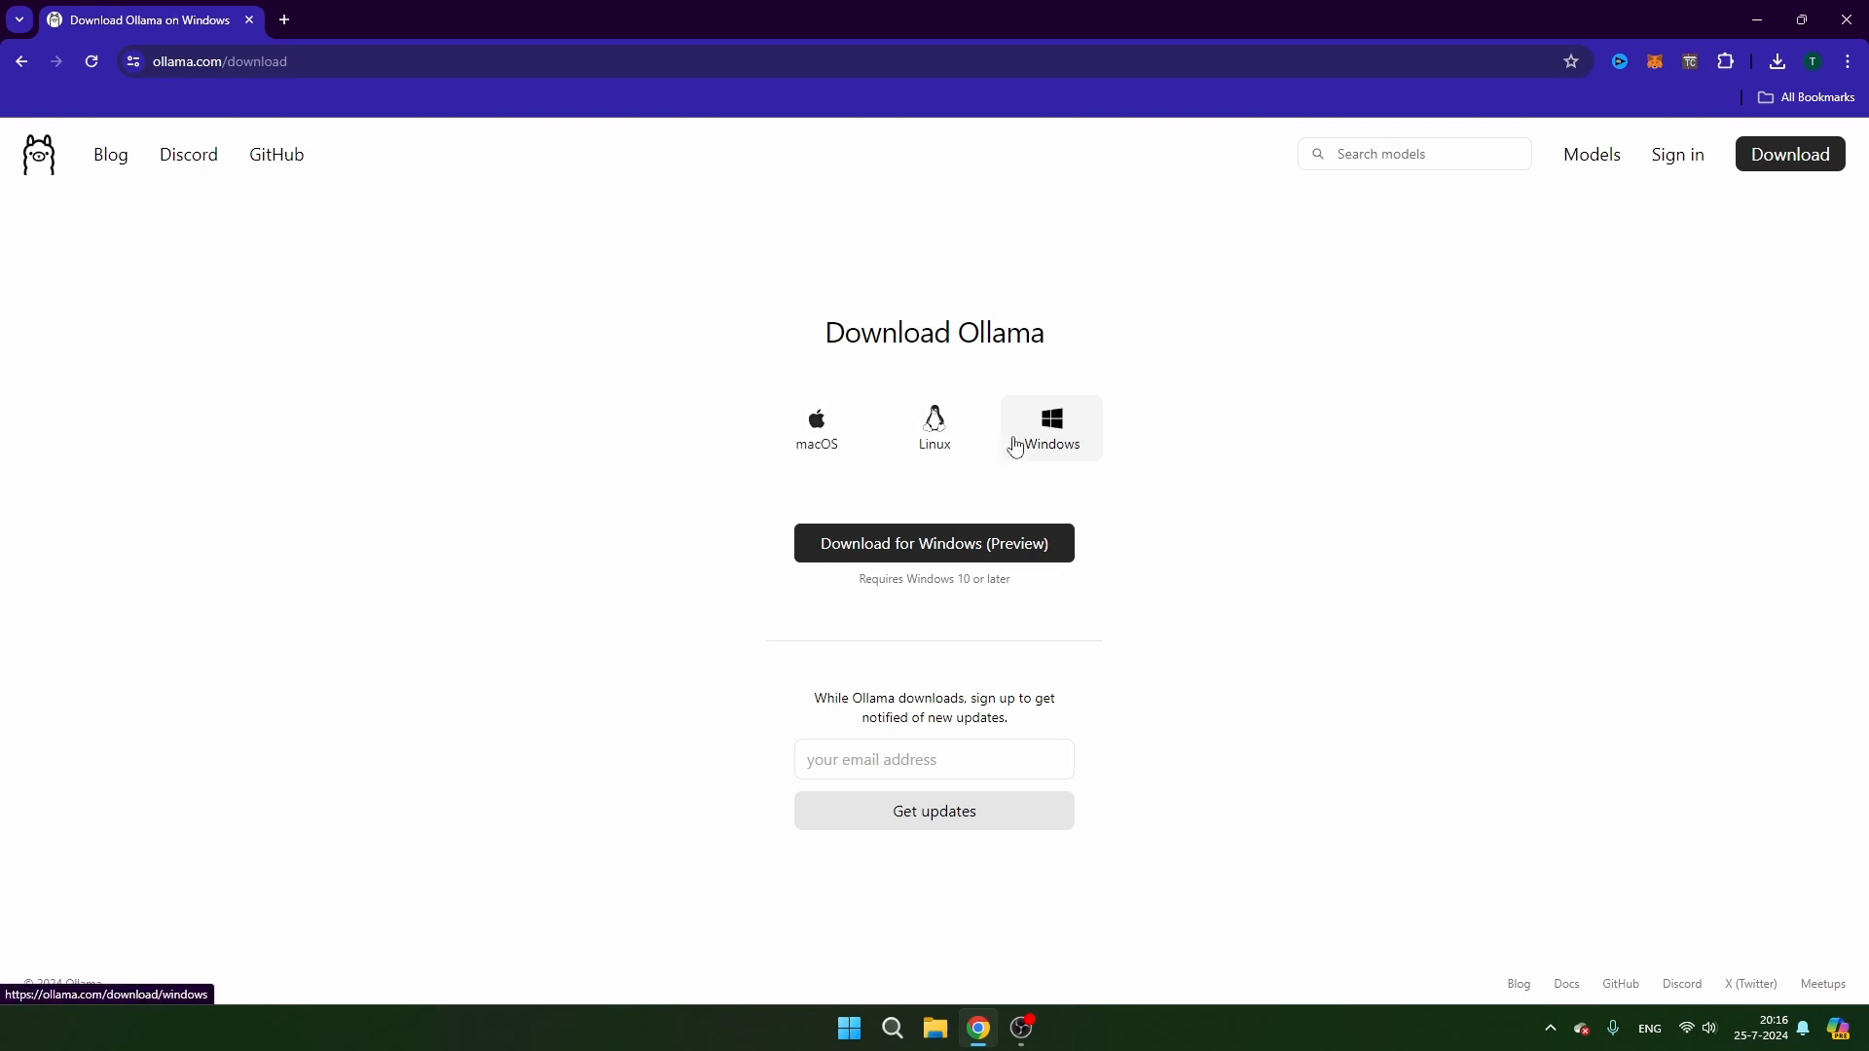
{"action": "left_click", "coordinate": [934, 543]}
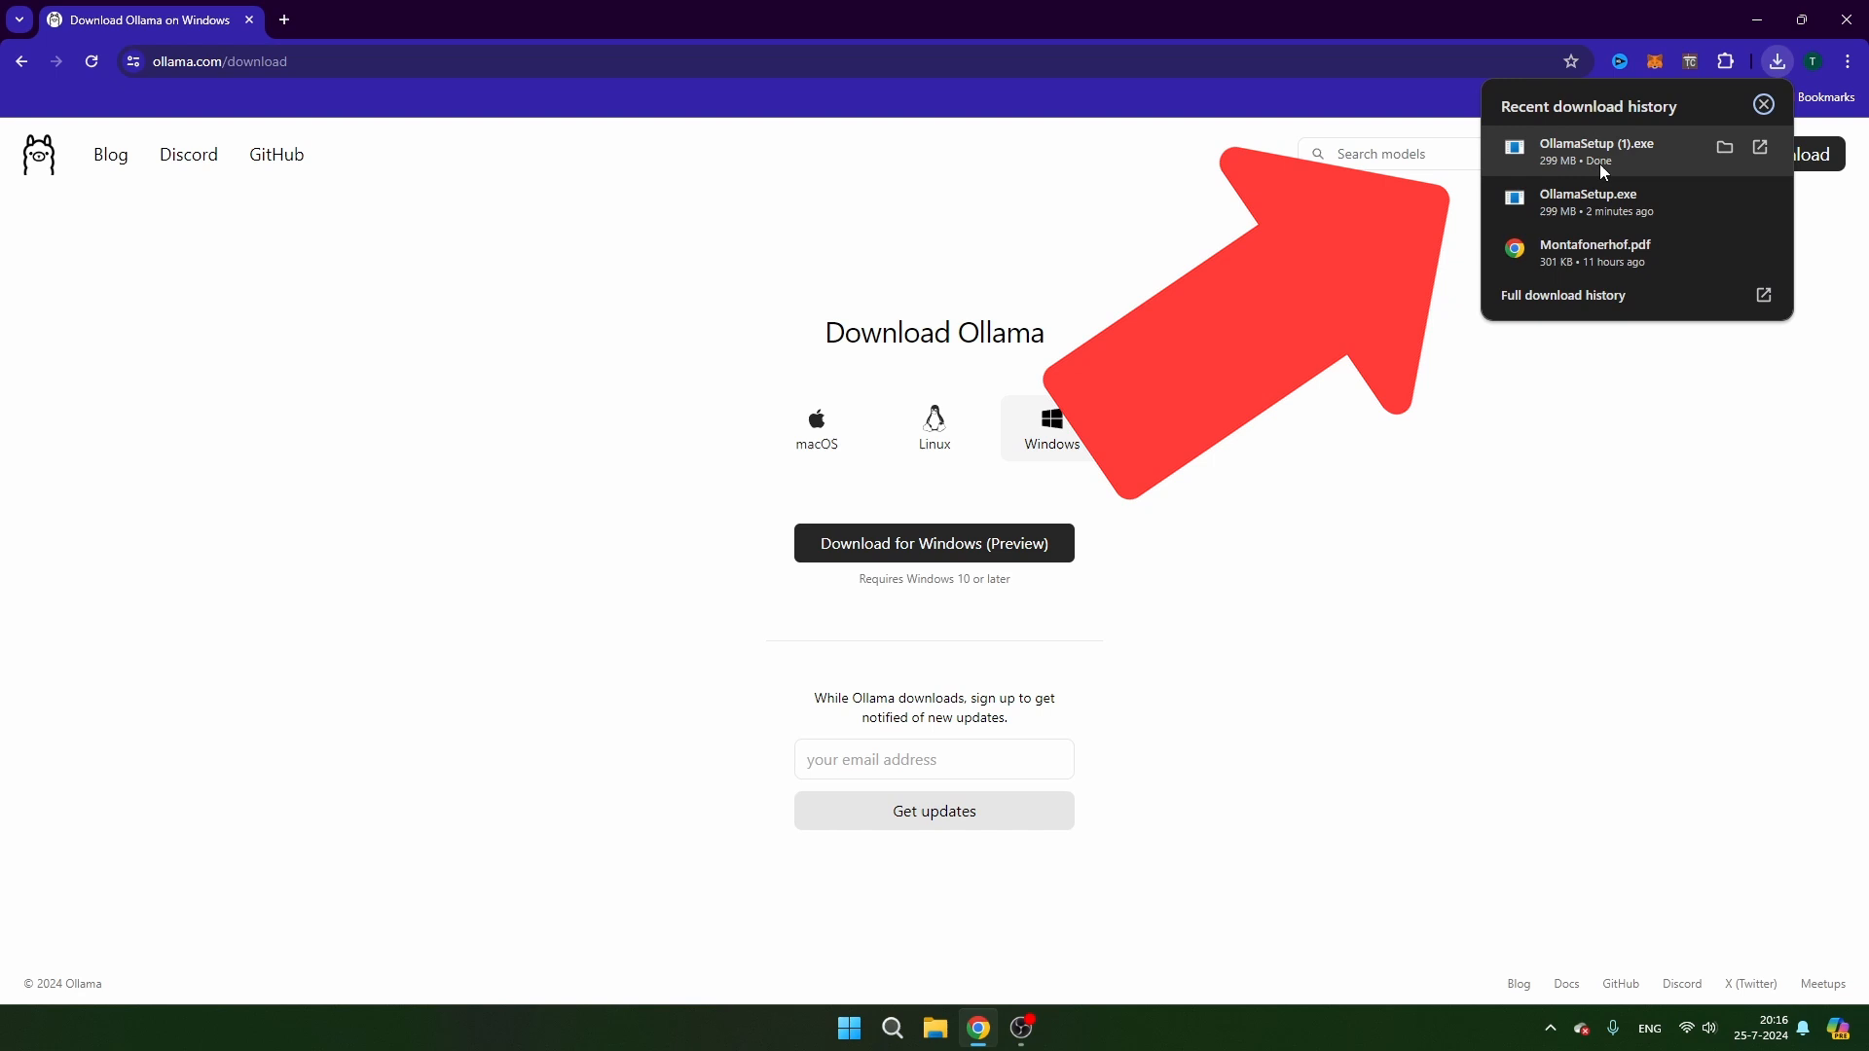
{"action": "left_click", "coordinate": [1760, 103]}
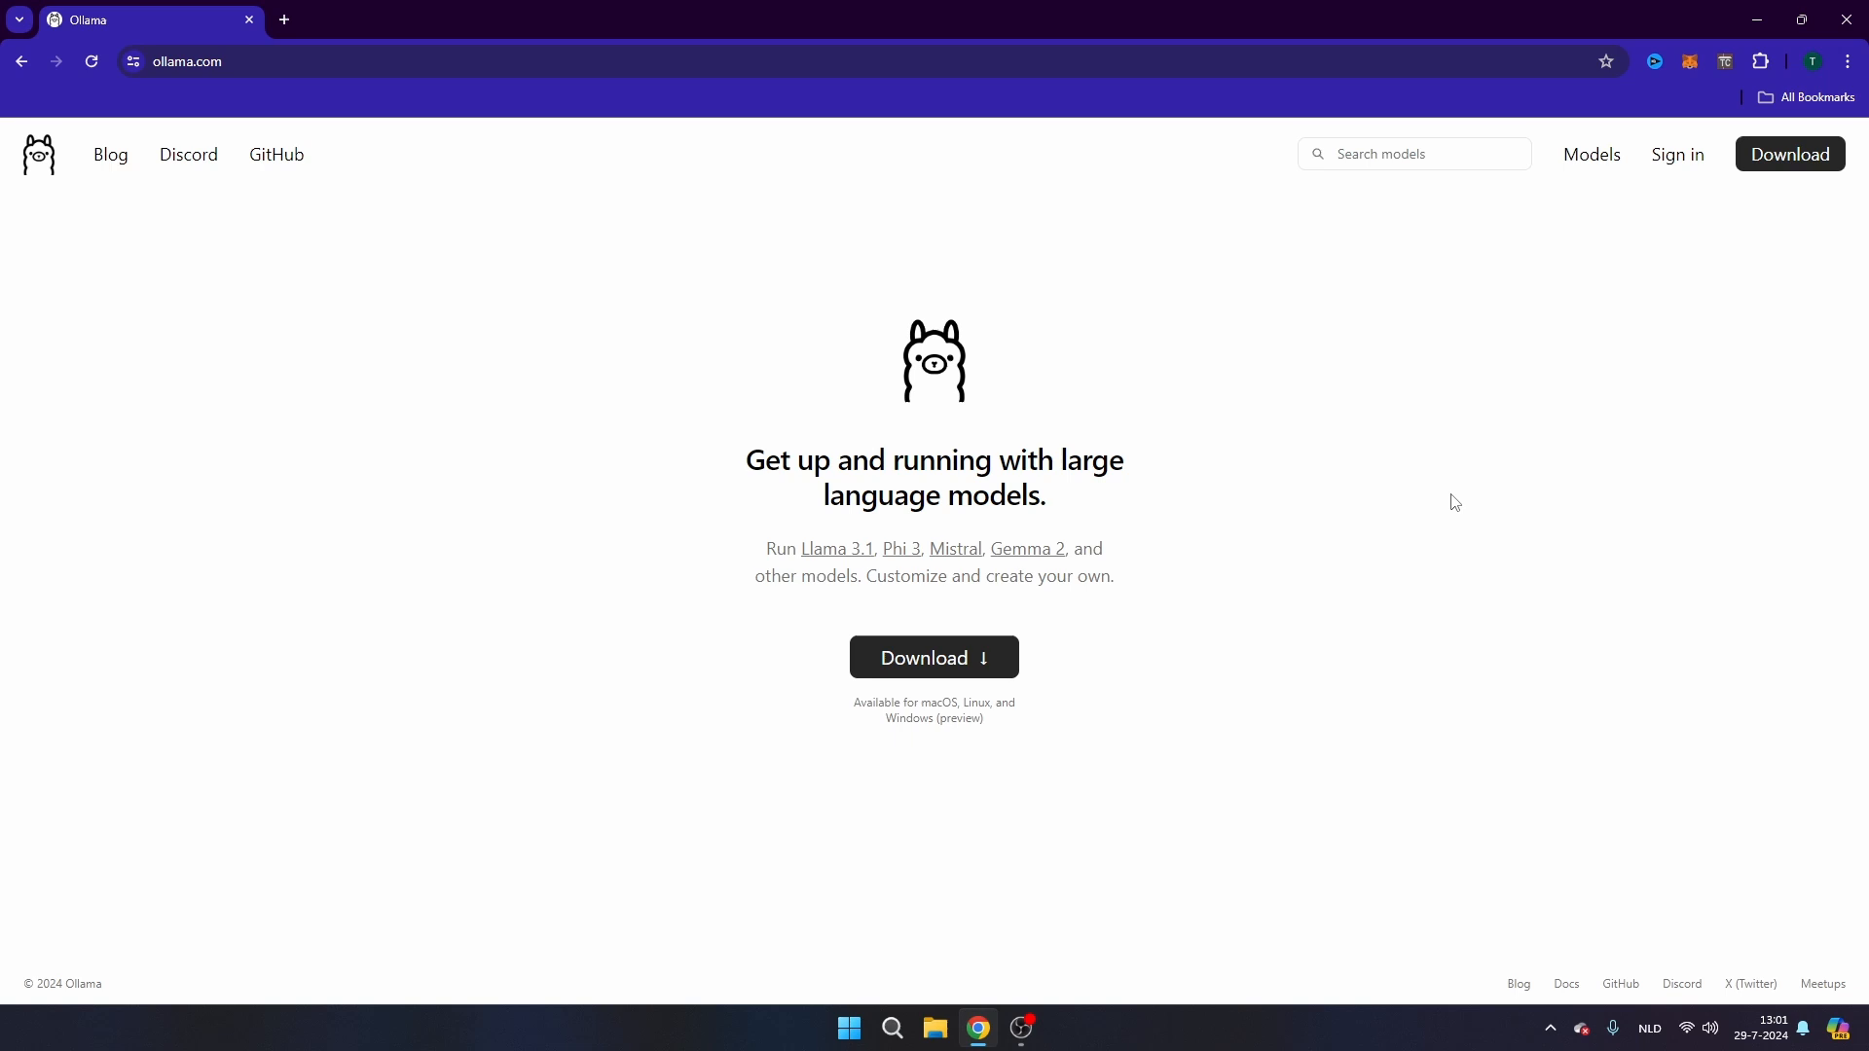
{"action": "mouse_move", "coordinate": [716, 379]}
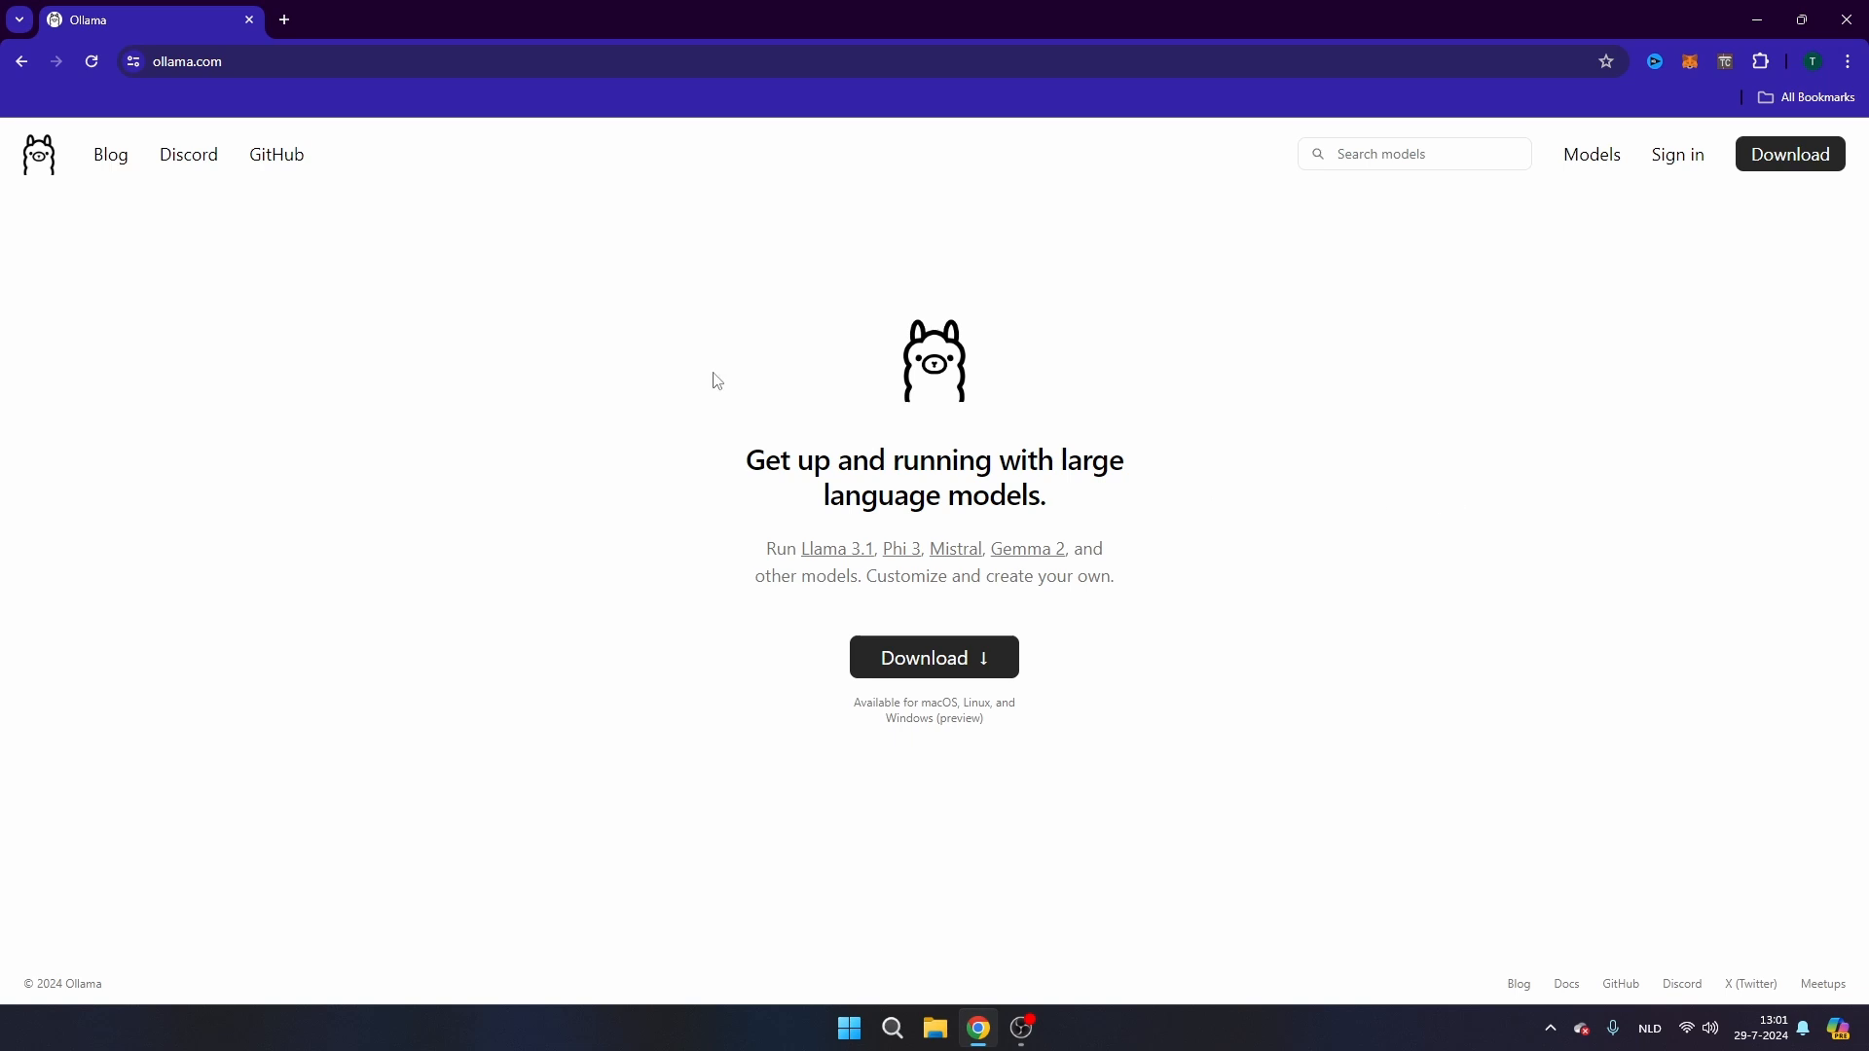
- Go to the Models library listing llama3.1, gemma2, mistral-nemo and others
{"action": "left_click", "coordinate": [829, 61]}
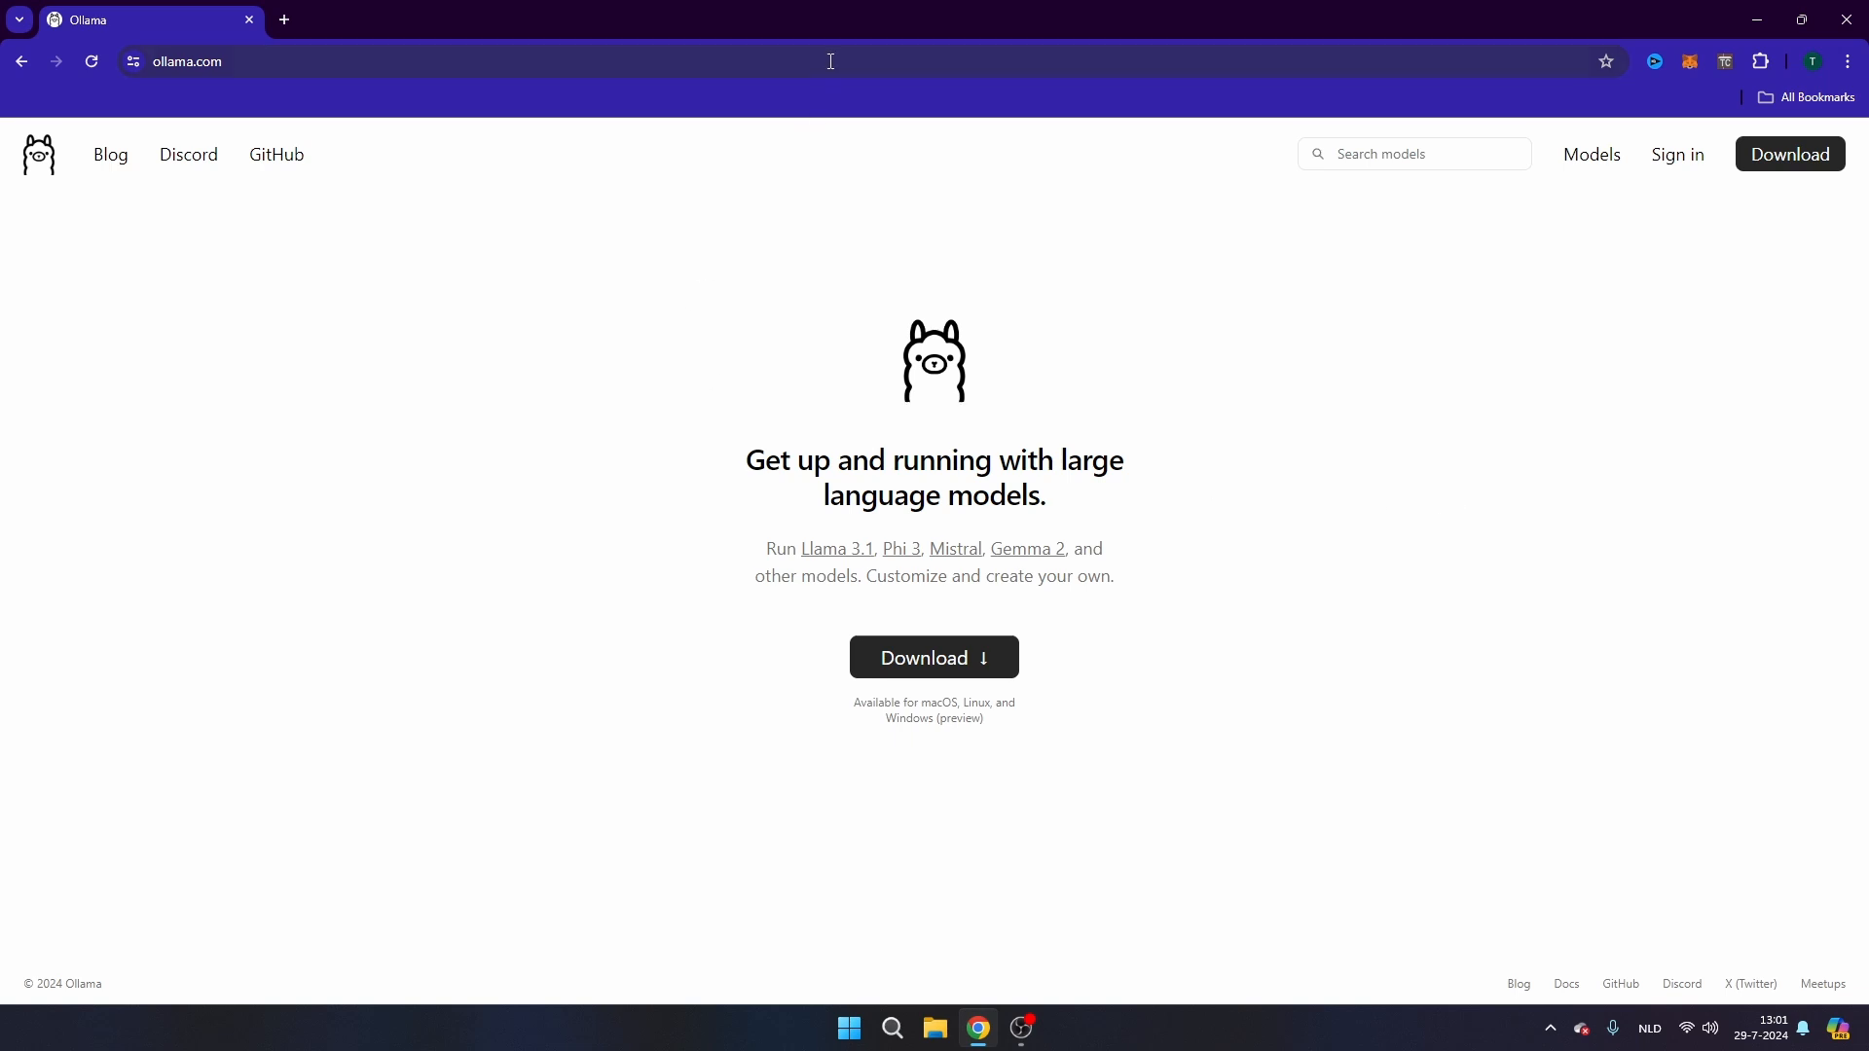
{"action": "left_click", "coordinate": [1592, 156]}
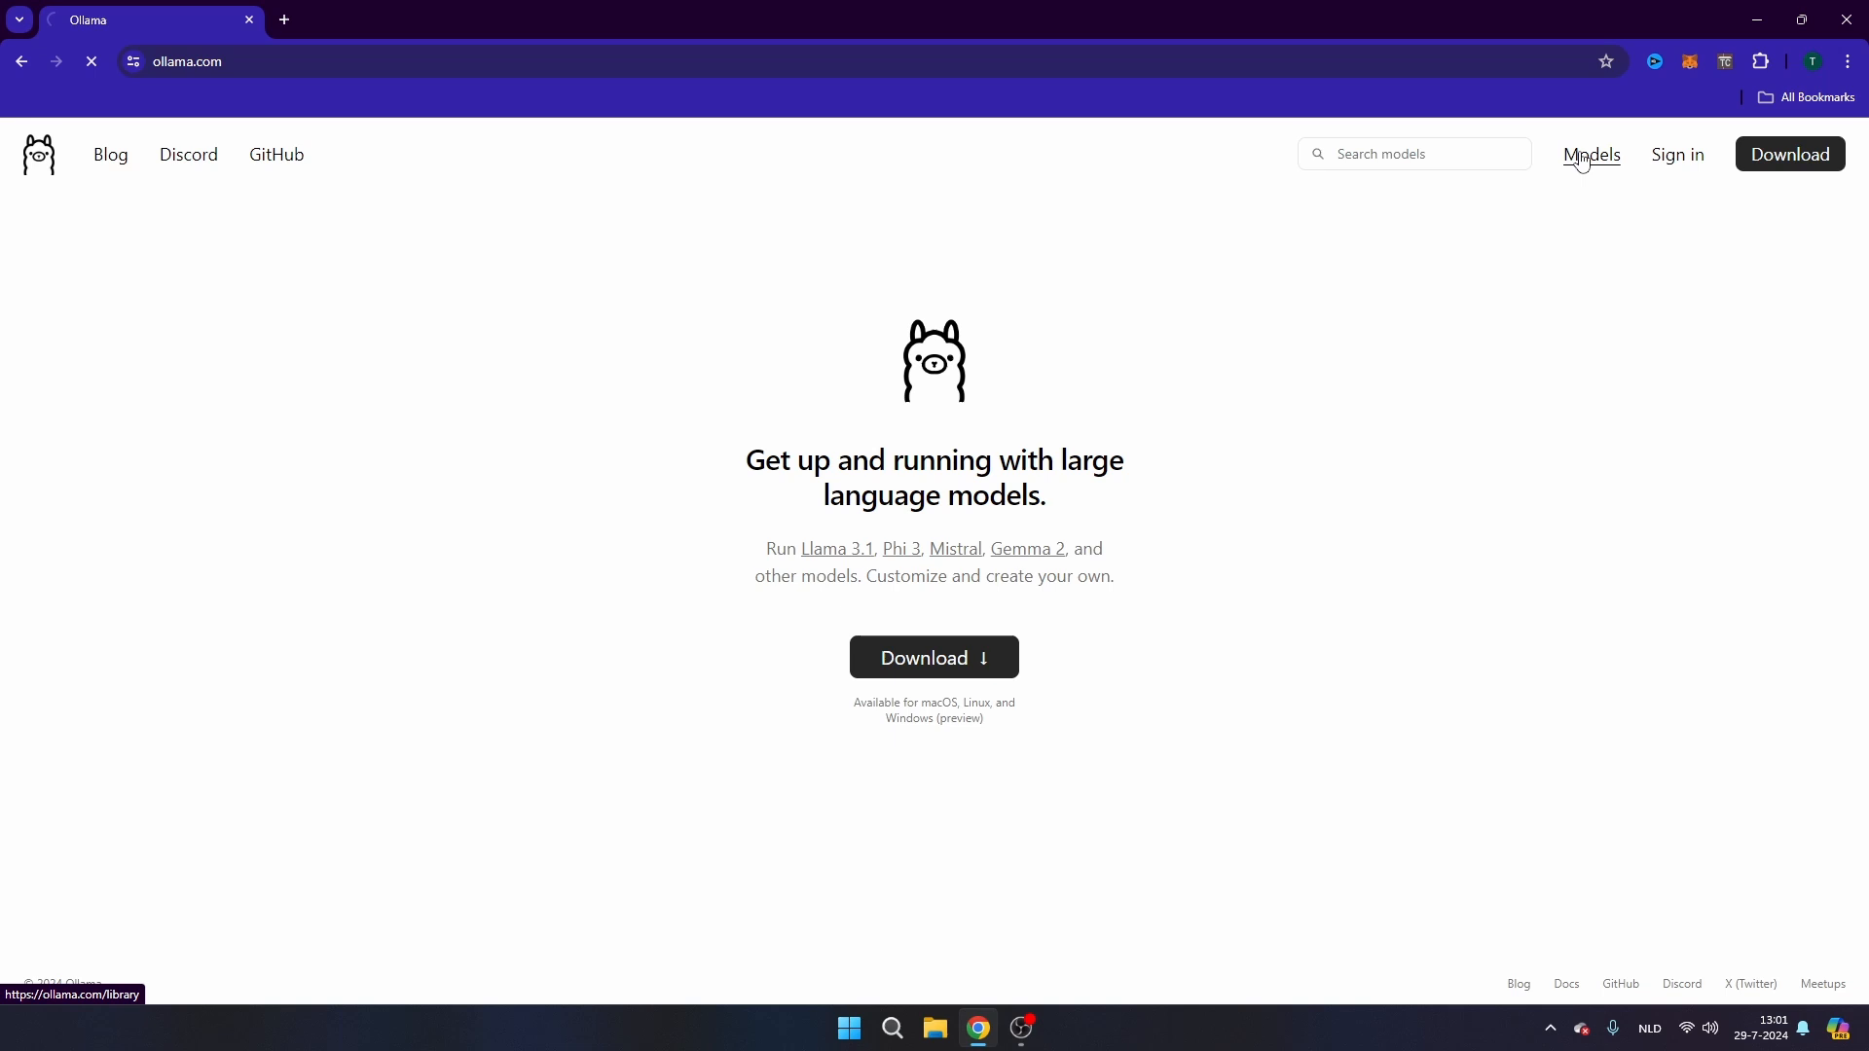
{"action": "left_click", "coordinate": [1590, 156]}
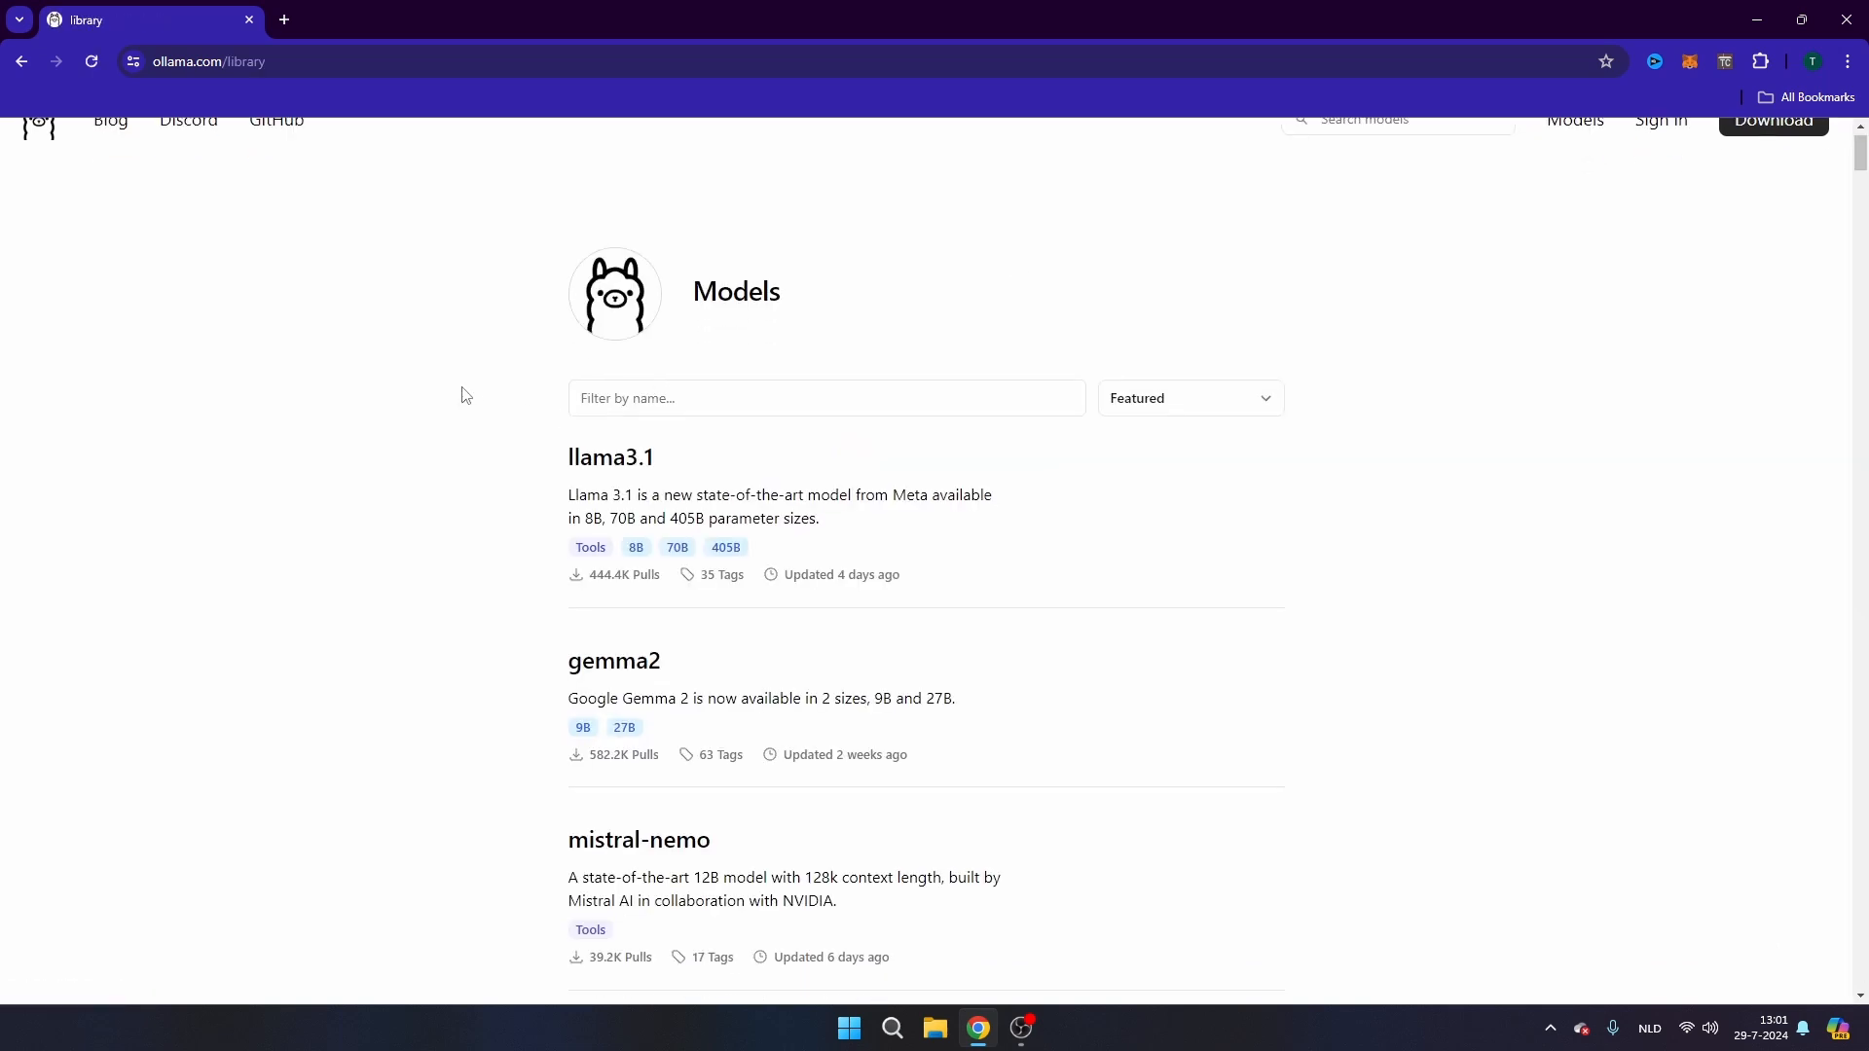
{"action": "scroll", "scroll_direction": "down", "scroll_amount": 3}
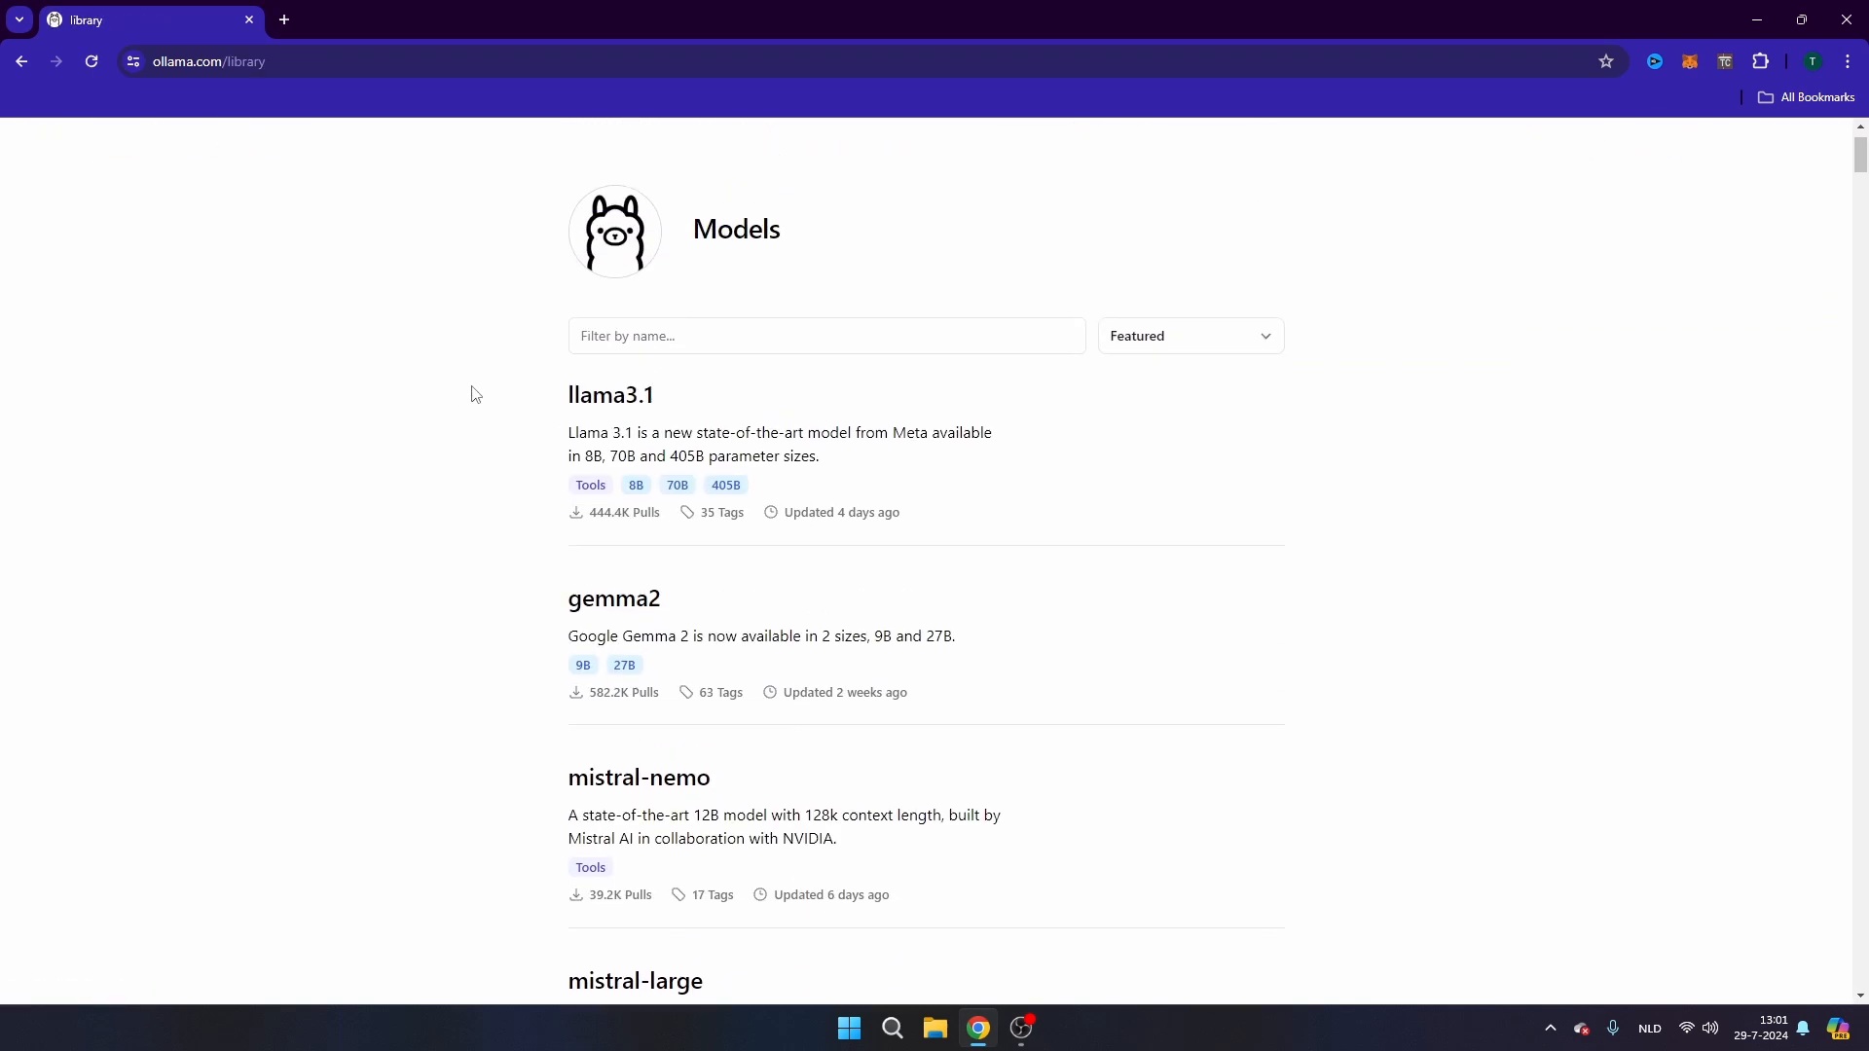
{"action": "mouse_move", "coordinate": [491, 424]}
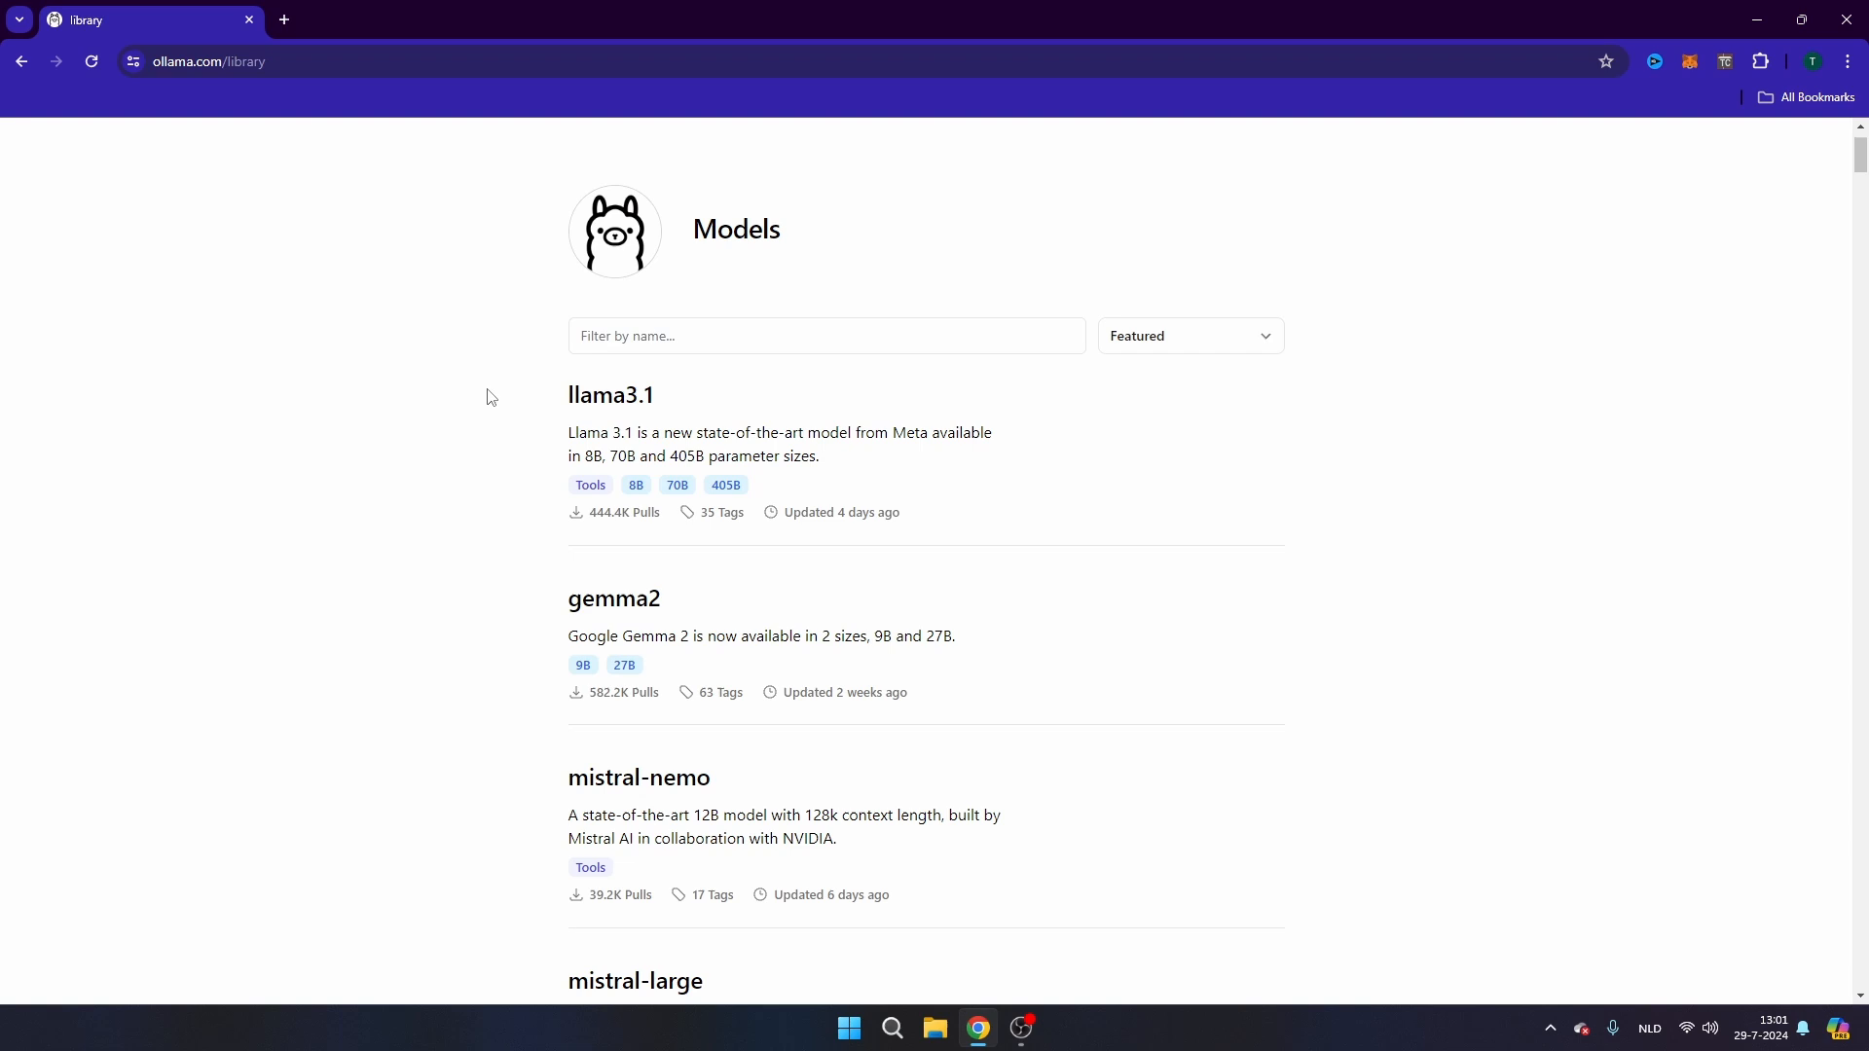
{"action": "mouse_move", "coordinate": [436, 399]}
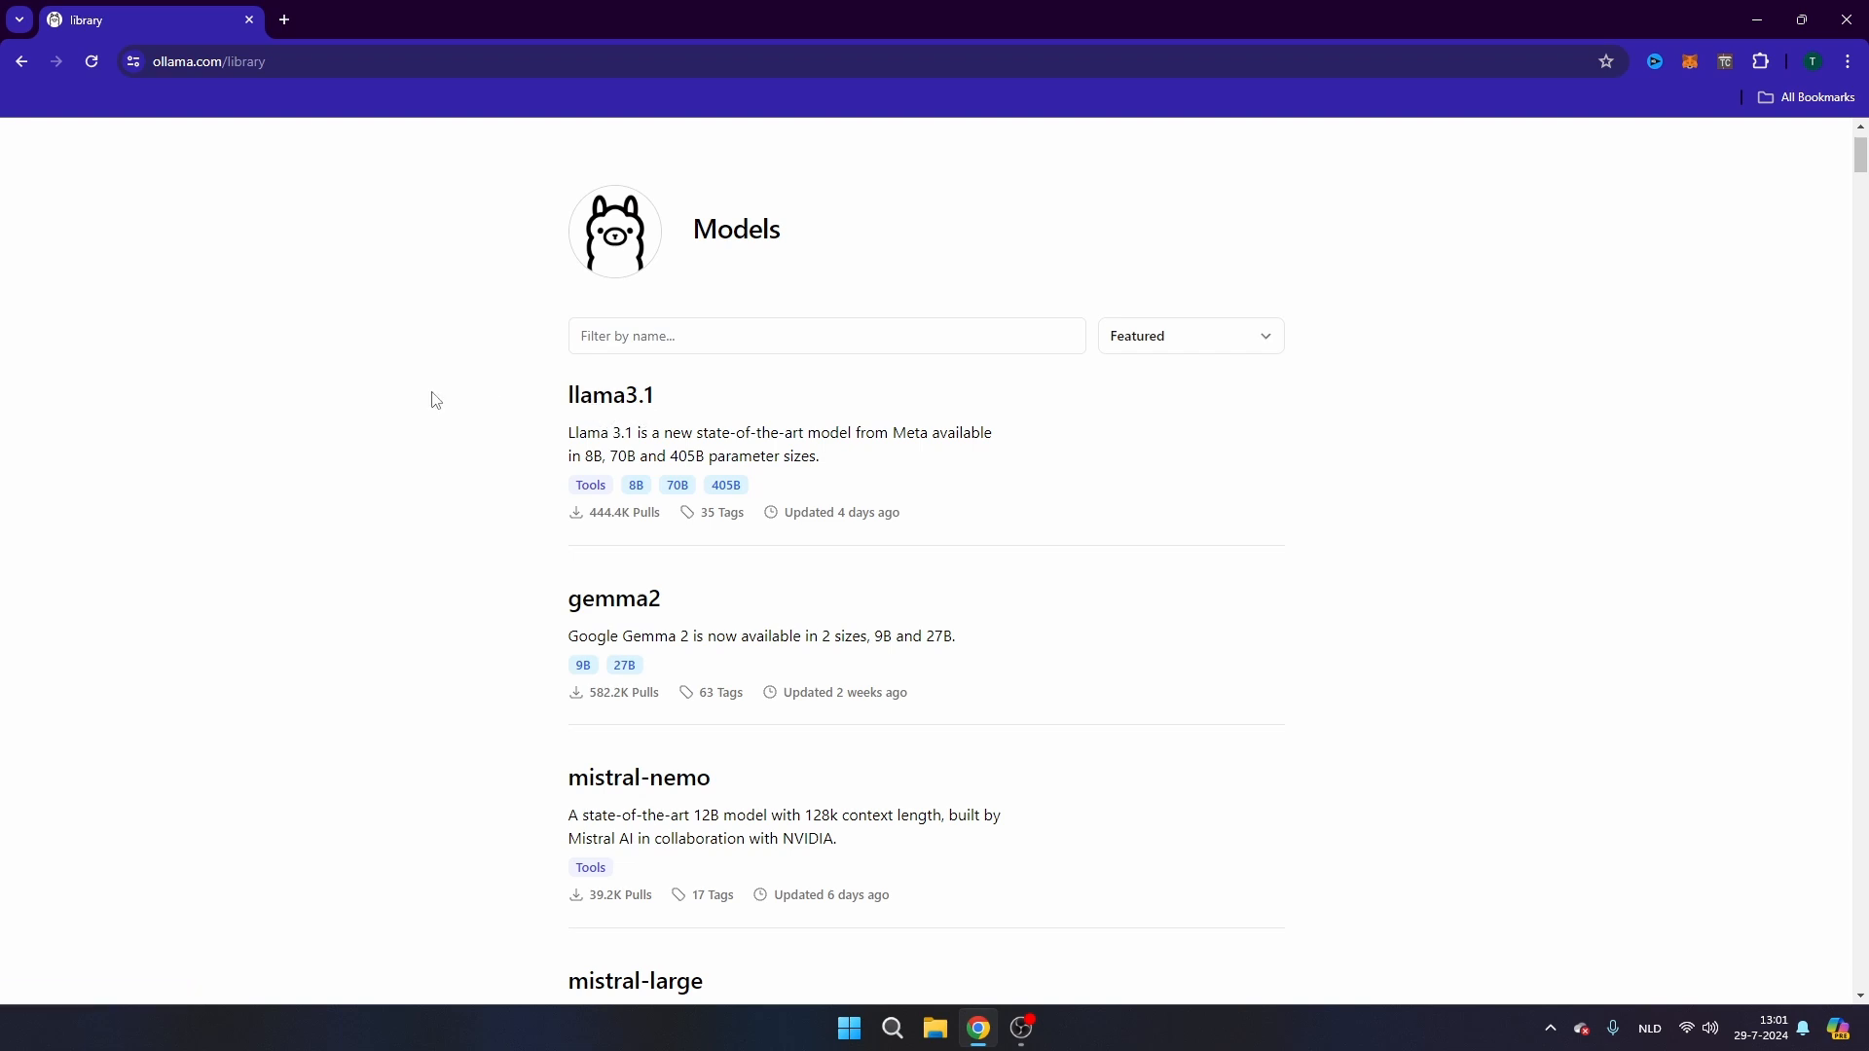
{"action": "mouse_move", "coordinate": [611, 411]}
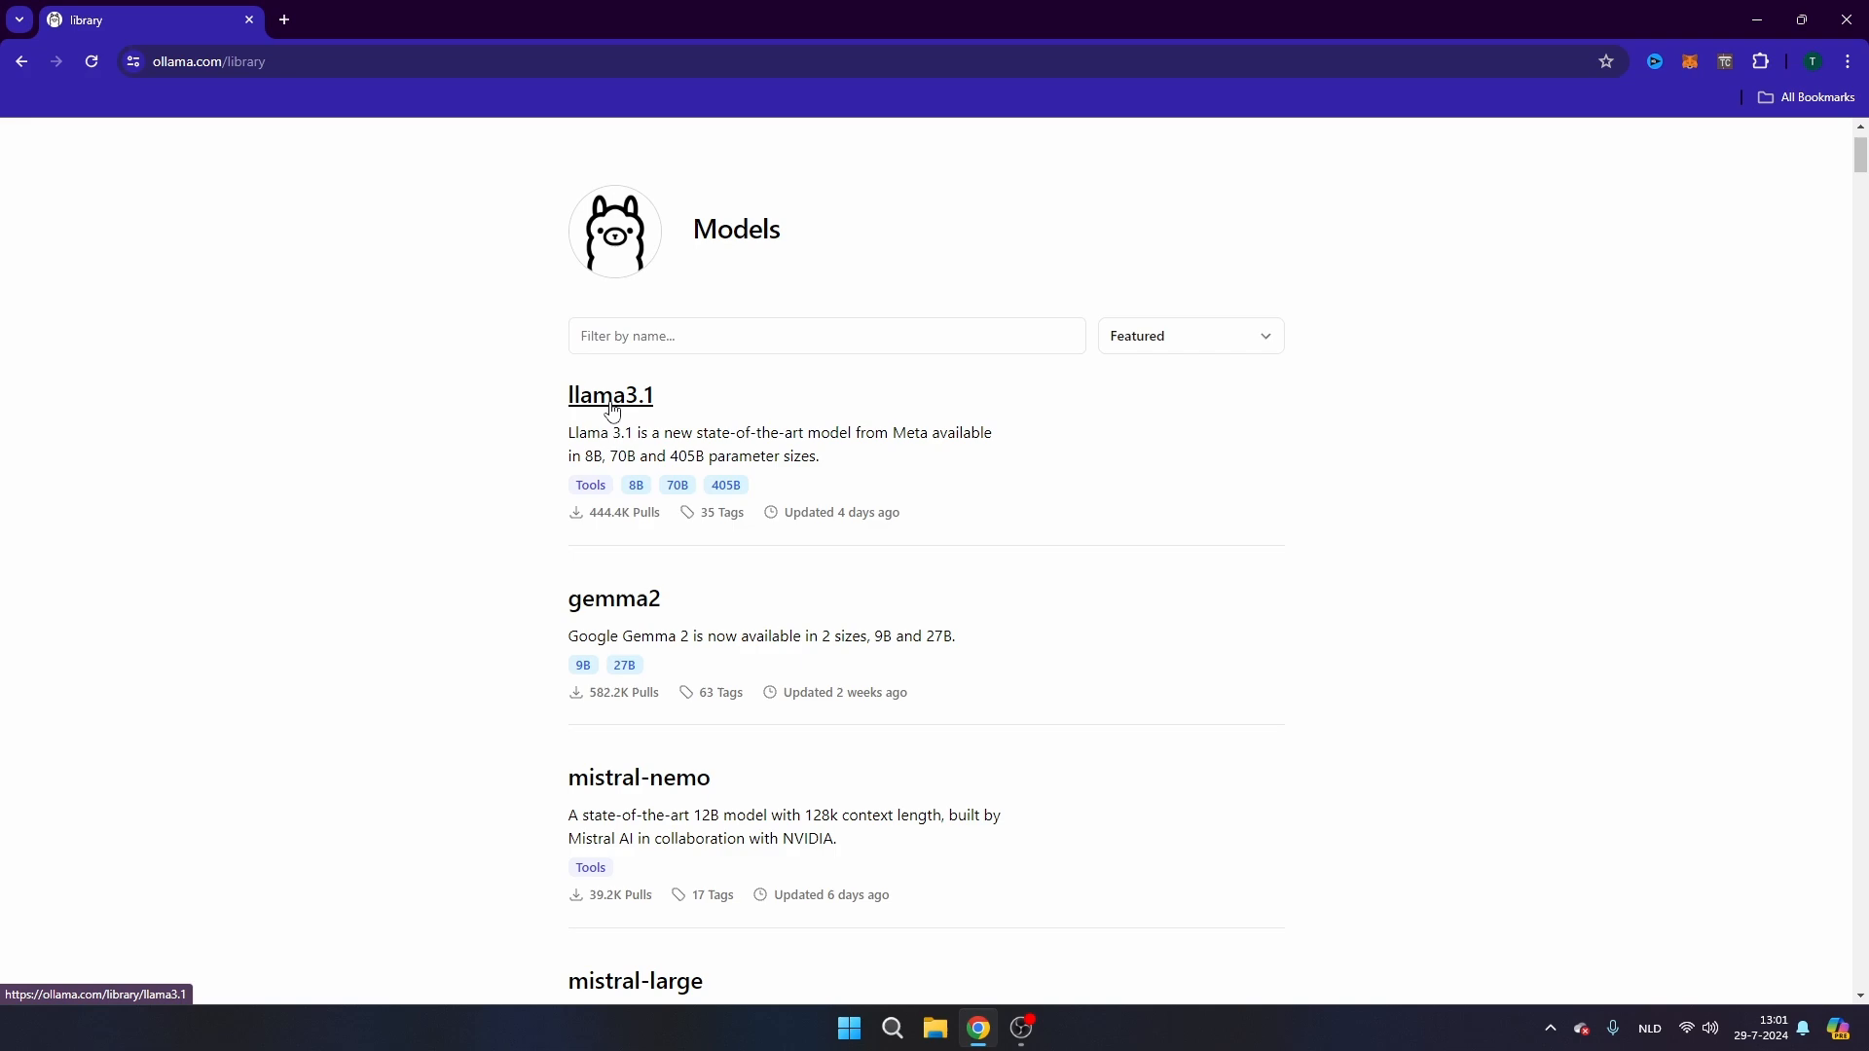
- Choose the 8b tag on the llama3.1 page and copy 'ollama run llama3.1:8b'
{"action": "left_click", "coordinate": [611, 395]}
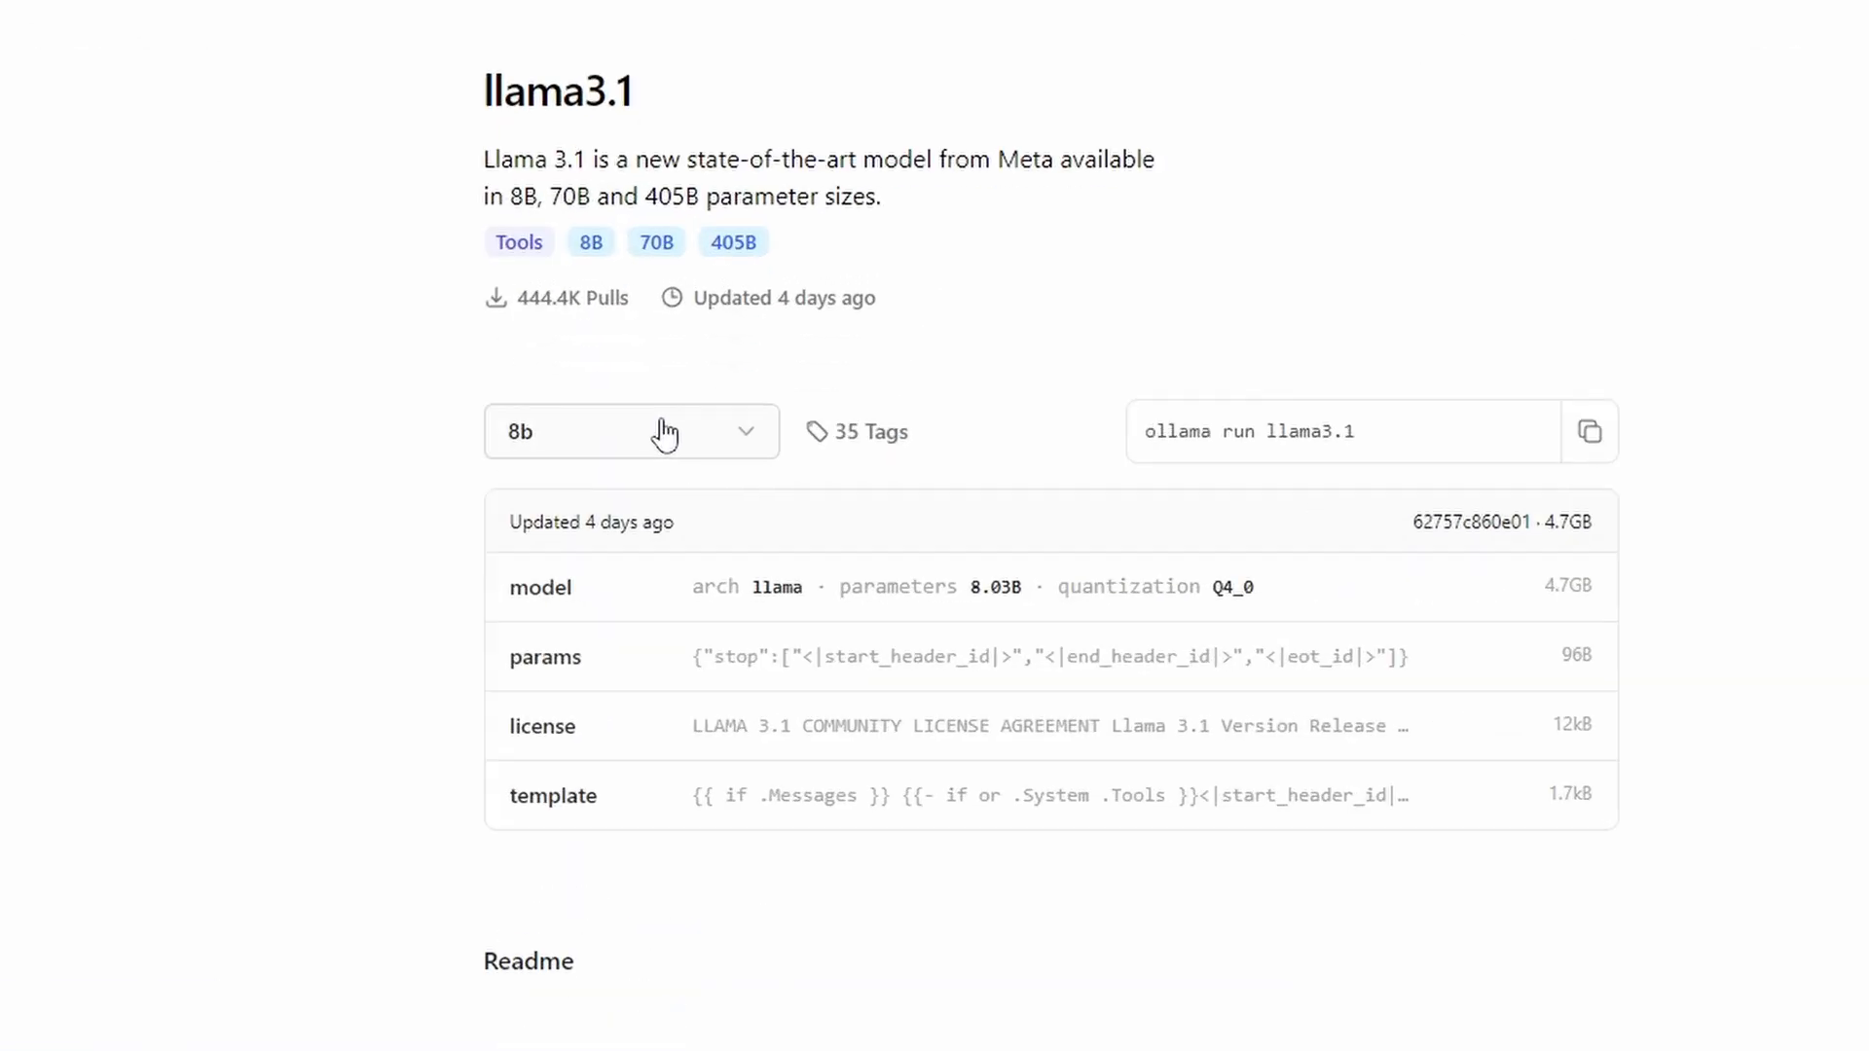
{"action": "left_click", "coordinate": [631, 432]}
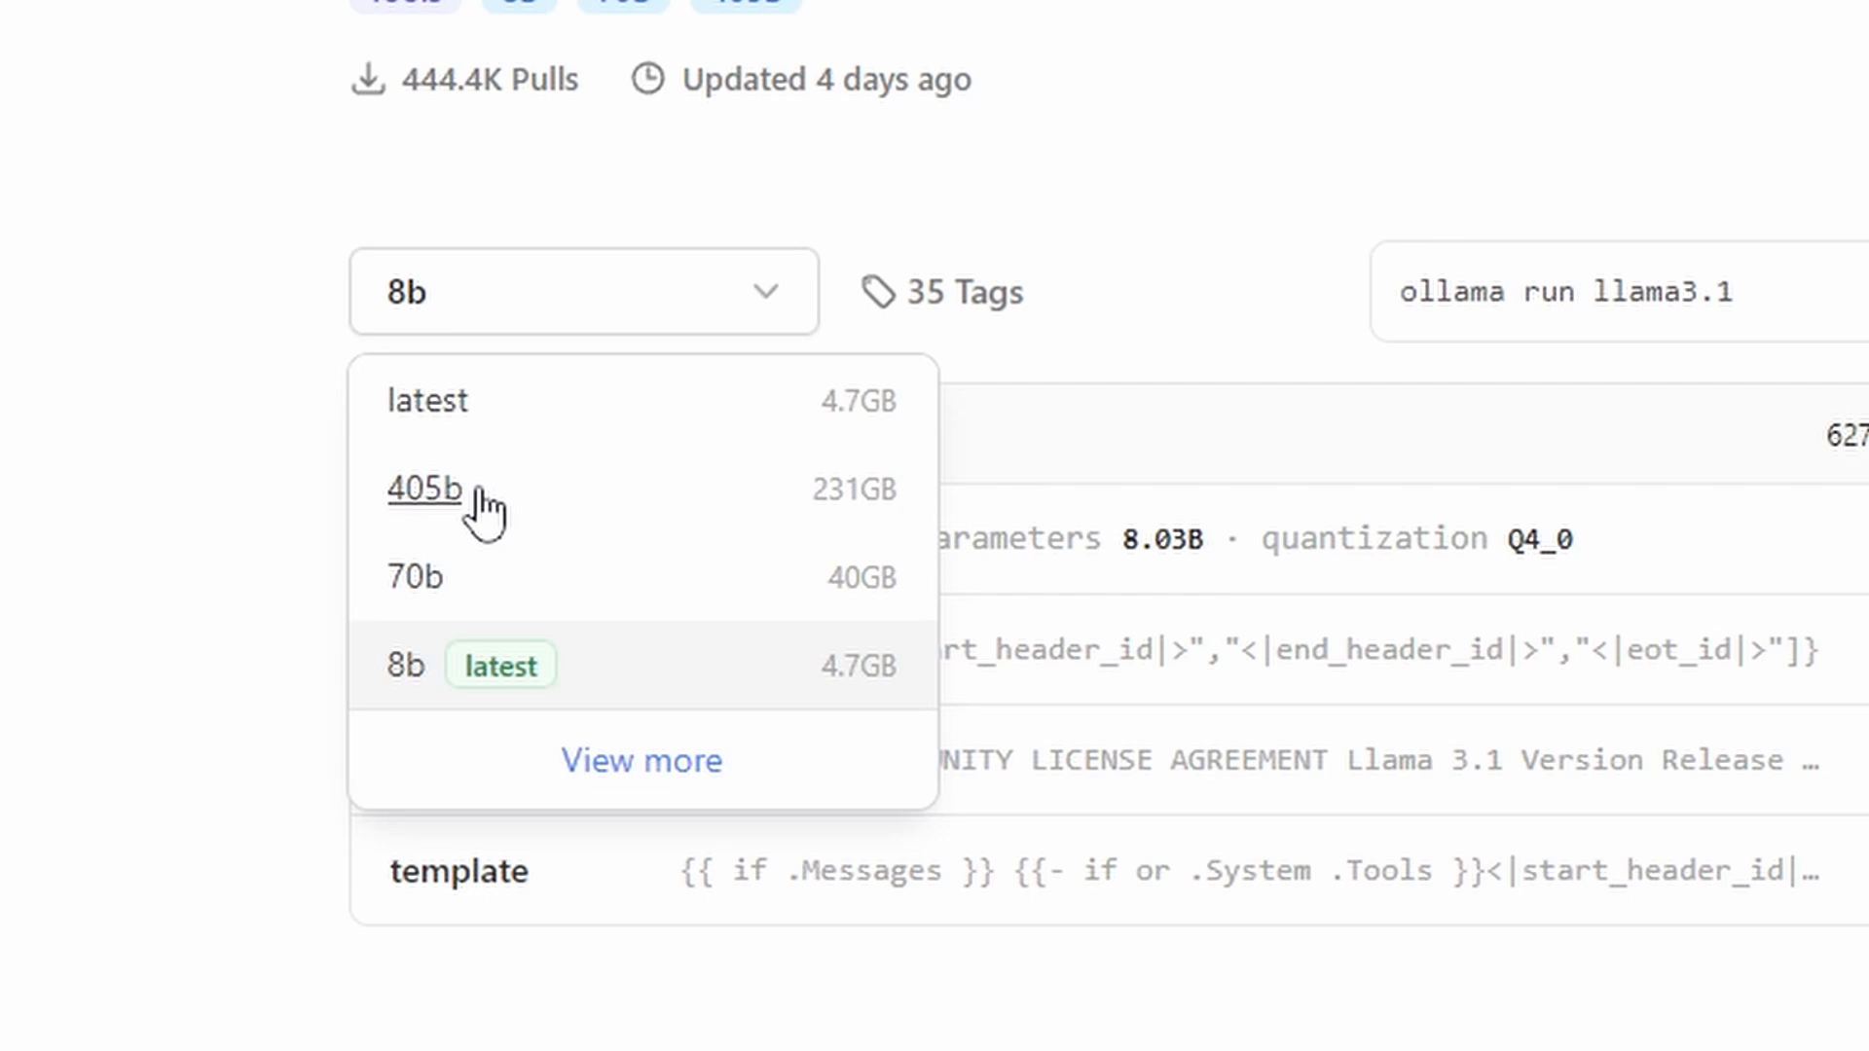
{"action": "mouse_move", "coordinate": [861, 530]}
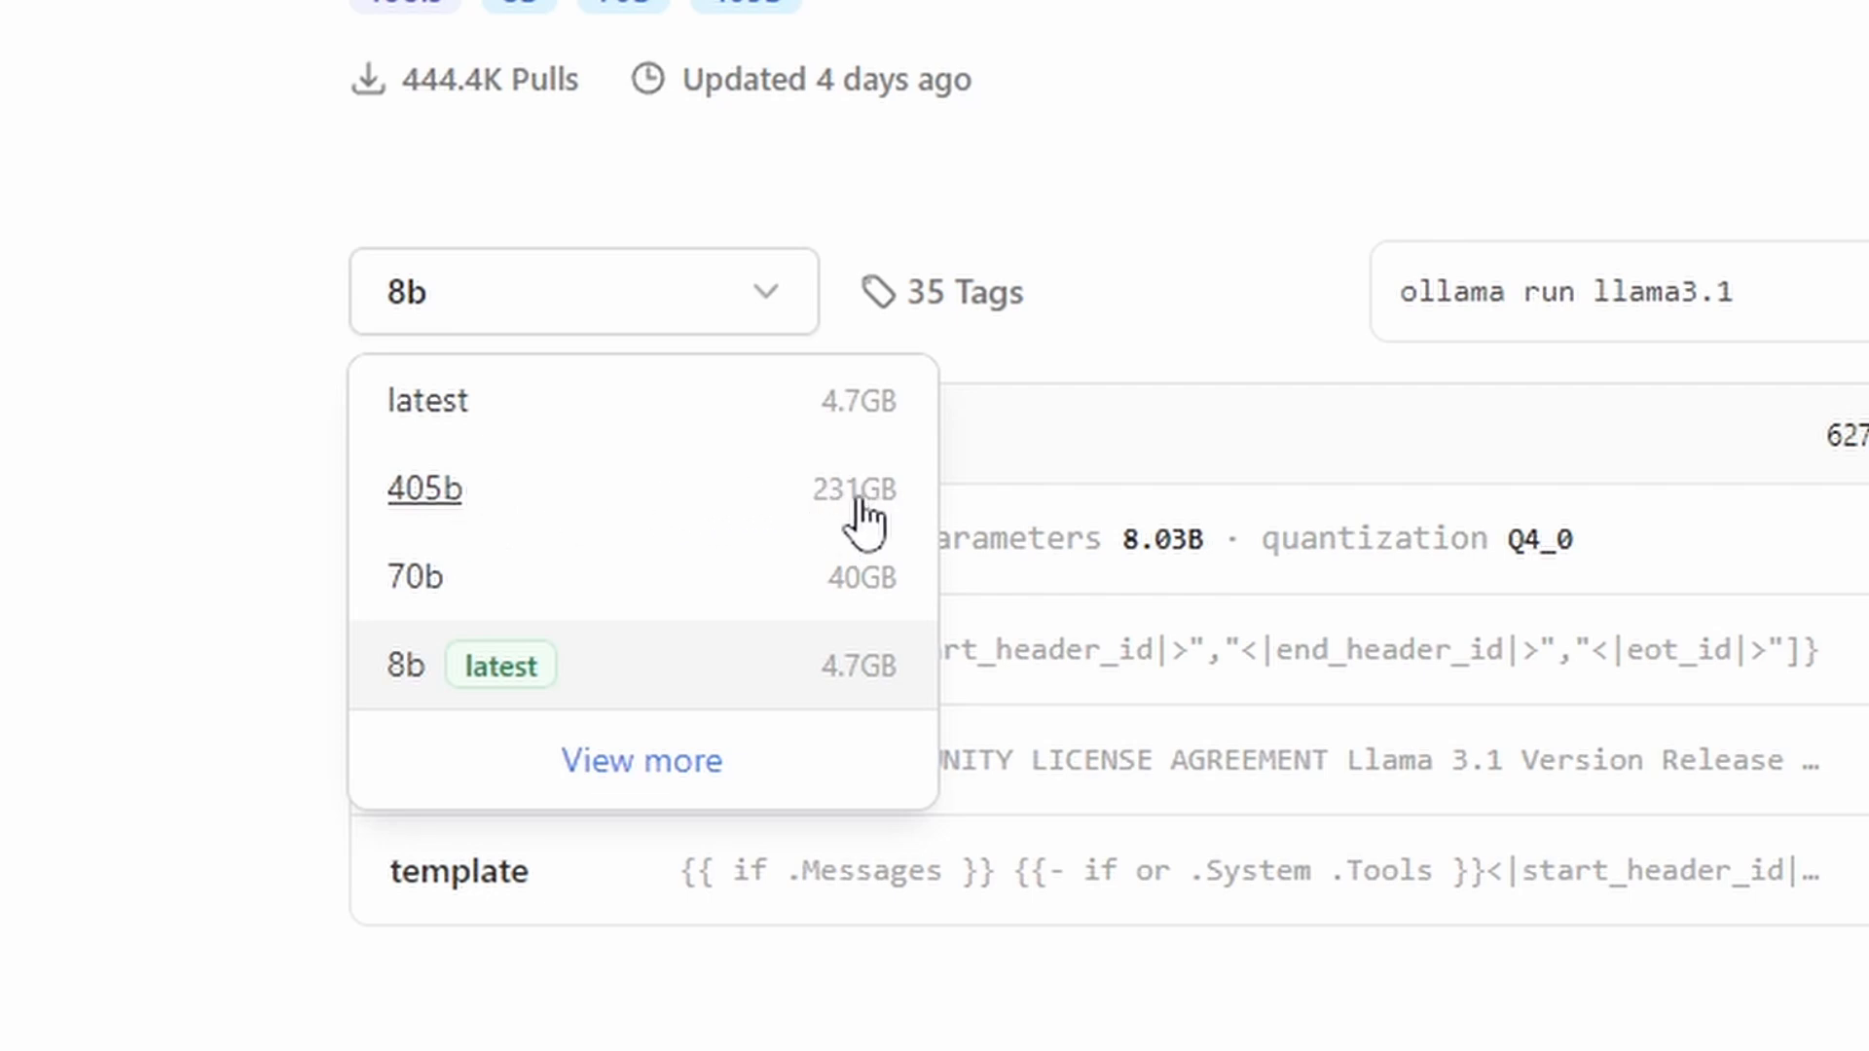
{"action": "mouse_move", "coordinate": [421, 582]}
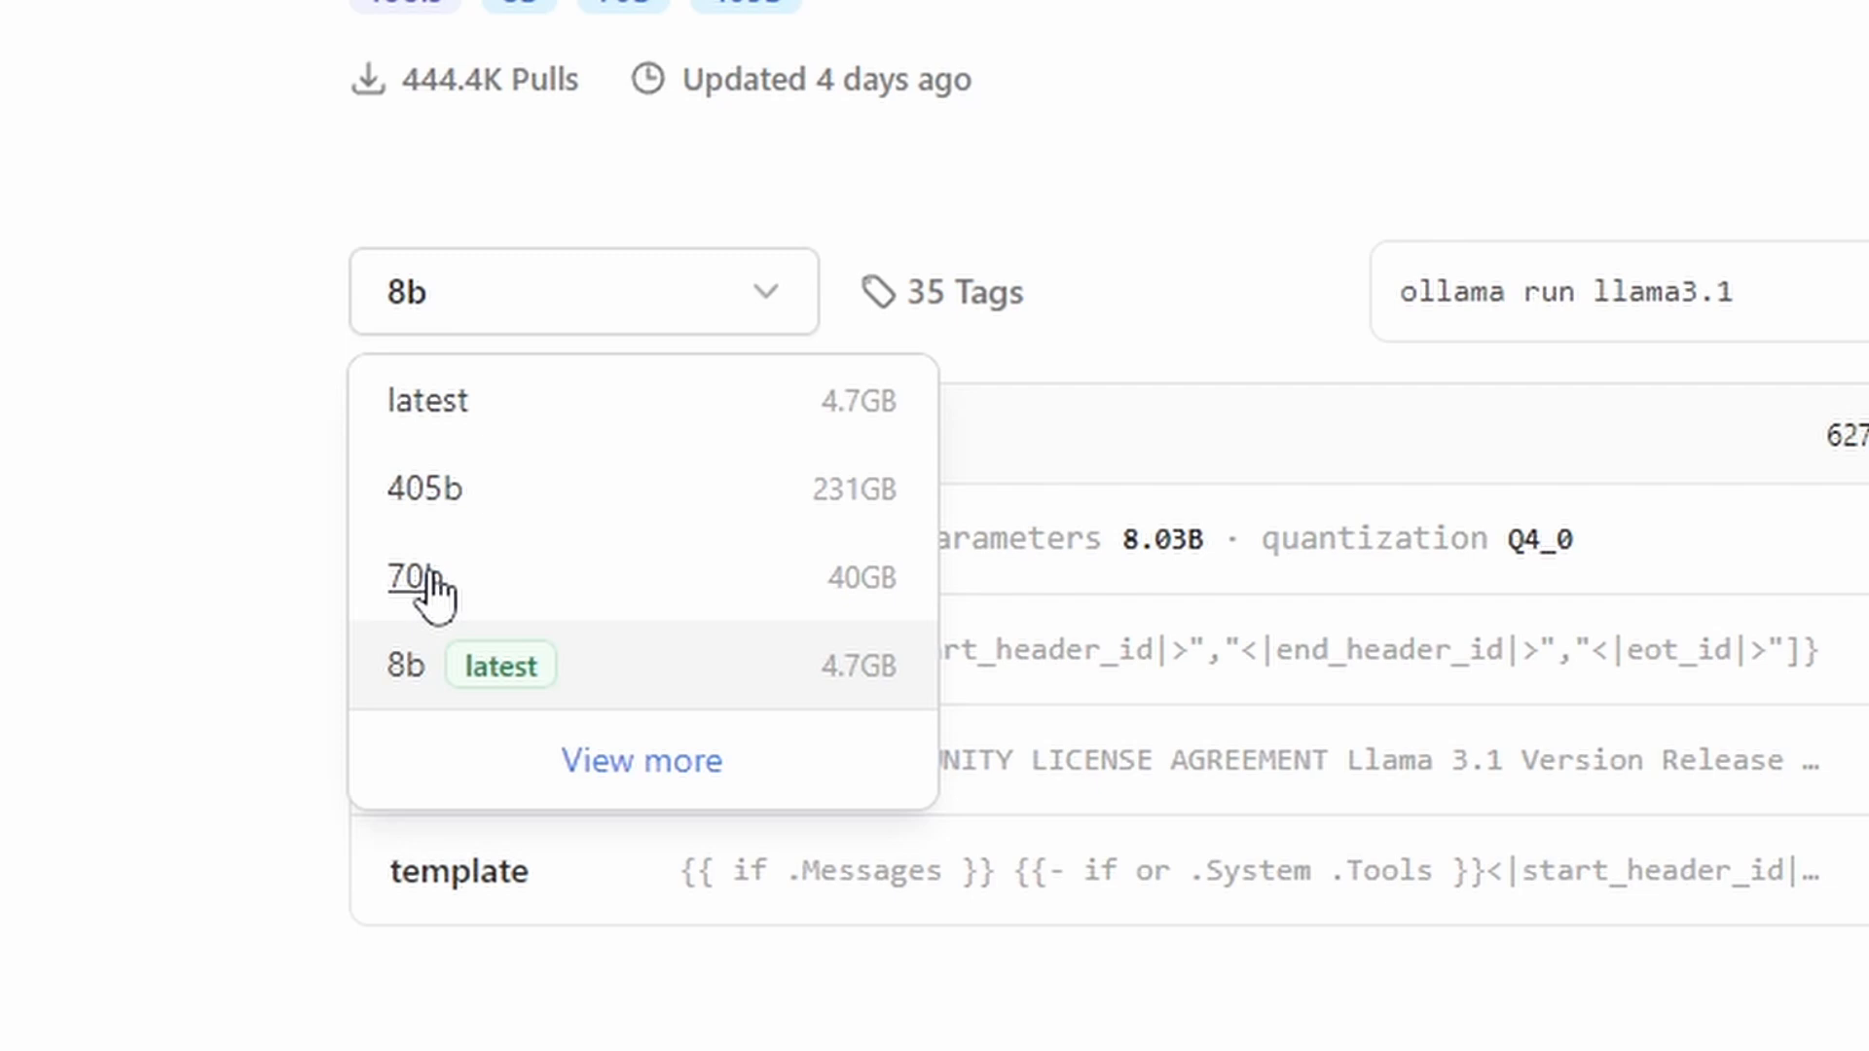
{"action": "mouse_move", "coordinate": [523, 590]}
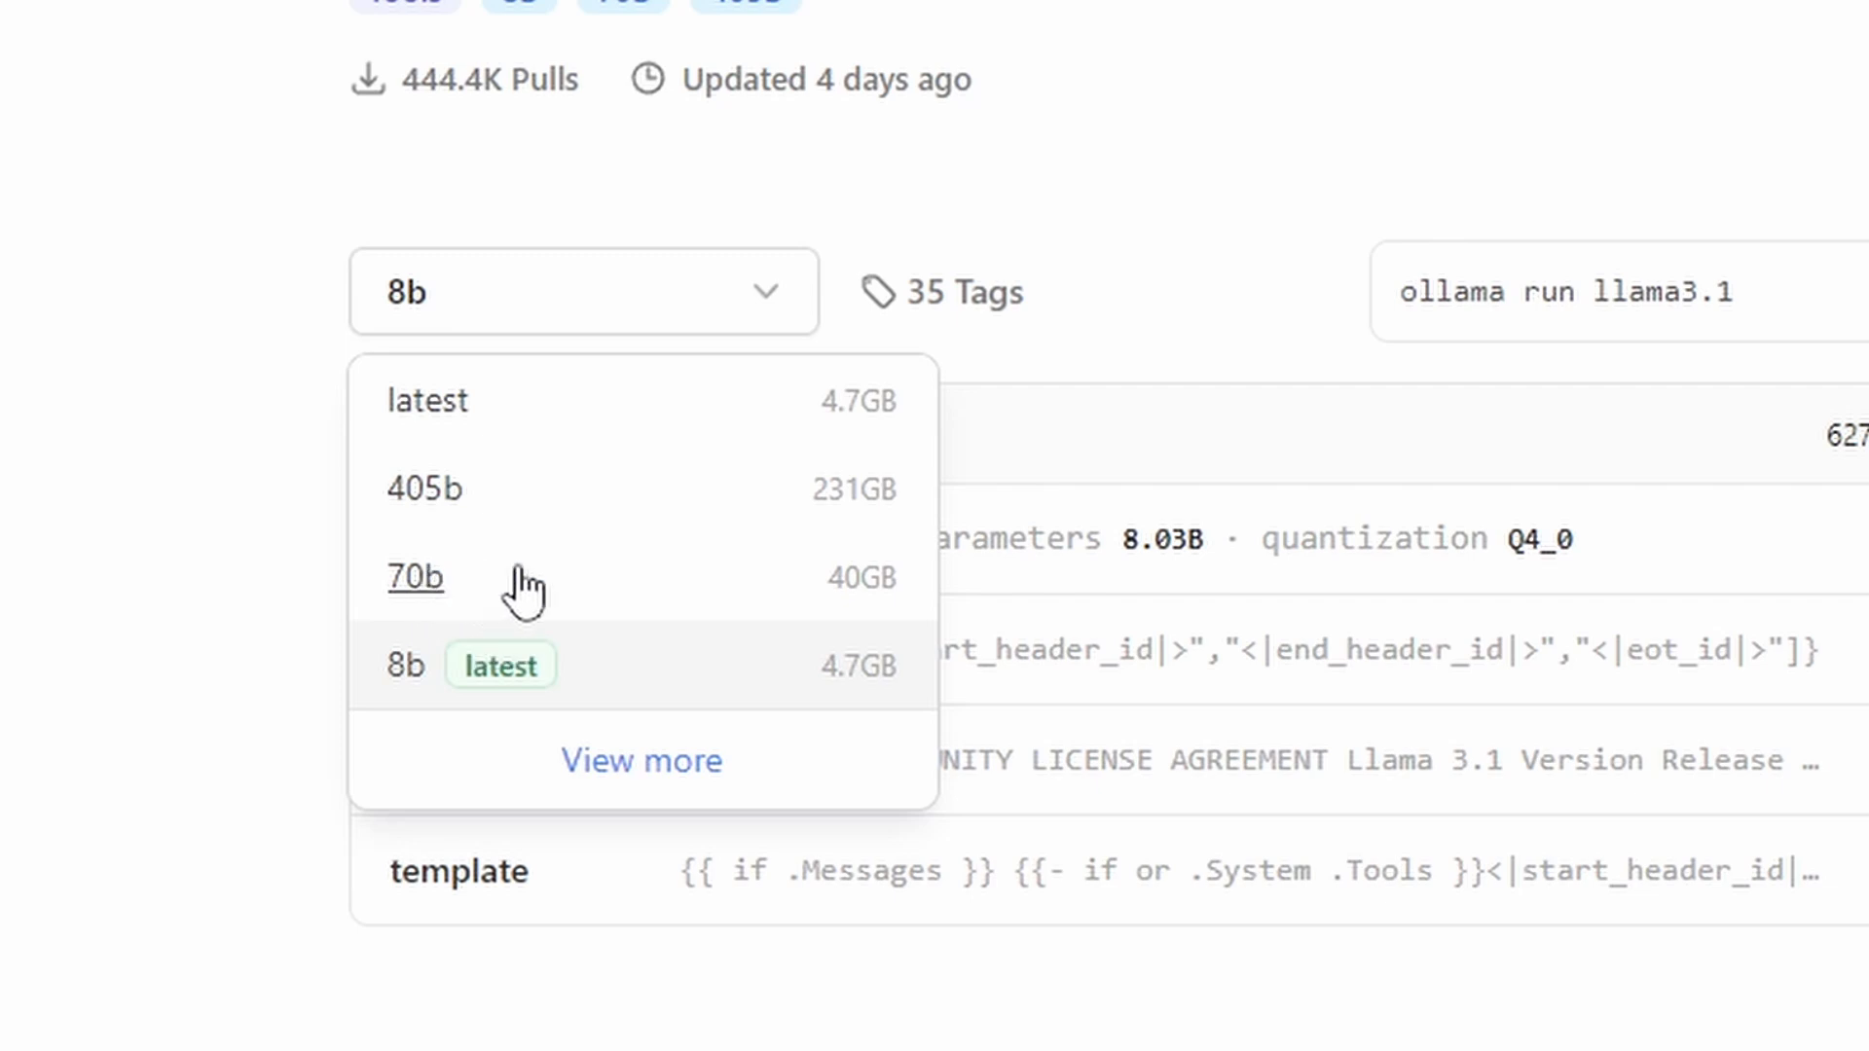
{"action": "mouse_move", "coordinate": [401, 679]}
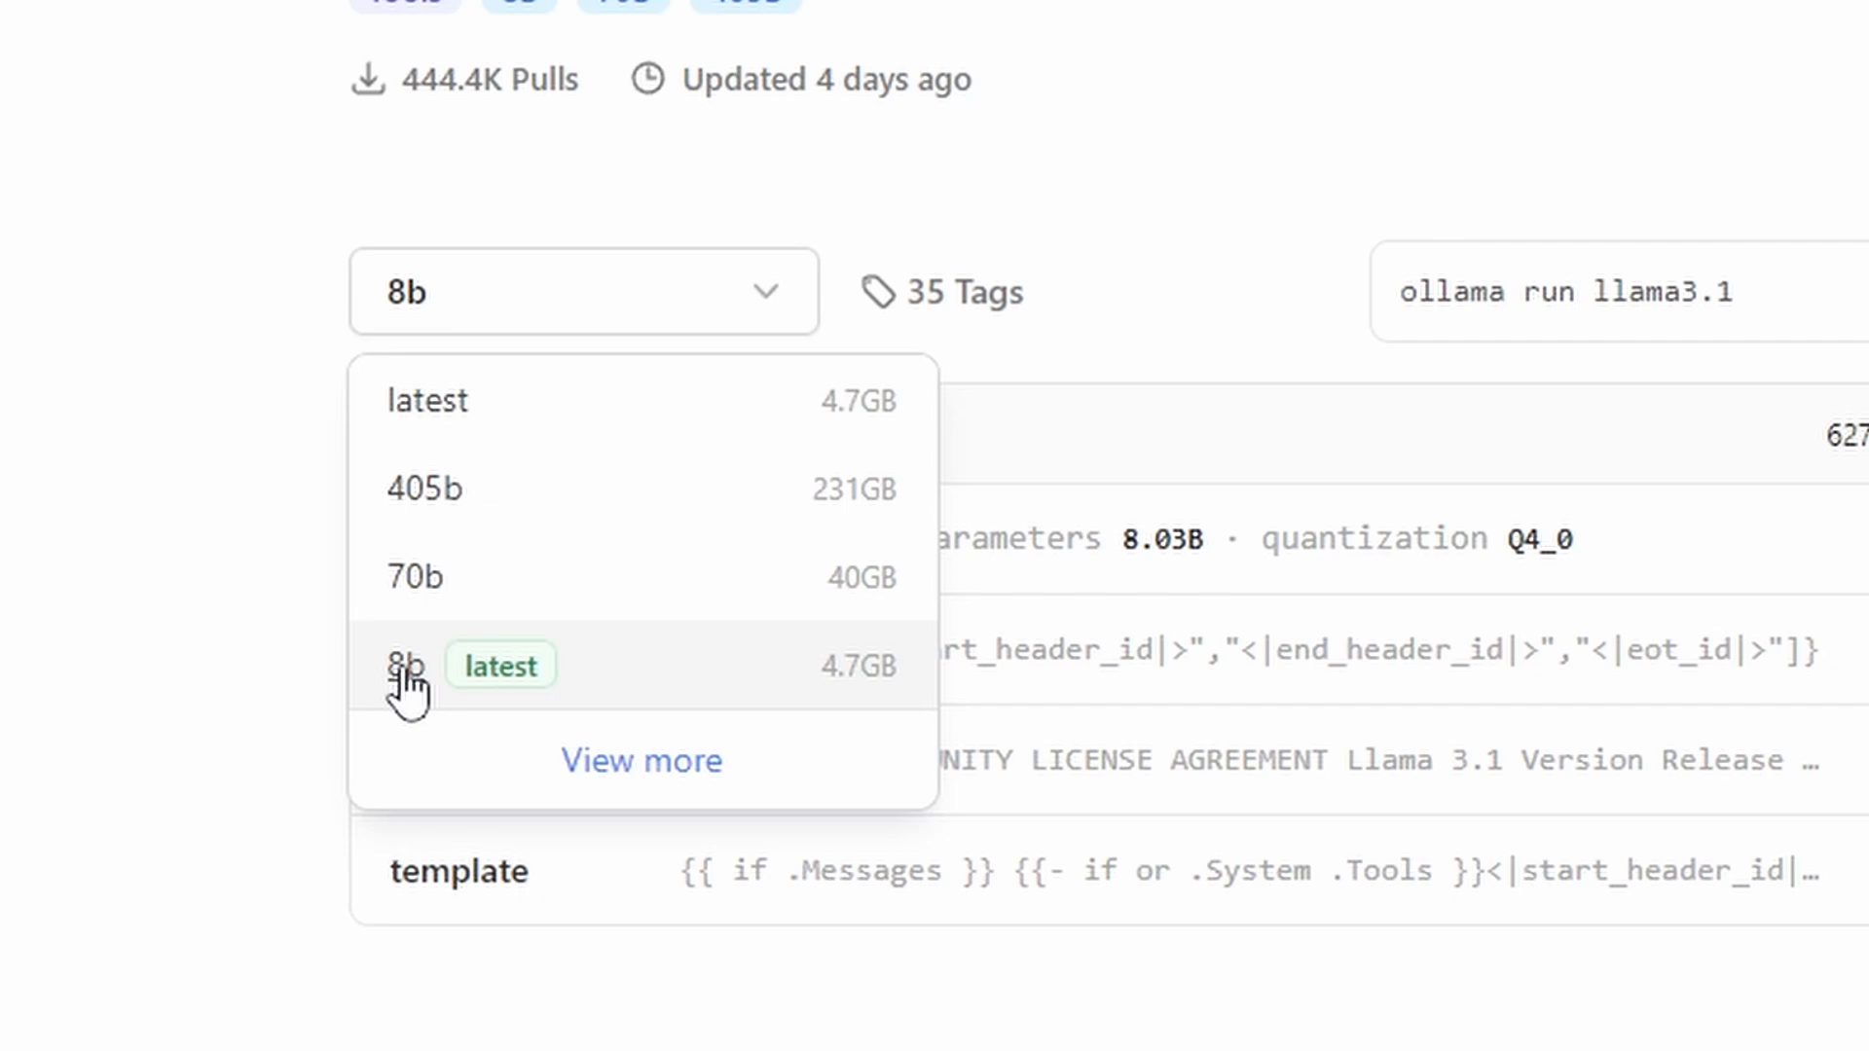
{"action": "left_click", "coordinate": [405, 666]}
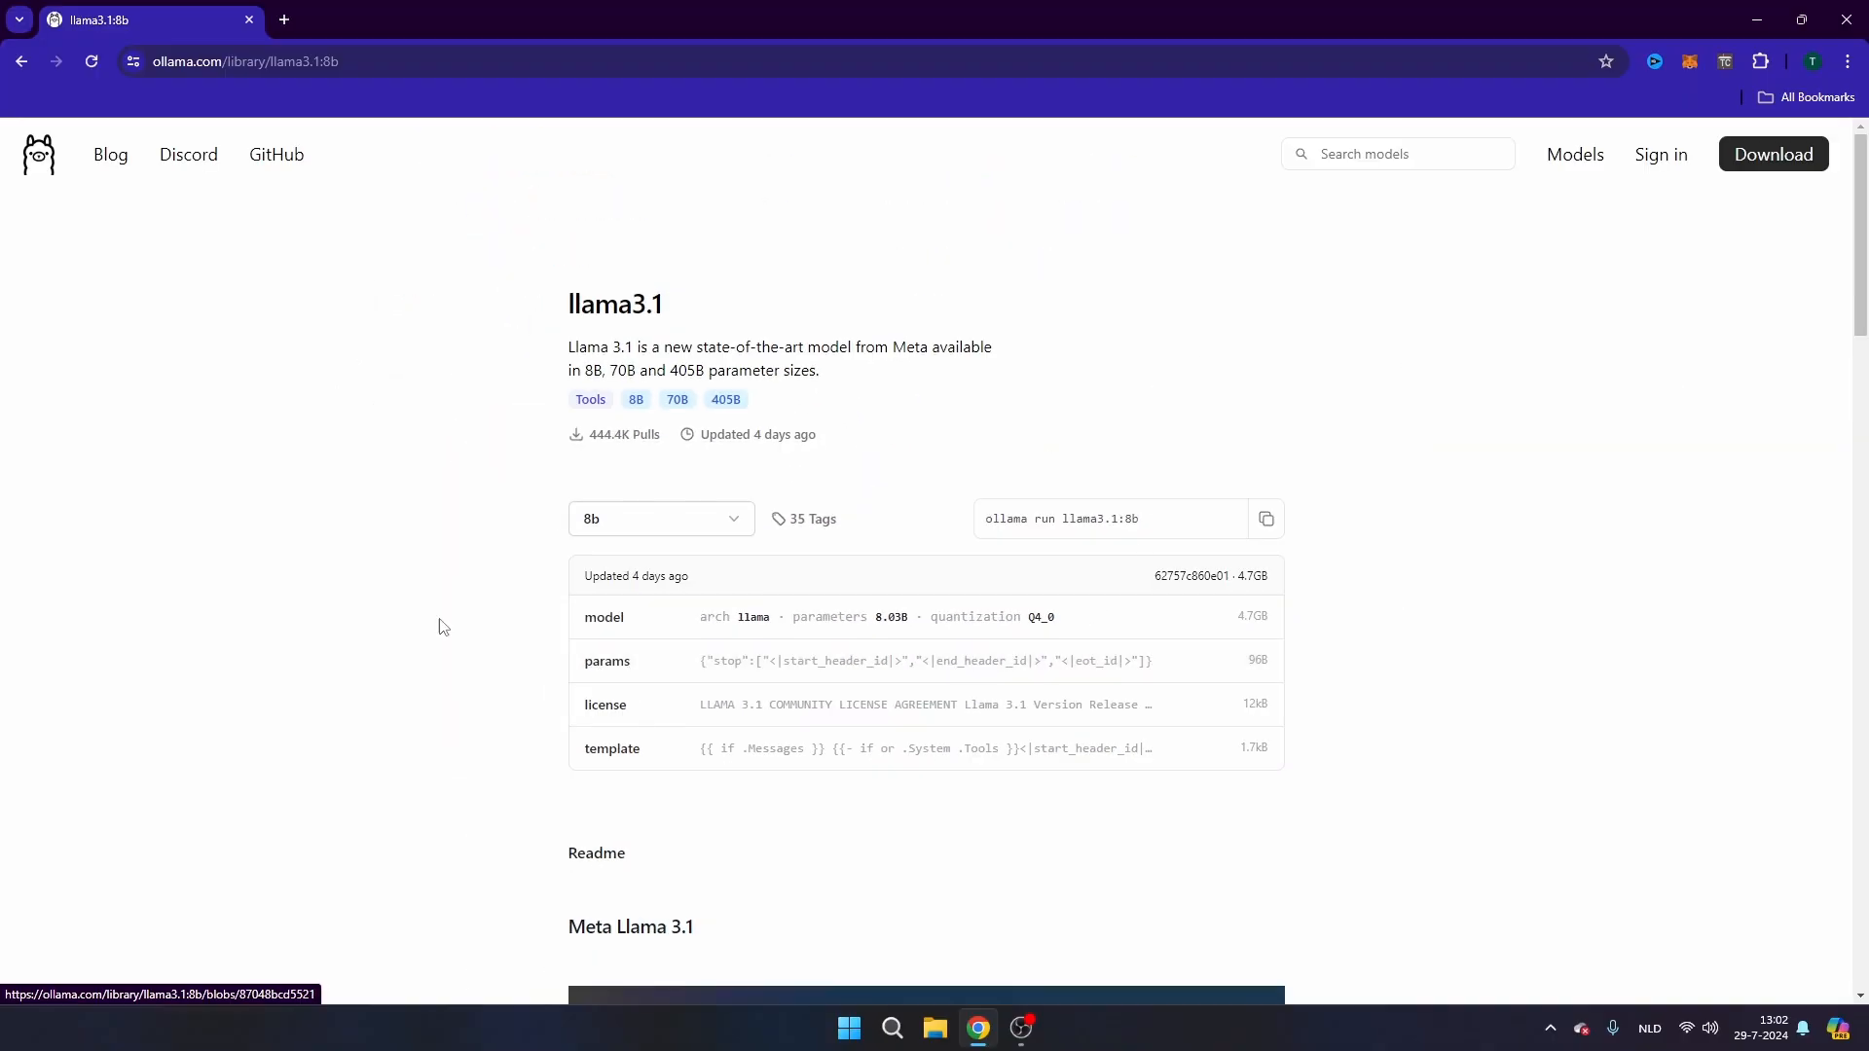
{"action": "triple_click", "coordinate": [1061, 517]}
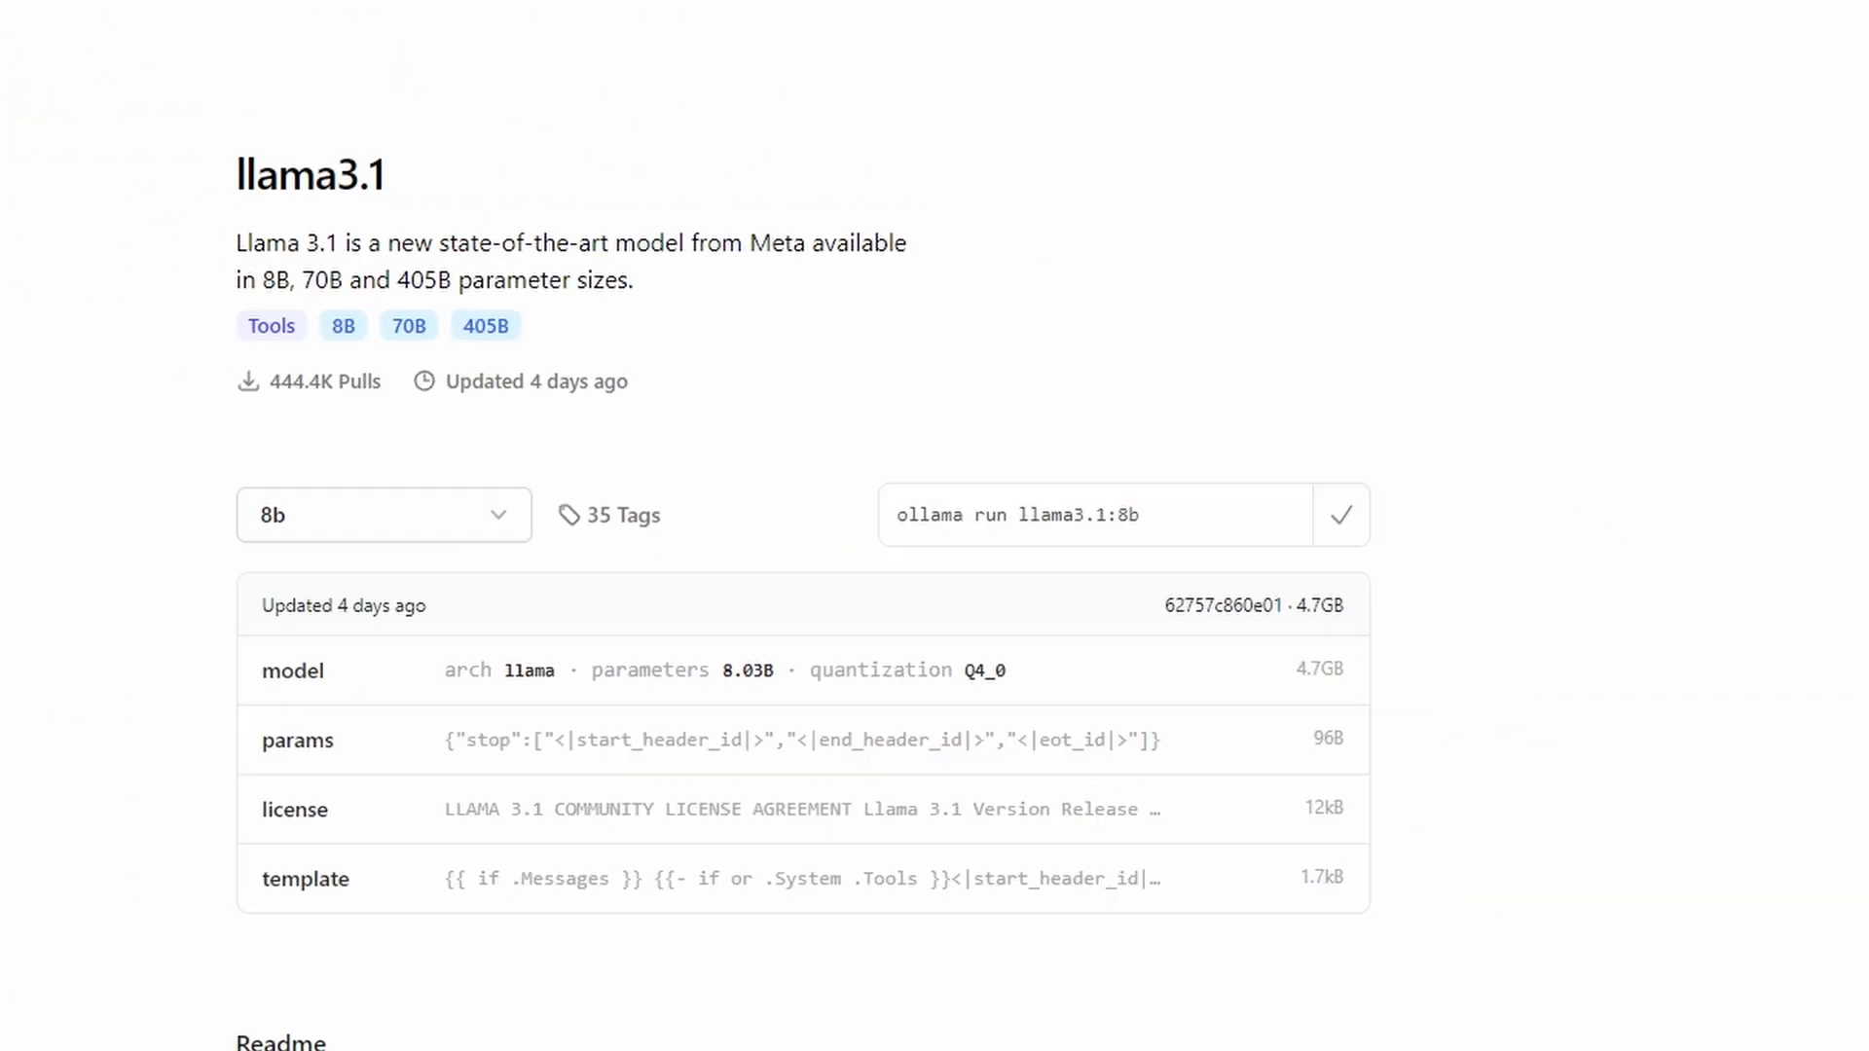
- Launch Command Prompt via Start search and run 'ollama run llama3.1:8b'
{"action": "left_click", "coordinate": [849, 1028]}
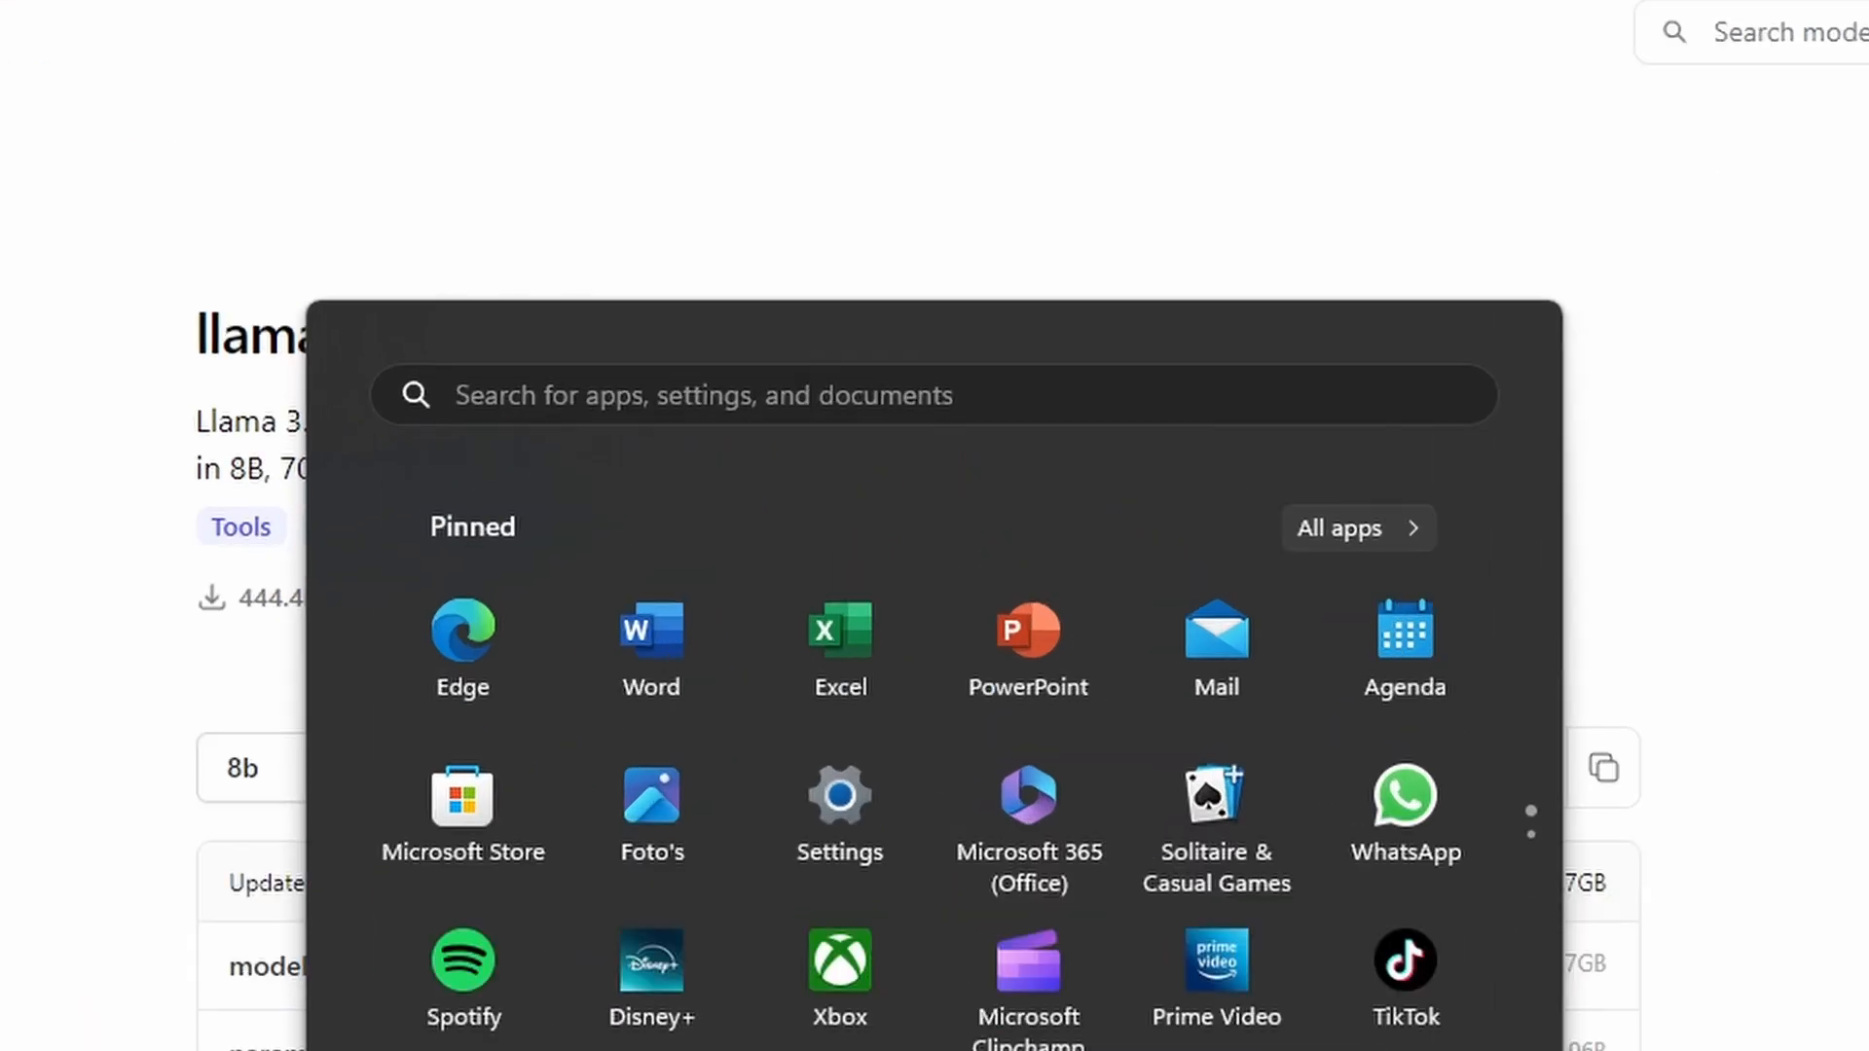
{"action": "type", "text": "cmd"}
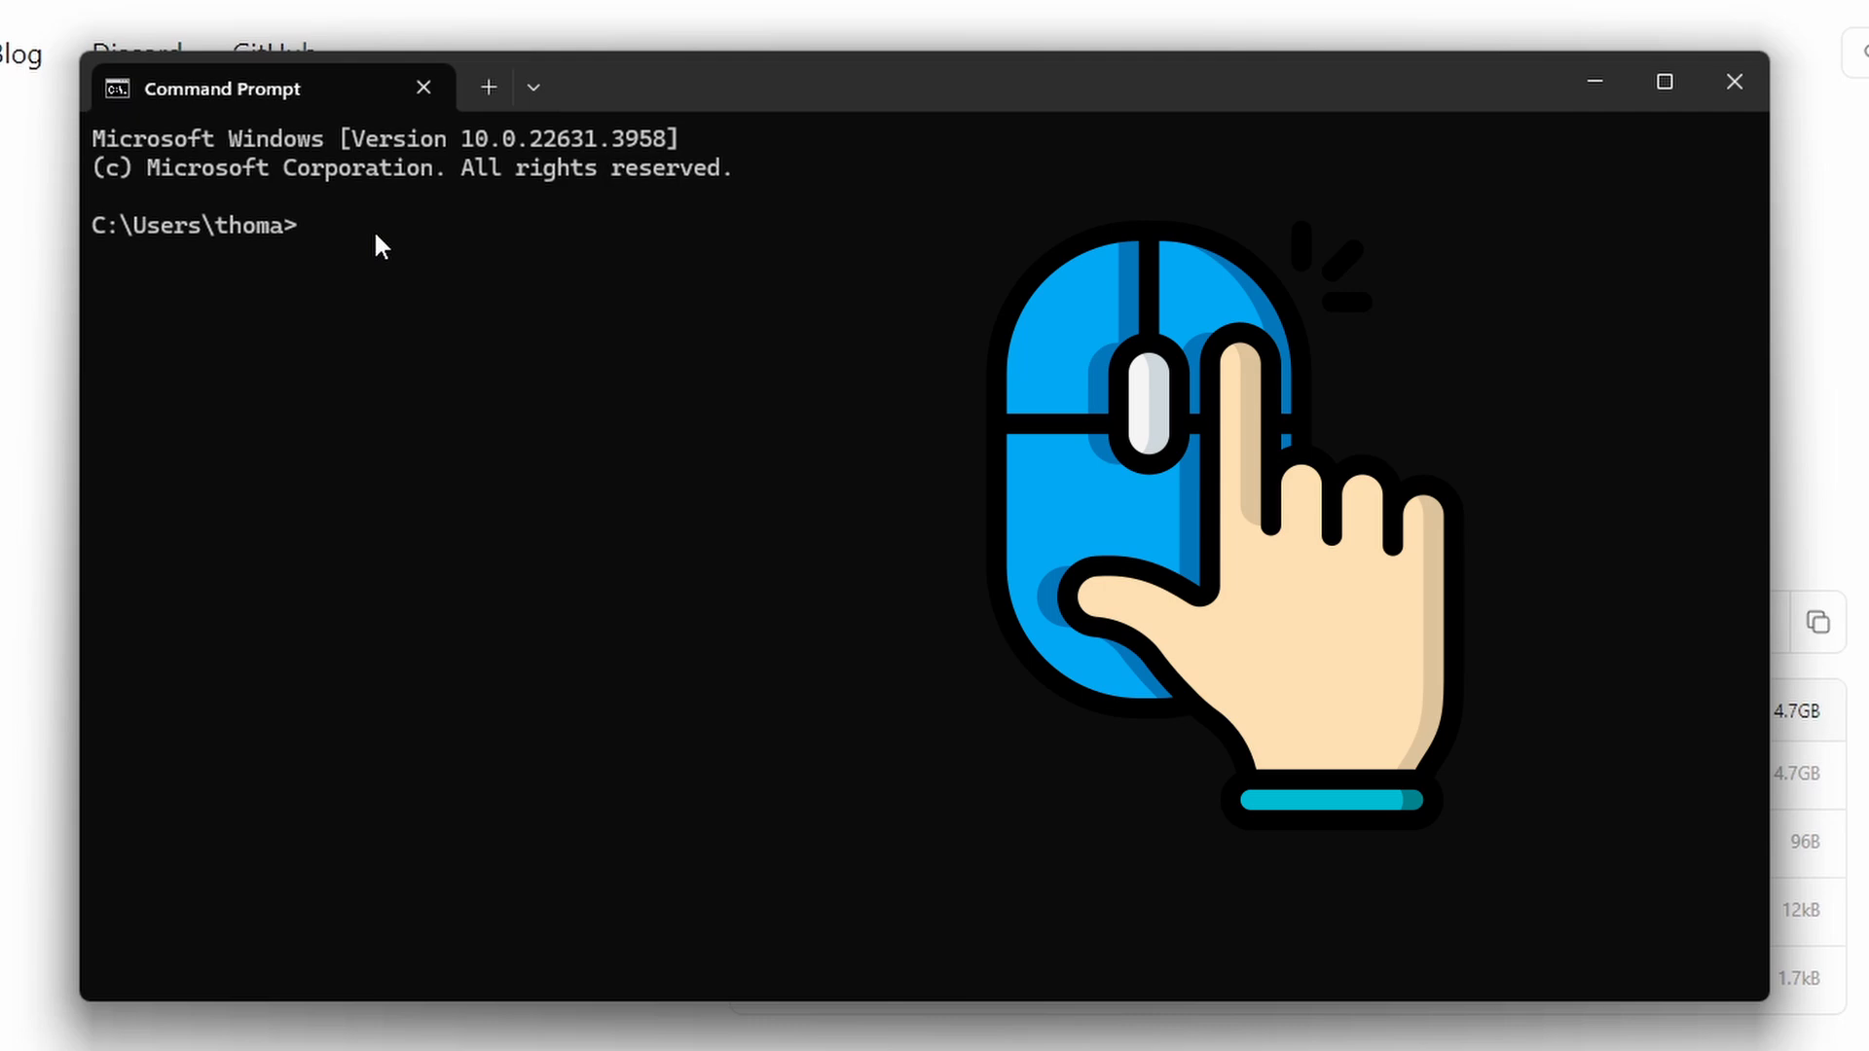
{"action": "type", "text": "ollama run llama3.1:8b"}
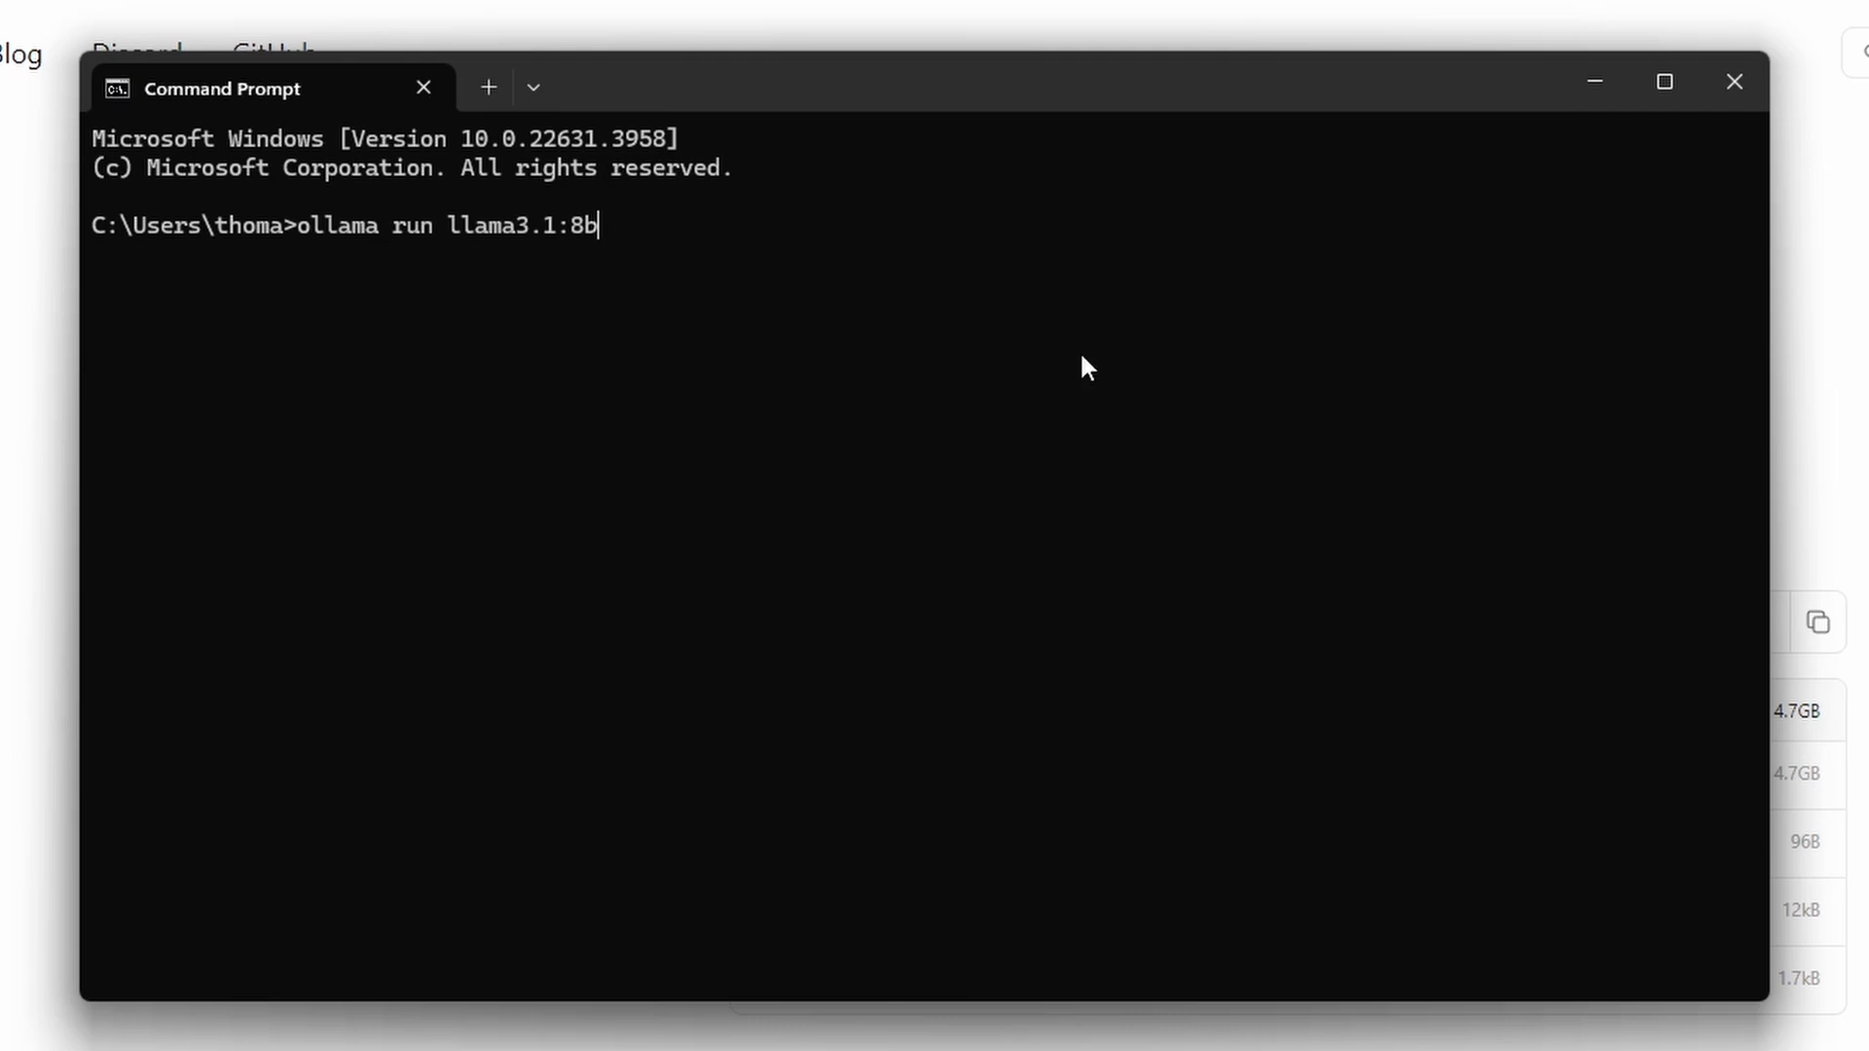
{"action": "key", "text": "Enter"}
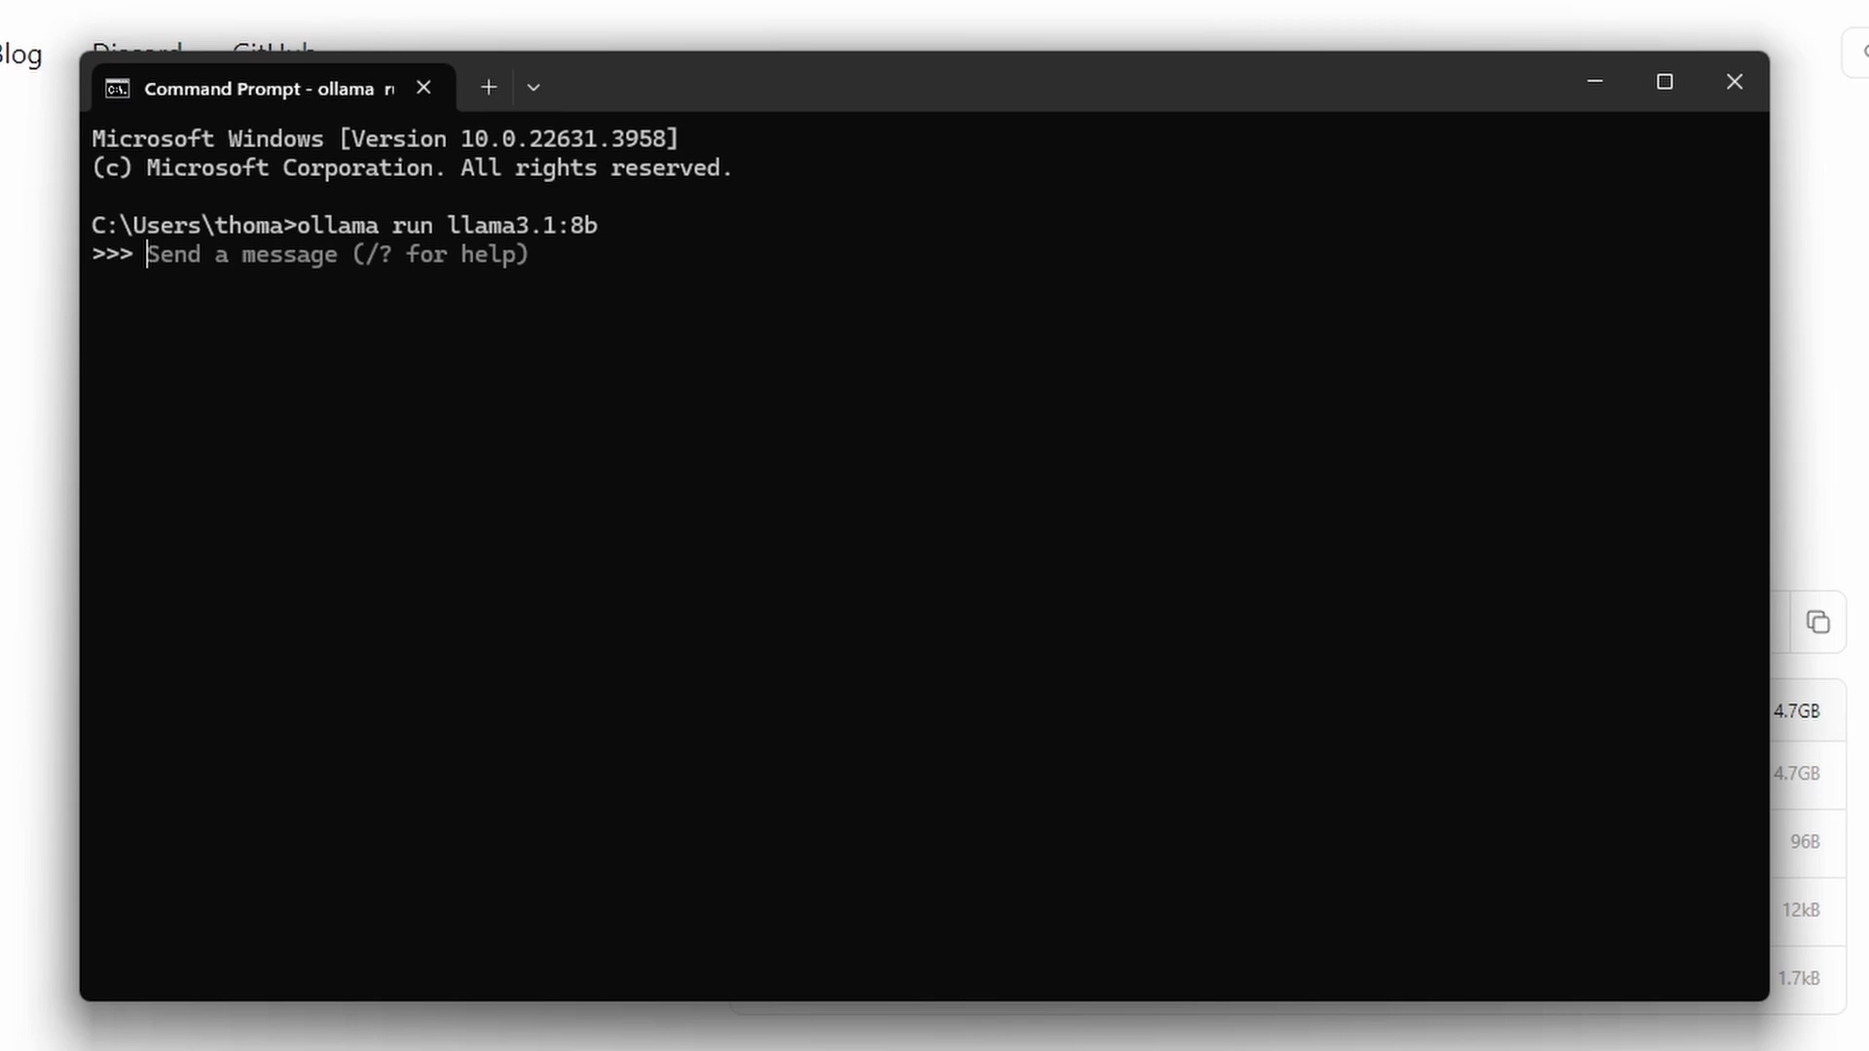
- Ask llama3.1 'why is the sky blue?', view its help commands, then run /list showing two 4.7 GB models
{"action": "type", "text": "w"}
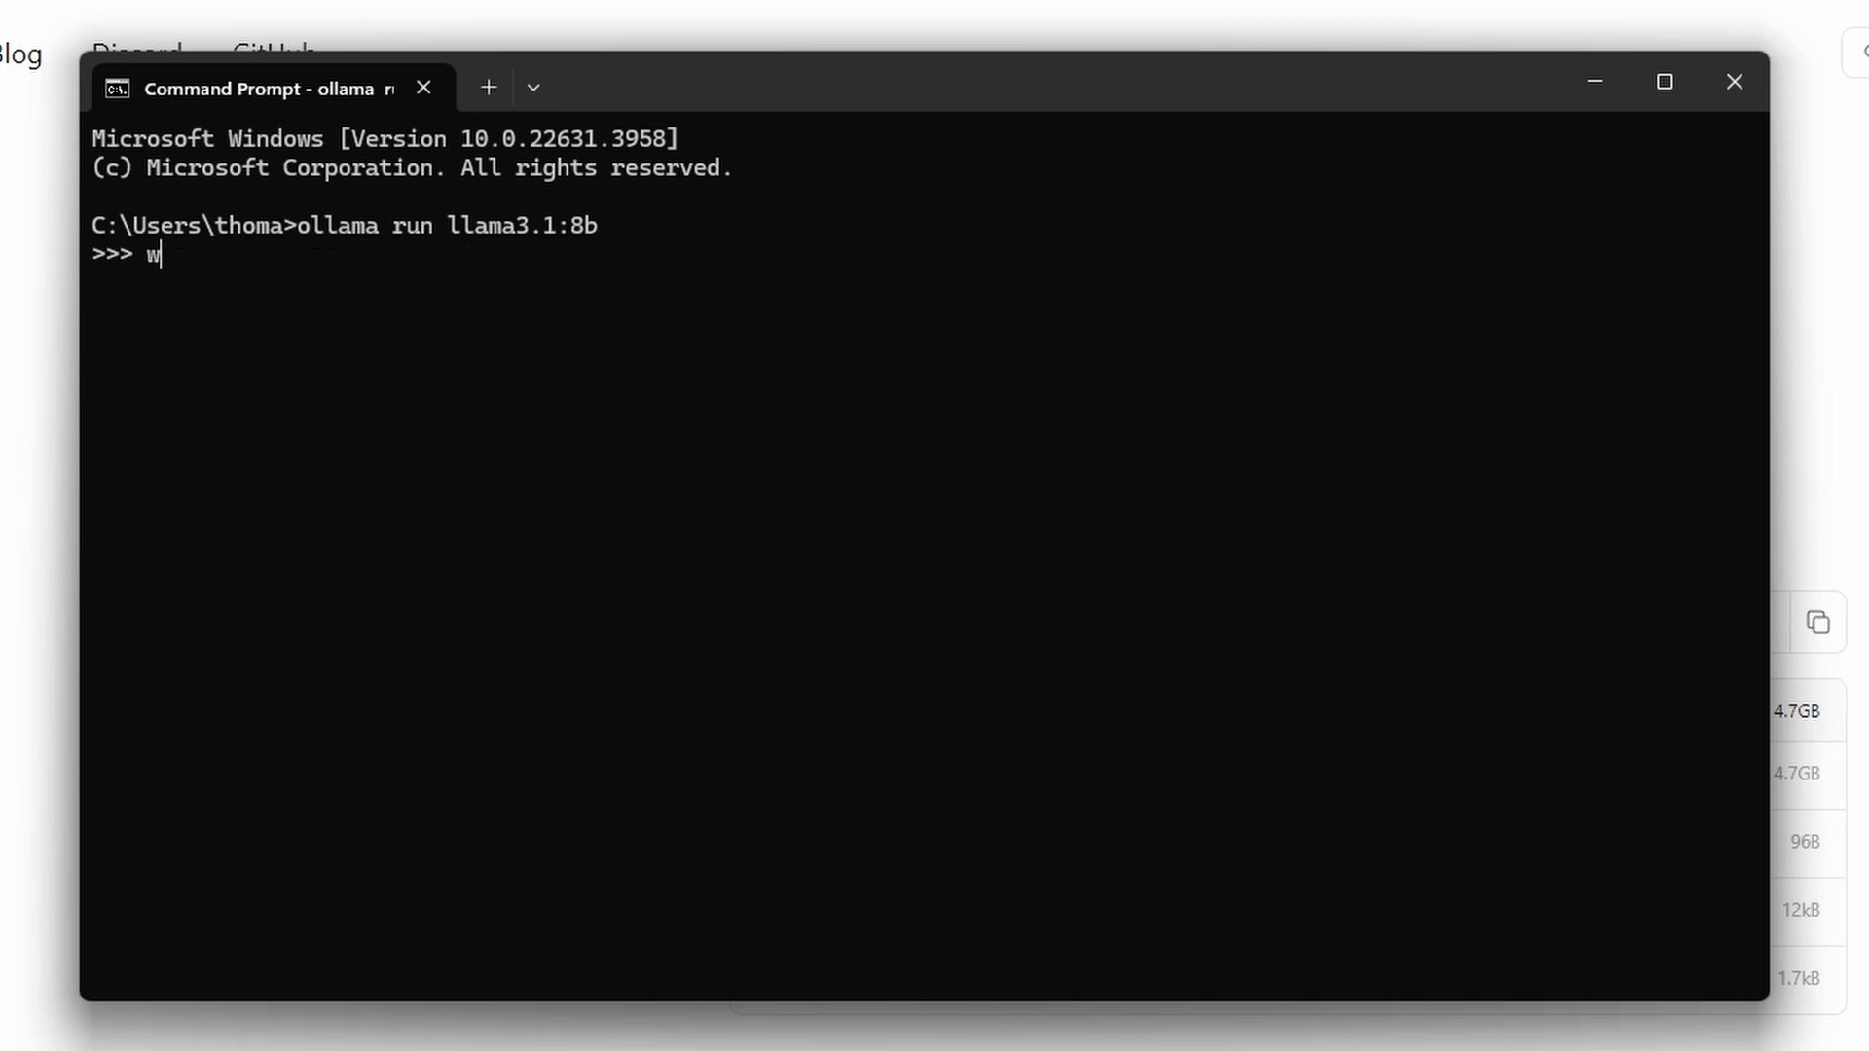
{"action": "type", "text": "hy is the sky blue?"}
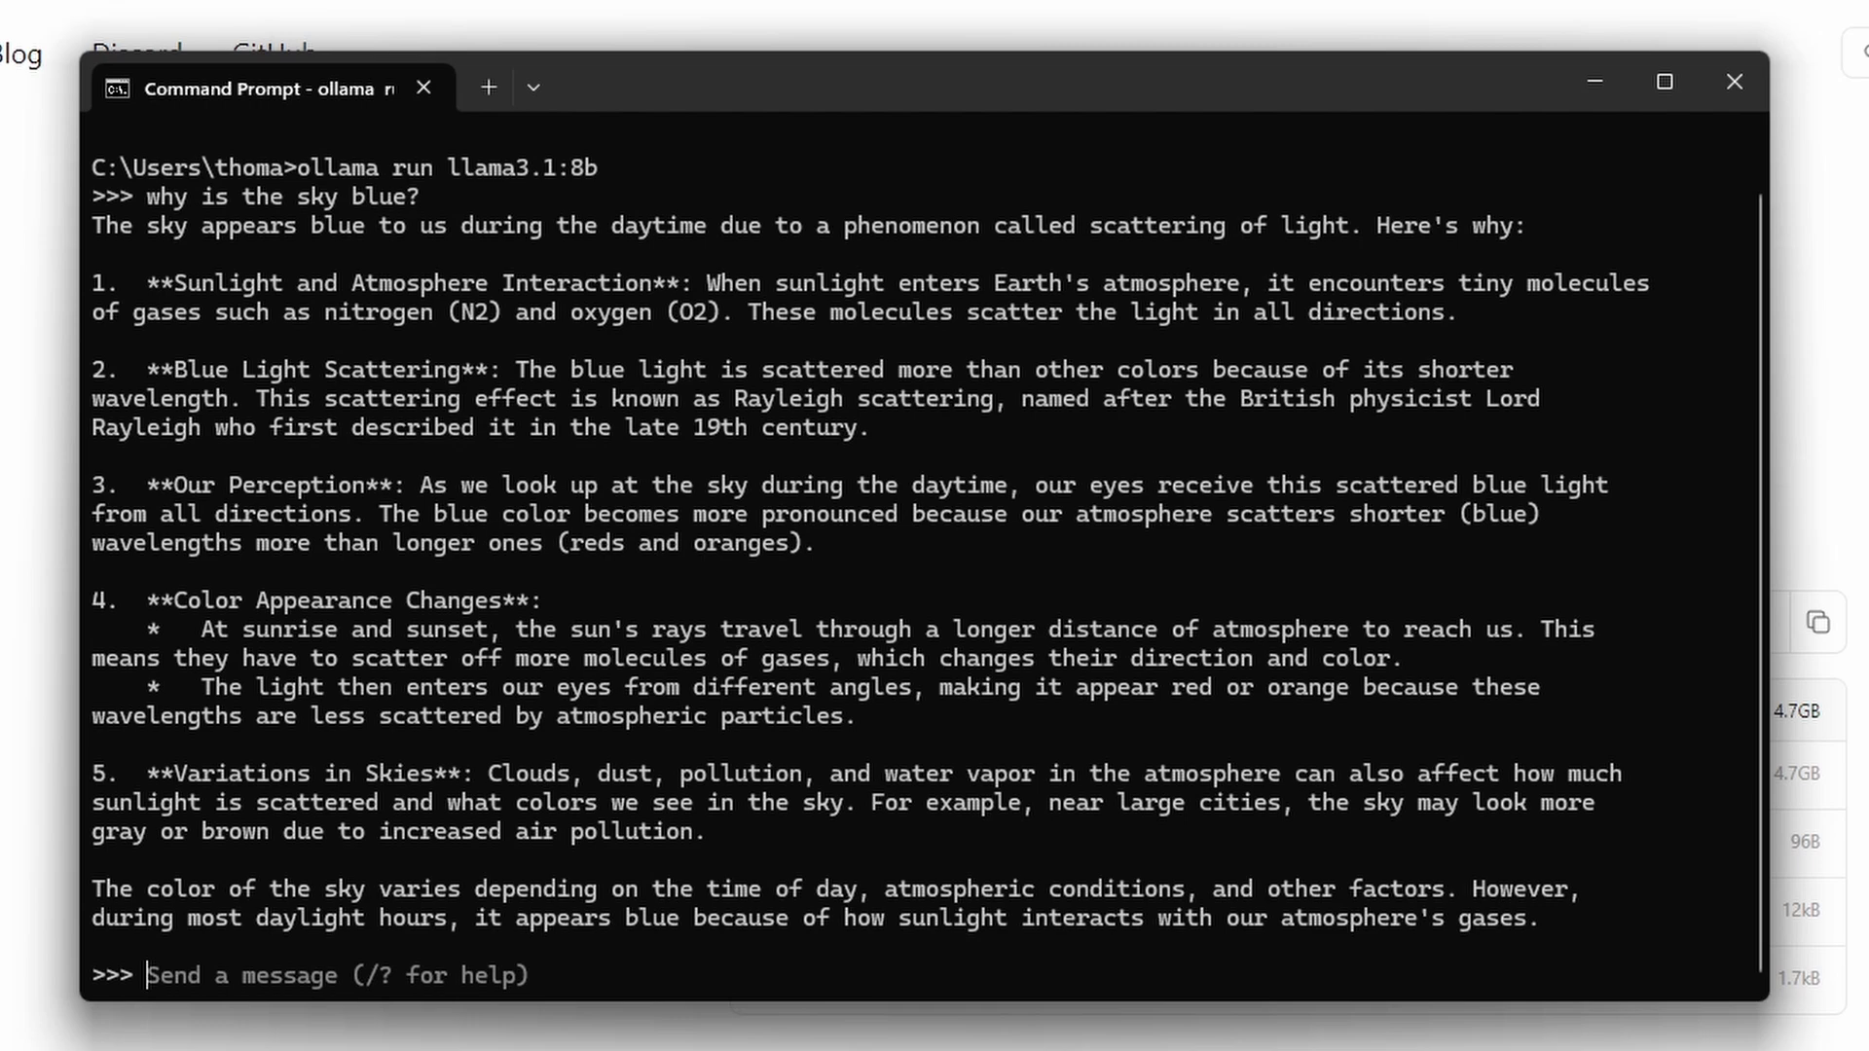
{"action": "type", "text": "/"}
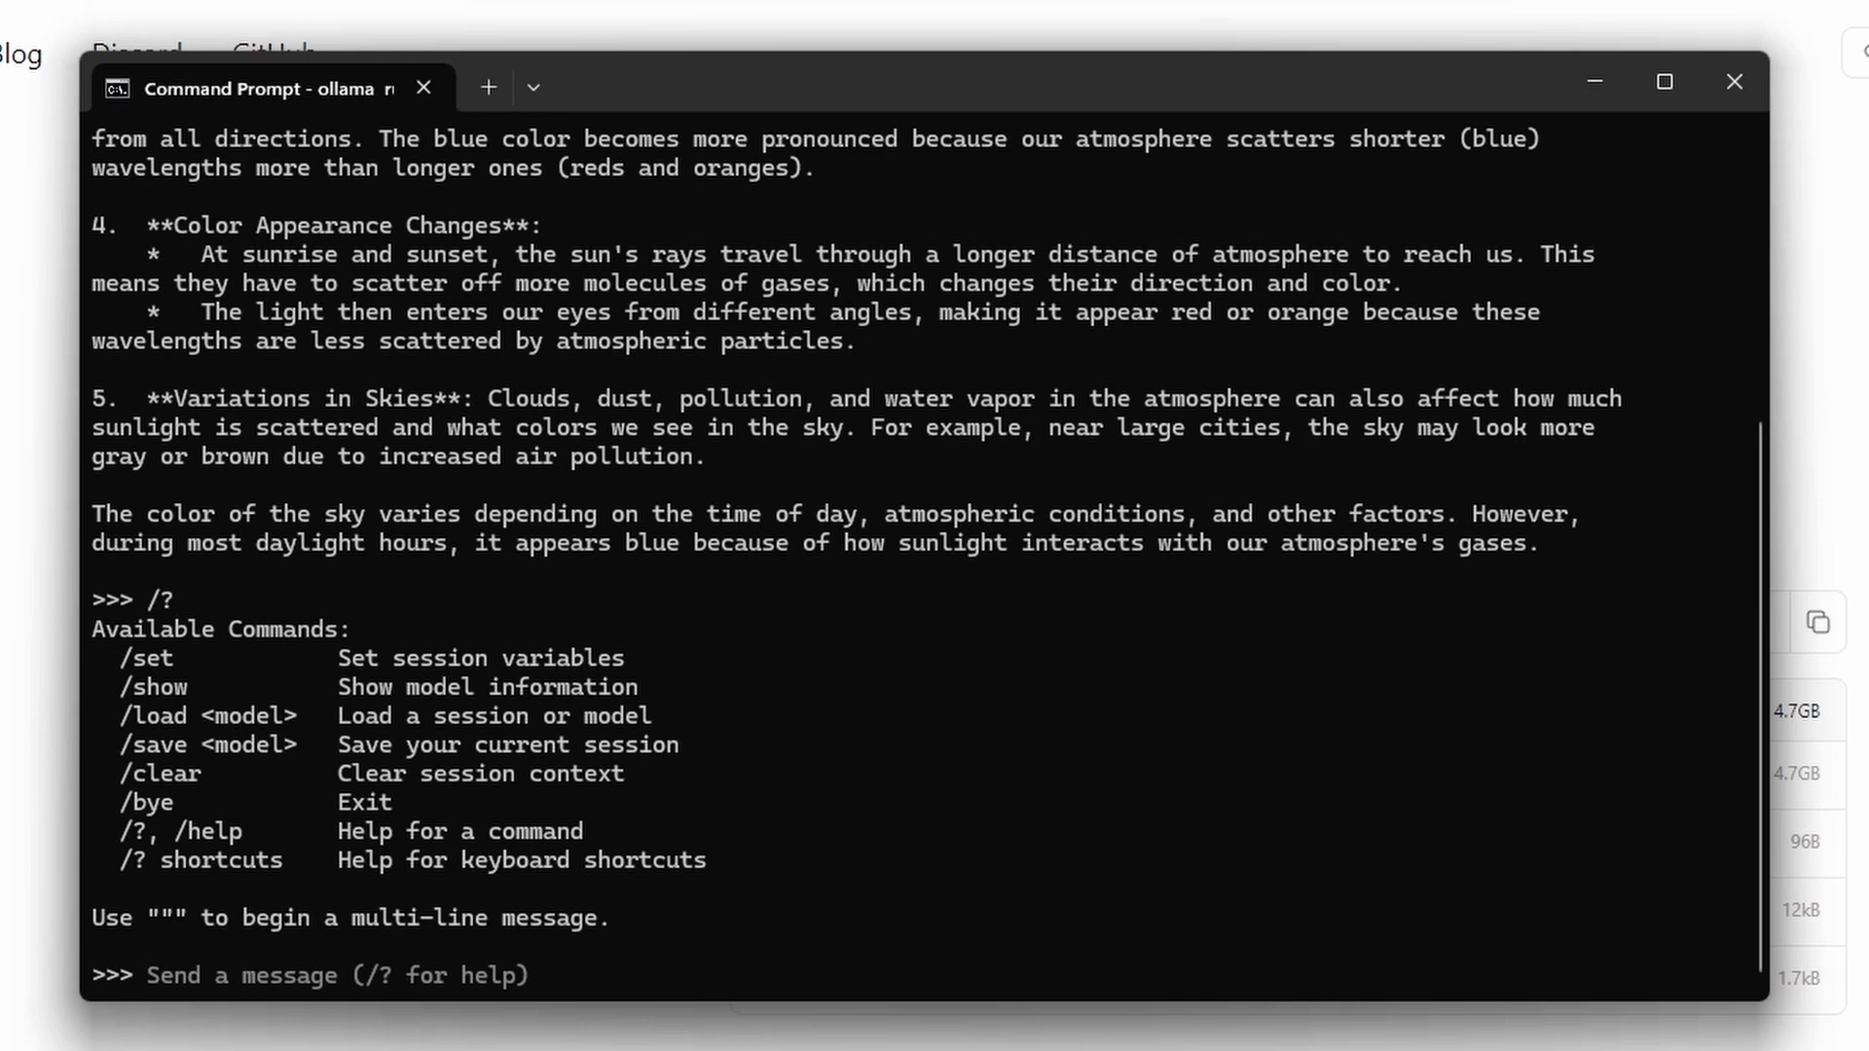
{"action": "type", "text": "/"}
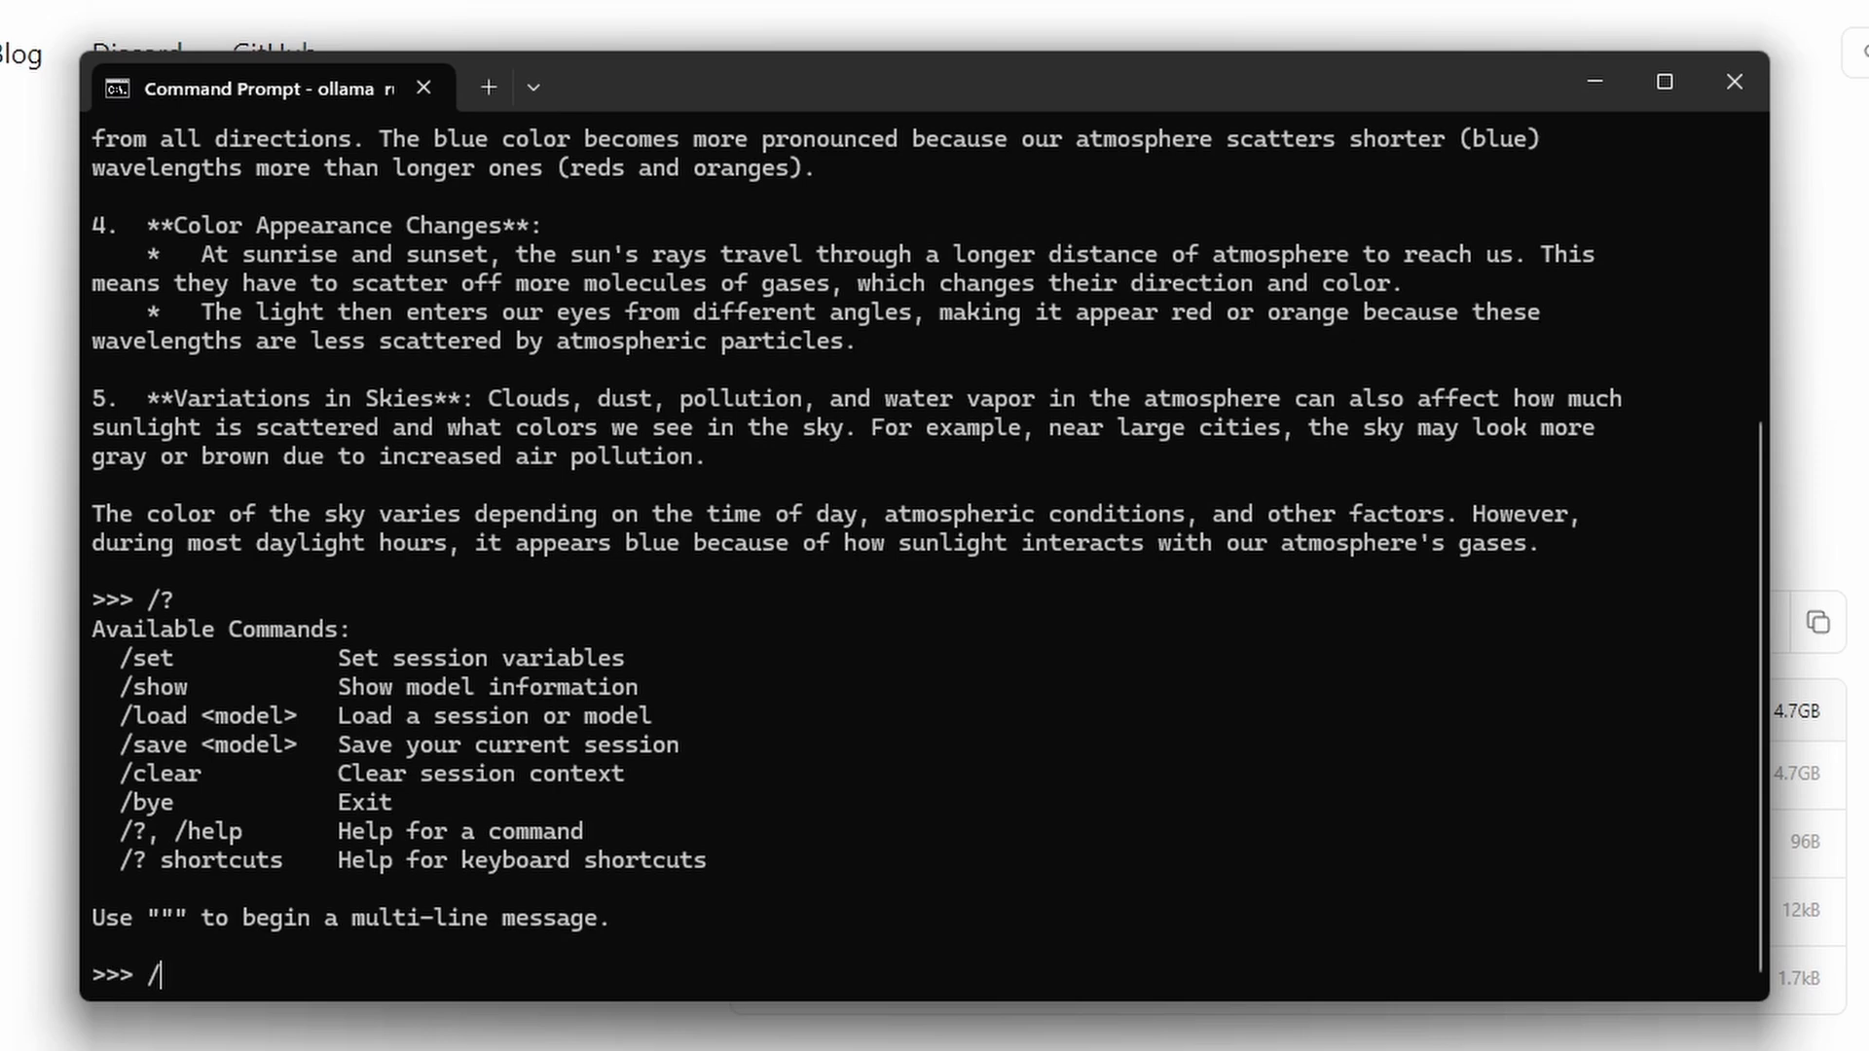
{"action": "type", "text": "/list"}
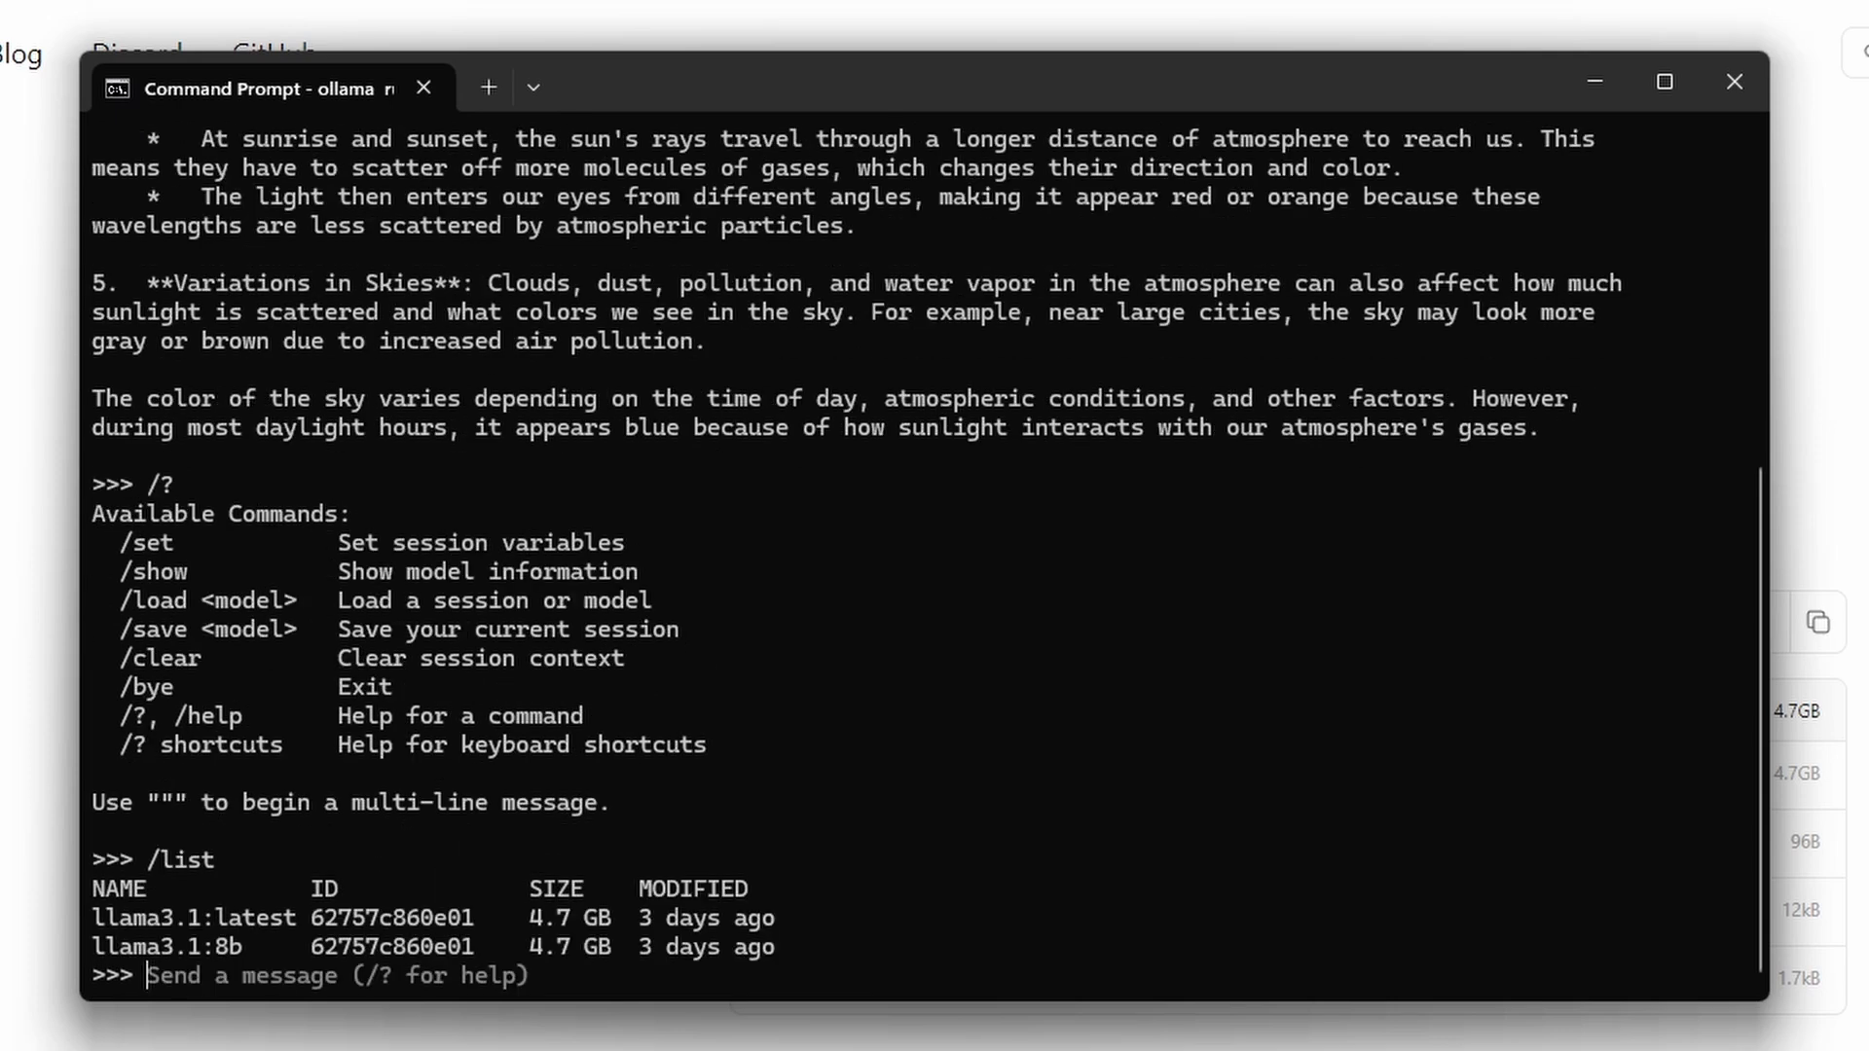
{"action": "mouse_move", "coordinate": [409, 952]}
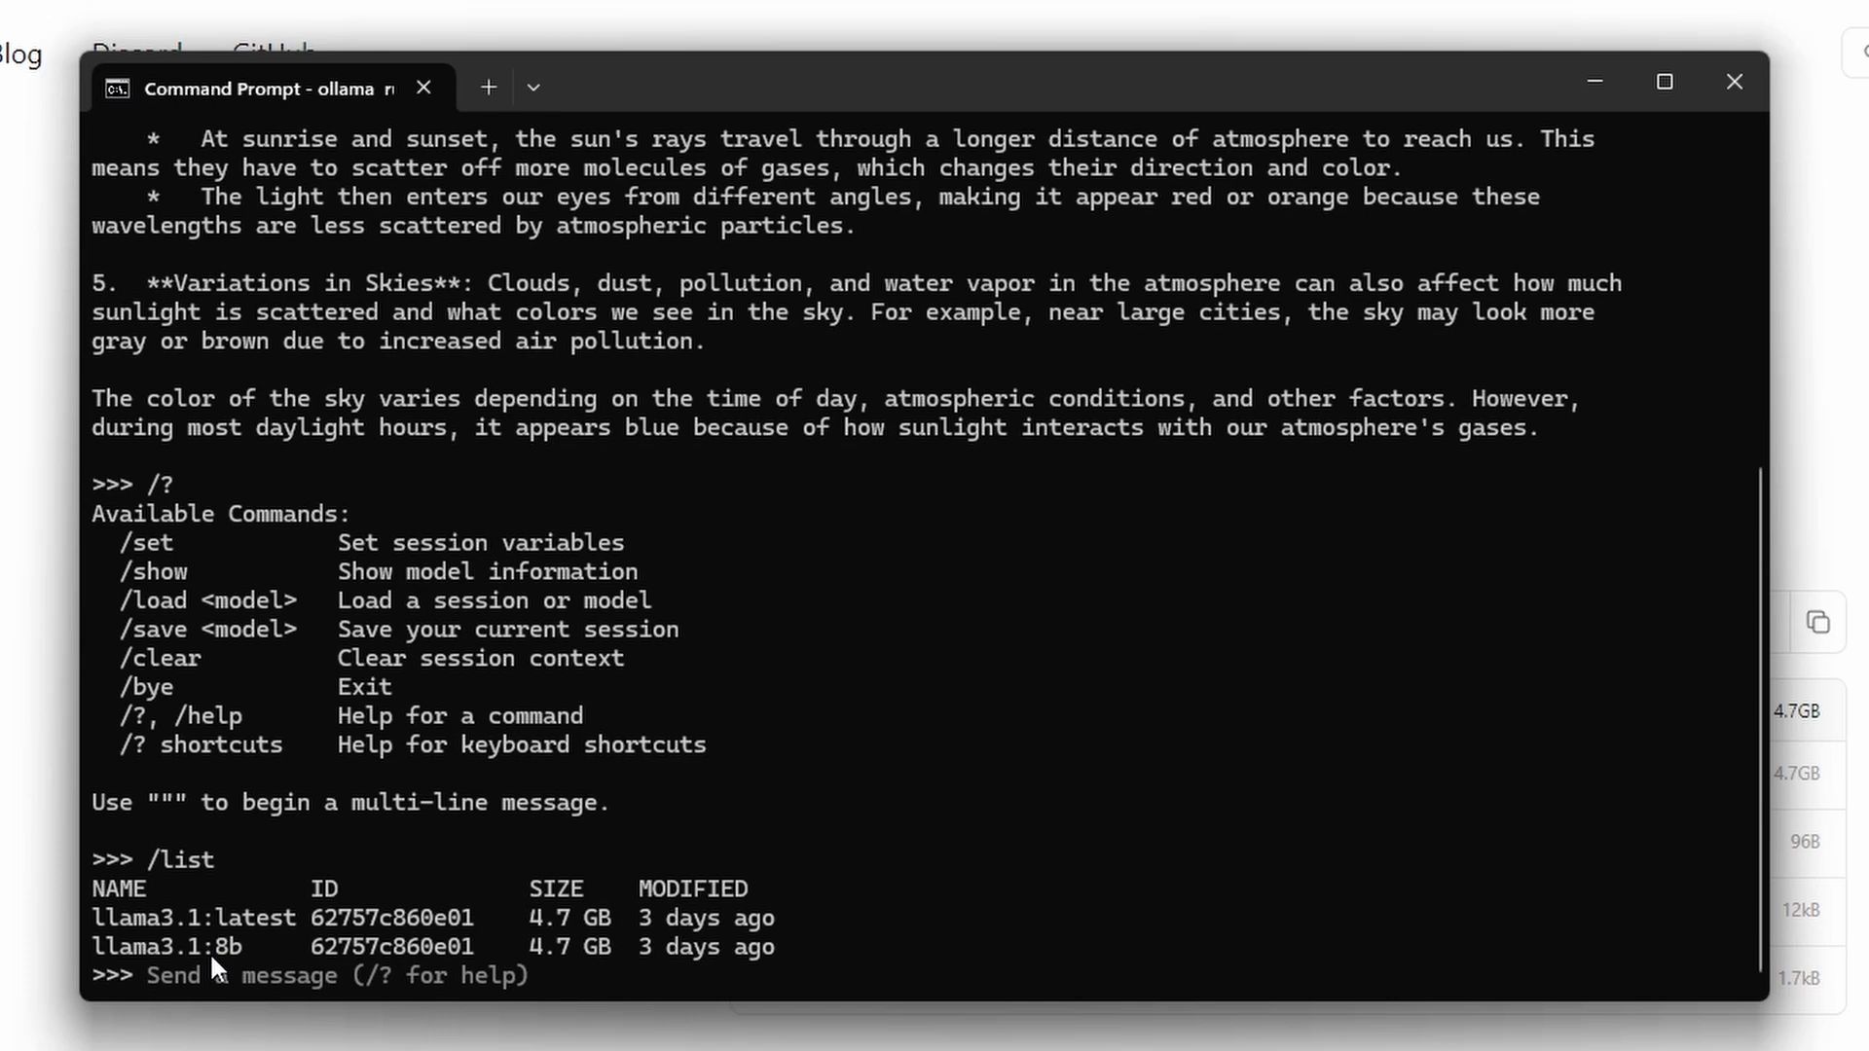
{"action": "mouse_move", "coordinate": [1504, 623]}
{"action": "type", "text": "c"}
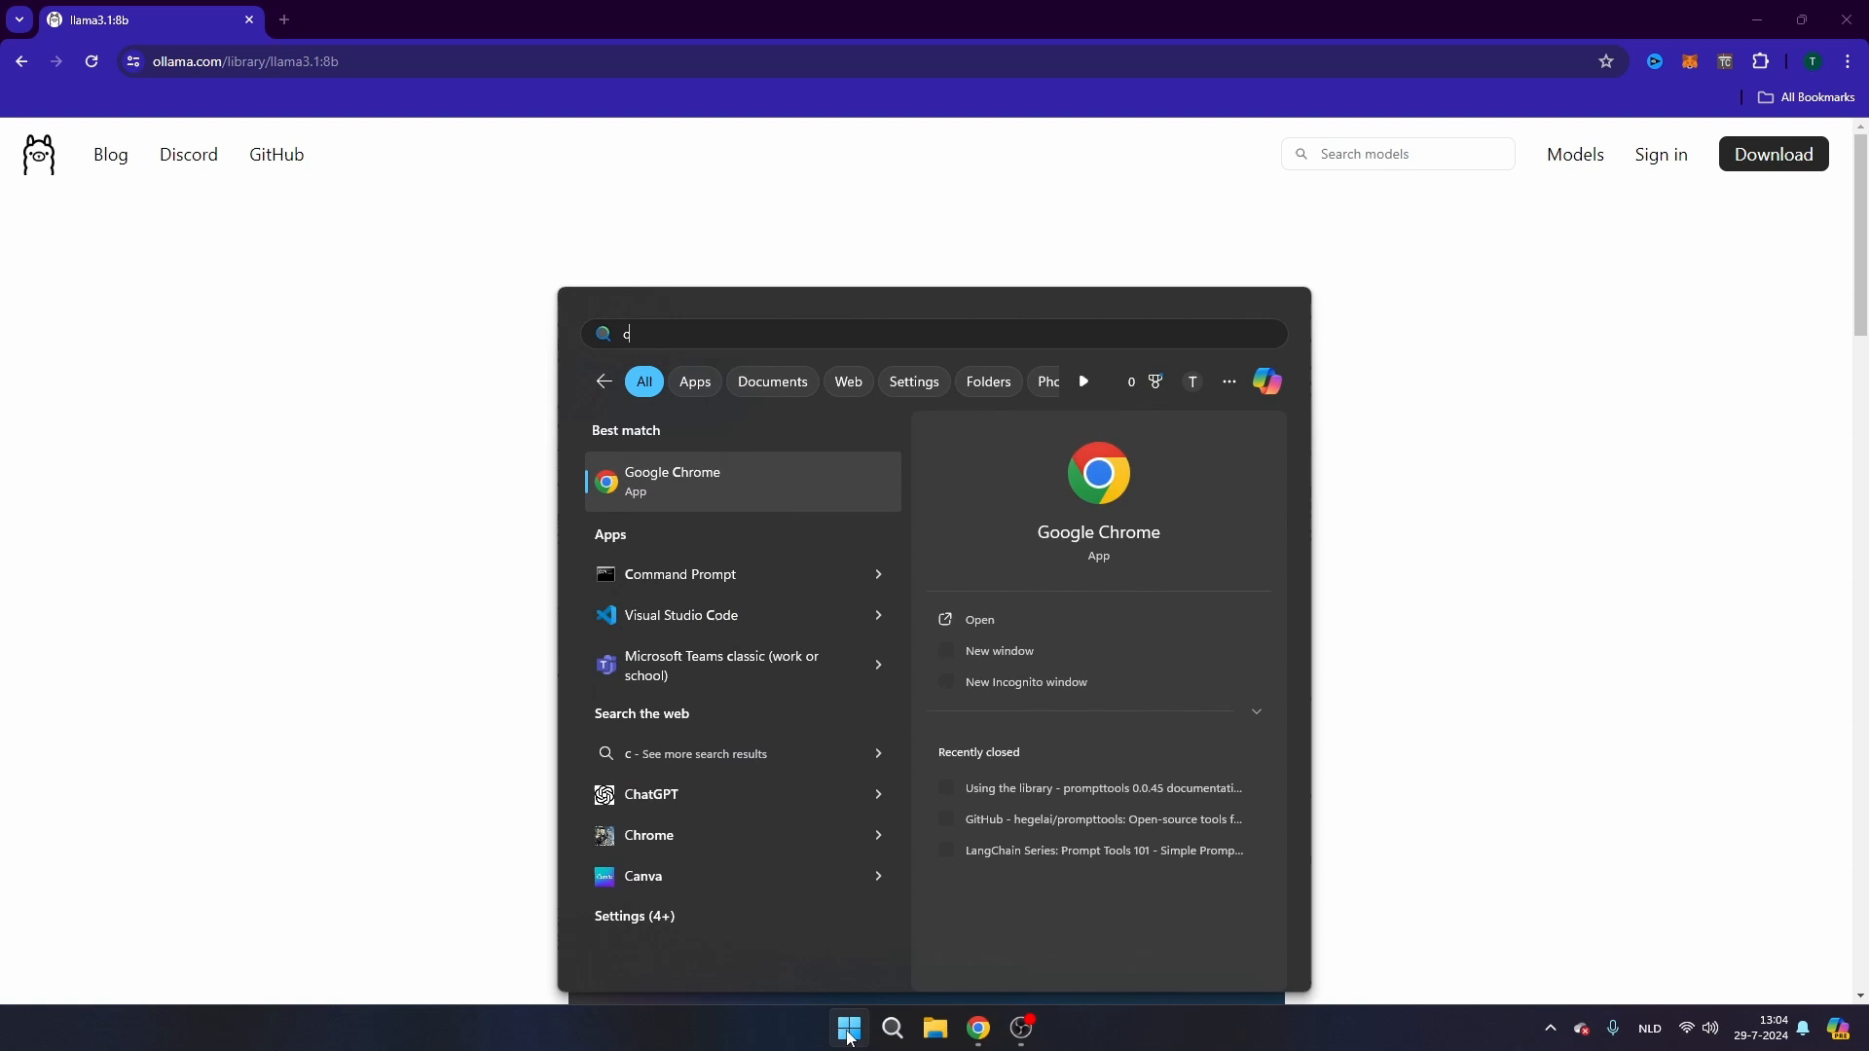
- Rerun llama3.1:8b in a fresh Command Prompt and go to Ollama's Models library
{"action": "left_click", "coordinate": [679, 574]}
{"action": "type", "text": "ollama run llama3.1:8b"}
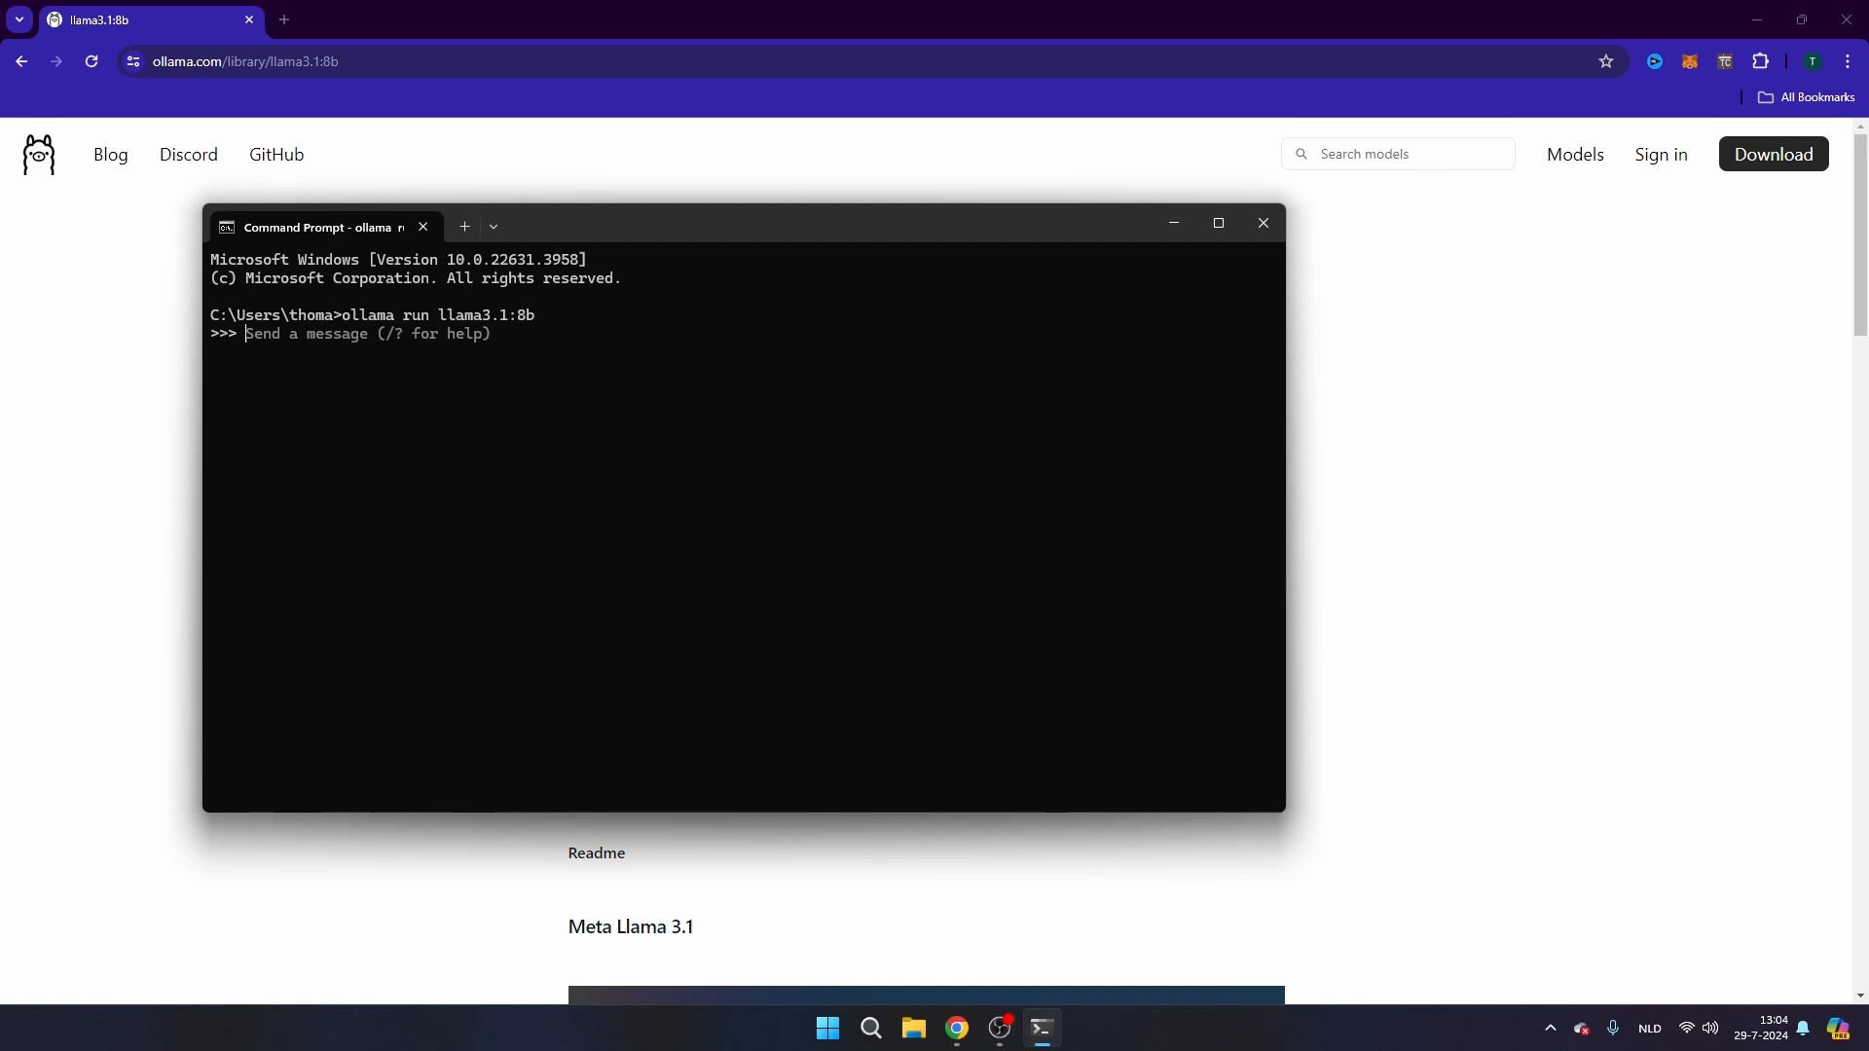
{"action": "mouse_move", "coordinate": [1478, 299]}
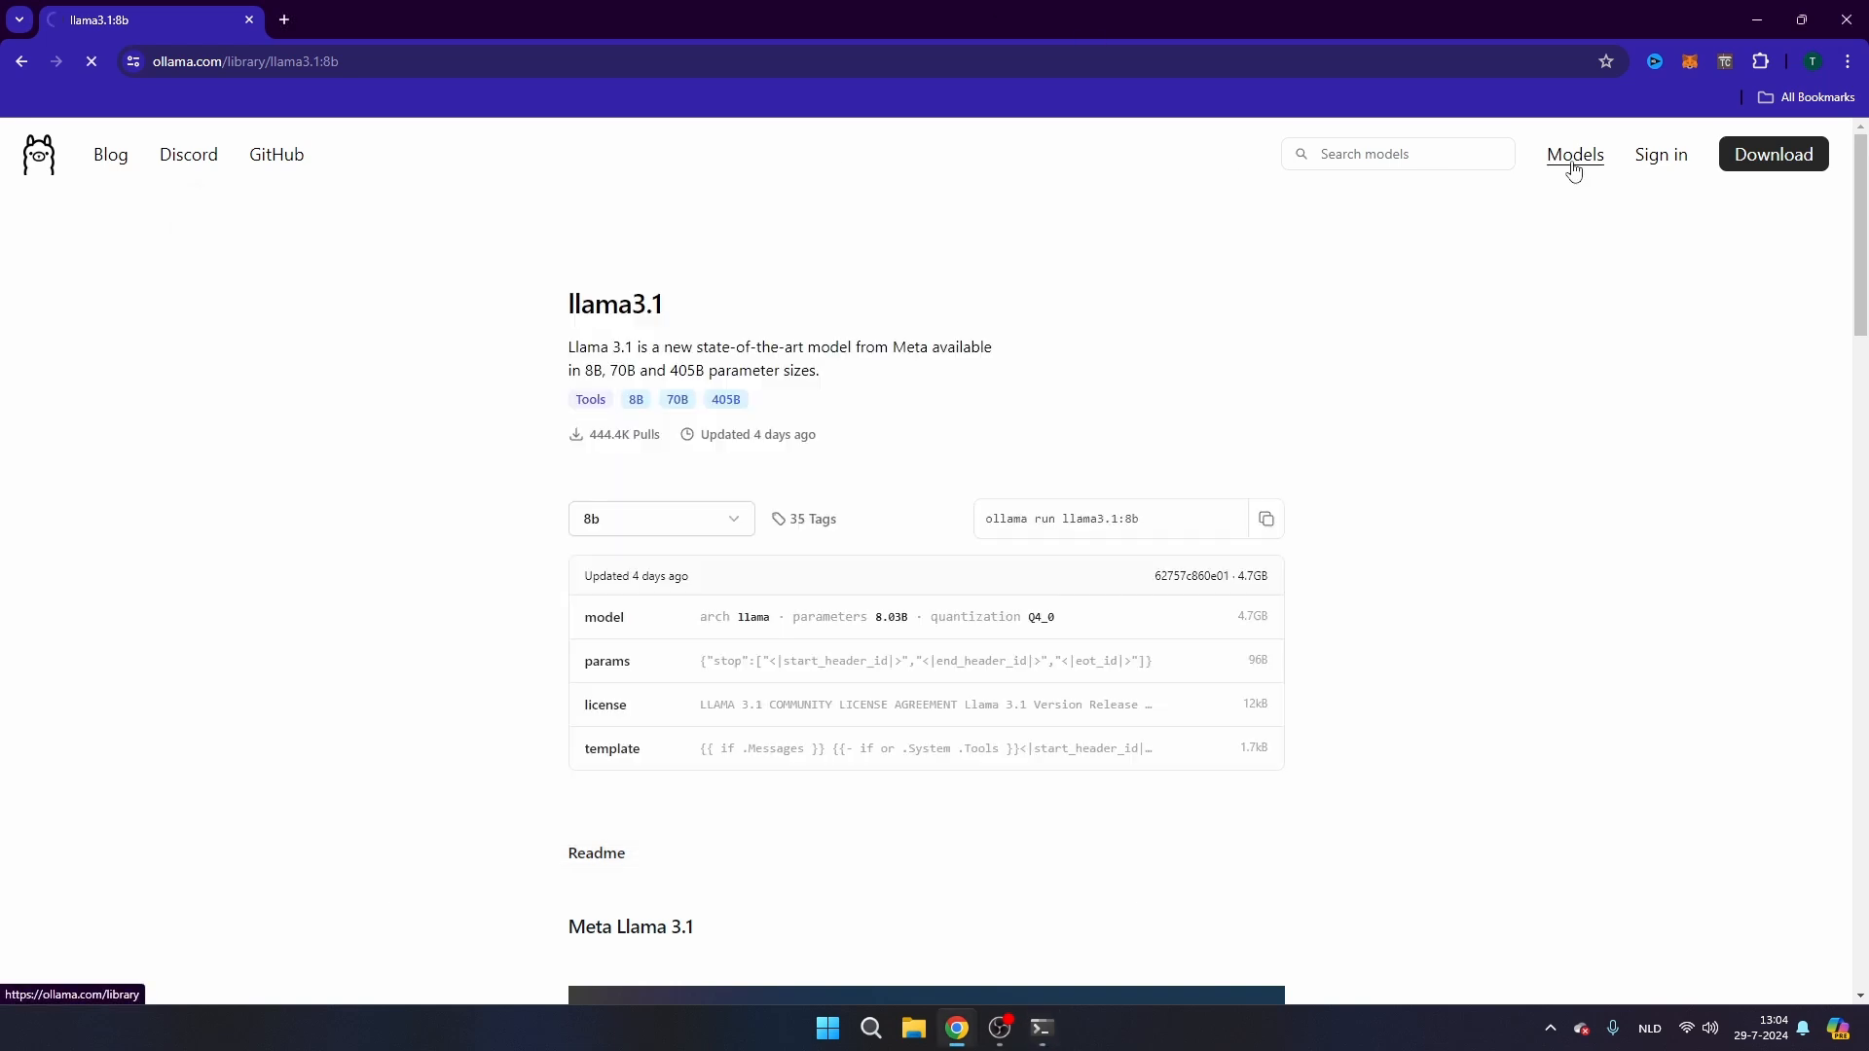
{"action": "left_click", "coordinate": [1575, 156]}
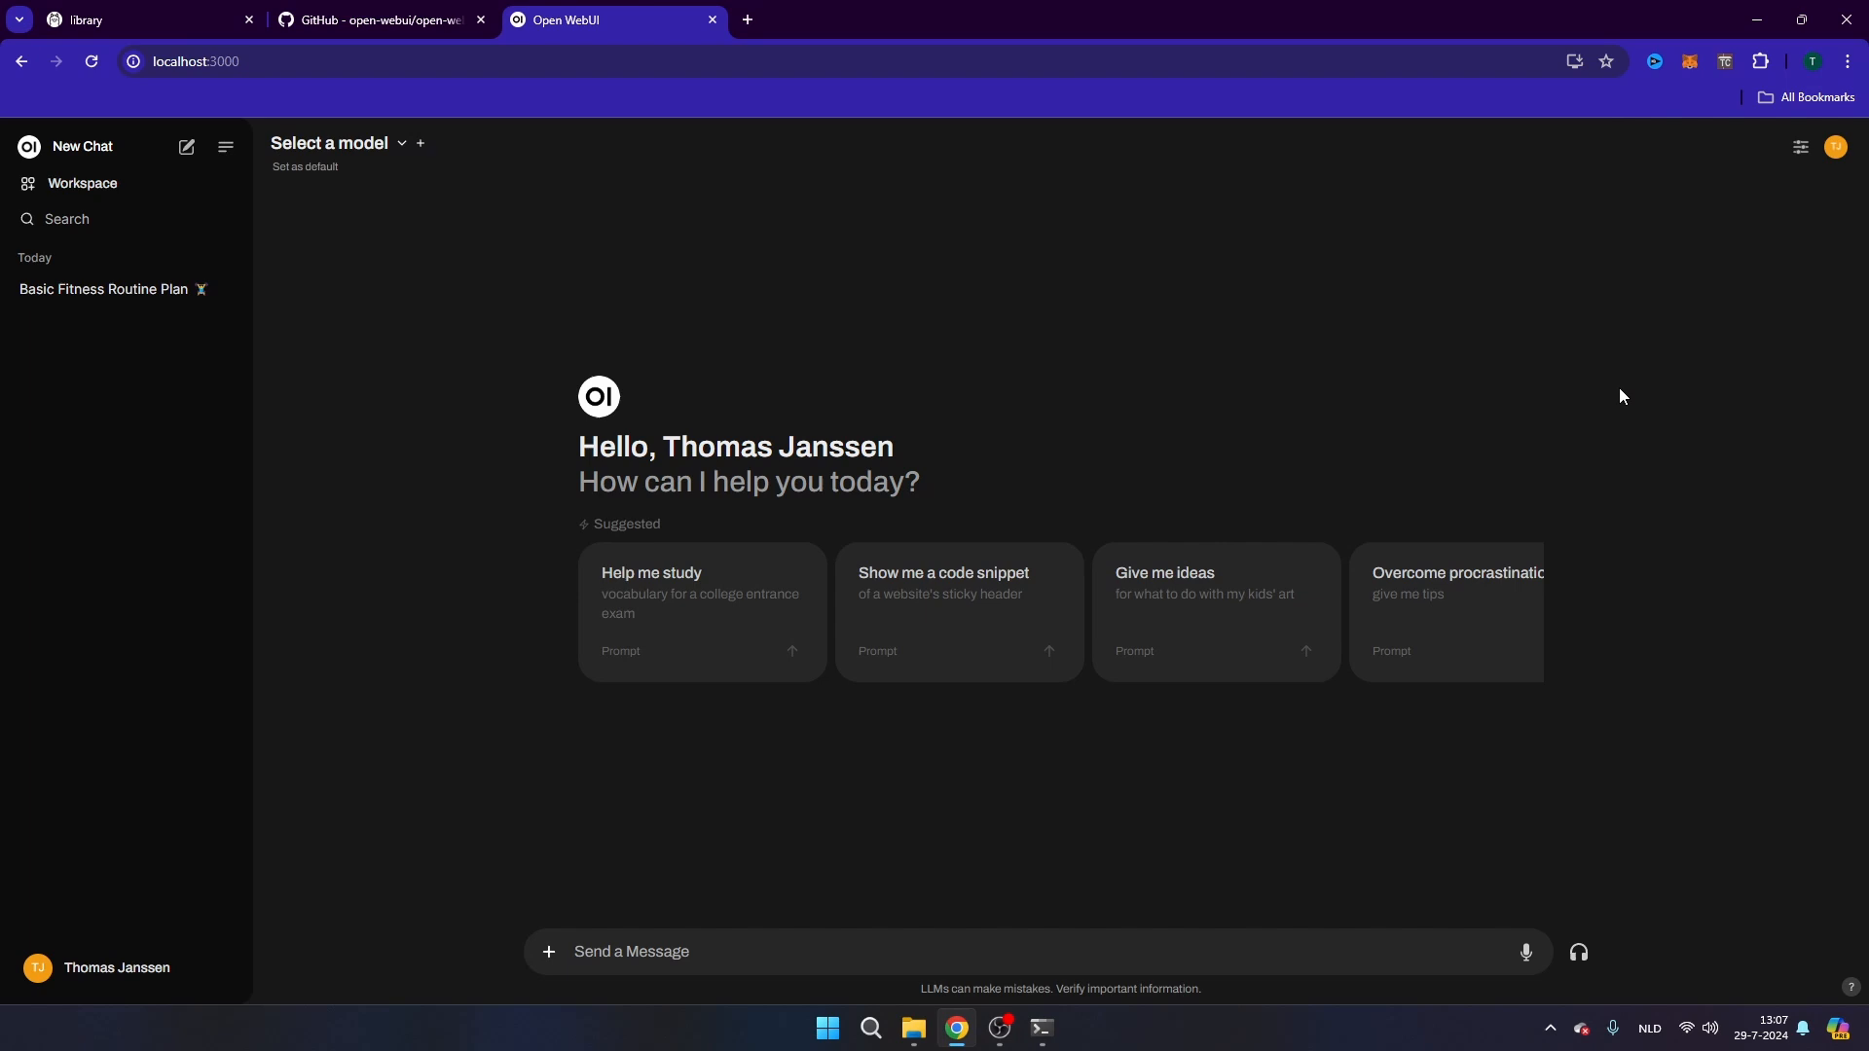
{"action": "mouse_move", "coordinate": [701, 358]}
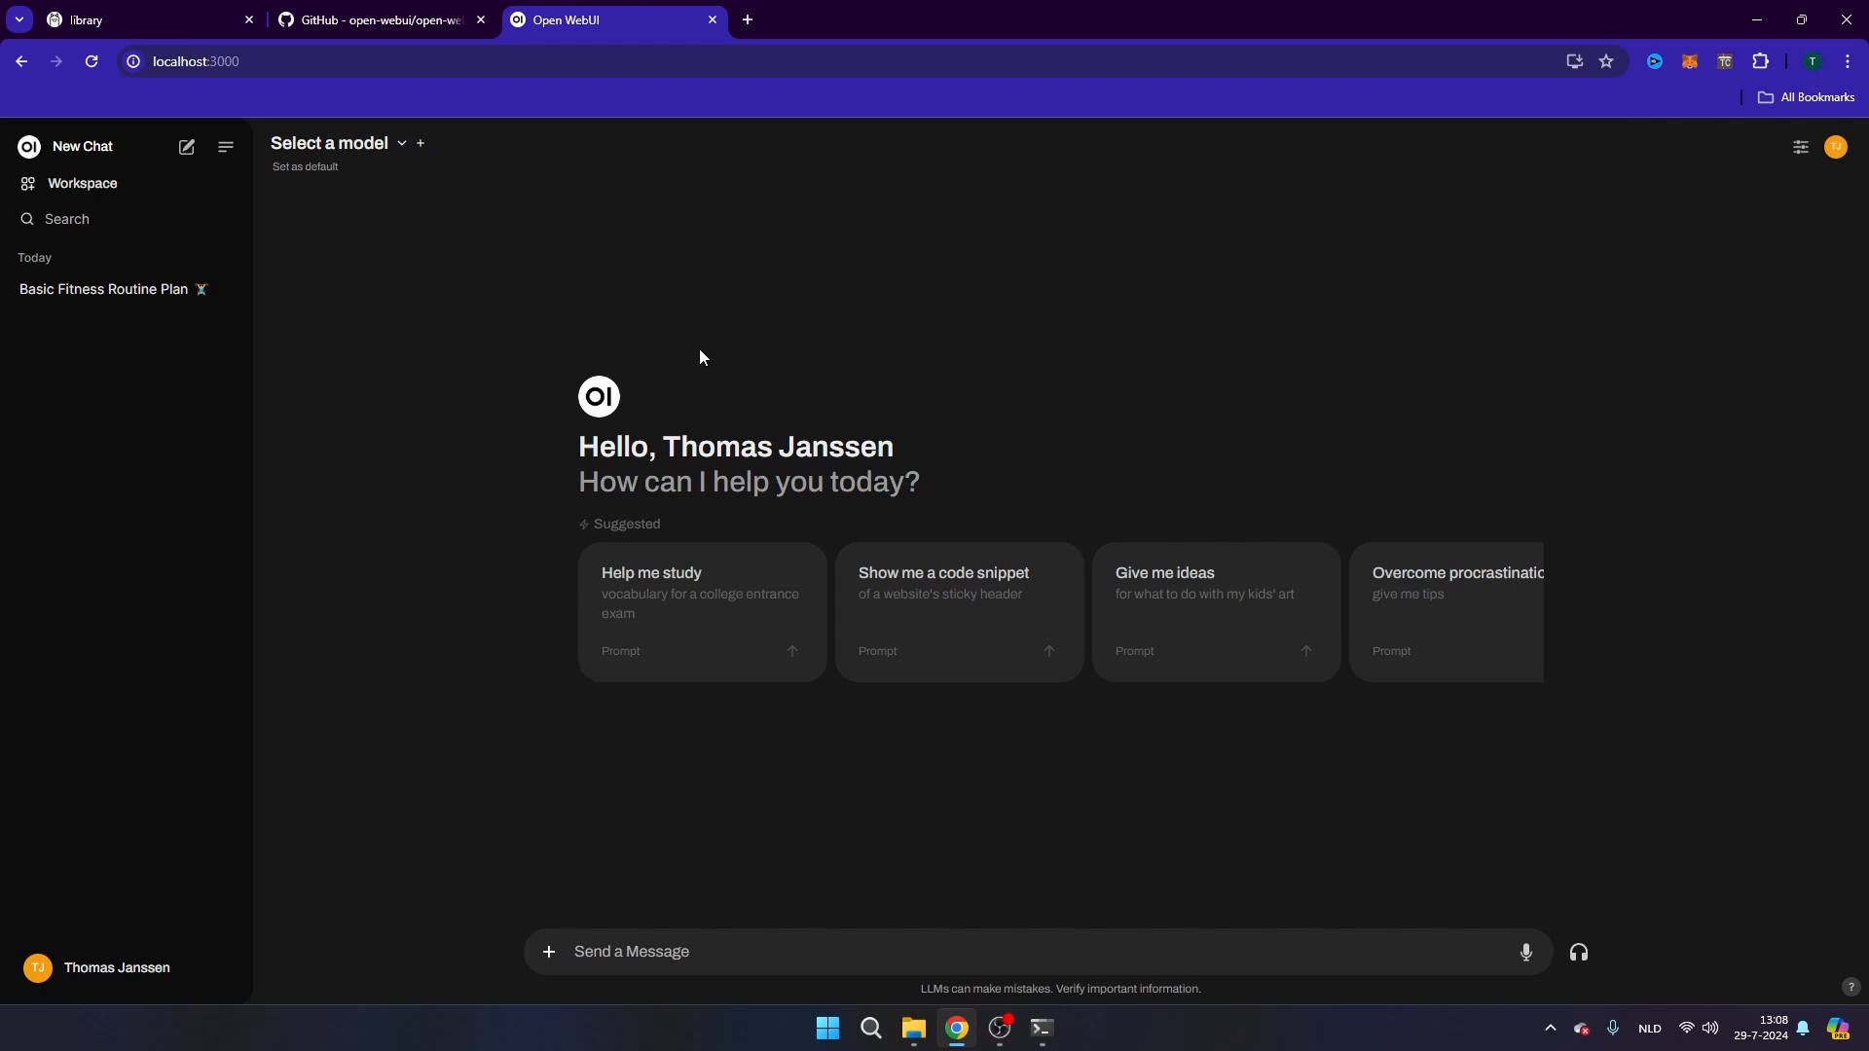
- Choose llama3.1:latest from the 'Select a model' dropdown for the new chat
{"action": "left_click", "coordinate": [329, 144]}
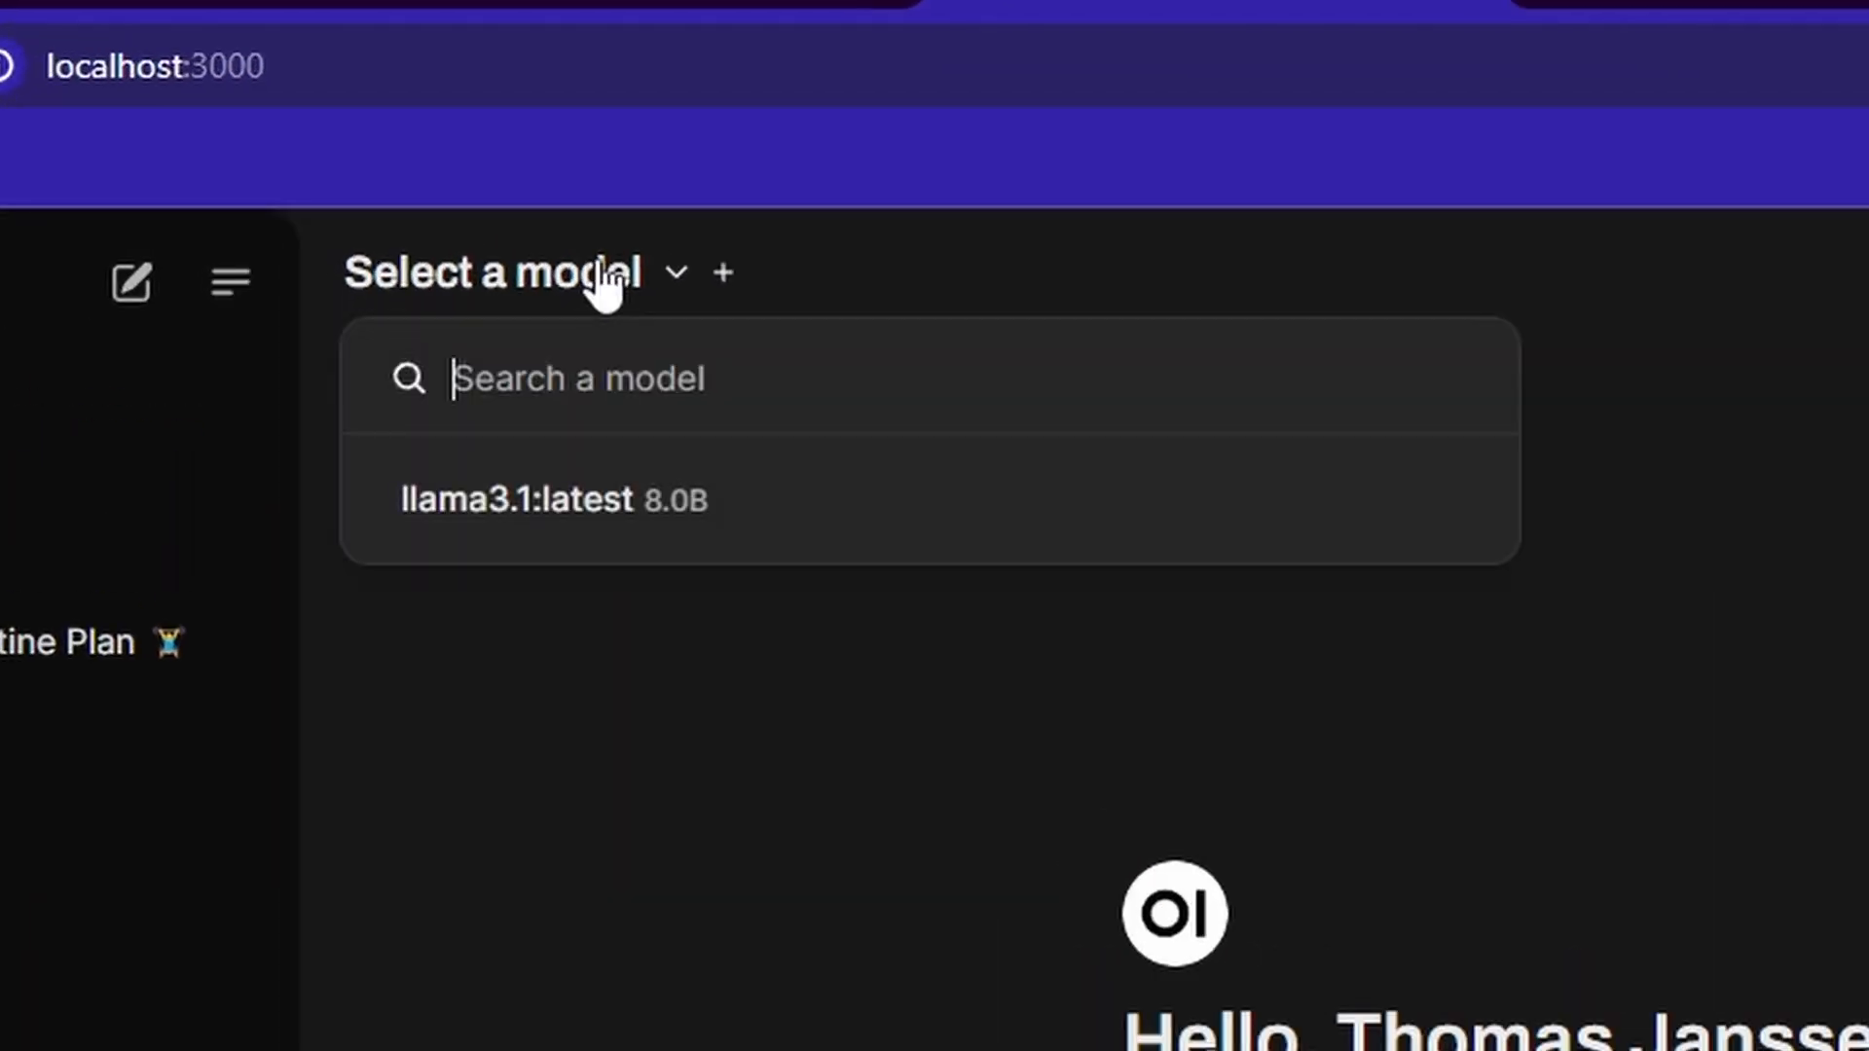
{"action": "left_click", "coordinate": [521, 498]}
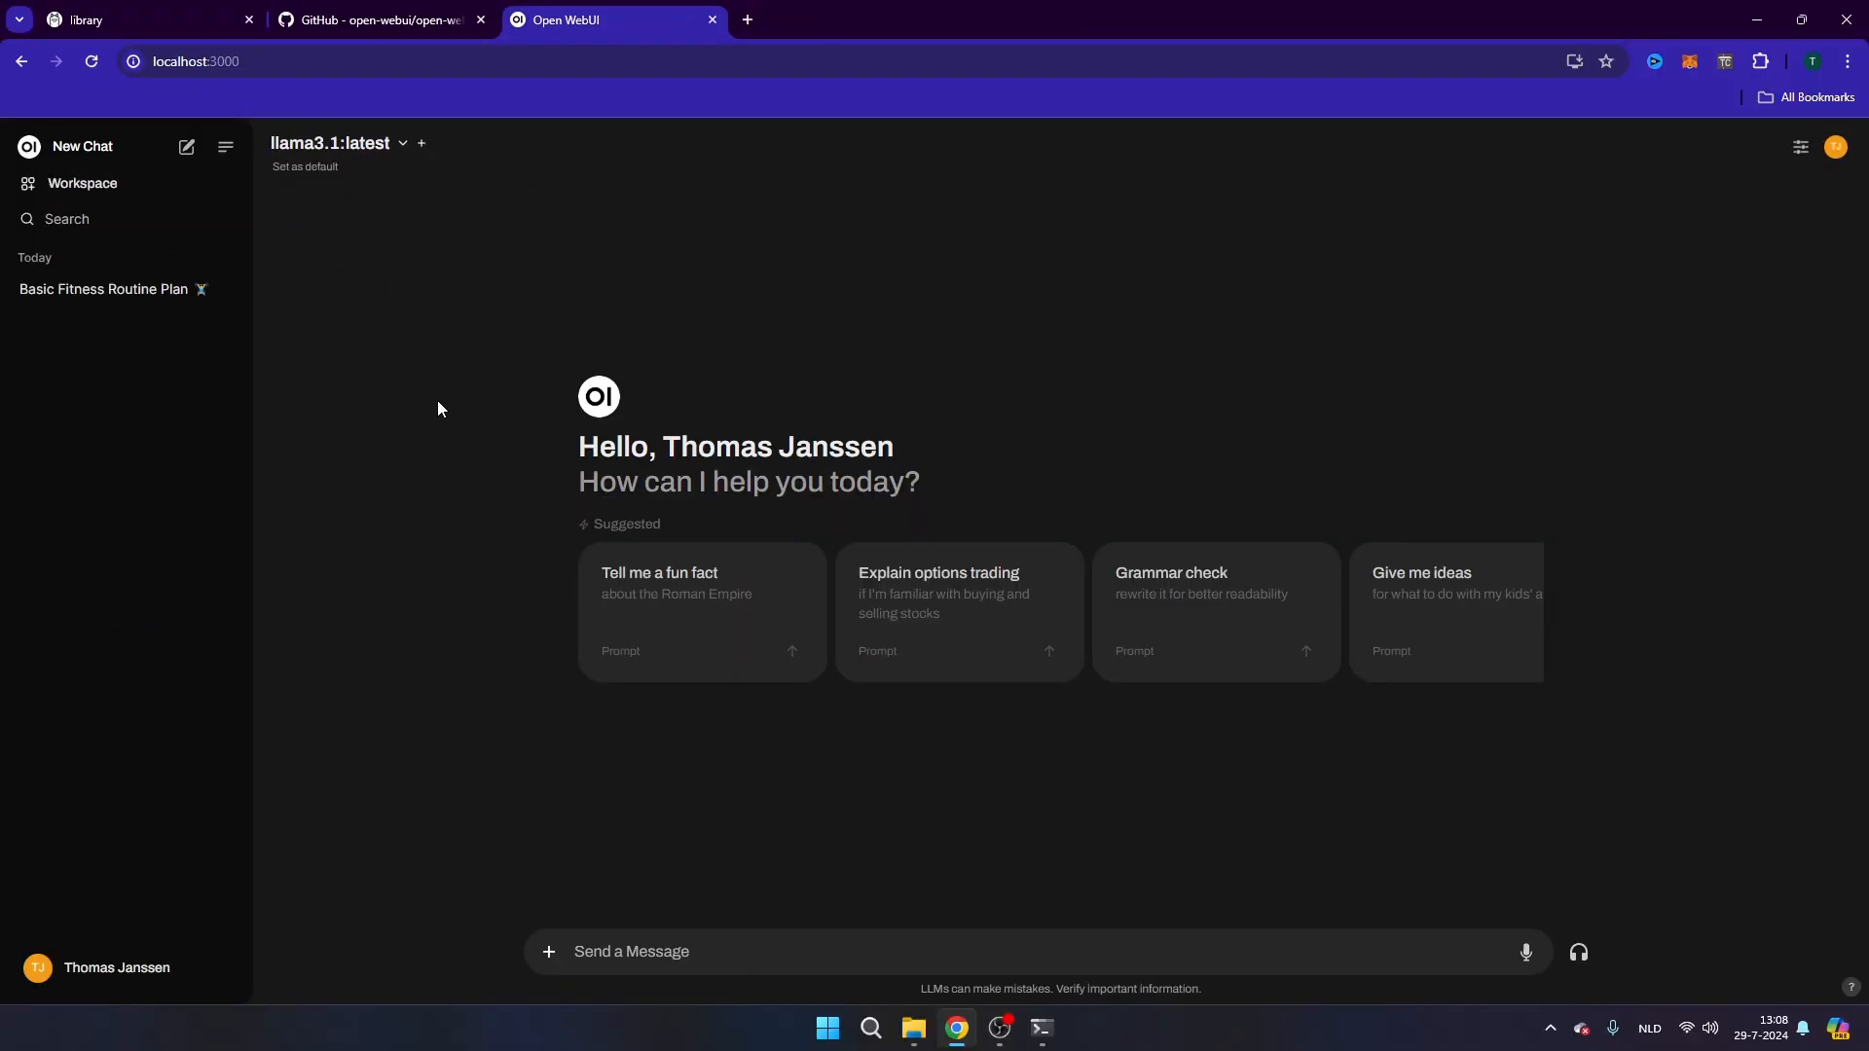
{"action": "mouse_move", "coordinate": [534, 343]}
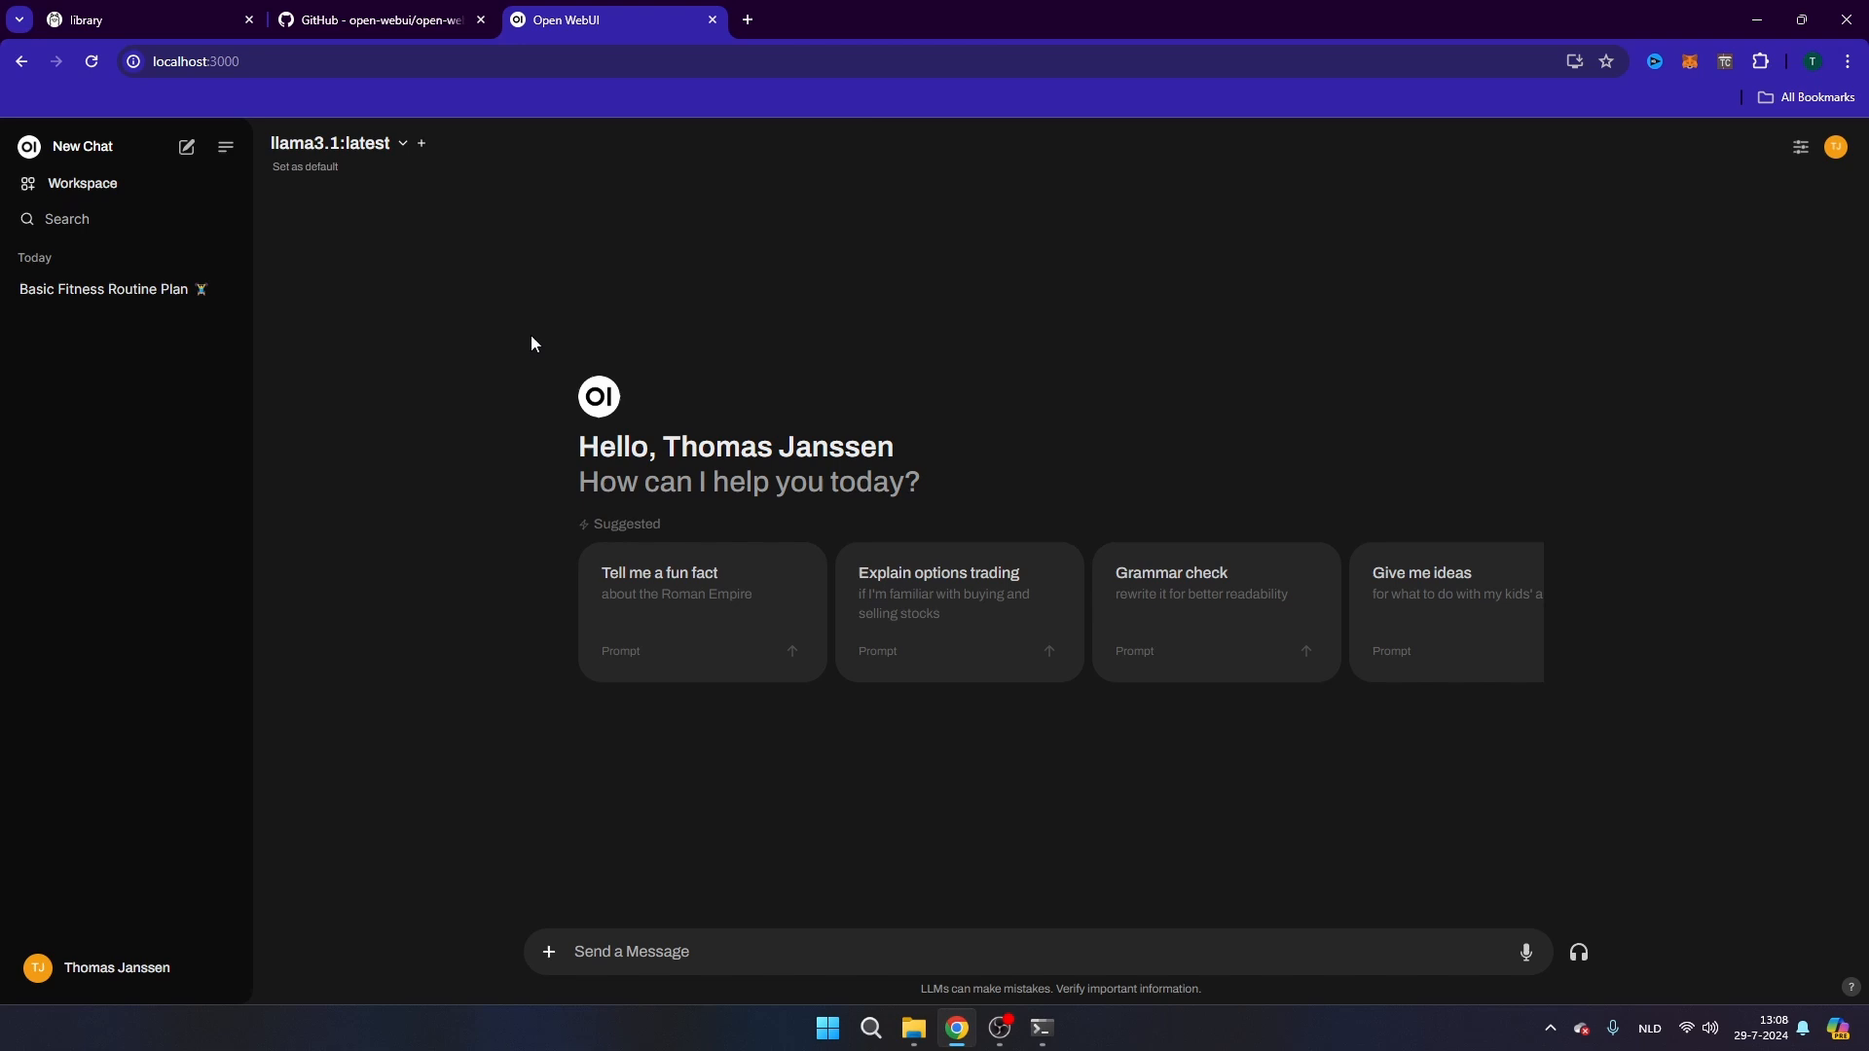
{"action": "mouse_move", "coordinate": [810, 417]}
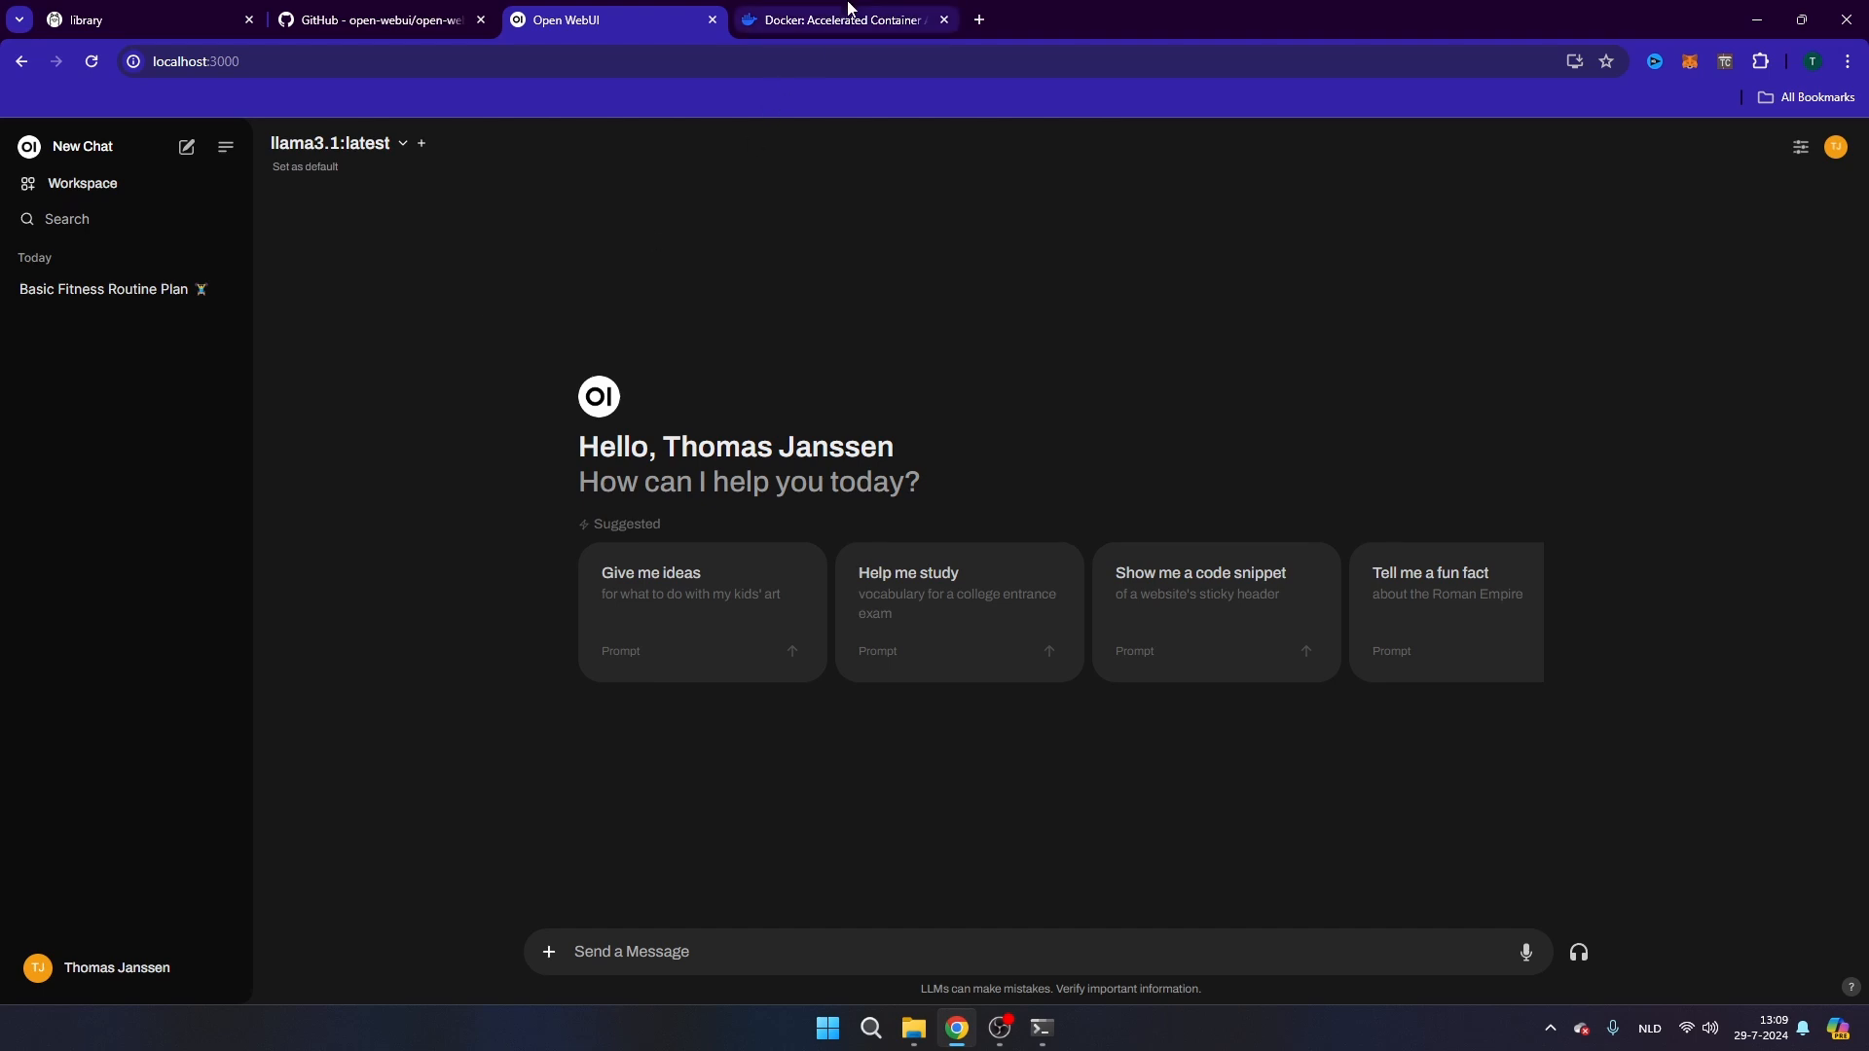
- Check Docker Desktop's download options for Mac and Linux, then move to the open-webui GitHub repo
{"action": "left_click", "coordinate": [845, 20]}
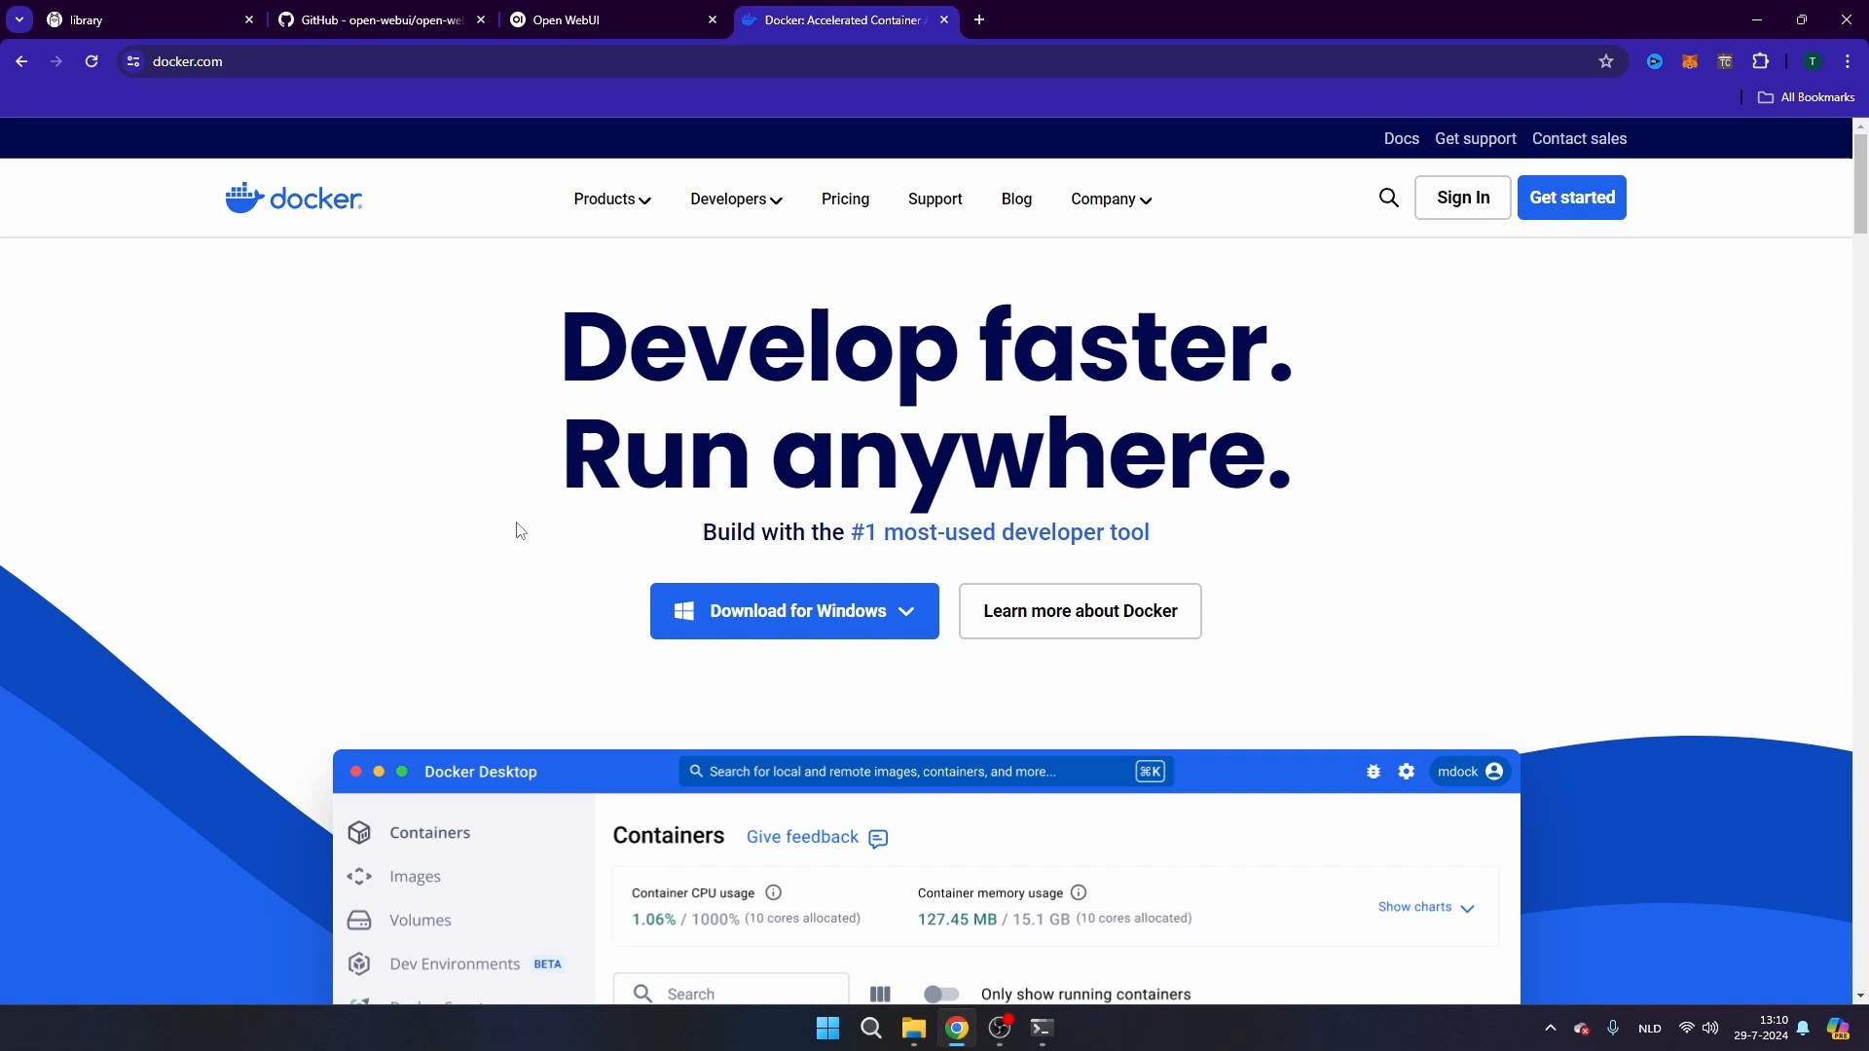
{"action": "mouse_move", "coordinate": [903, 551]}
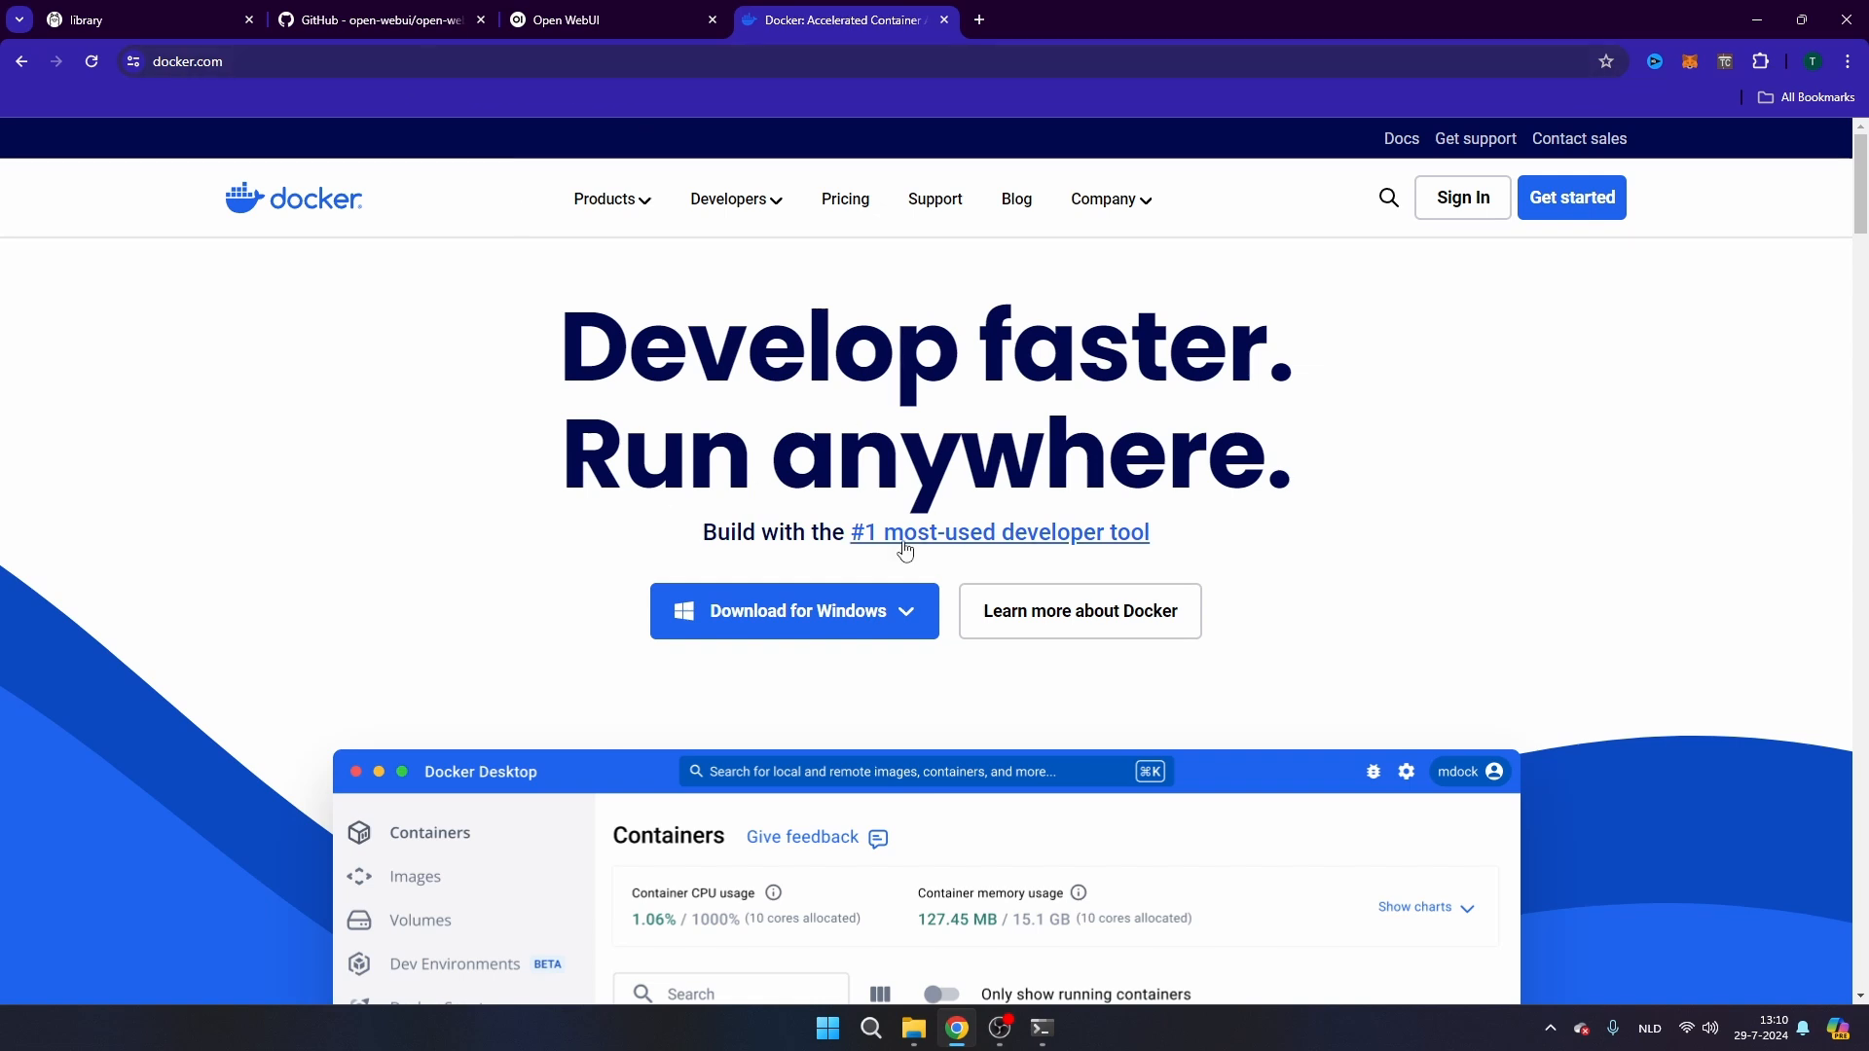
{"action": "left_click", "coordinate": [915, 611]}
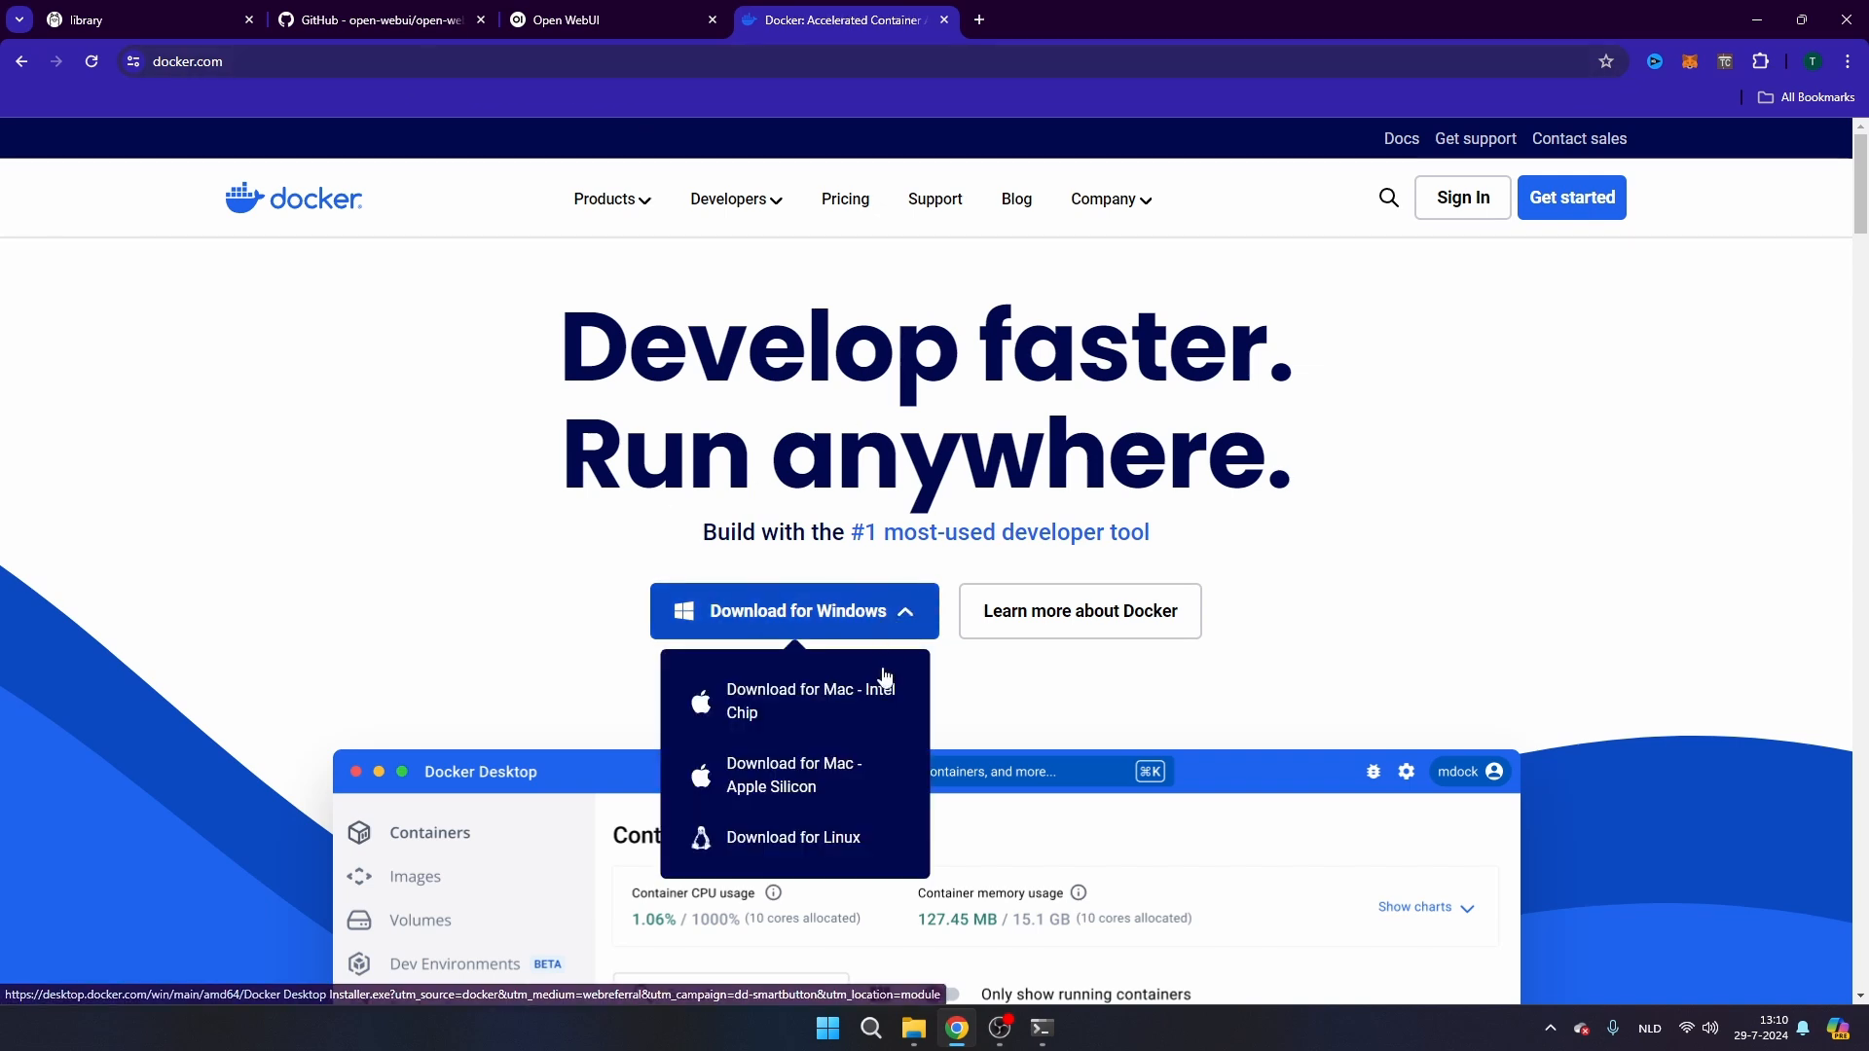
{"action": "mouse_move", "coordinate": [876, 779]}
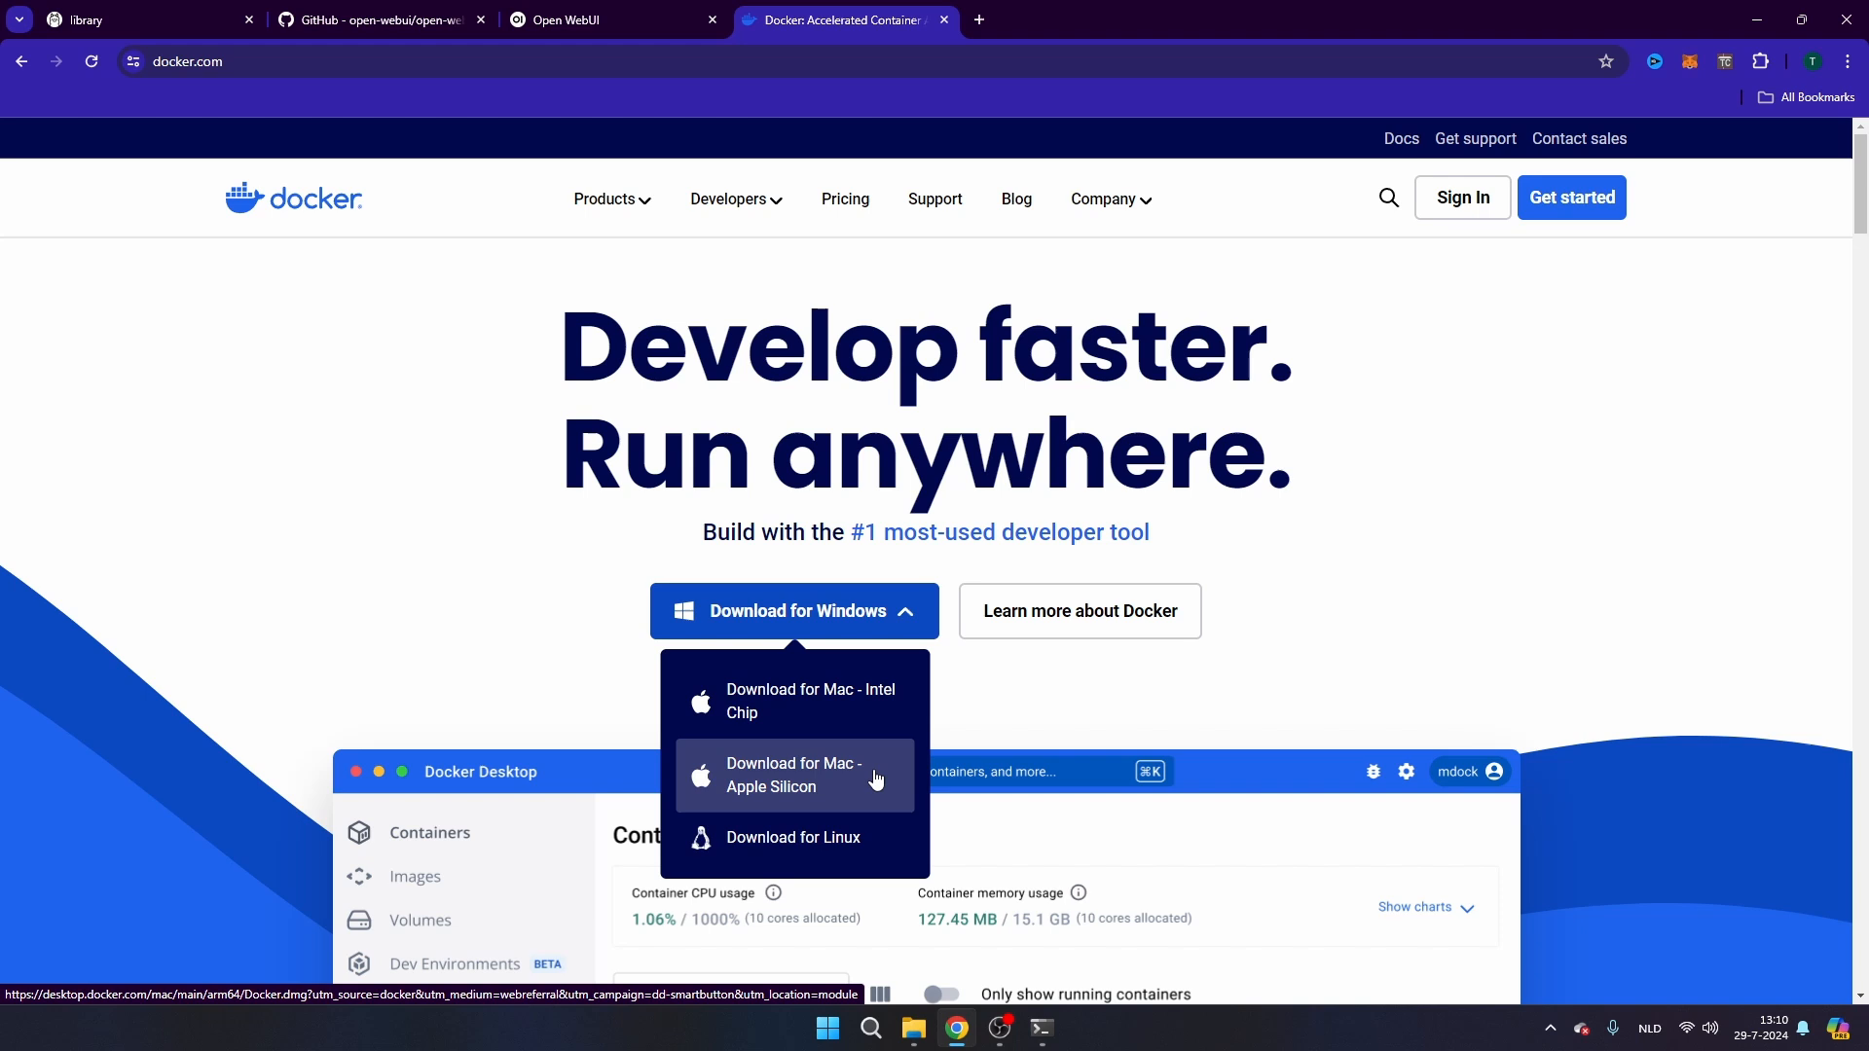
{"action": "mouse_move", "coordinate": [888, 679]}
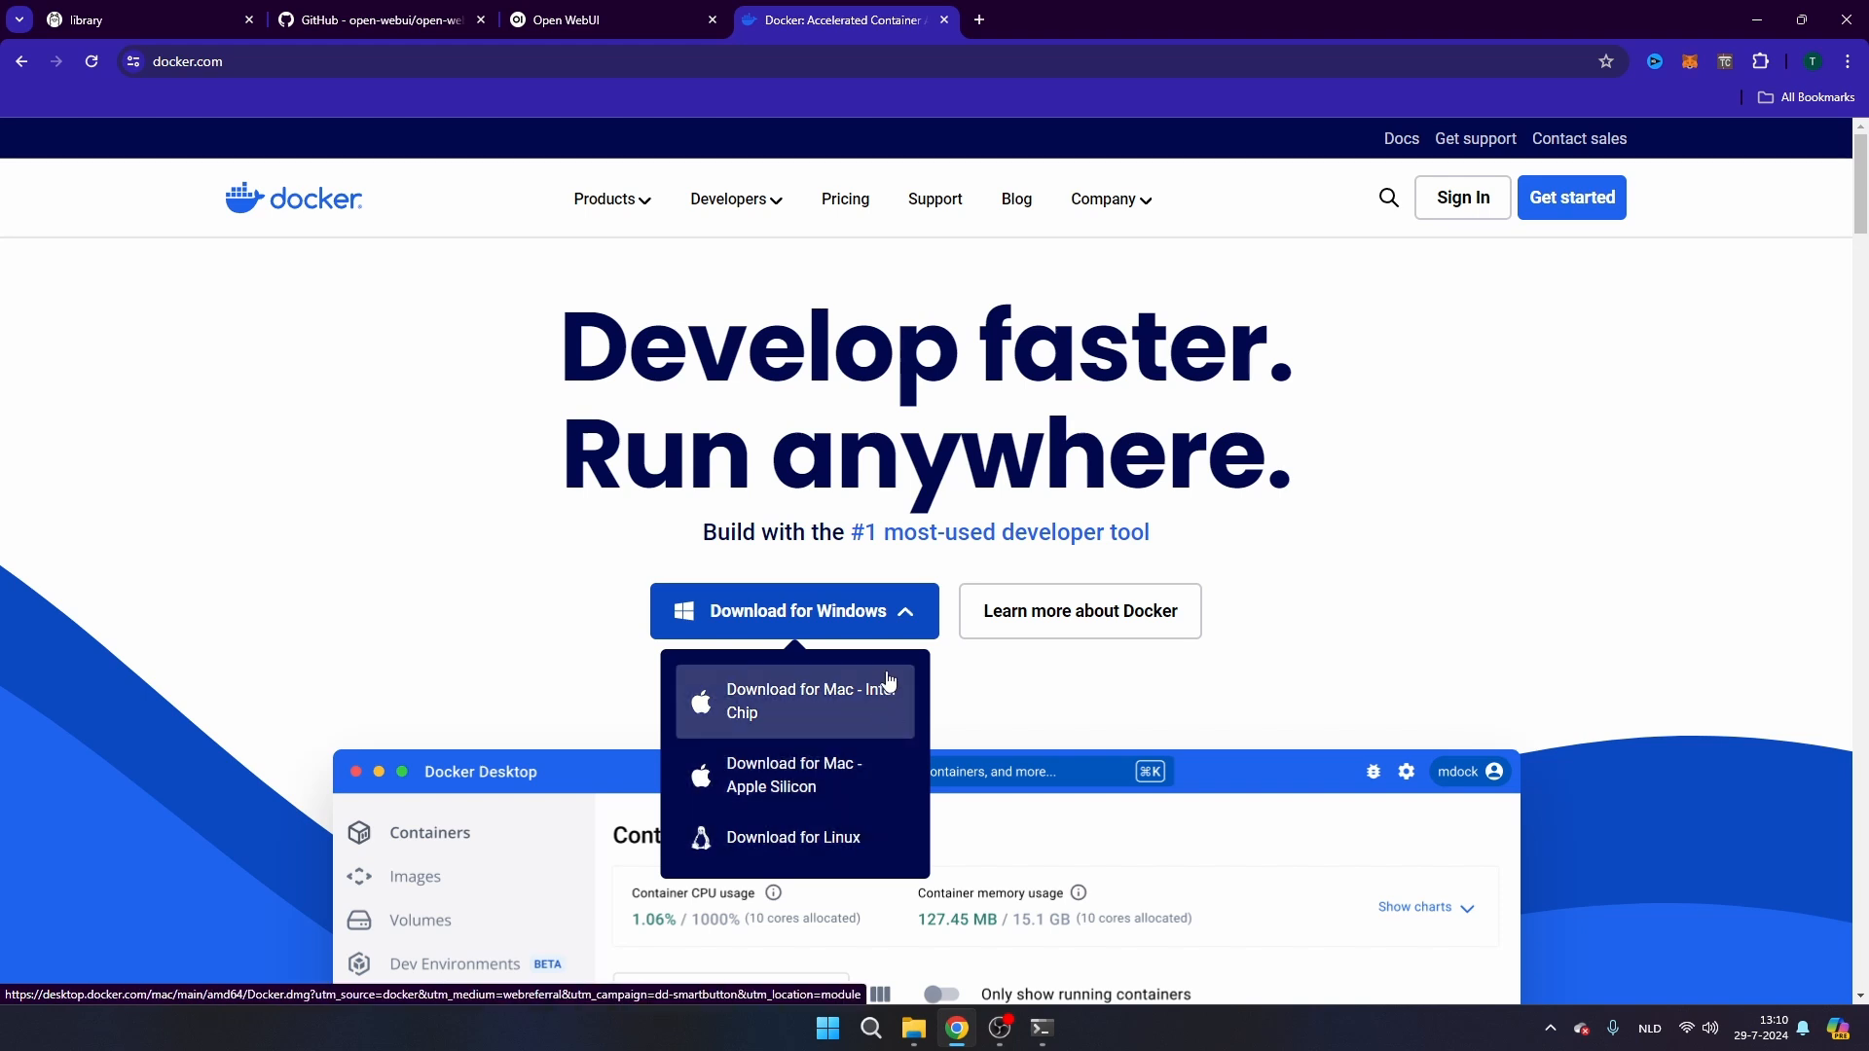
{"action": "mouse_move", "coordinate": [716, 588]}
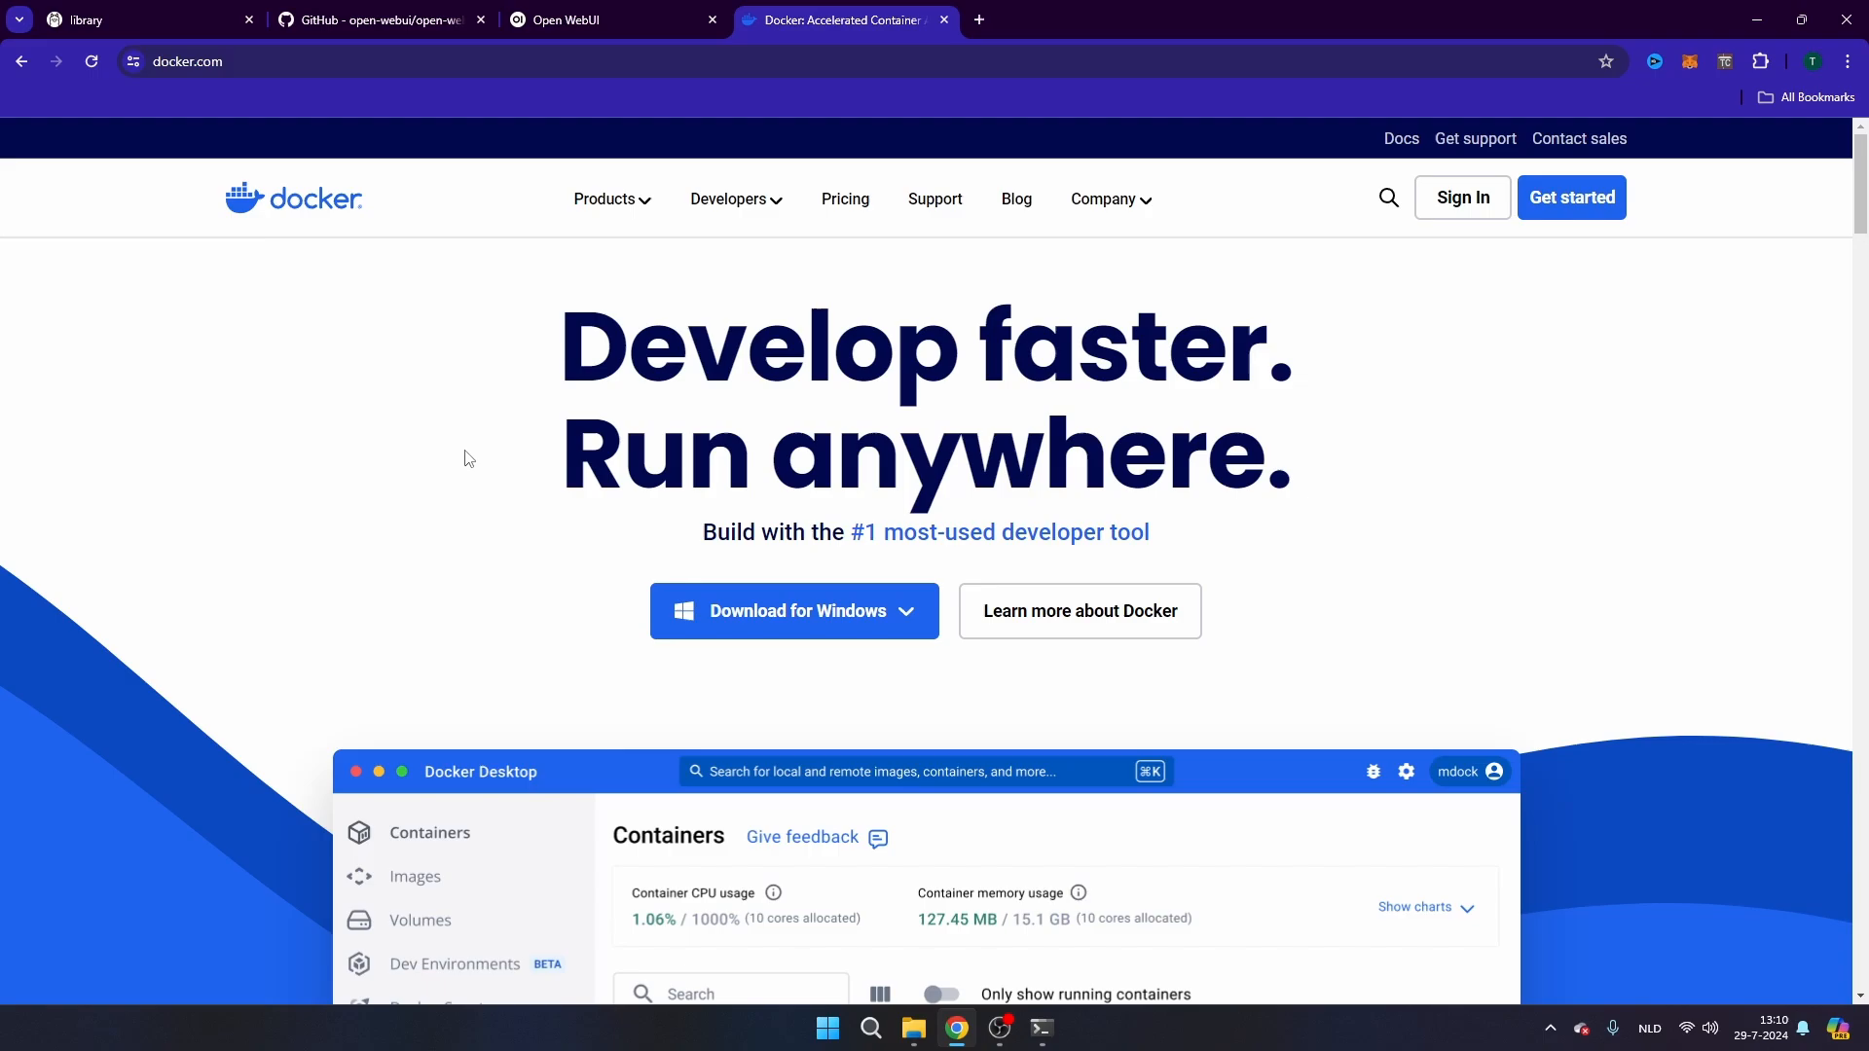
{"action": "left_click", "coordinate": [378, 20]}
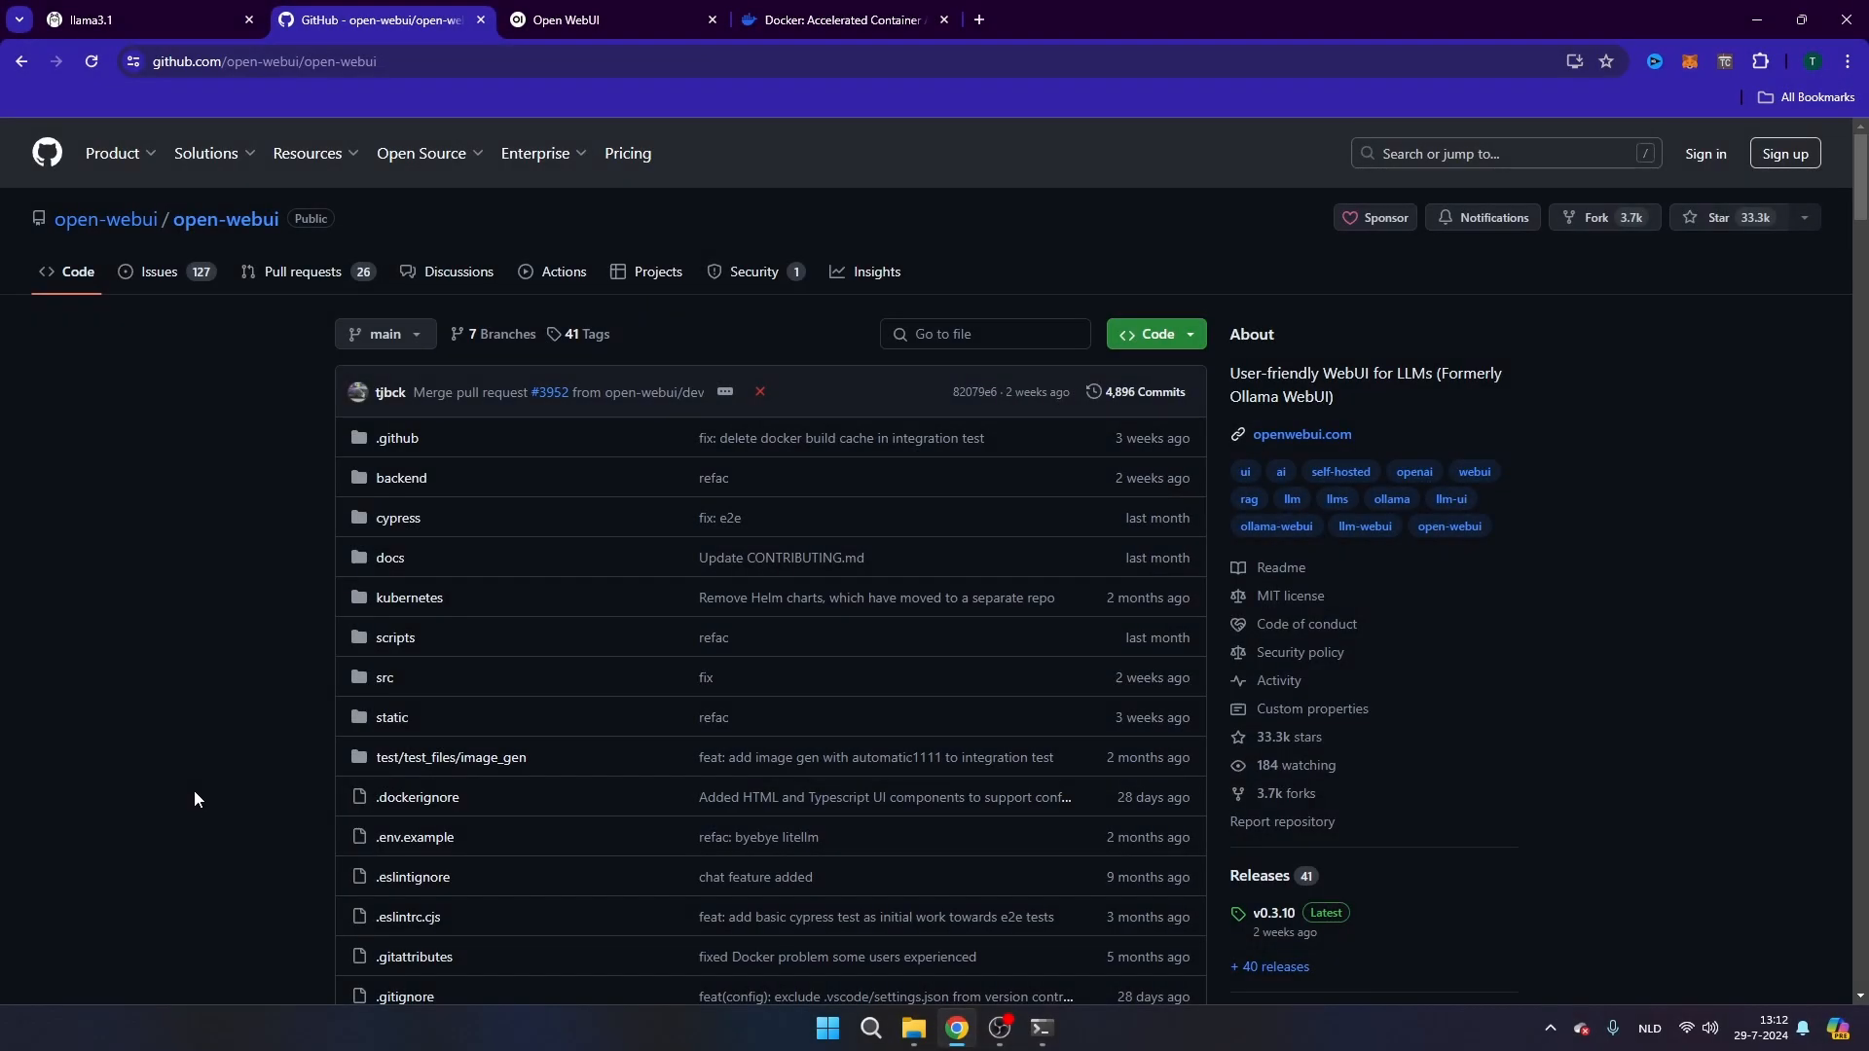
{"action": "mouse_move", "coordinate": [703, 549]}
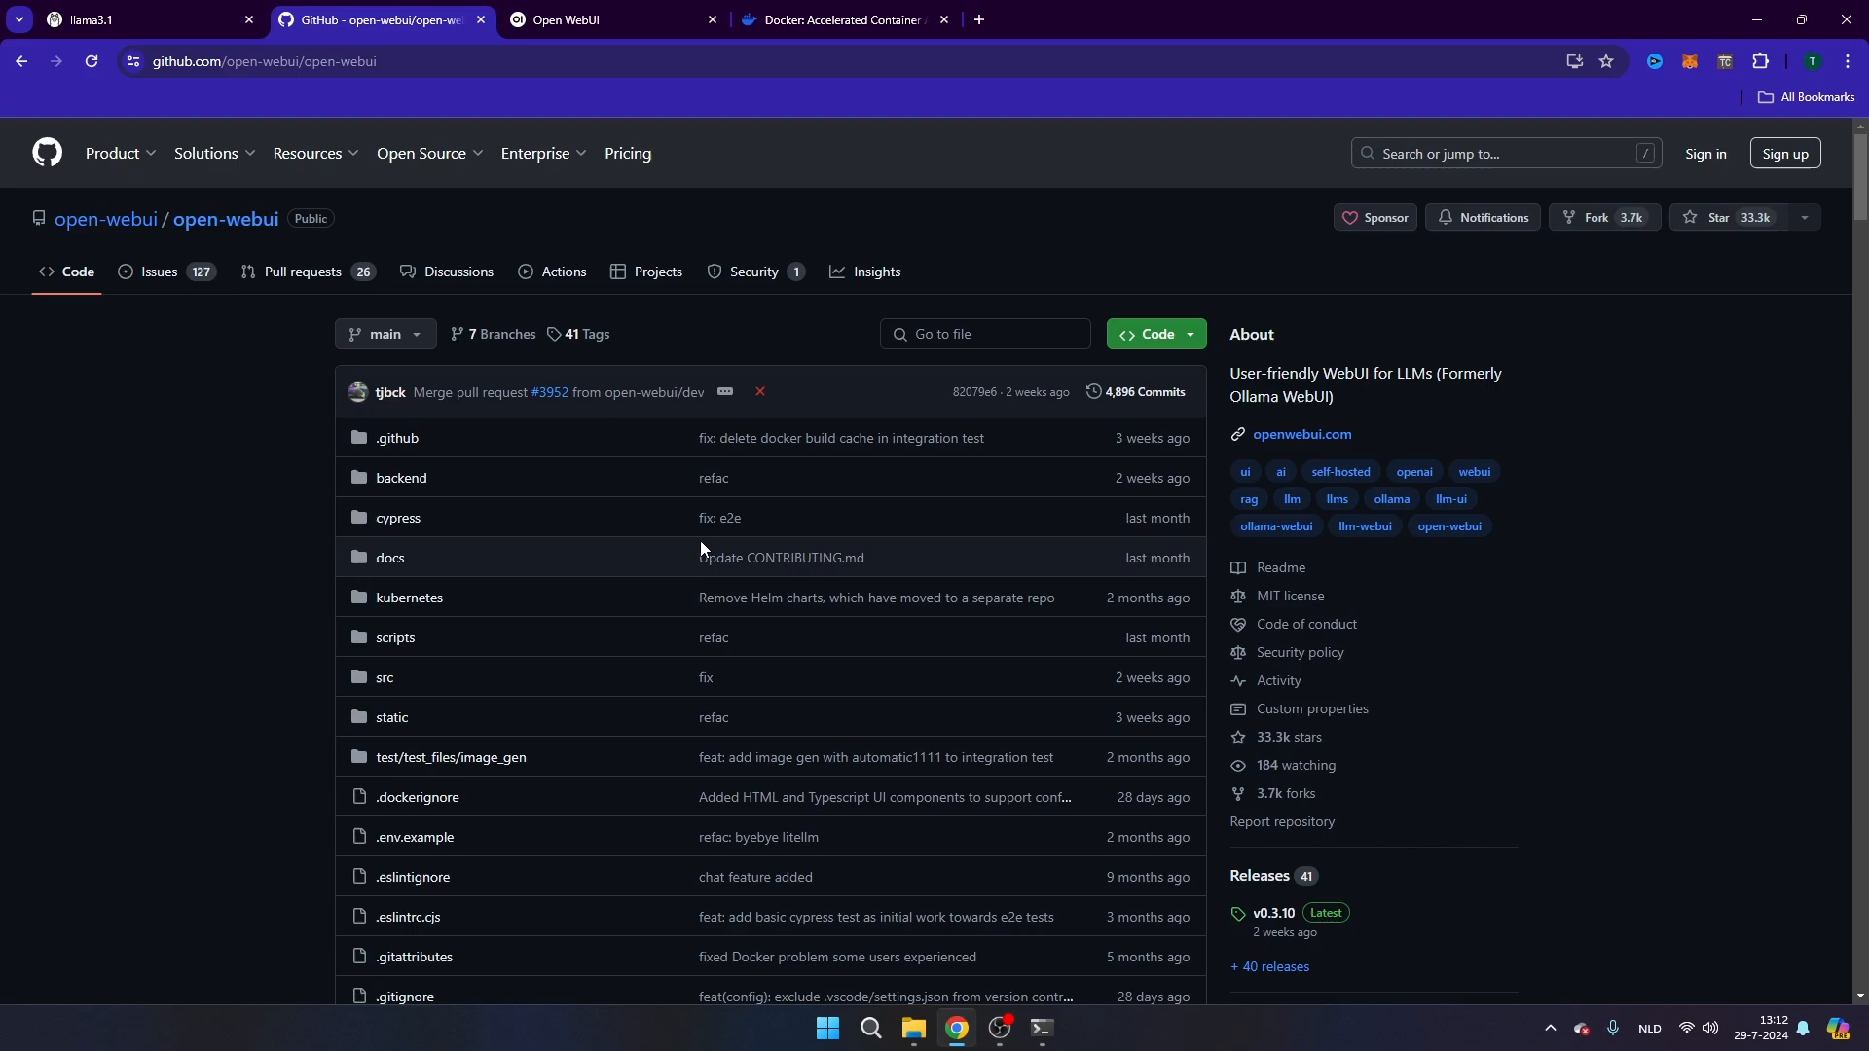
- Copy the 'Installation with Default Configuration' docker run command from the open-webui README
{"action": "scroll", "scroll_direction": "down", "scroll_amount": 3}
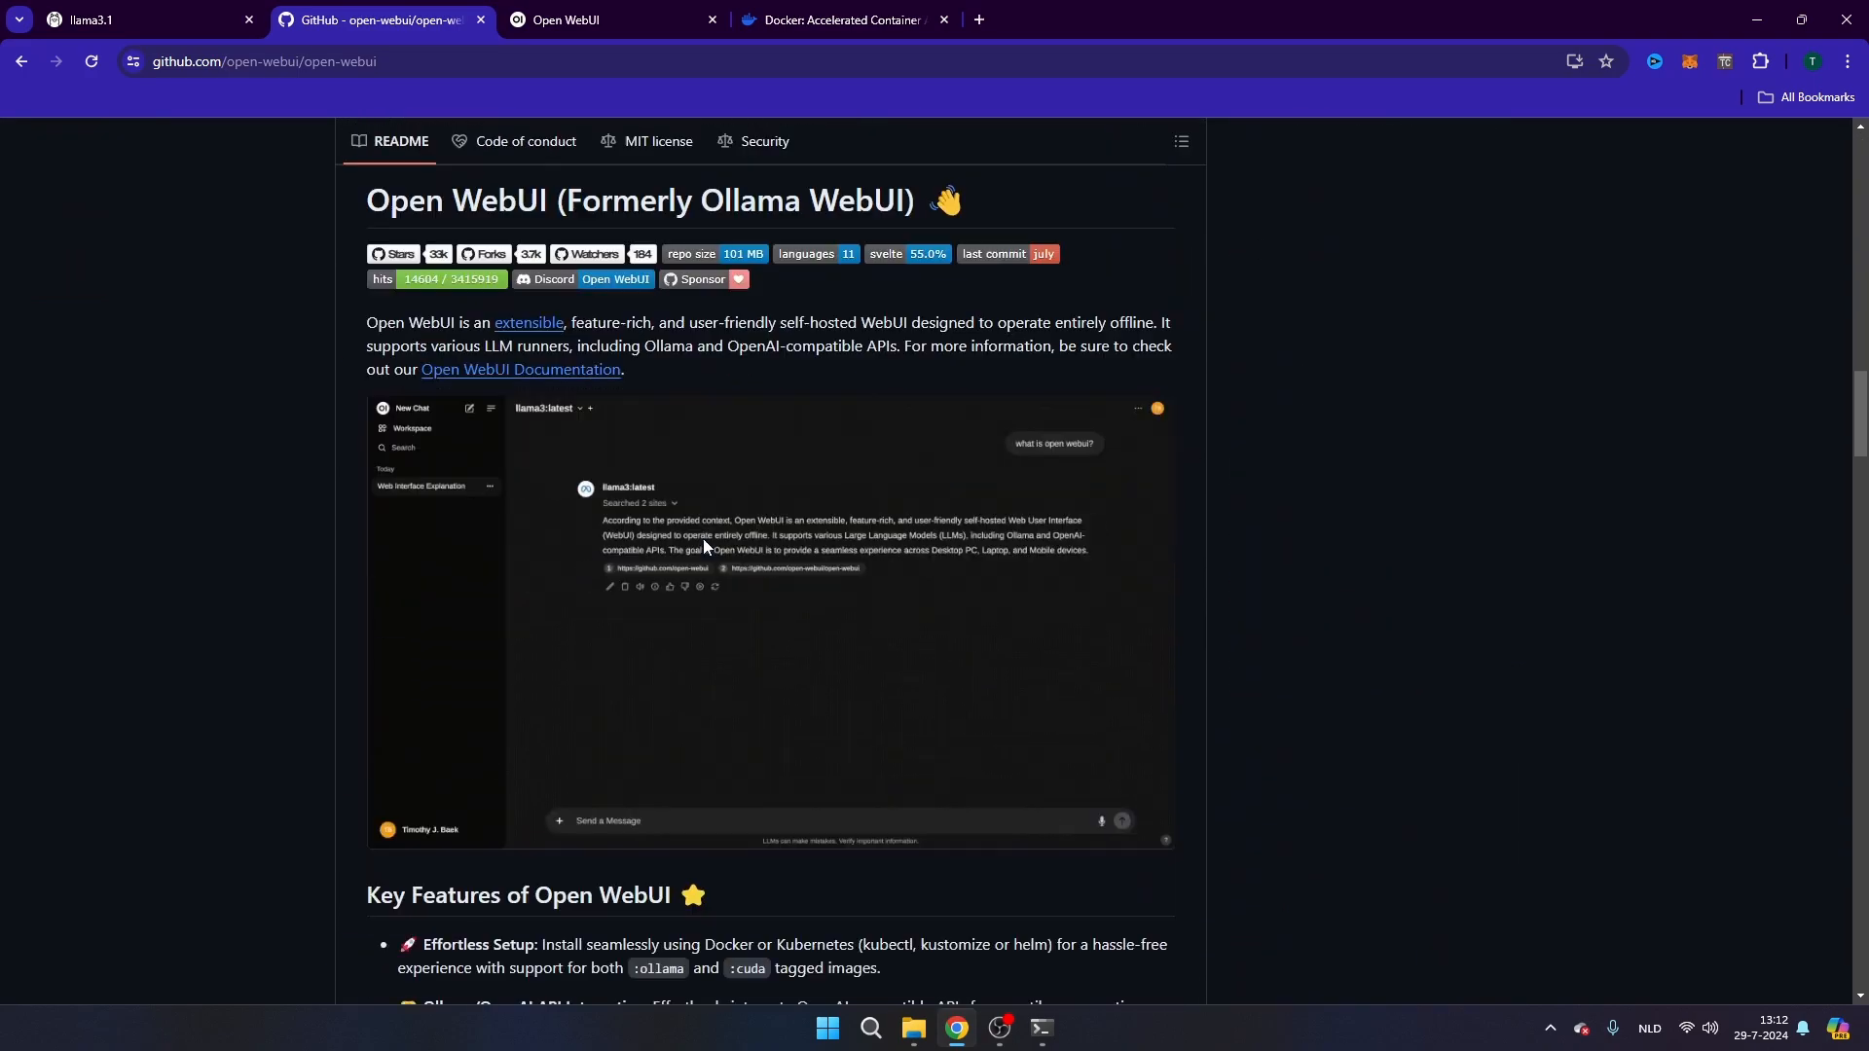
{"action": "scroll", "scroll_direction": "down", "scroll_amount": 3}
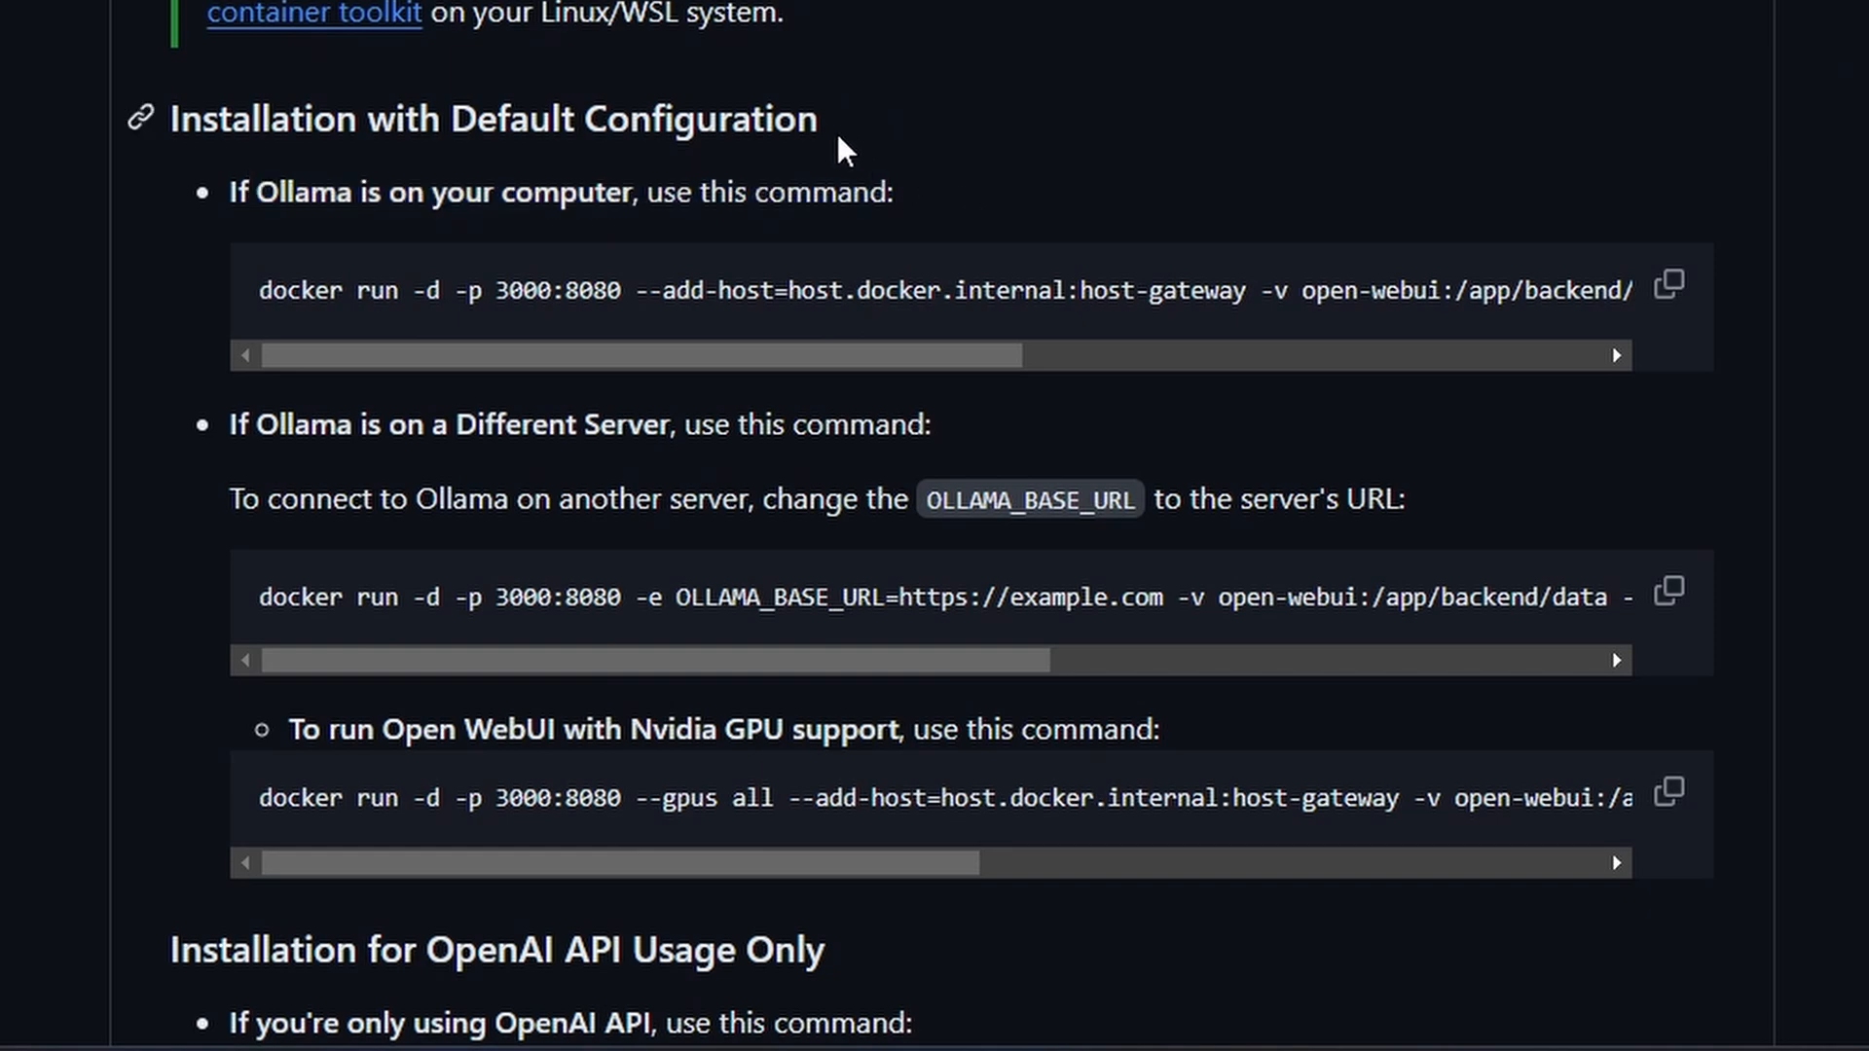
{"action": "mouse_move", "coordinate": [163, 121]}
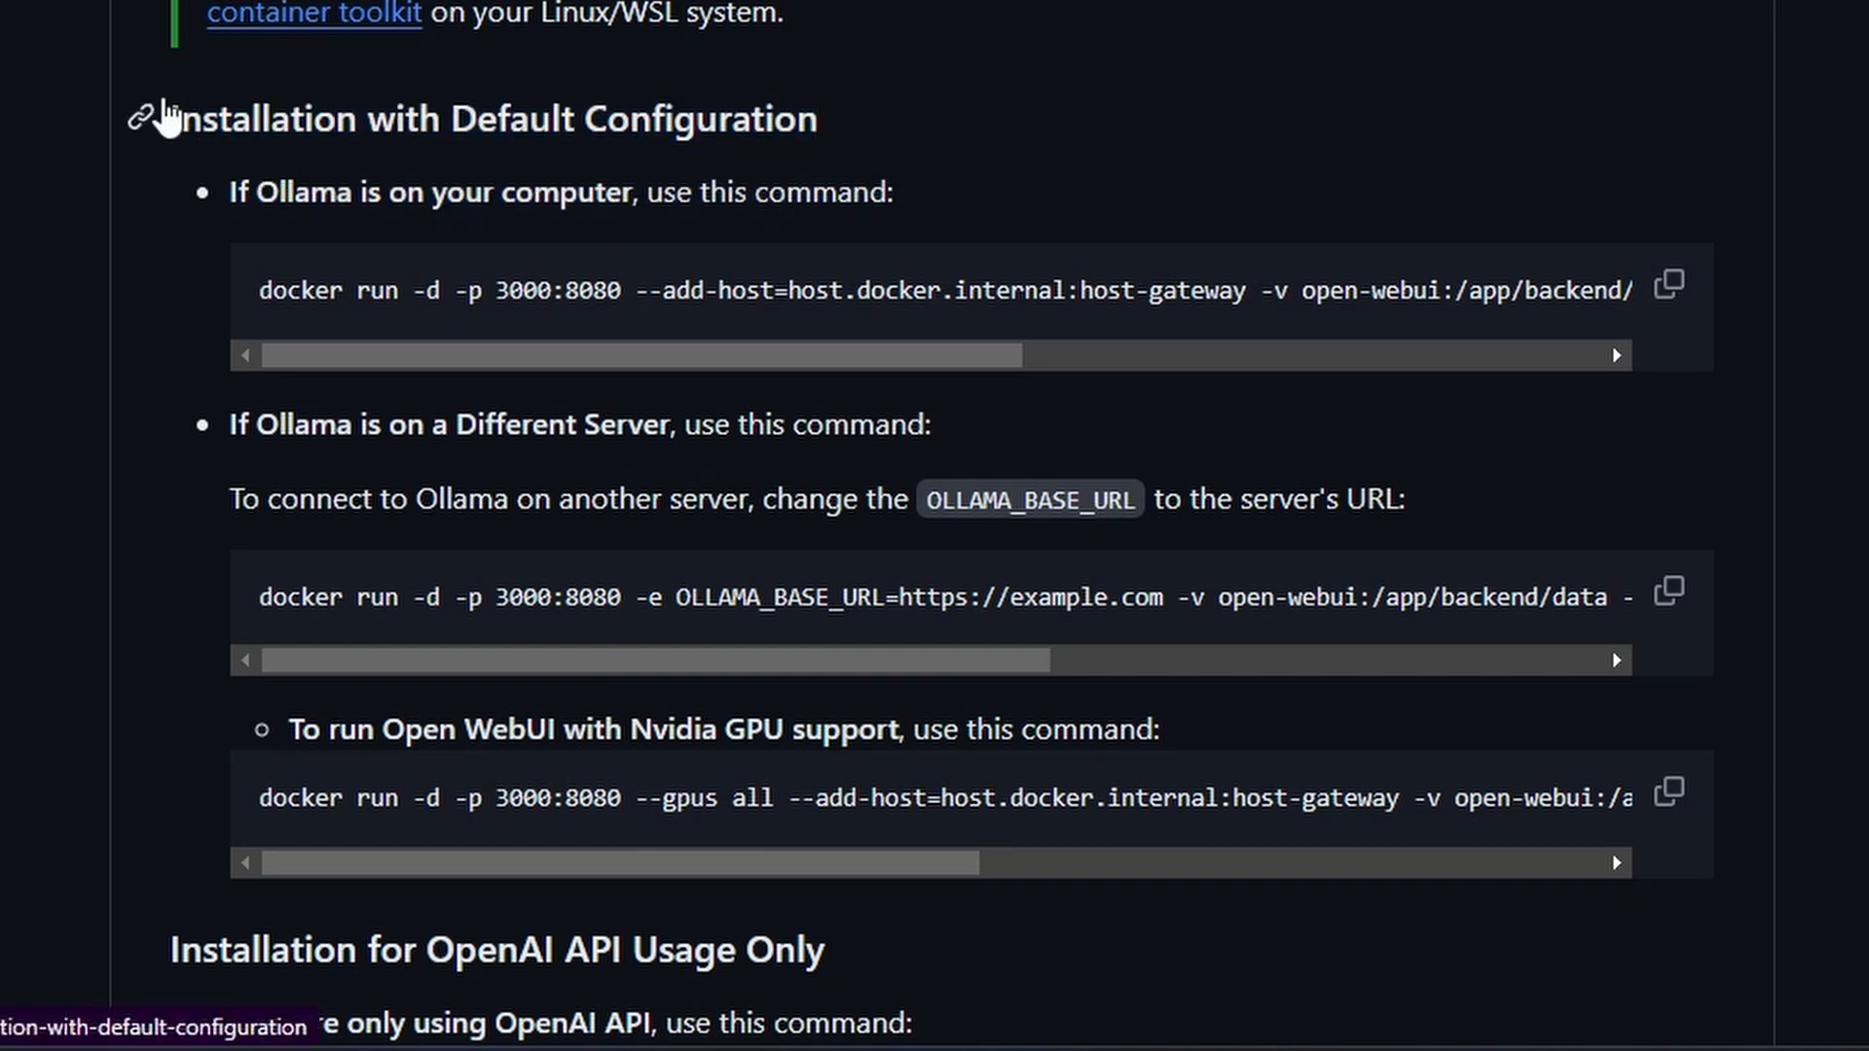
{"action": "mouse_move", "coordinate": [265, 299]}
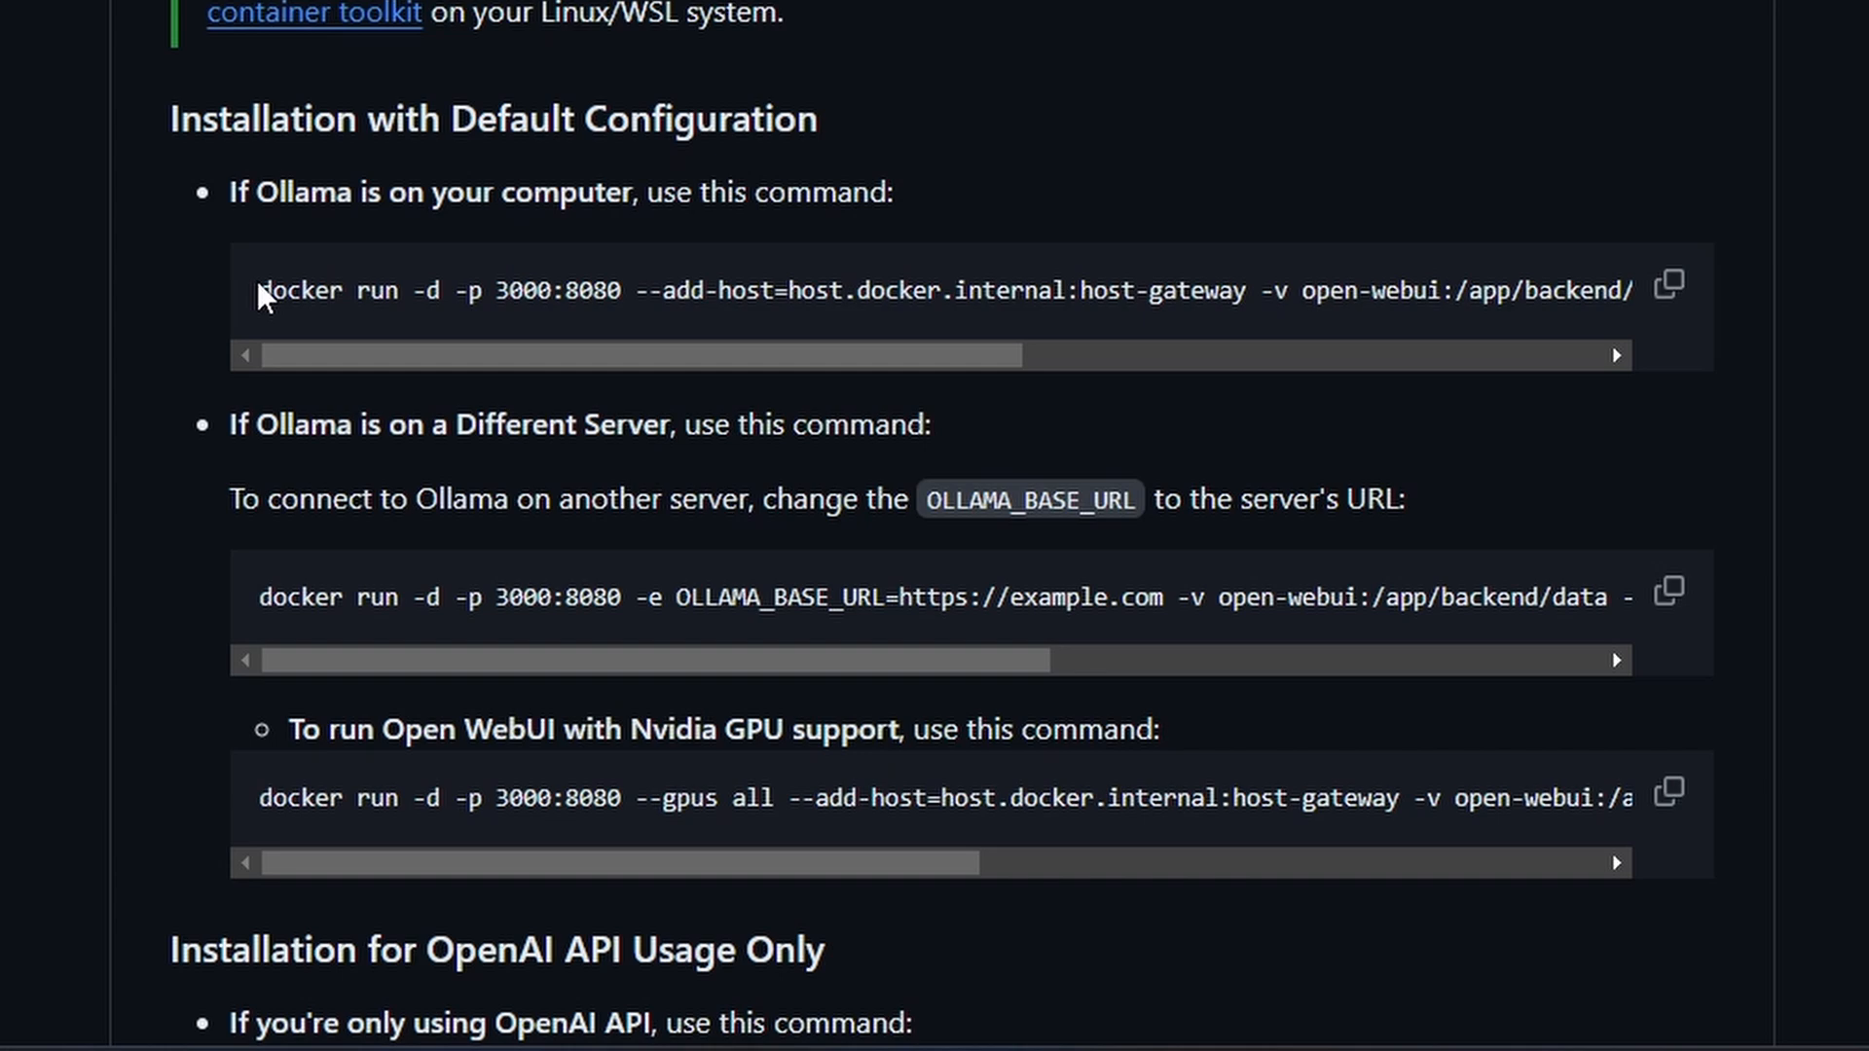
{"action": "left_click_drag", "start_coordinate": [259, 290], "coordinate": [1296, 290]}
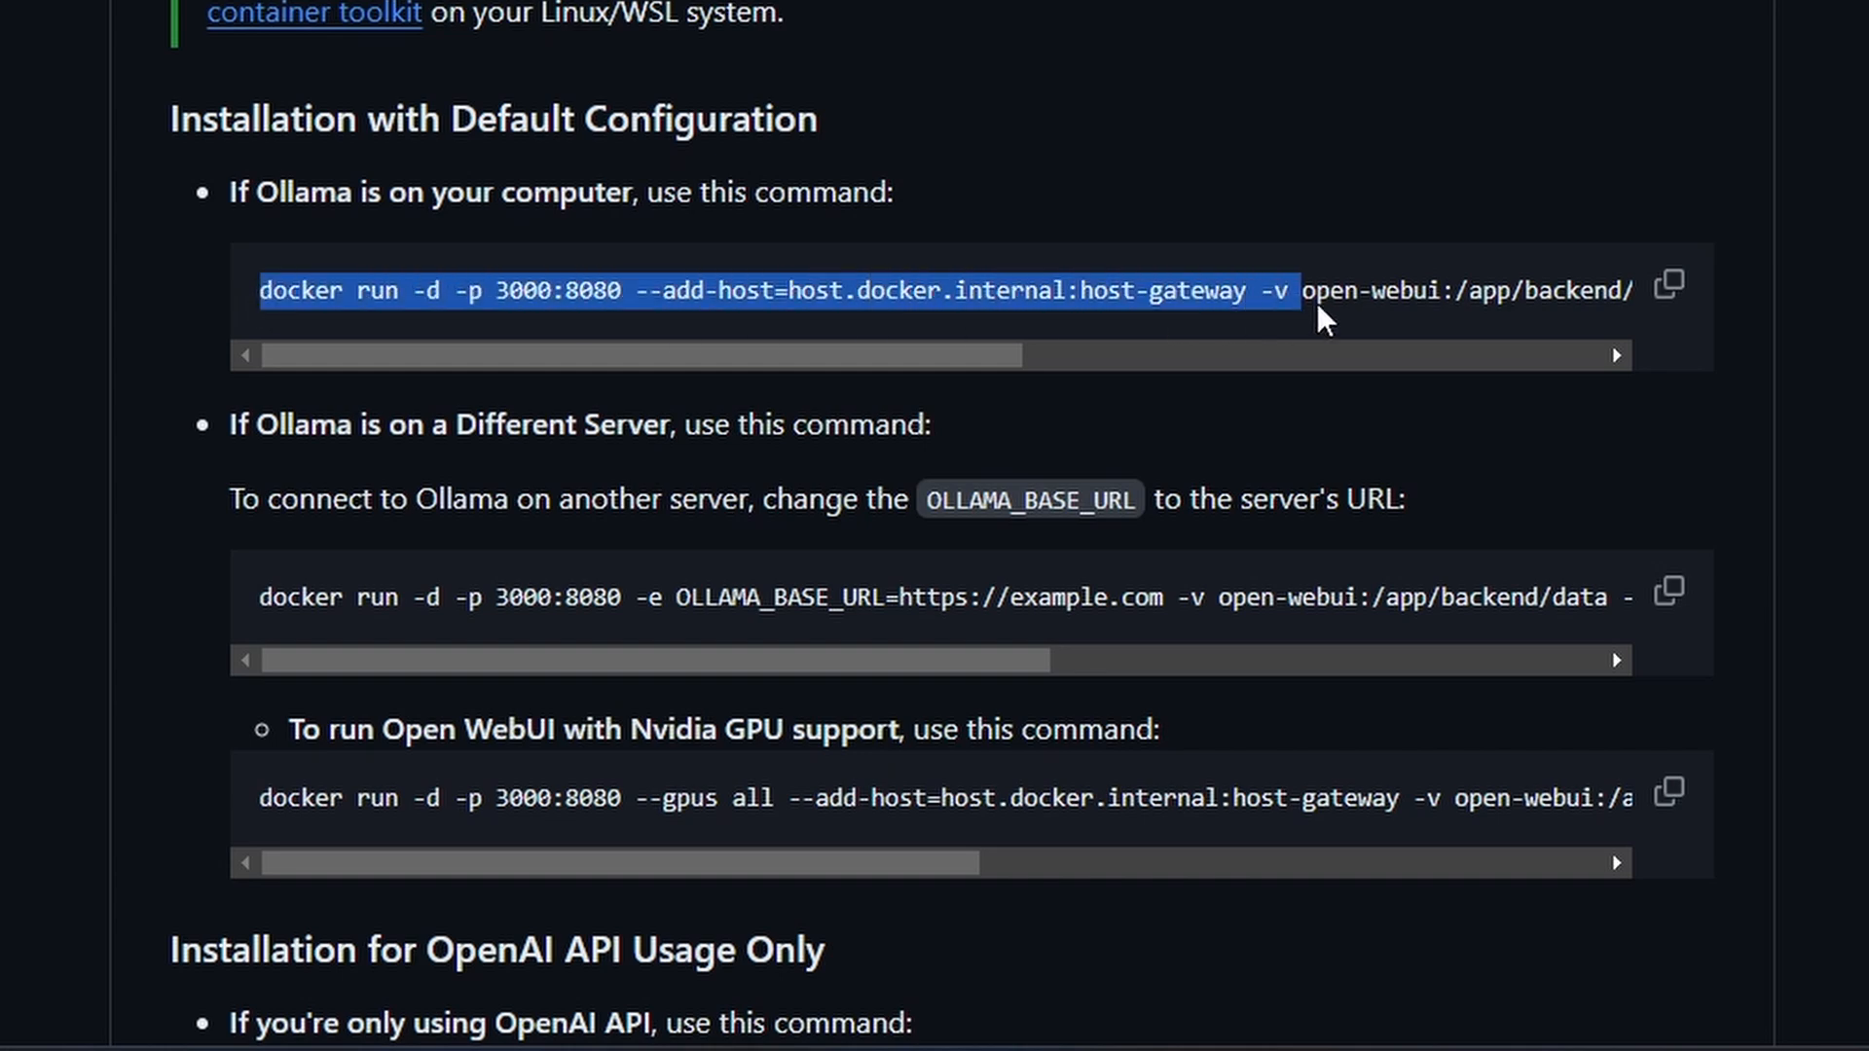
{"action": "scroll", "scroll_direction": "right", "scroll_amount": 3}
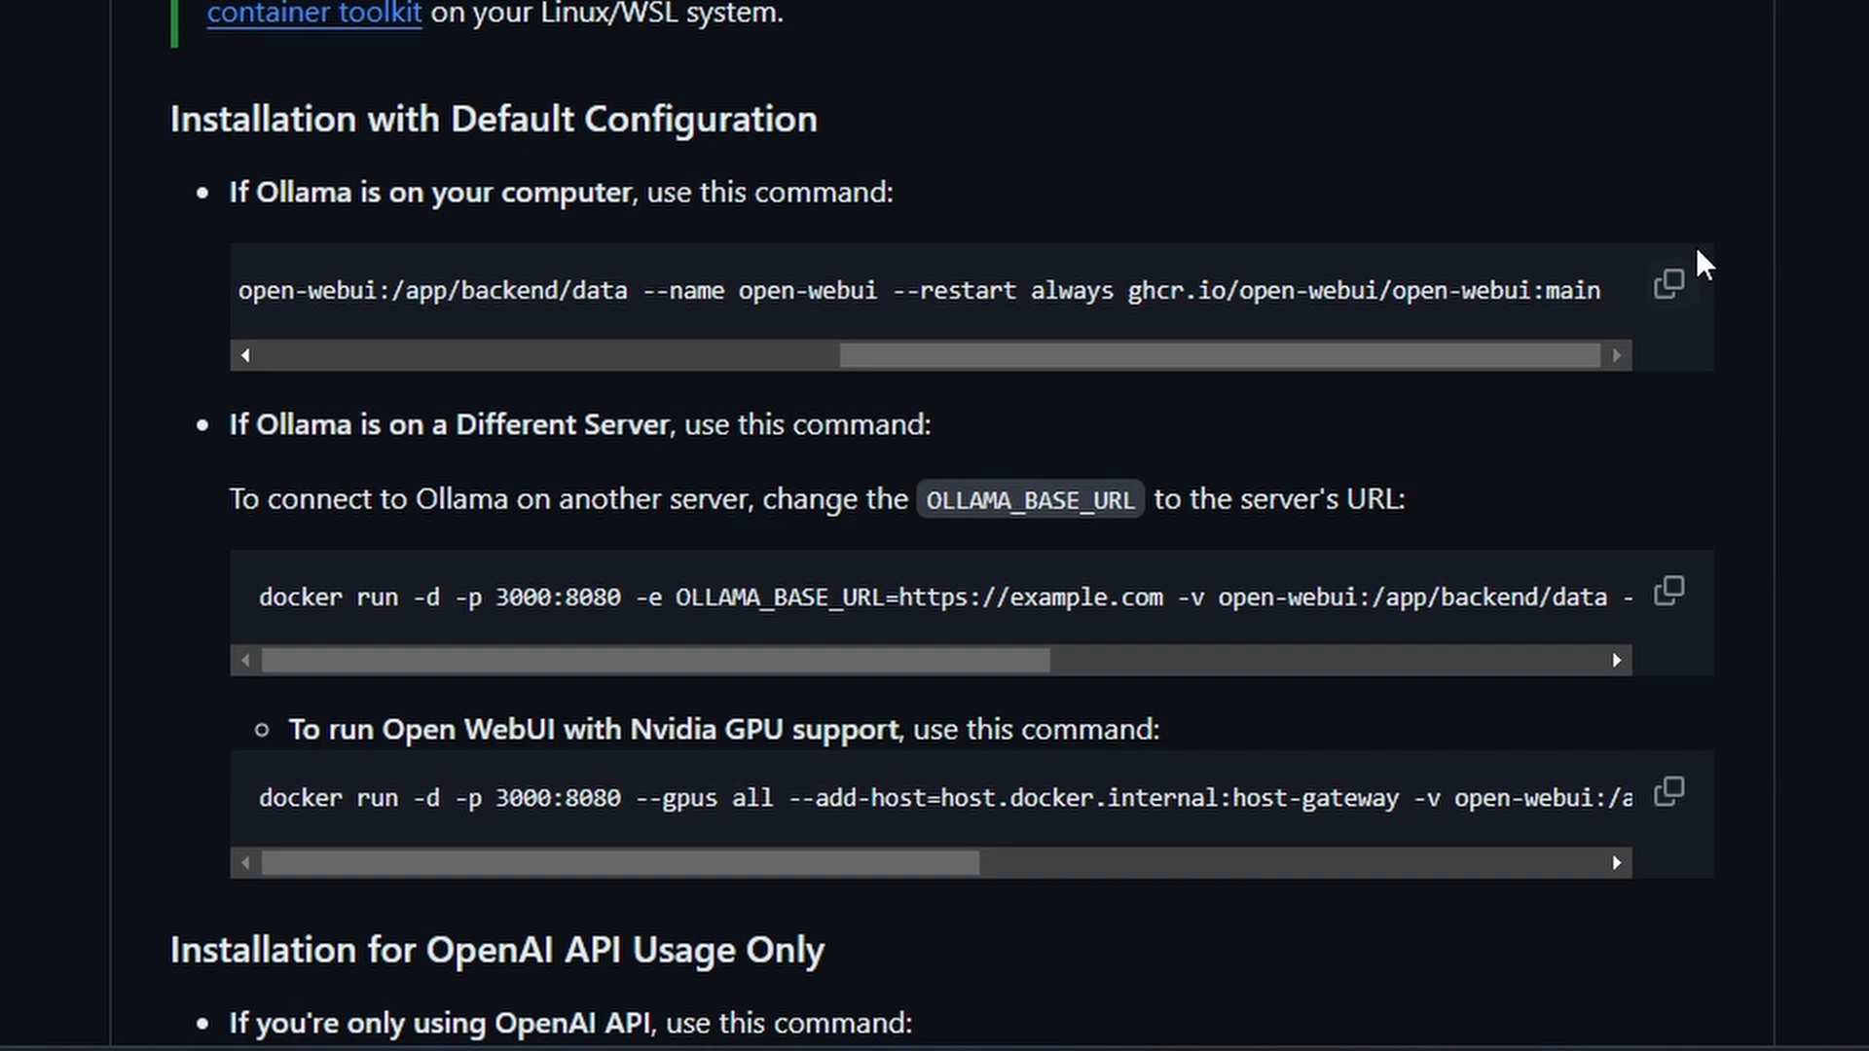
{"action": "left_click", "coordinate": [1666, 286]}
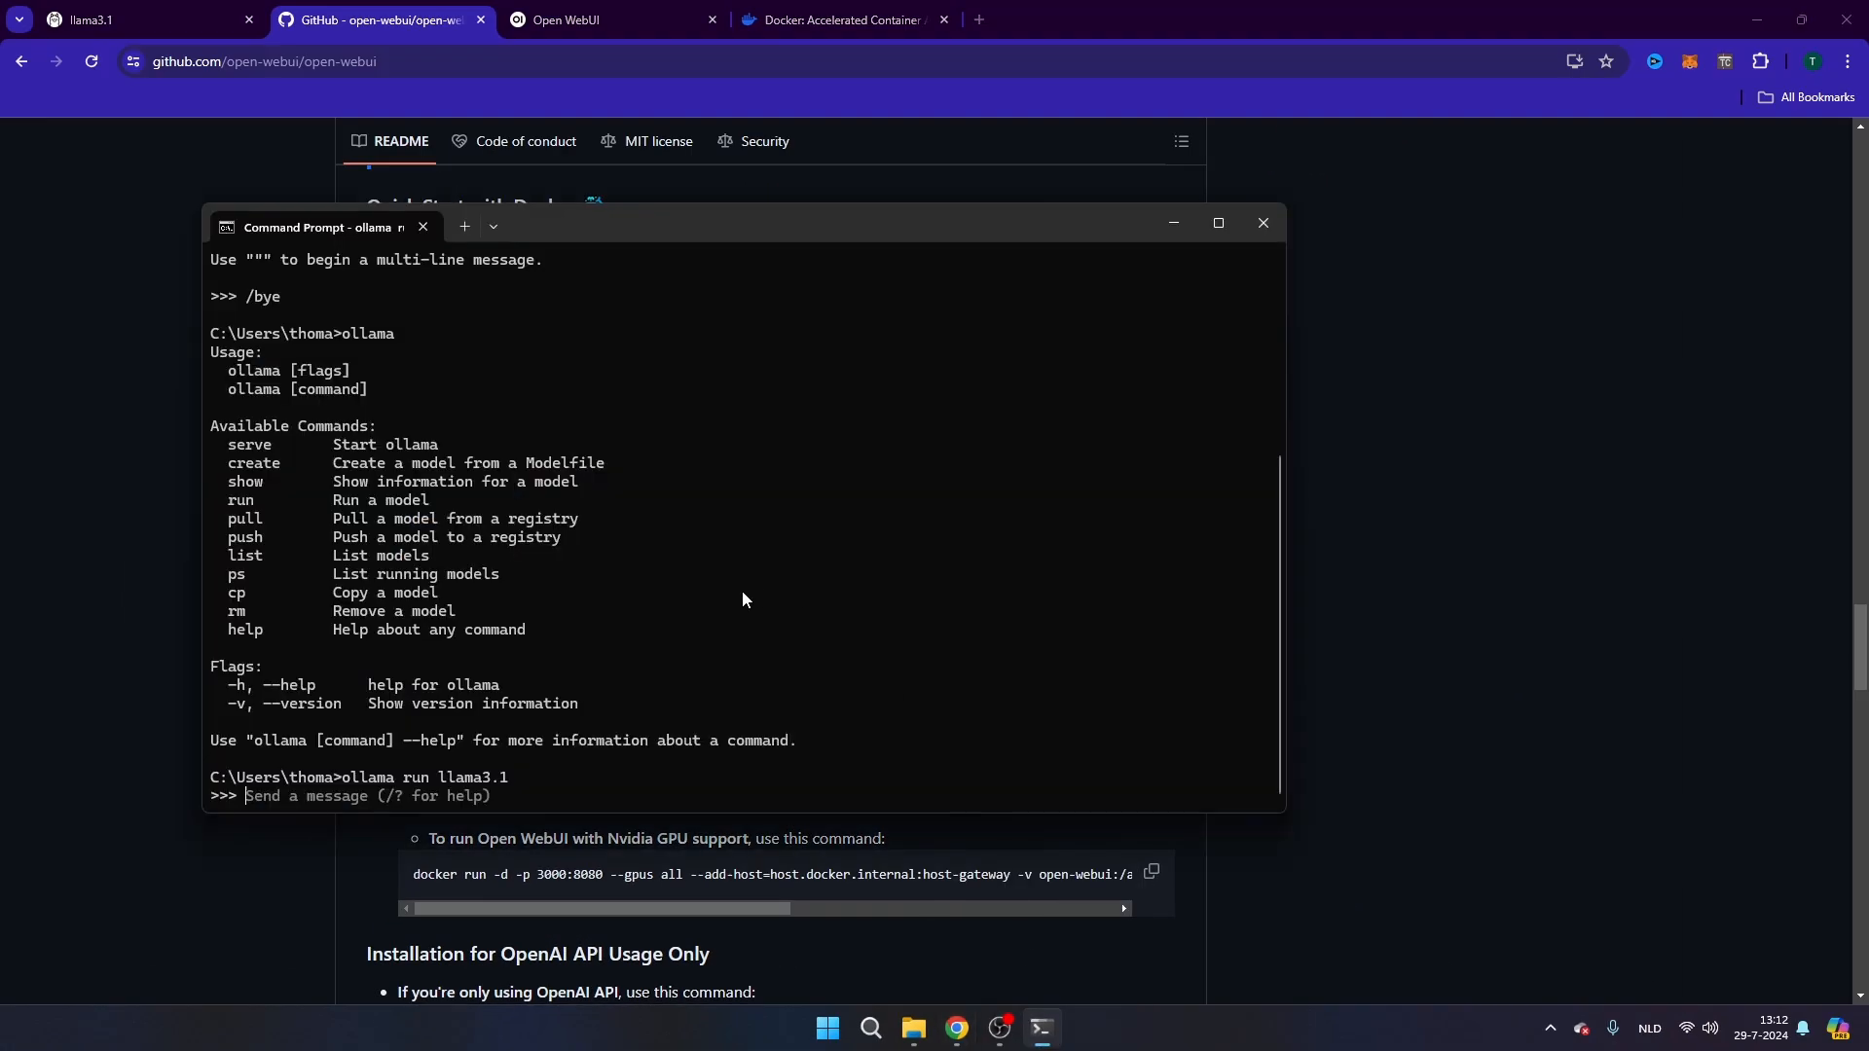
{"action": "mouse_move", "coordinate": [706, 784]}
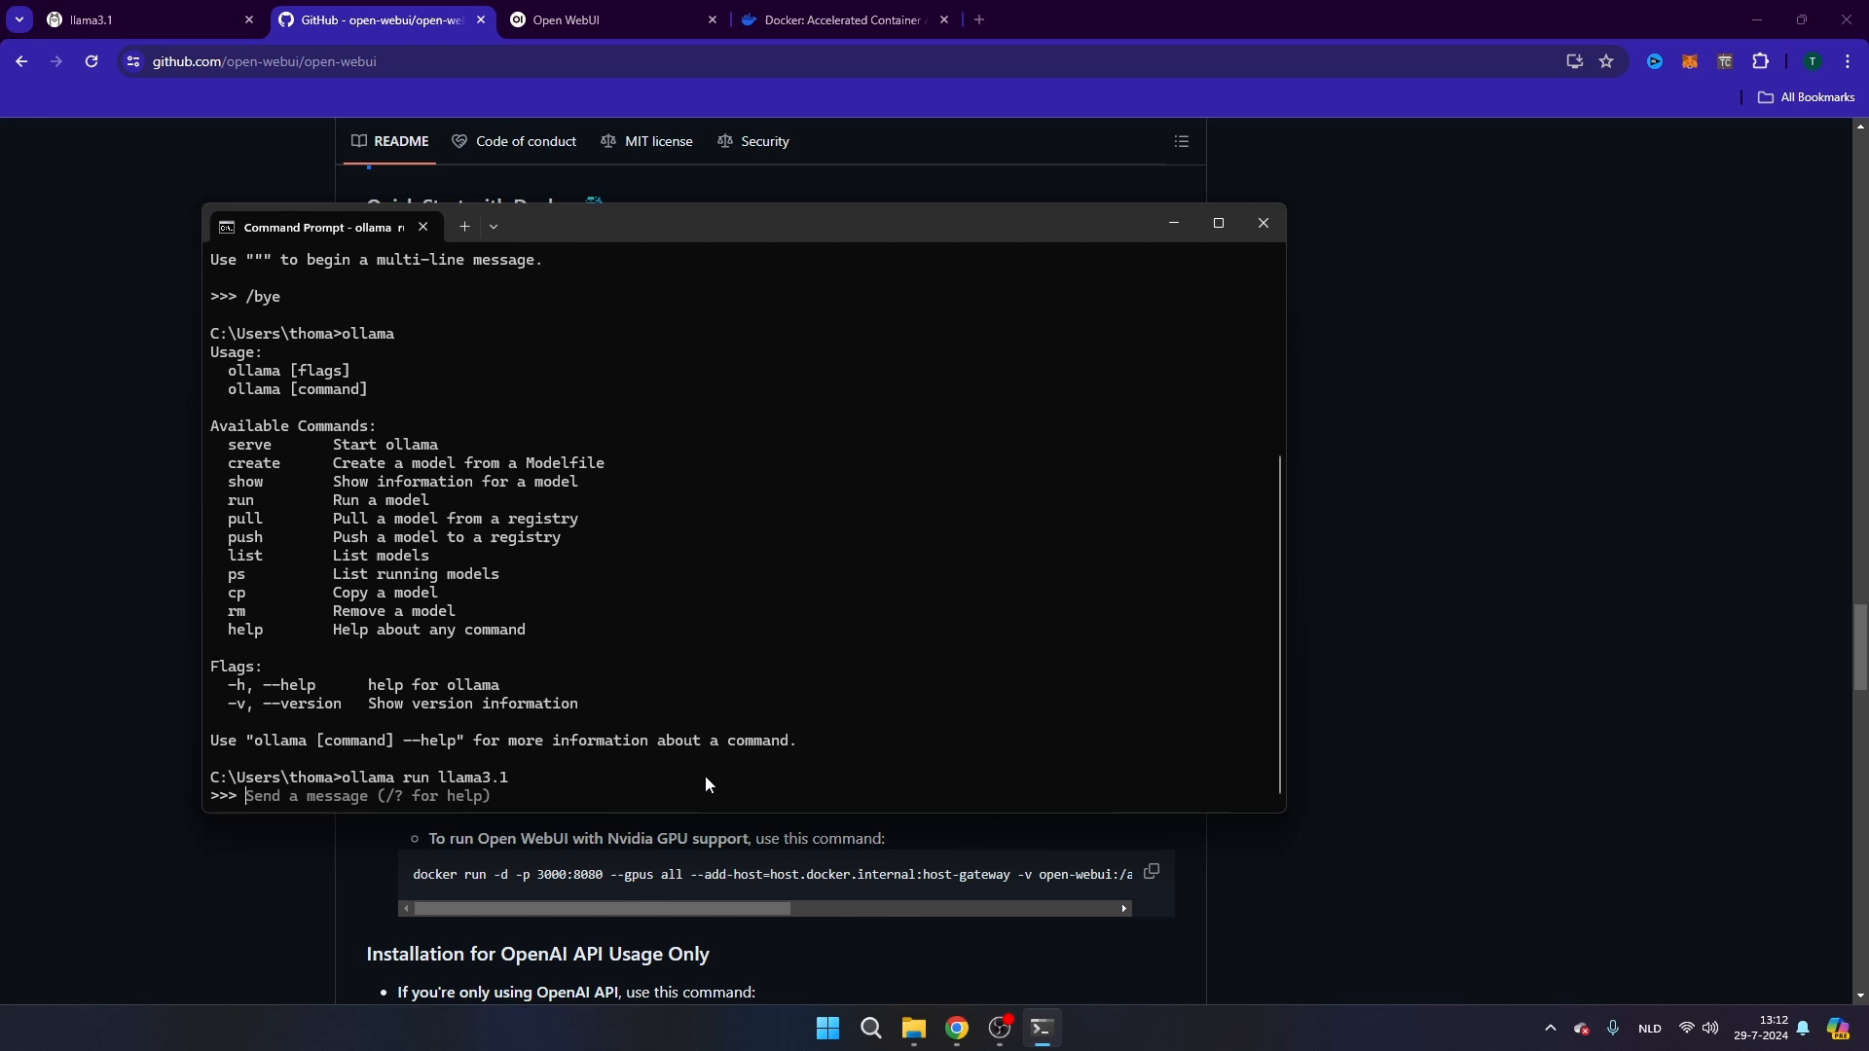
- End the llama3.1 session with /bye, then enter the open-webui docker run command mapping port 3000:8080
{"action": "left_click", "coordinate": [826, 1028]}
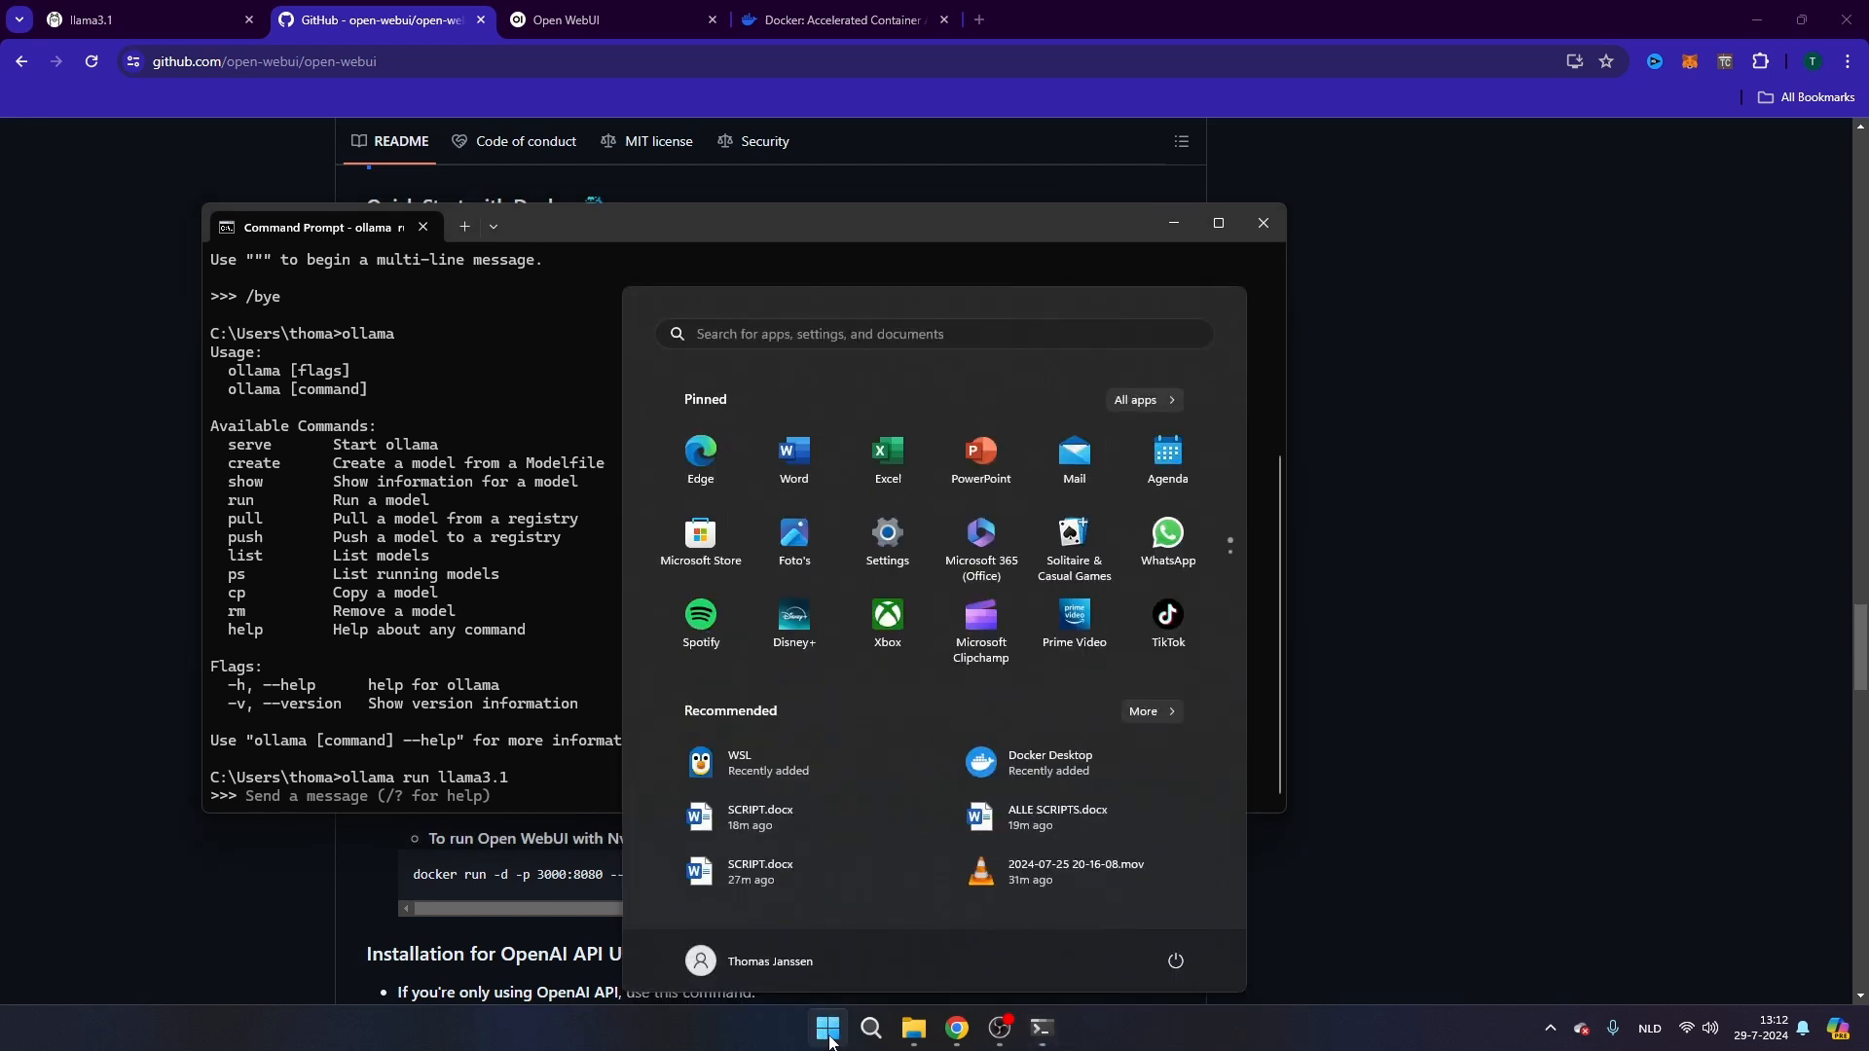
{"action": "left_click", "coordinate": [634, 722]}
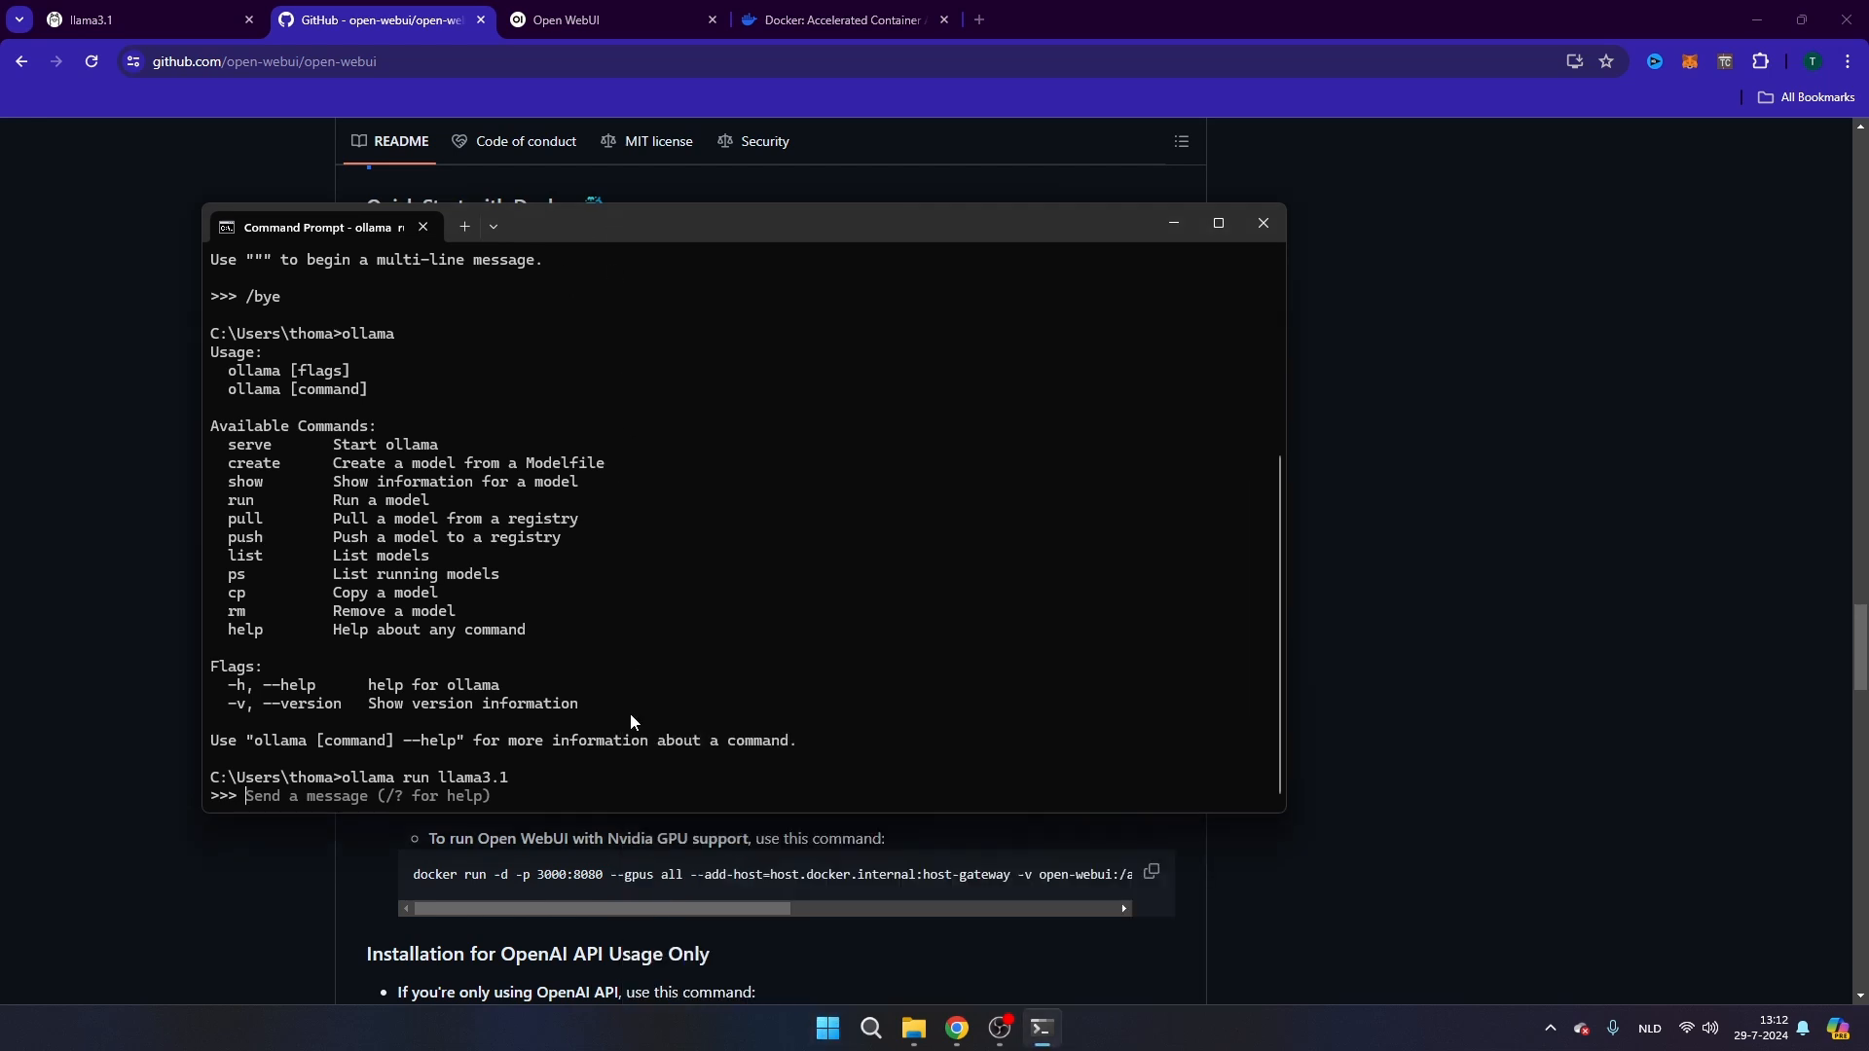
{"action": "mouse_move", "coordinate": [541, 808]}
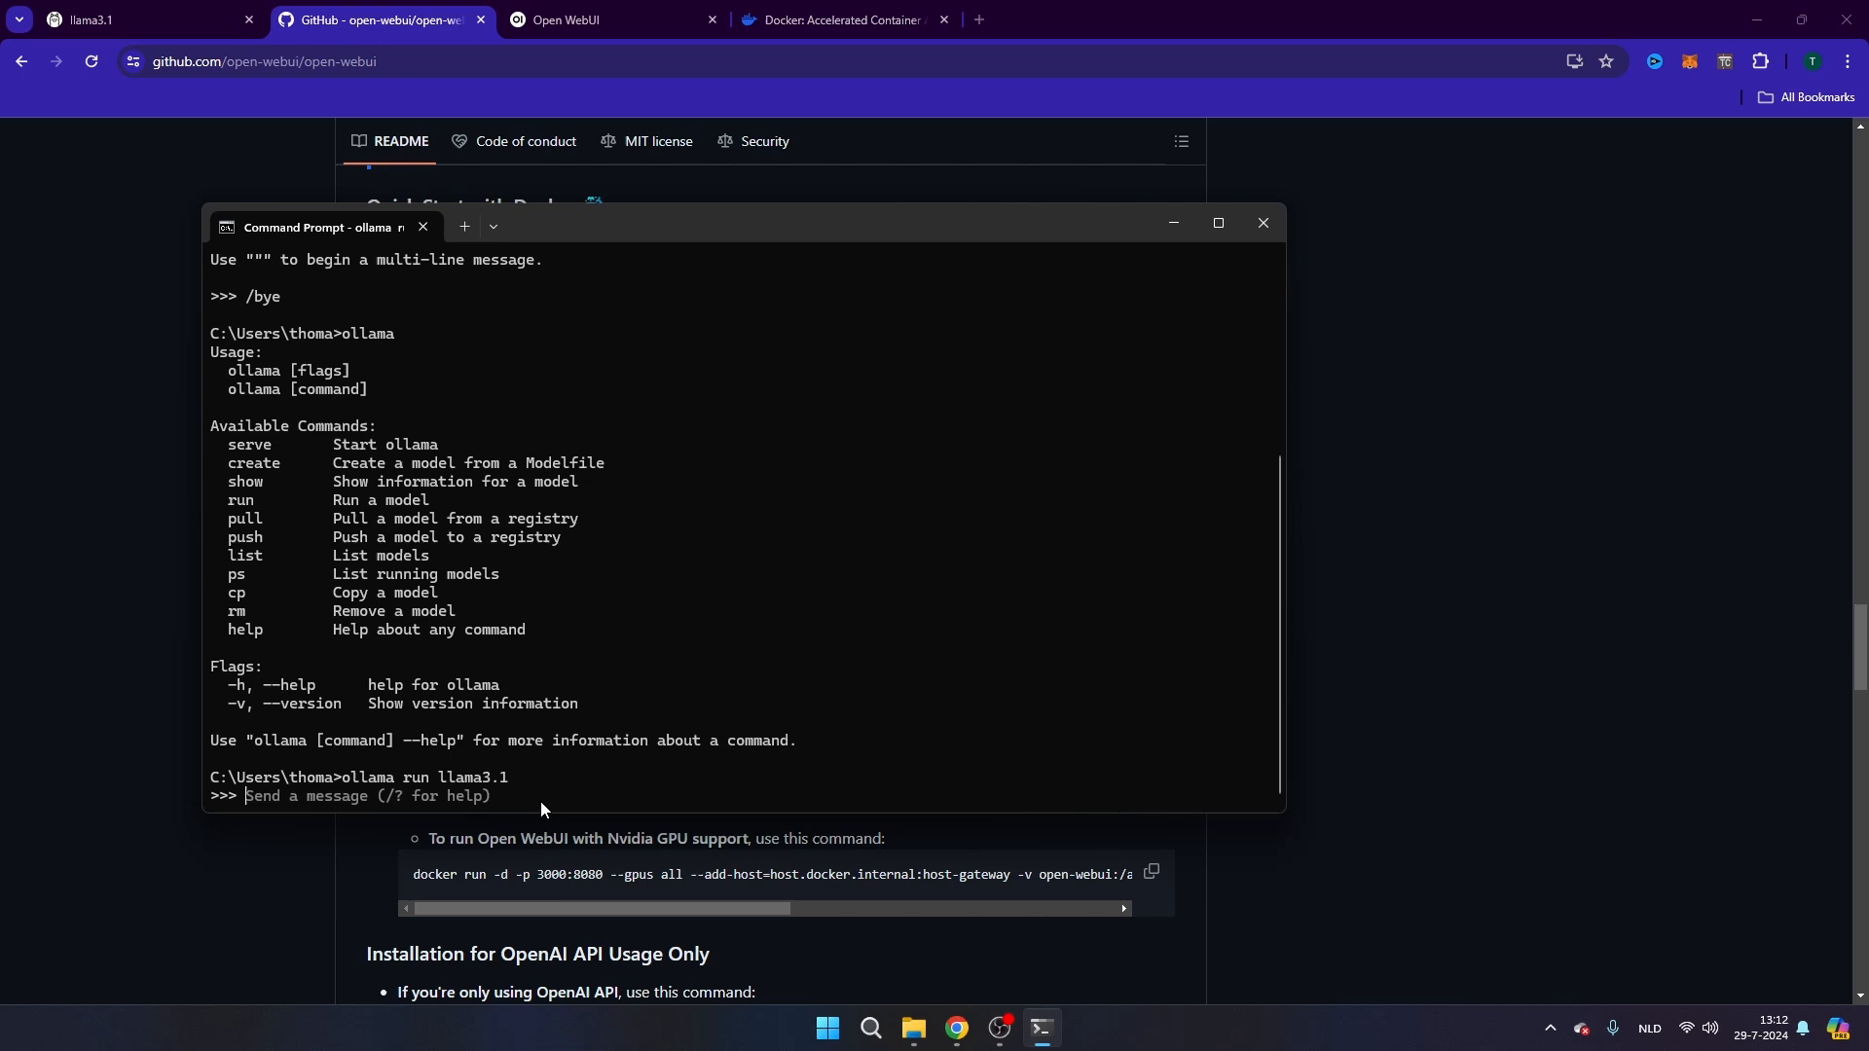
{"action": "left_click", "coordinate": [1217, 222]}
{"action": "type", "text": "/"}
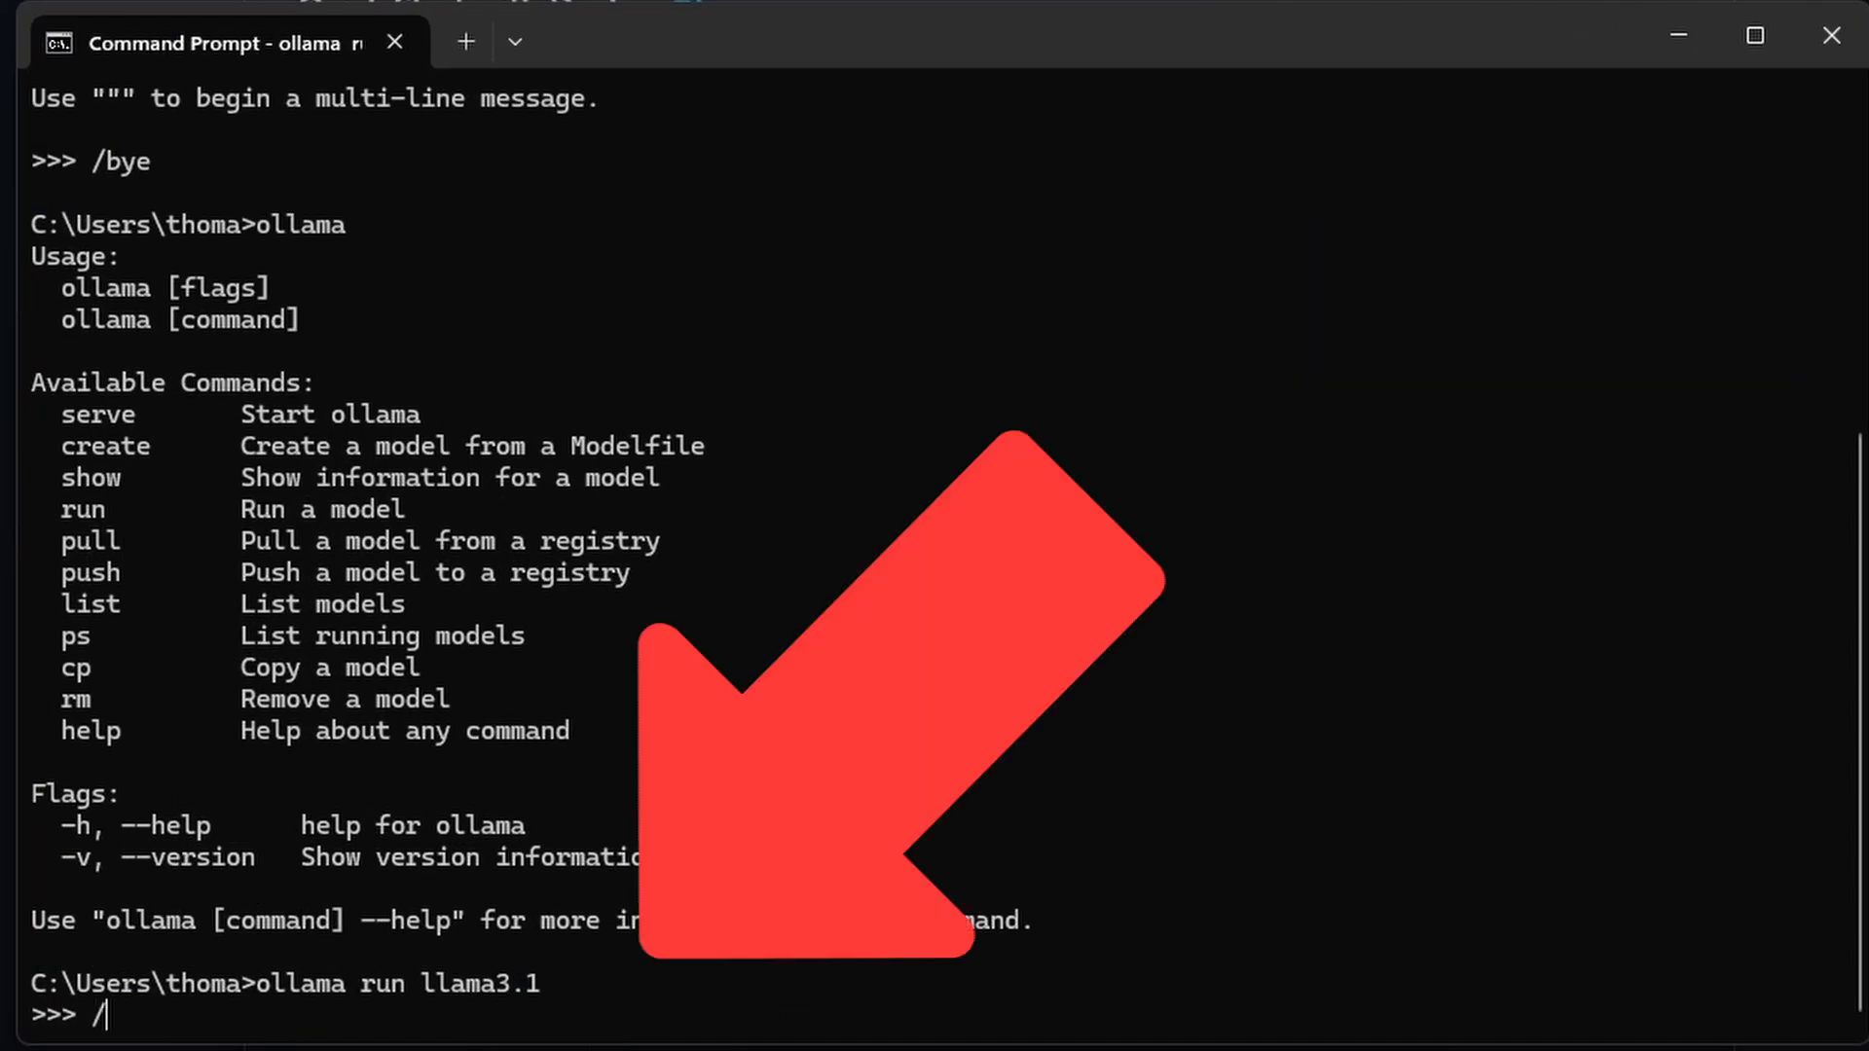
{"action": "type", "text": "bye"}
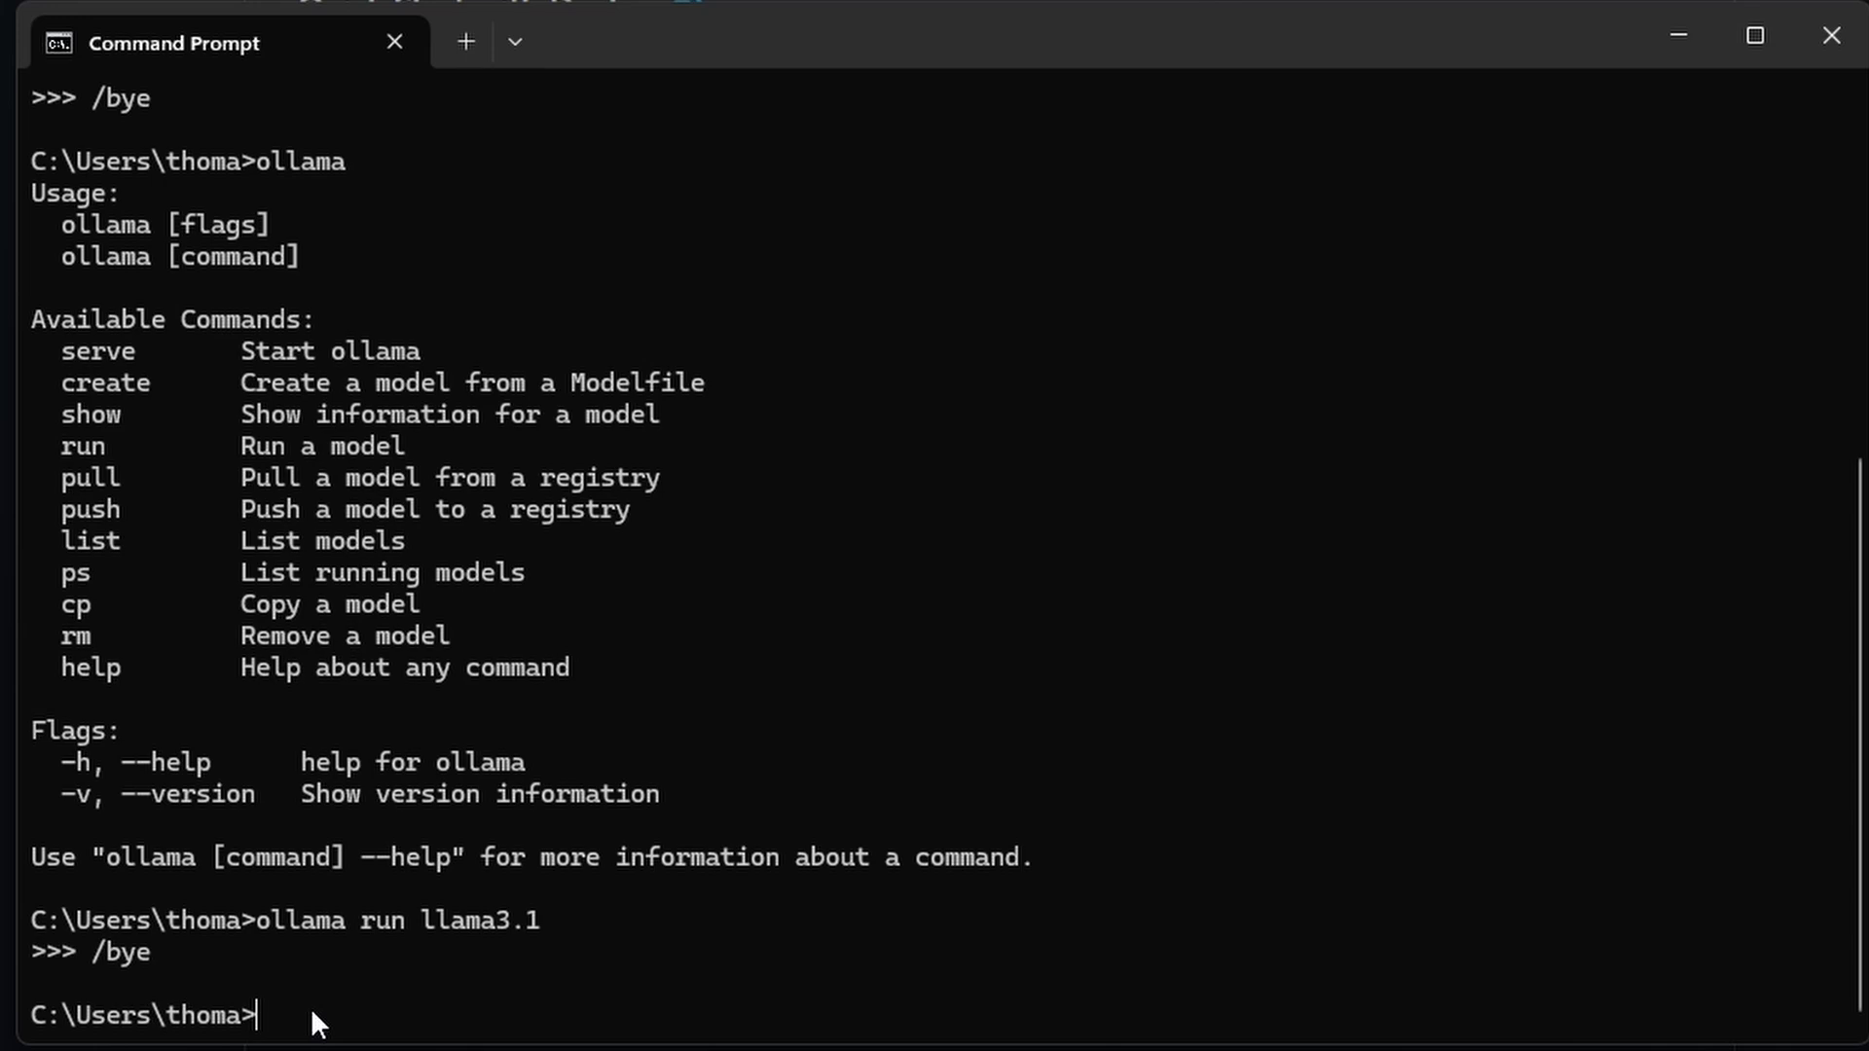
{"action": "type", "text": "docker run -d -p 3000:8080 --add-host=host.docker.internal:host-gateway -v open-webui:/app/backend/data --name open-webui --restart always ghcr.io/open-webui/open-webui:main"}
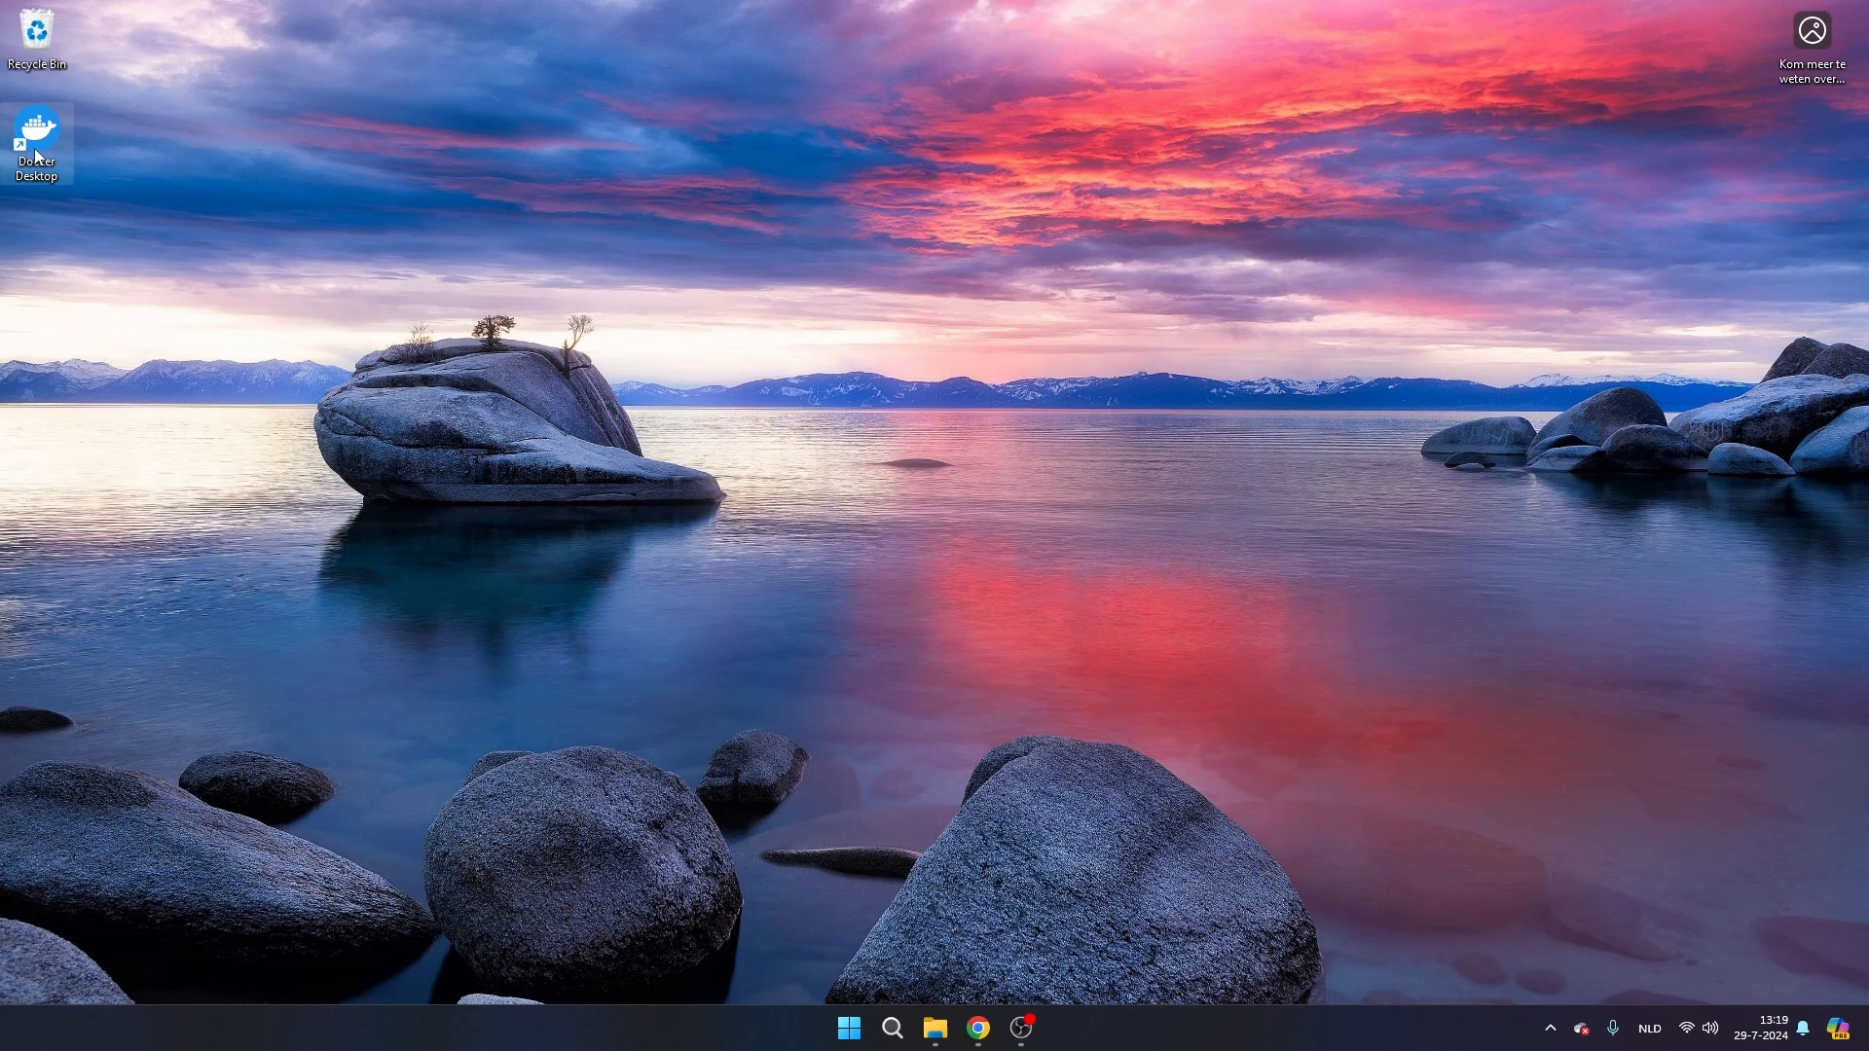
{"action": "mouse_move", "coordinate": [601, 401]}
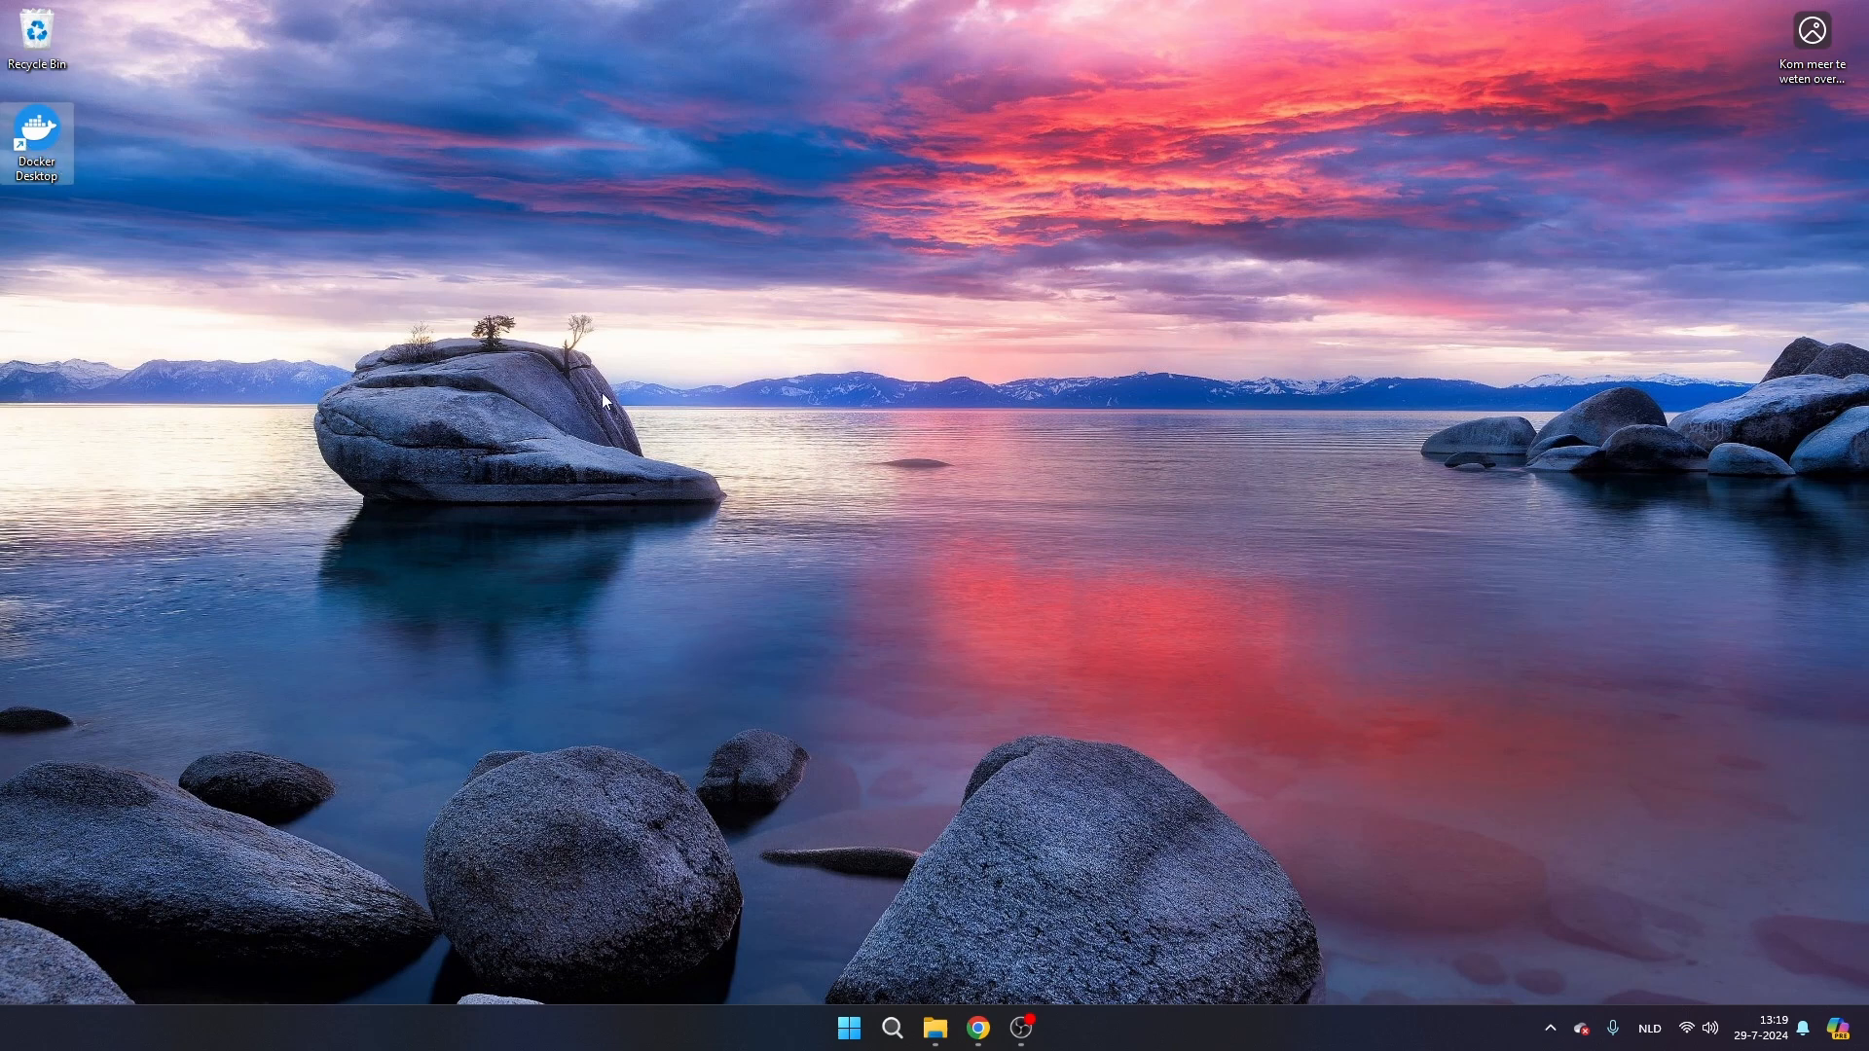
- Bring up Docker Desktop from the taskbar's hidden background icons
{"action": "left_click", "coordinate": [1550, 1028]}
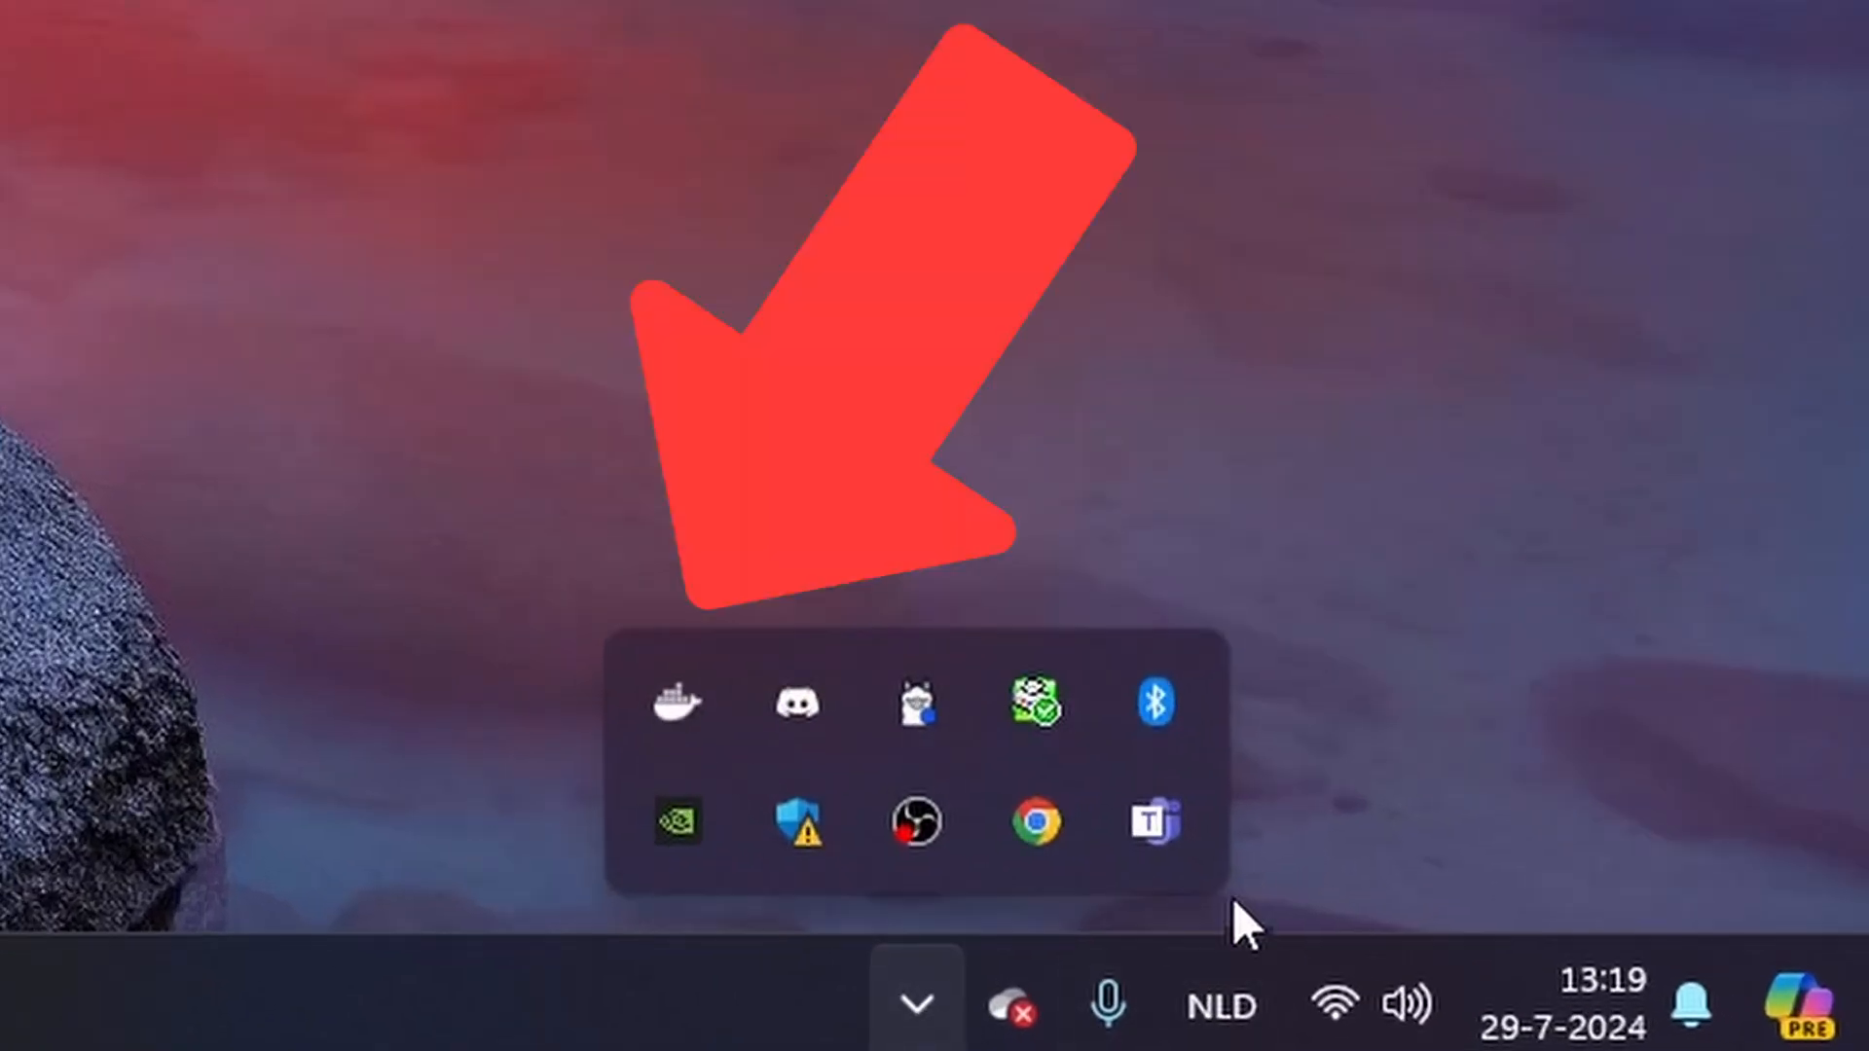
{"action": "mouse_move", "coordinate": [691, 722]}
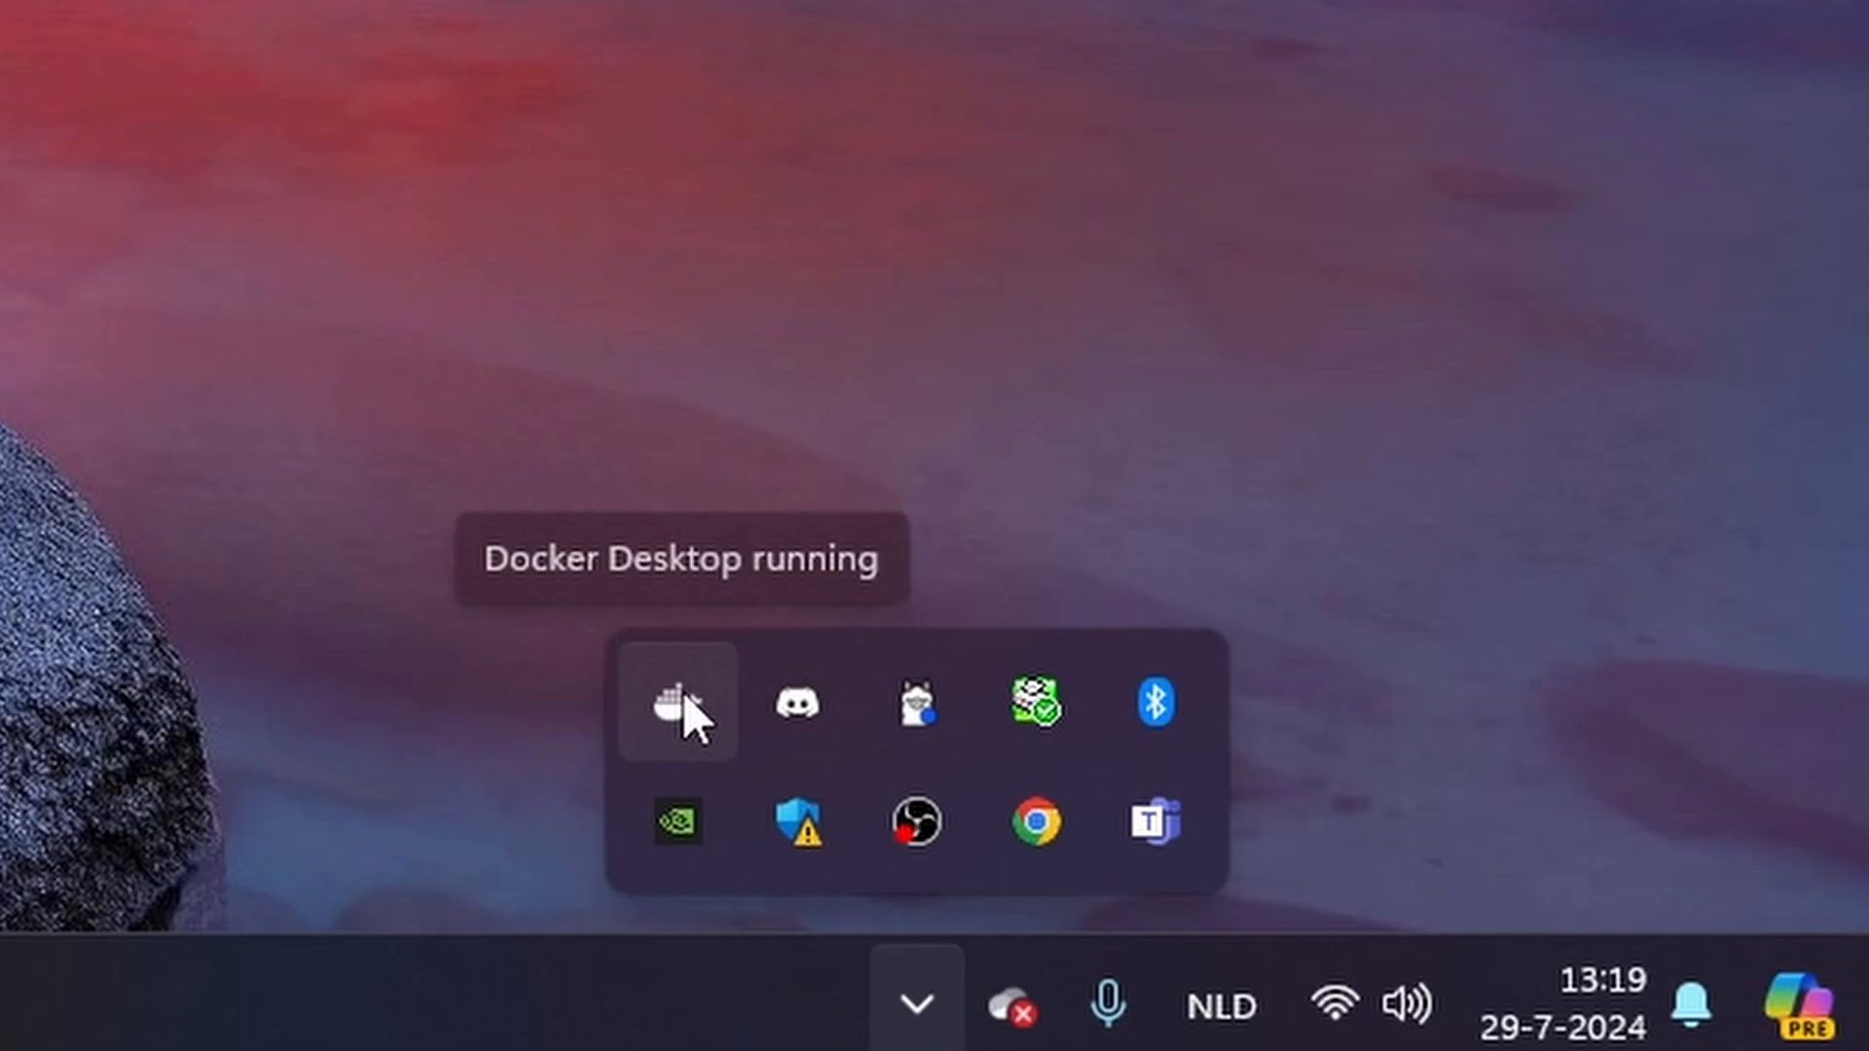
{"action": "left_click", "coordinate": [673, 712]}
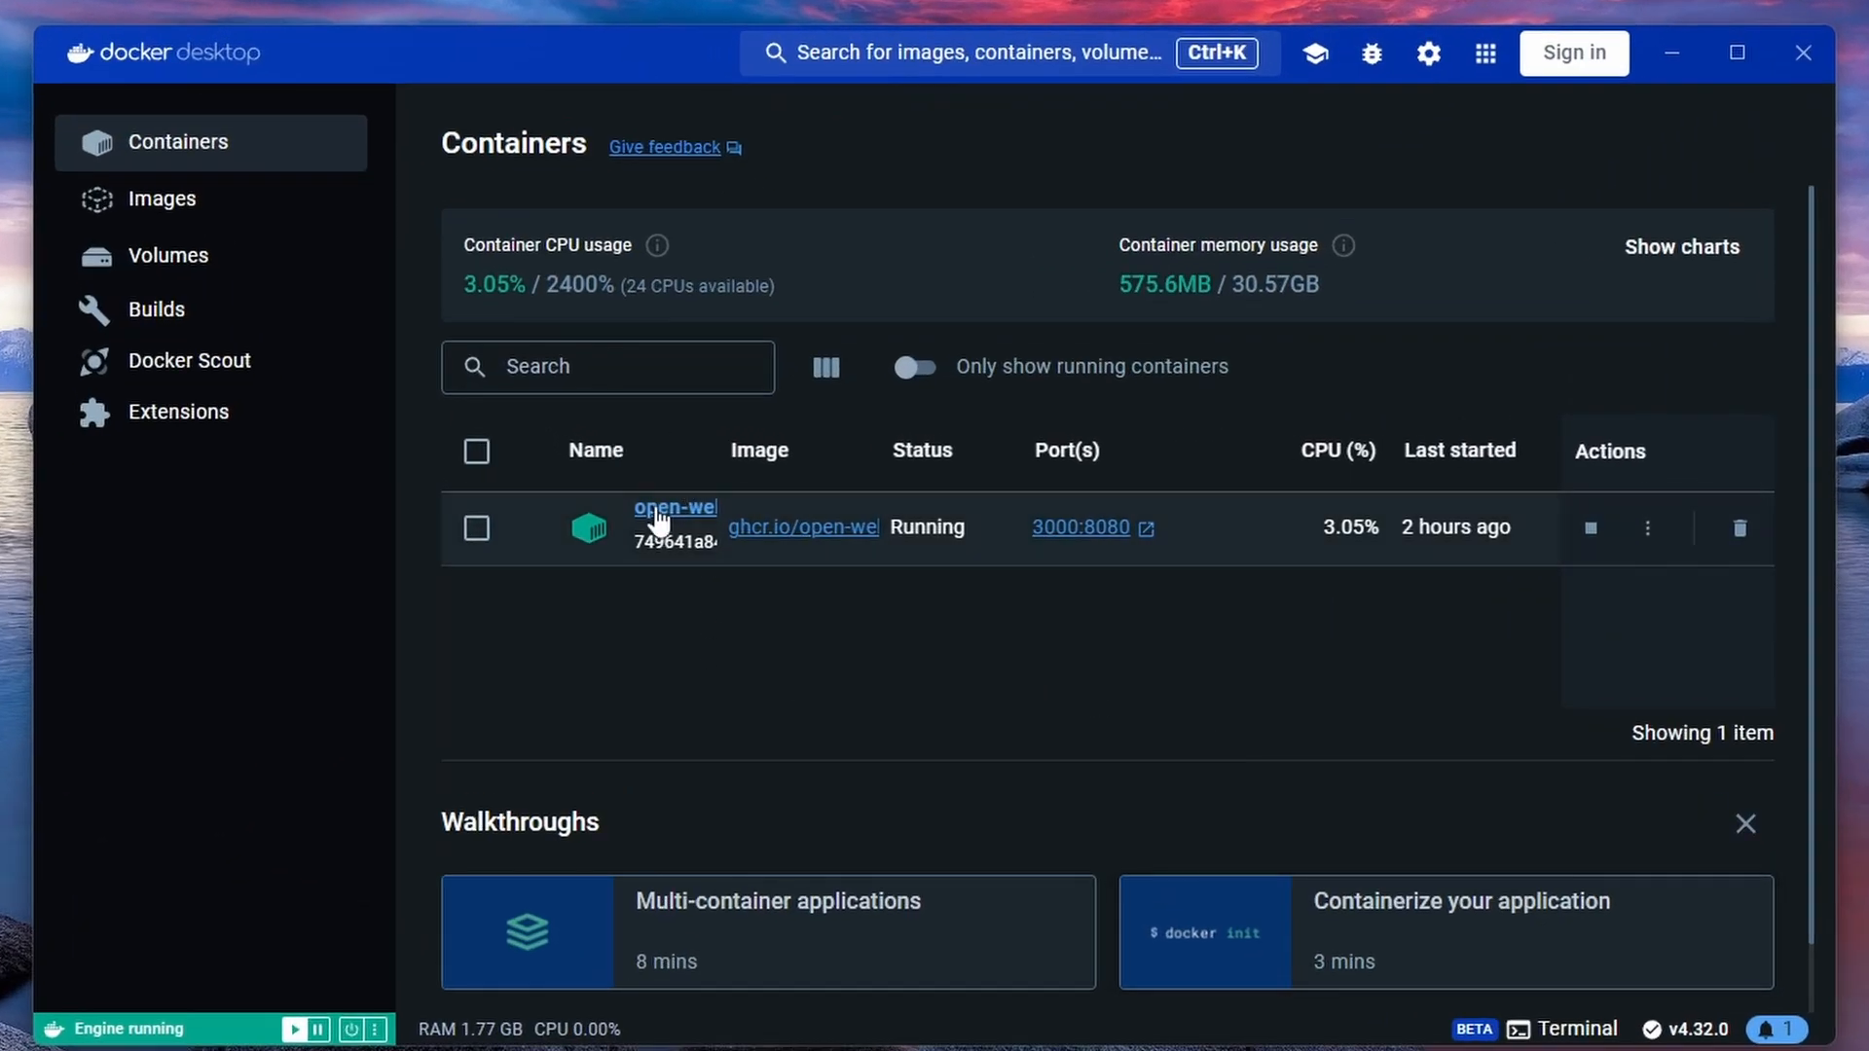
{"action": "mouse_move", "coordinate": [1063, 724]}
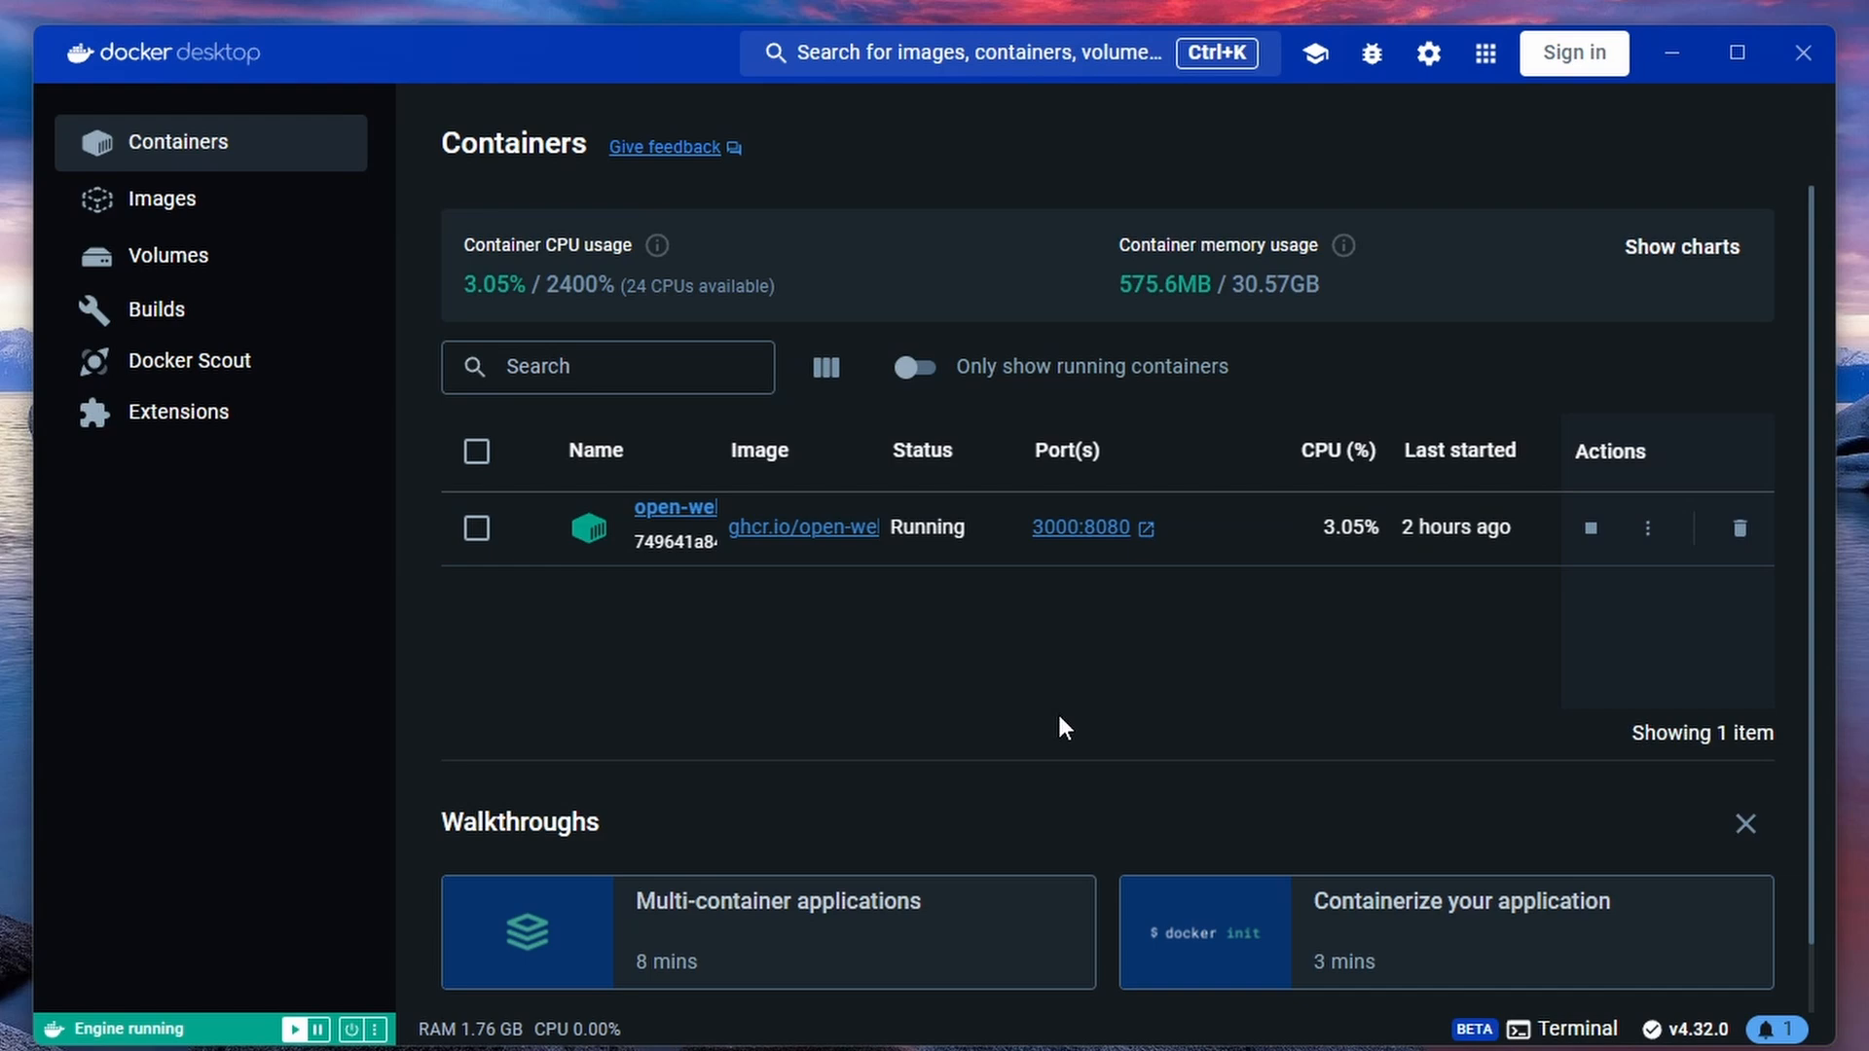
{"action": "mouse_move", "coordinate": [1162, 549]}
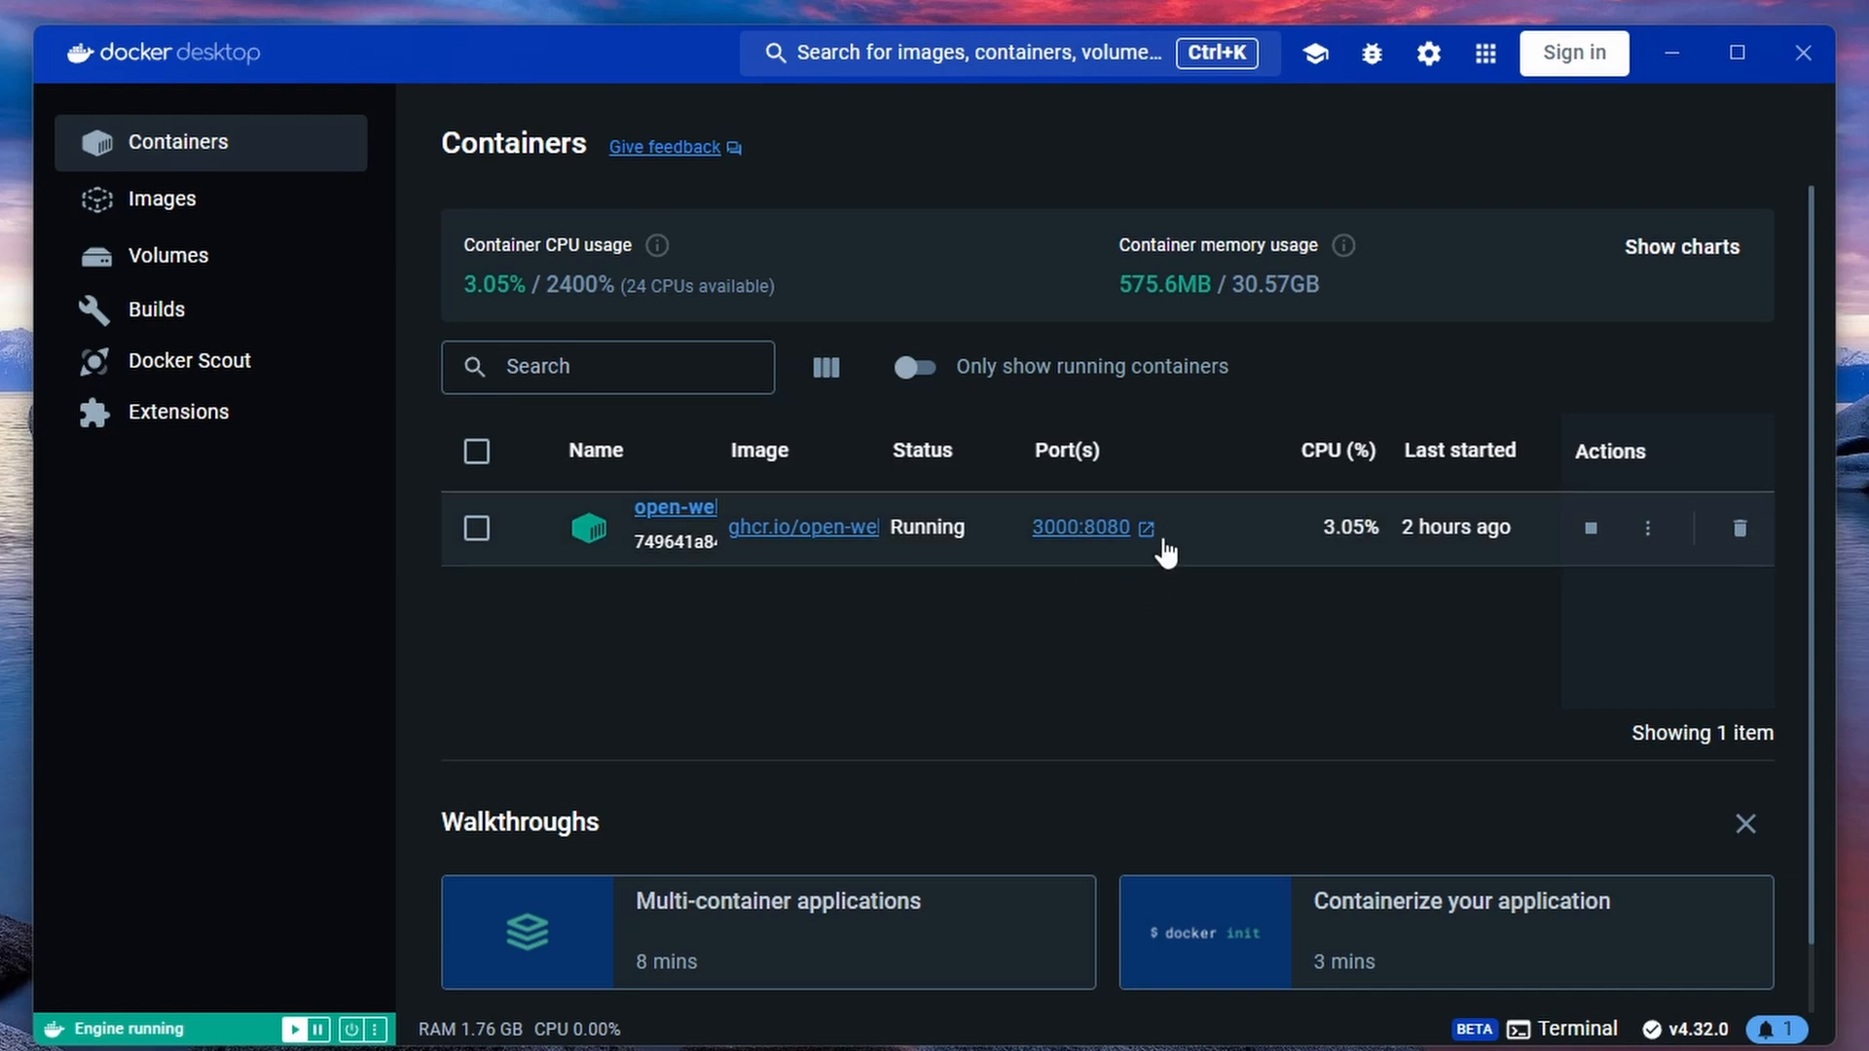
{"action": "mouse_move", "coordinate": [1152, 544]}
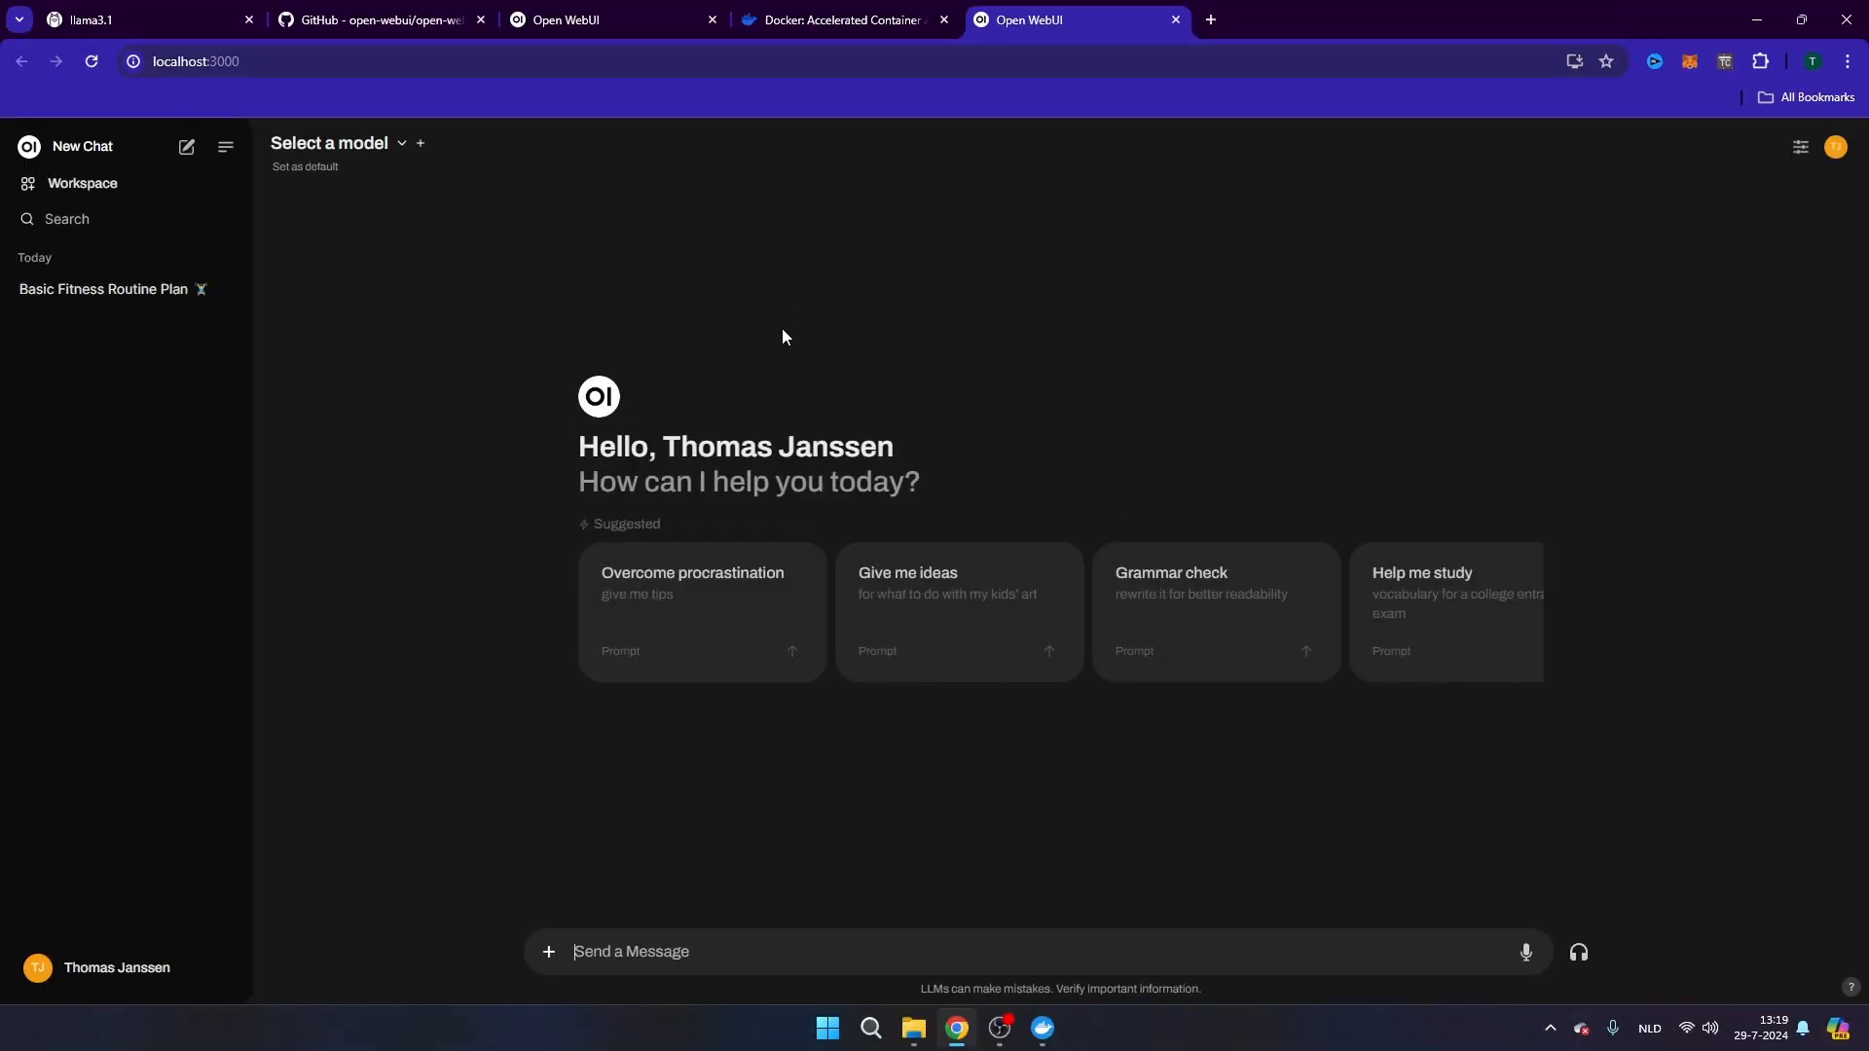
- Check that llama3.1:latest appears in the model list, then return to the llama3.1 page
{"action": "left_click", "coordinate": [329, 144]}
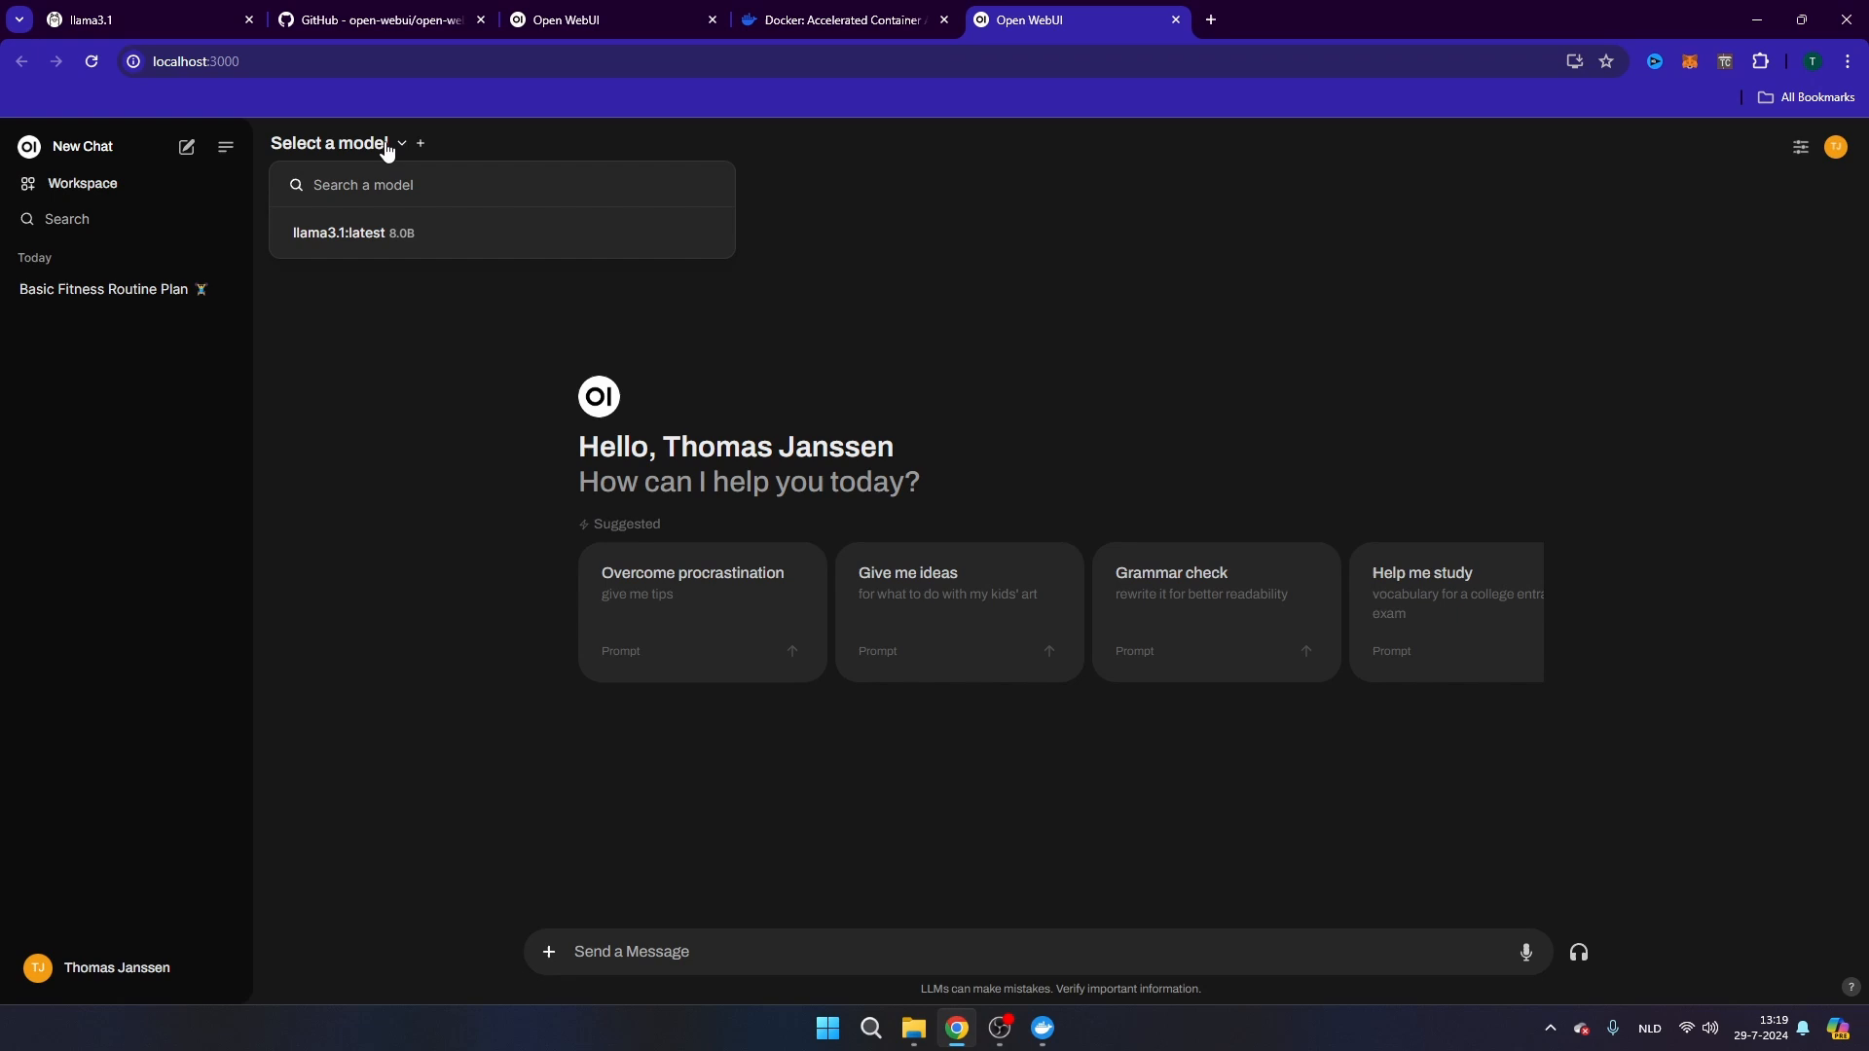
{"action": "mouse_move", "coordinate": [354, 226]}
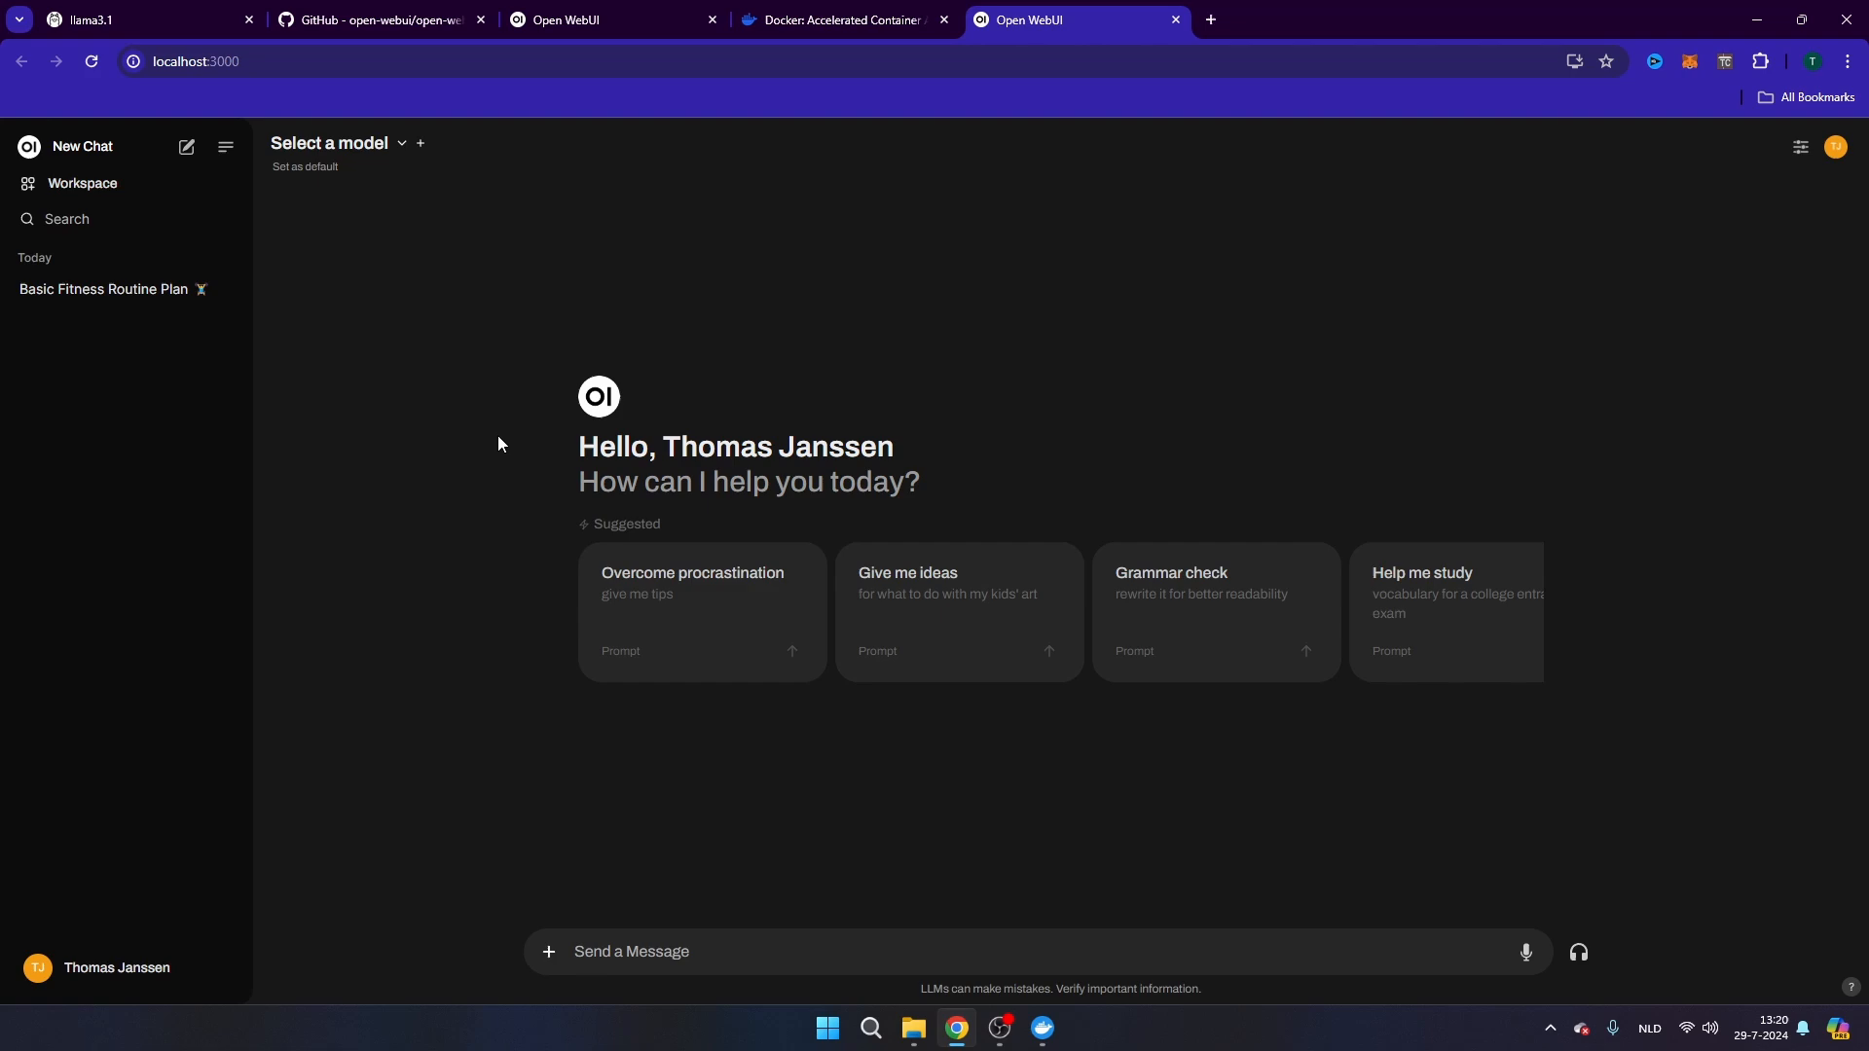
{"action": "left_click", "coordinate": [825, 1028]}
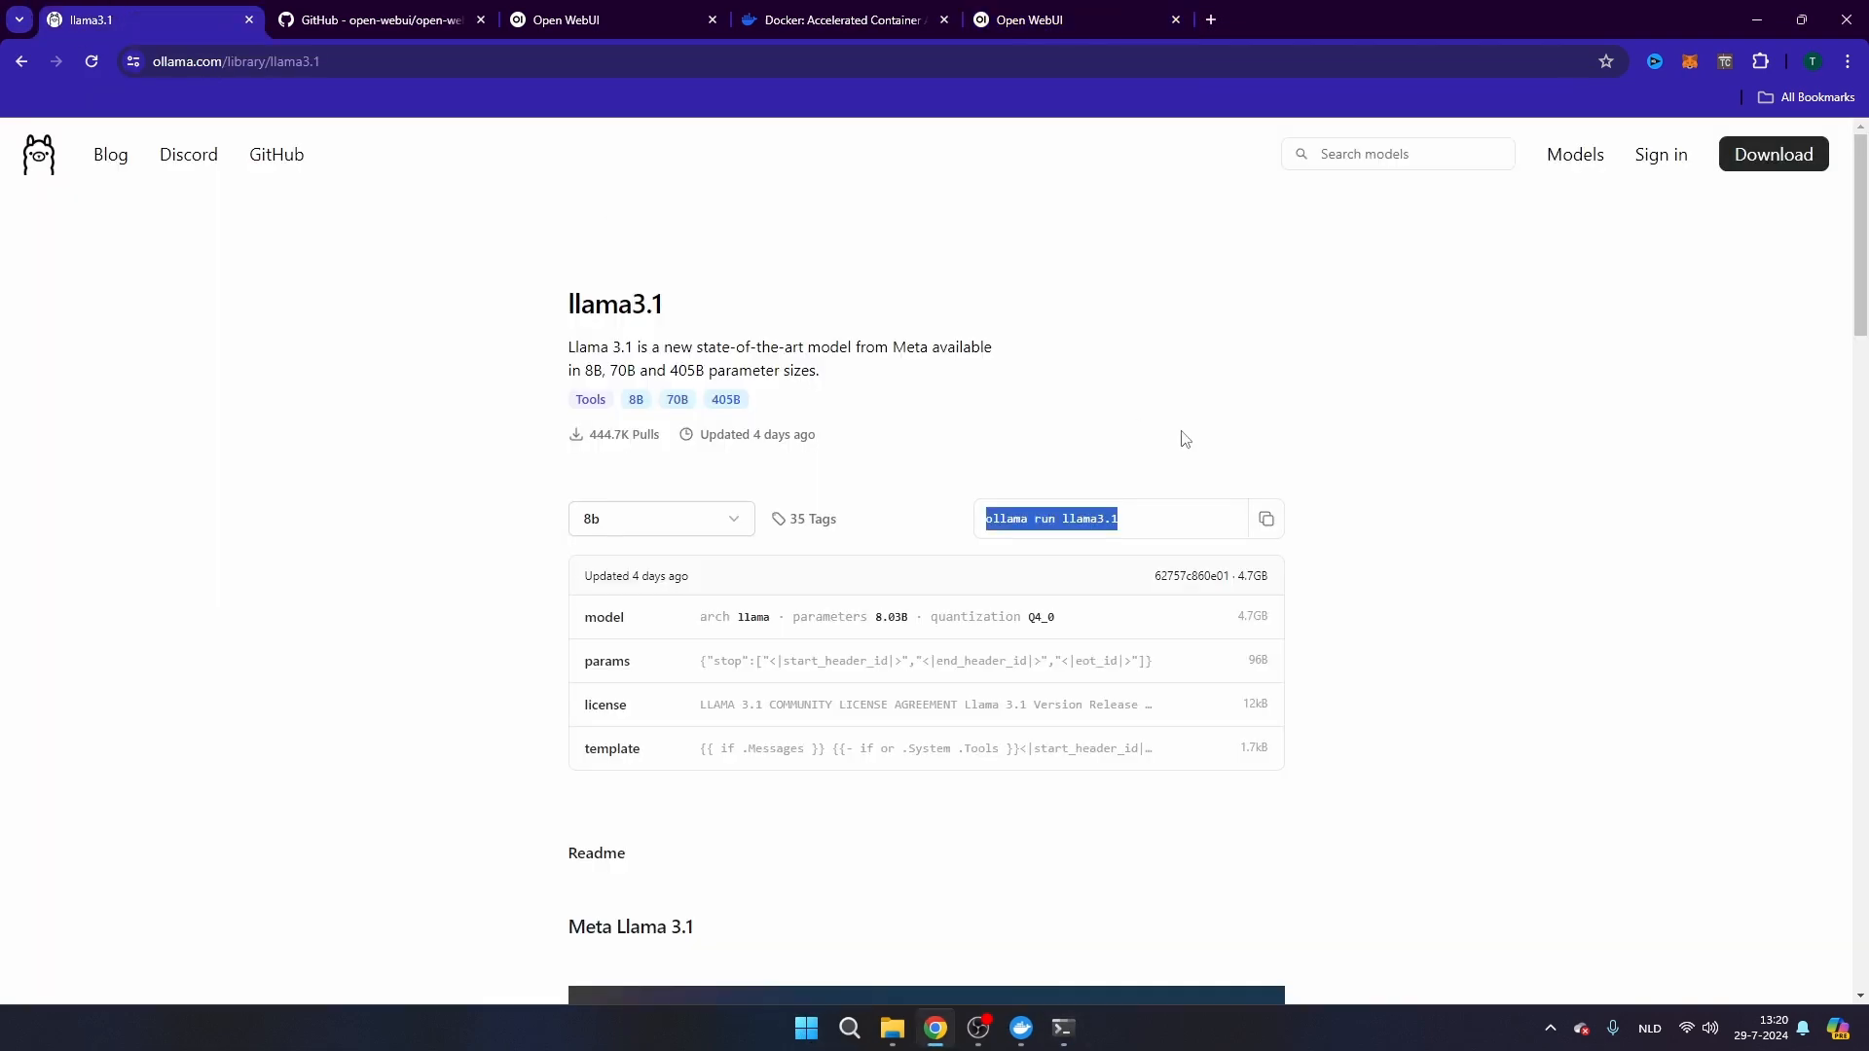
- Copy the 'ollama run llama3.1' command and switch back to the Open WebUI tab
{"action": "left_click", "coordinate": [1265, 518]}
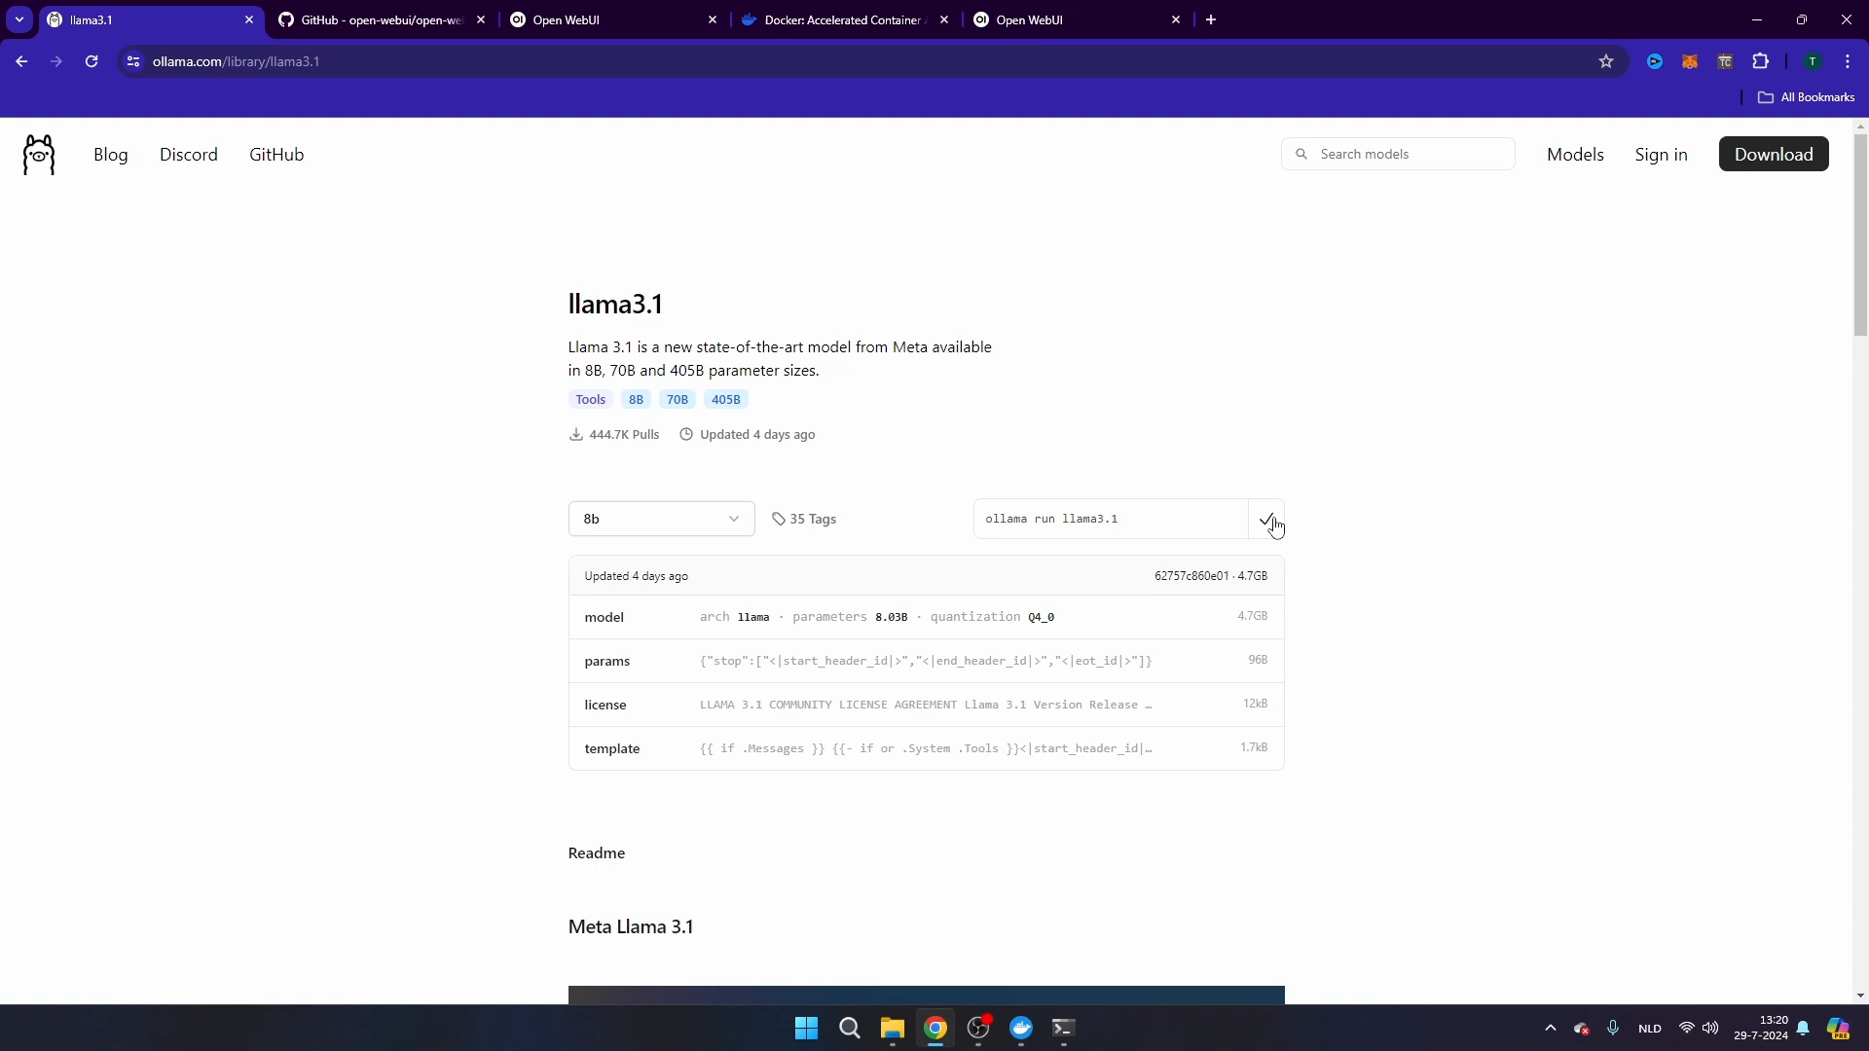
{"action": "left_click", "coordinate": [1061, 1027]}
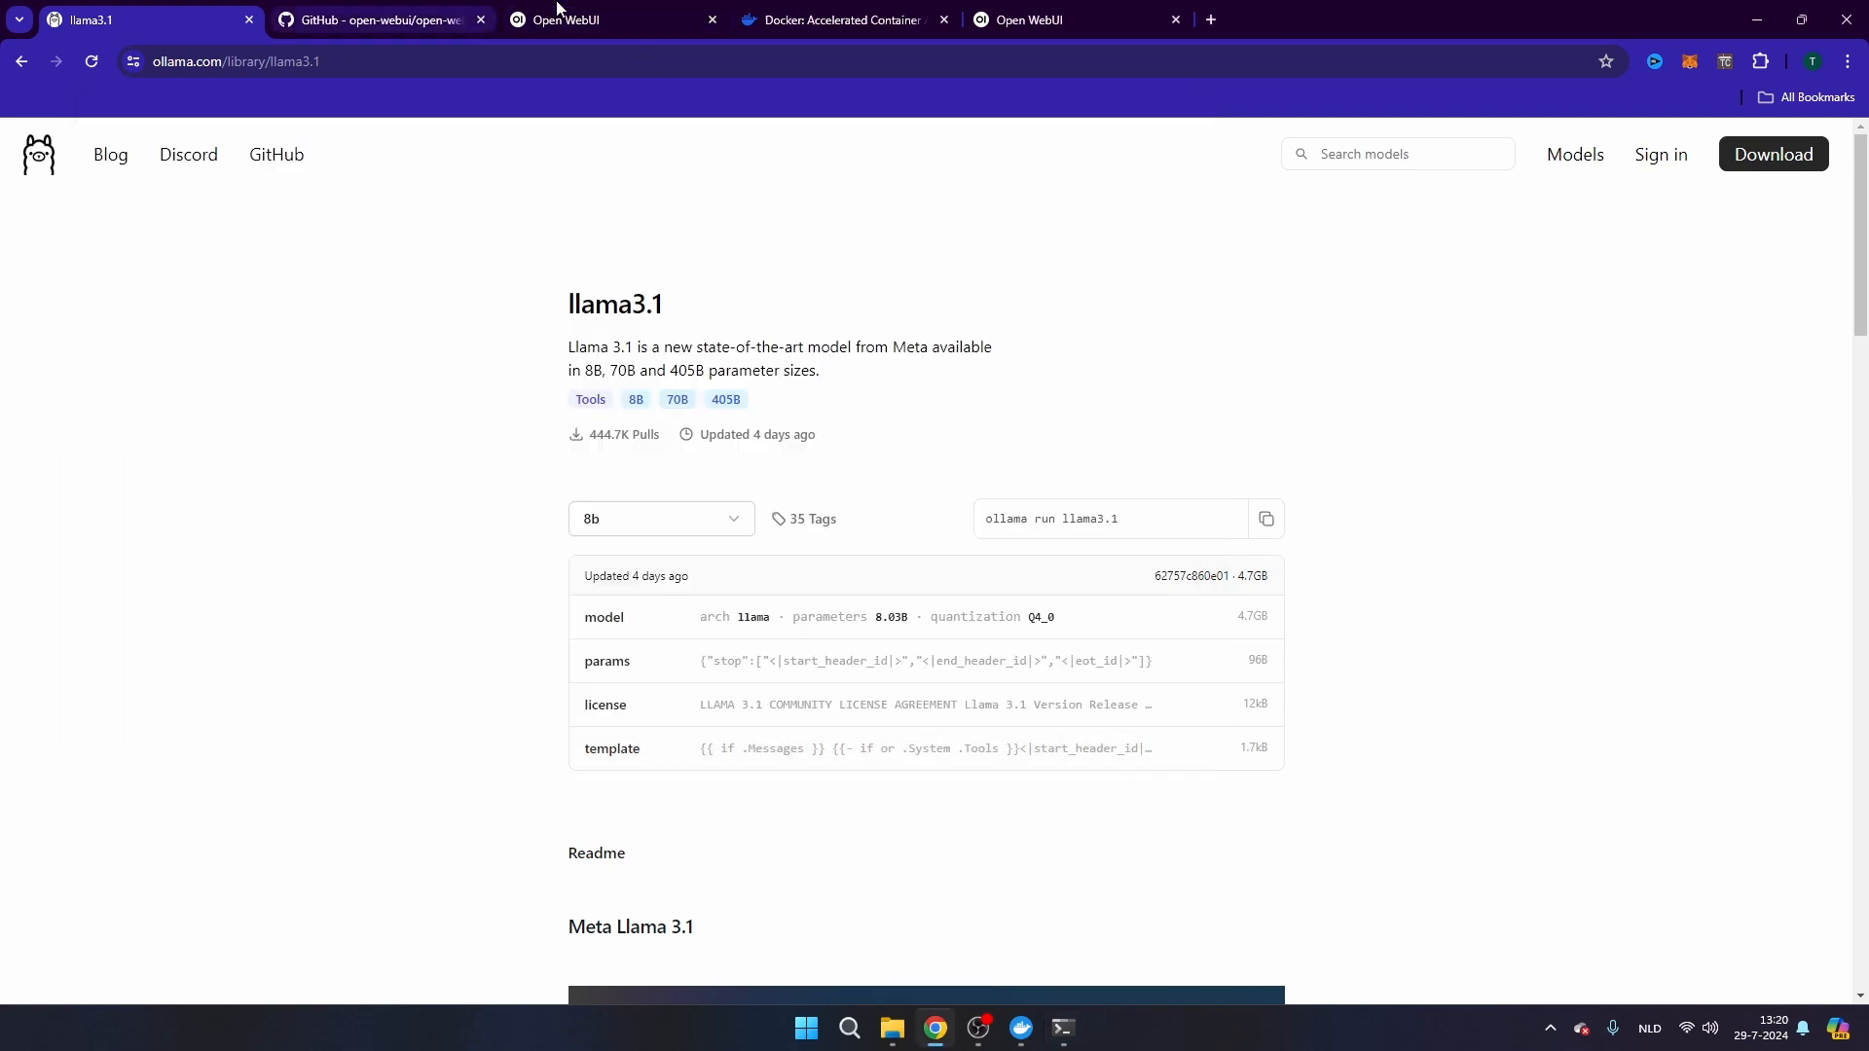
- Select llama3.1:latest and ask it for a twice-weekly fitness scheme for someone in their 30s
{"action": "left_click", "coordinate": [1049, 20]}
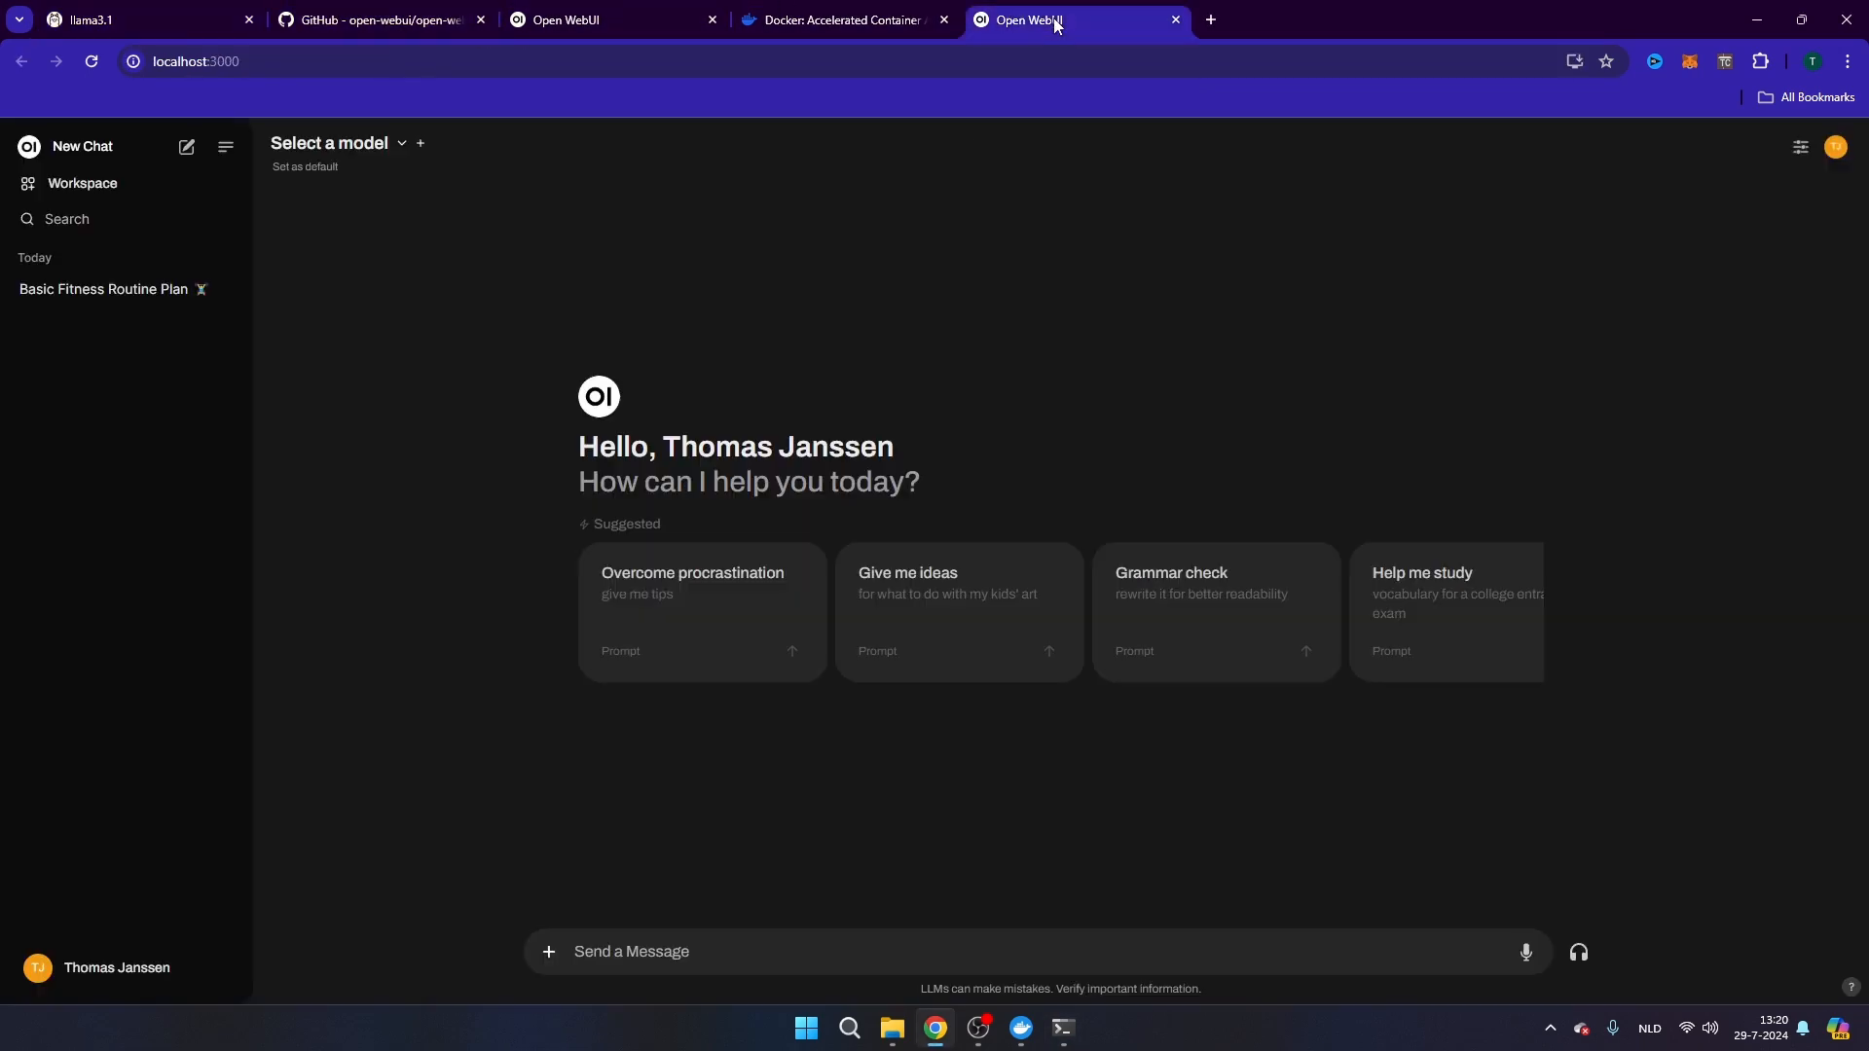
{"action": "left_click", "coordinate": [329, 142]}
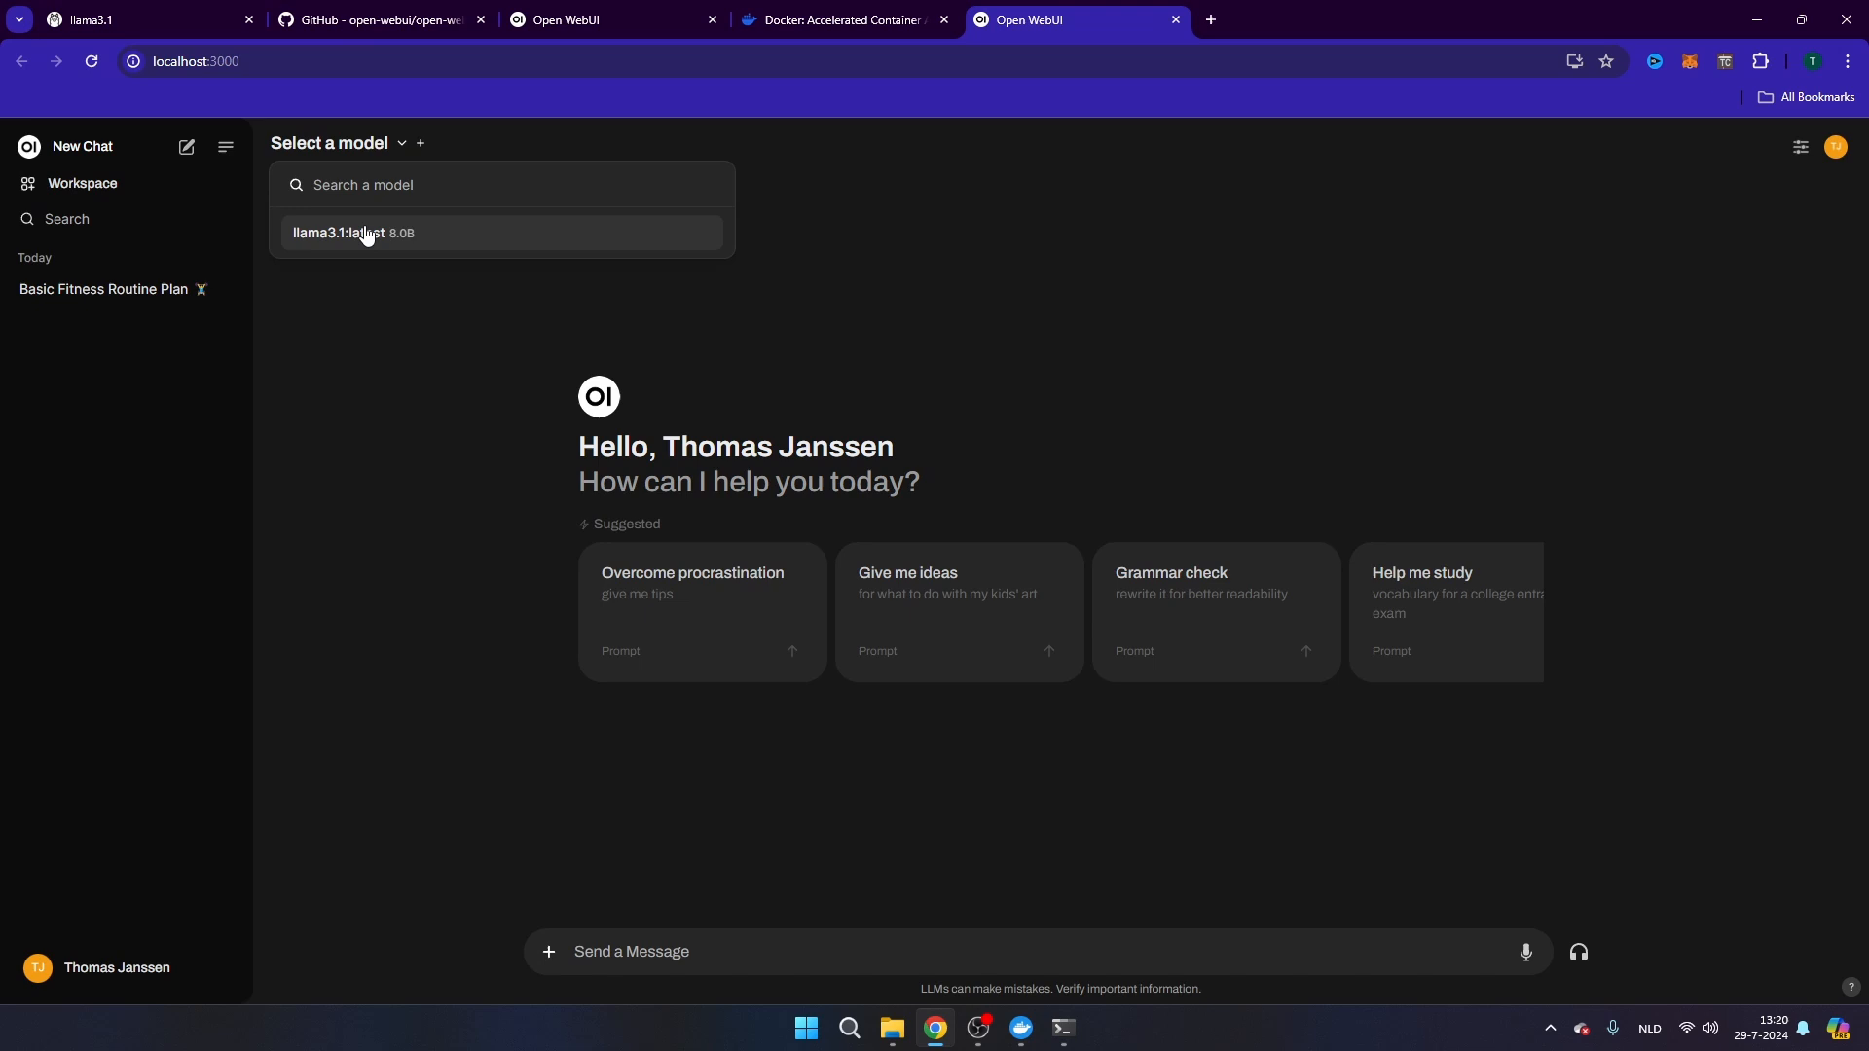
{"action": "left_click", "coordinate": [354, 234]}
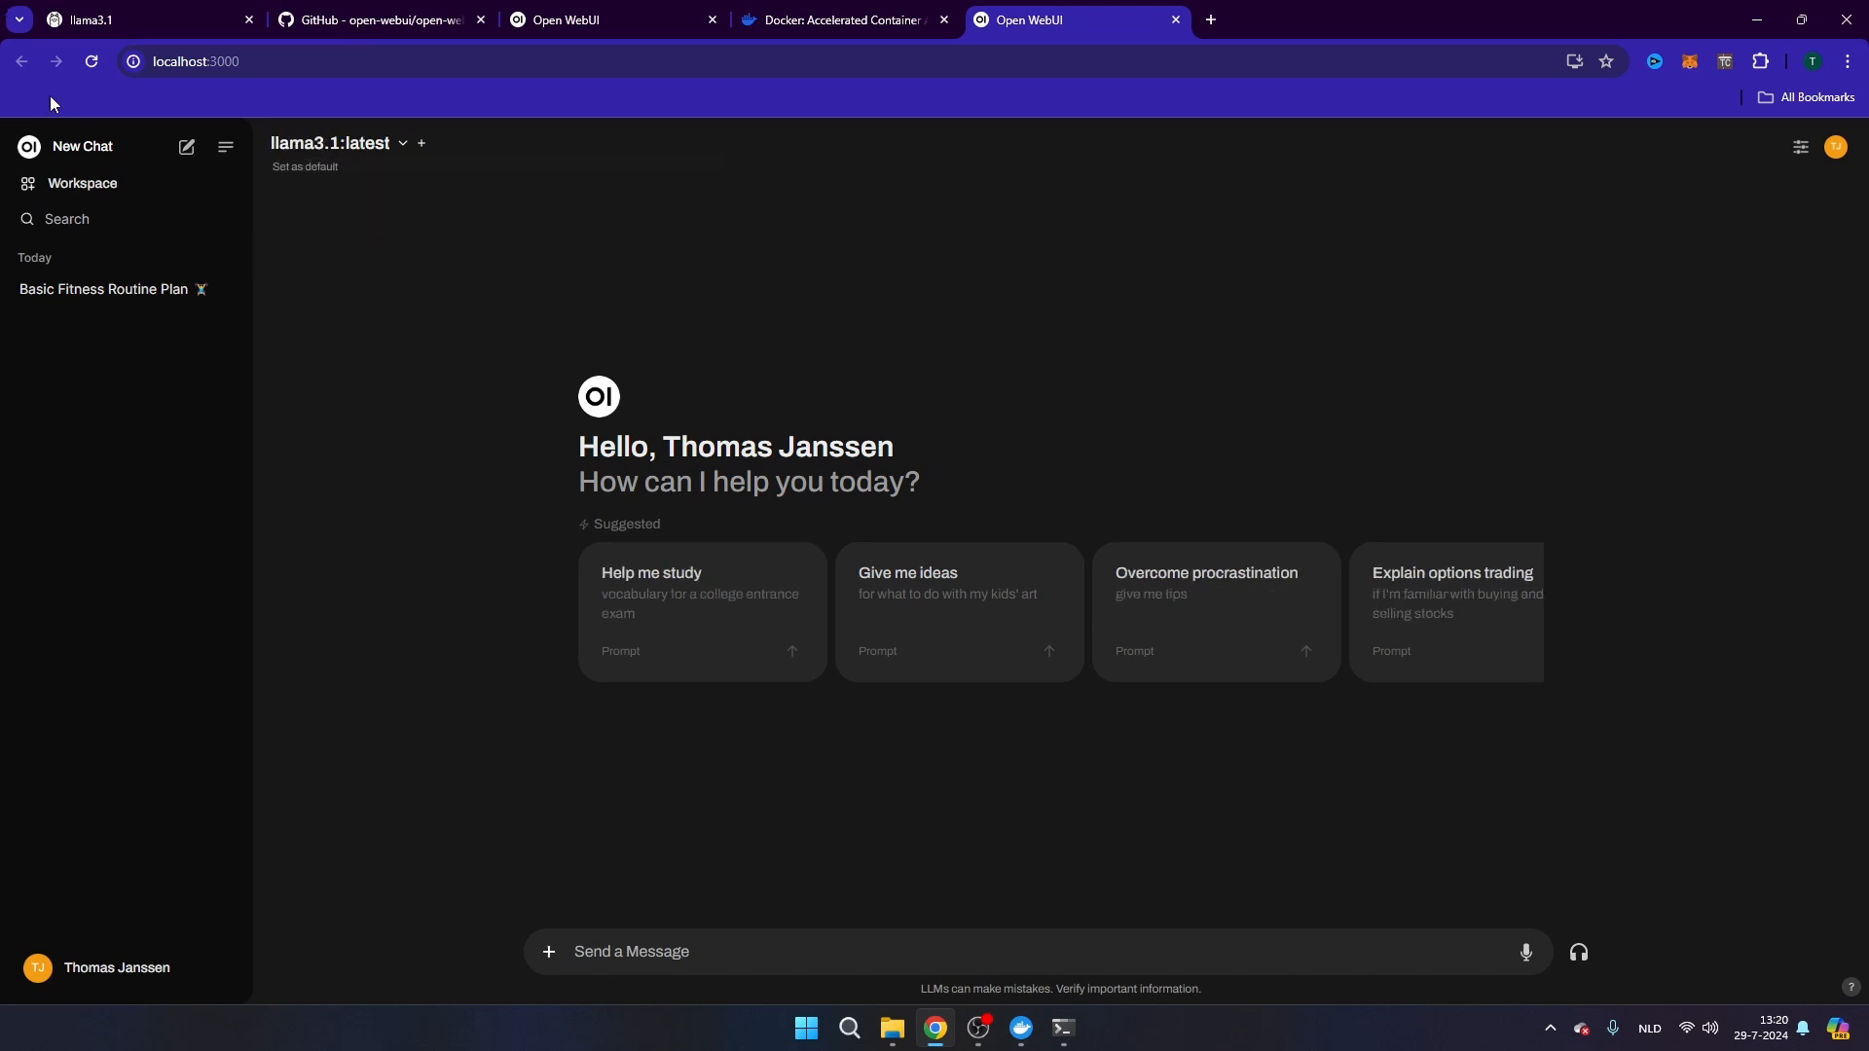
{"action": "left_click", "coordinate": [734, 951]}
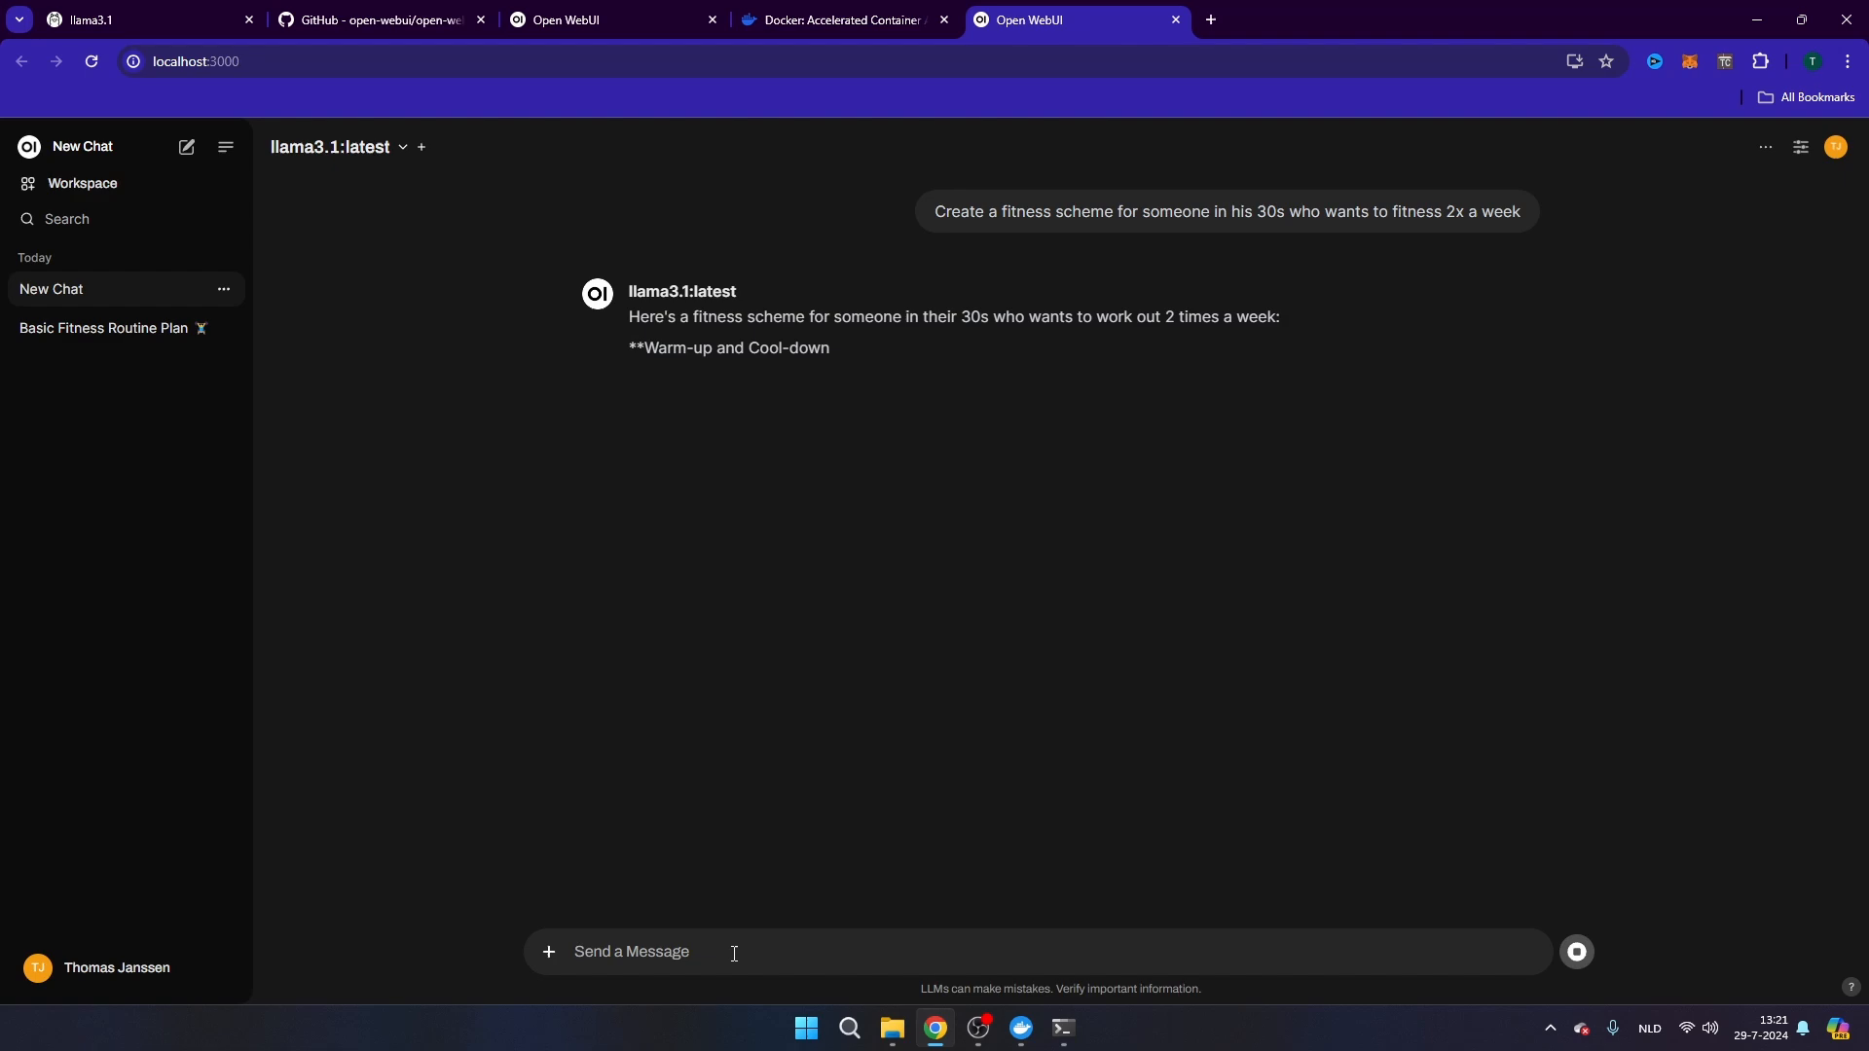
{"action": "scroll", "scroll_direction": "down", "scroll_amount": 3}
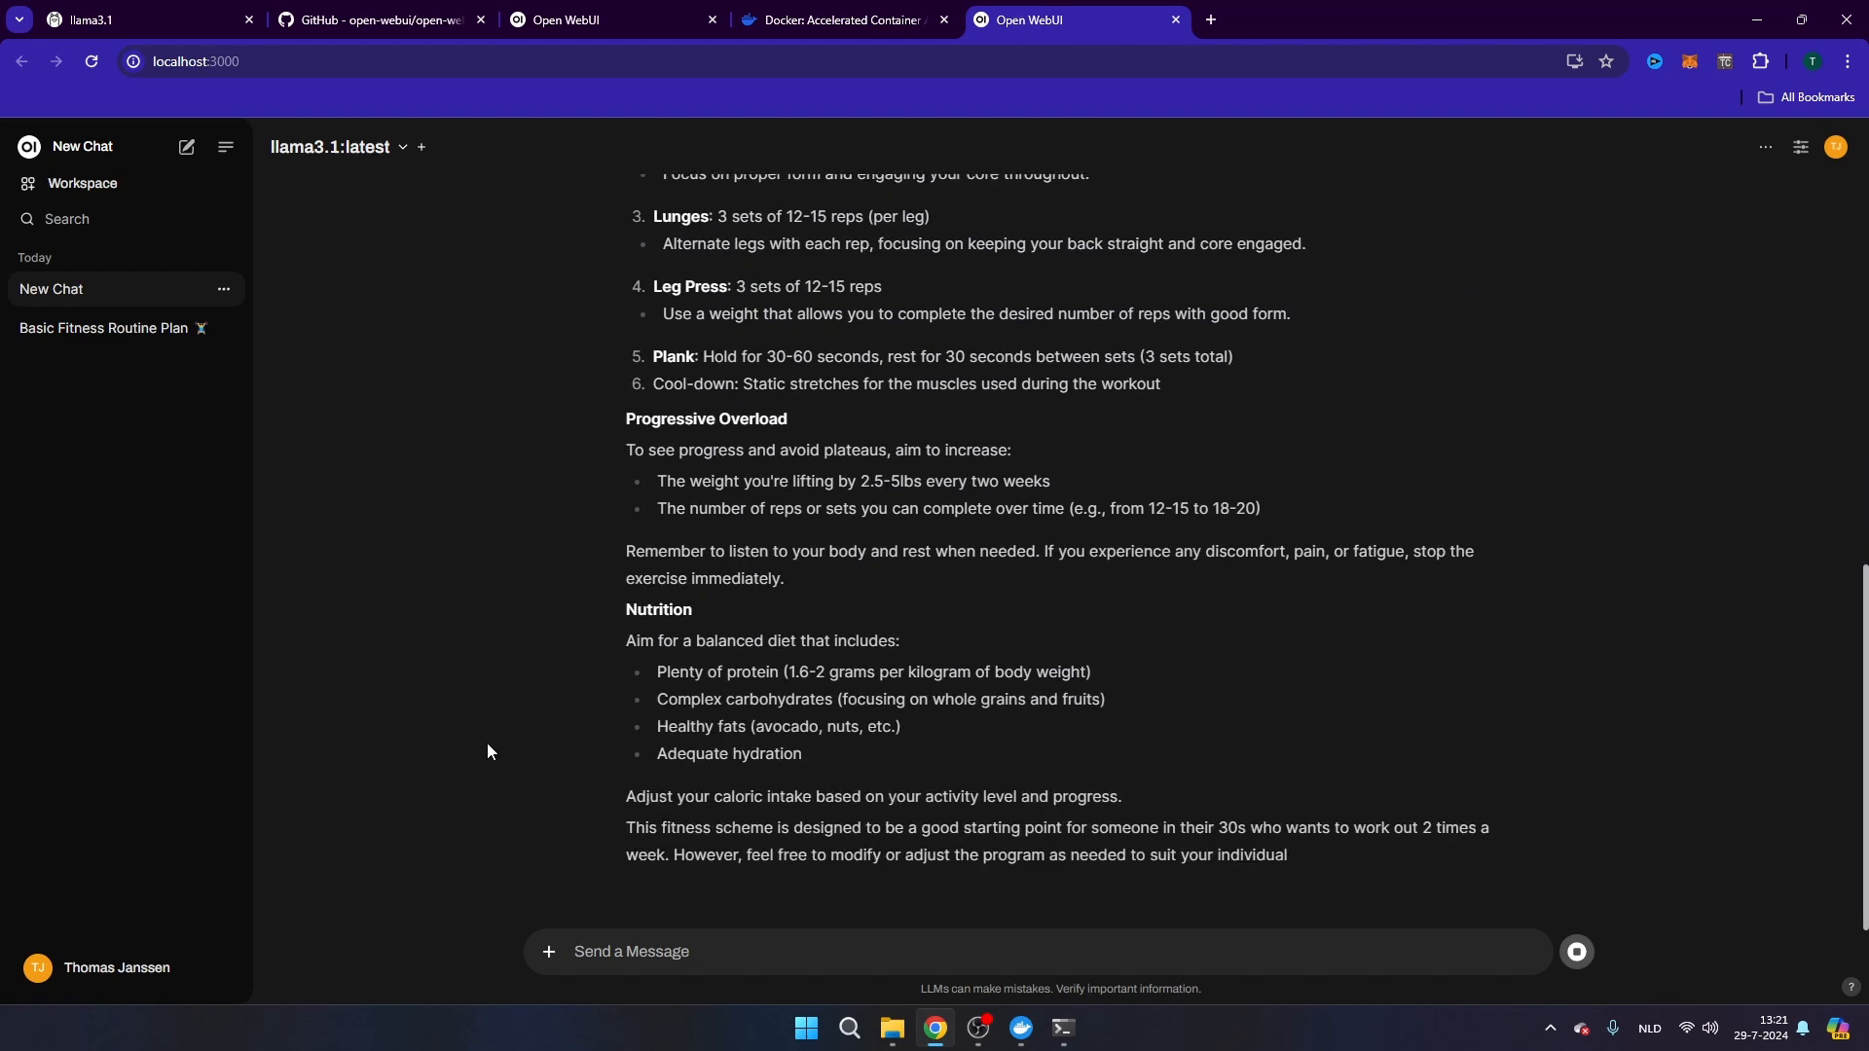